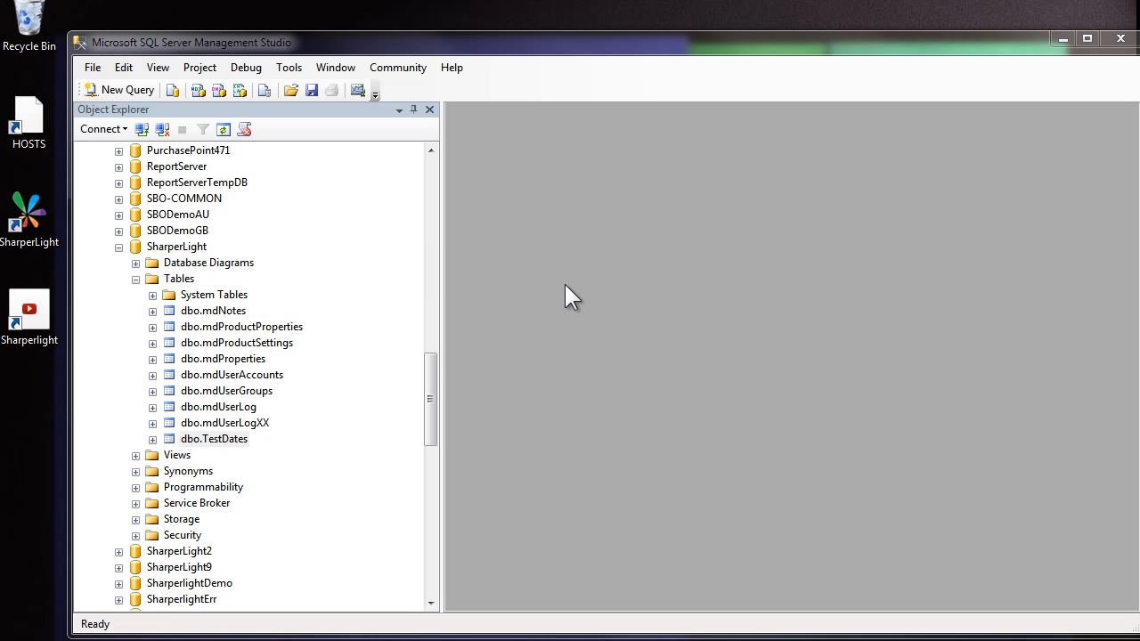
pyautogui.moveTo(554, 306)
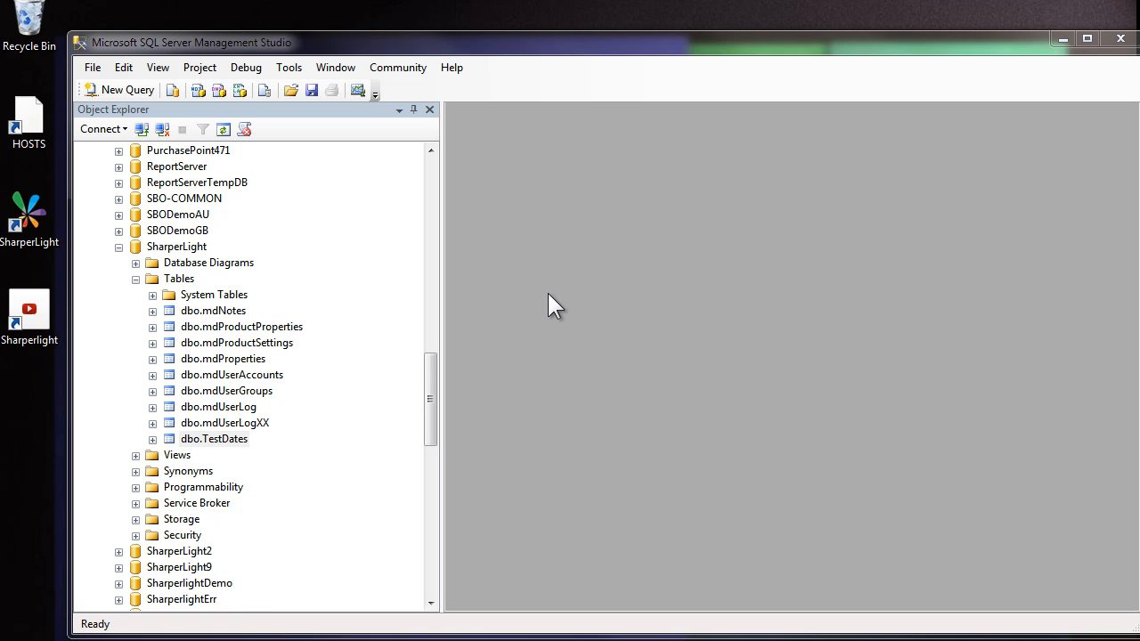
pyautogui.moveTo(210, 276)
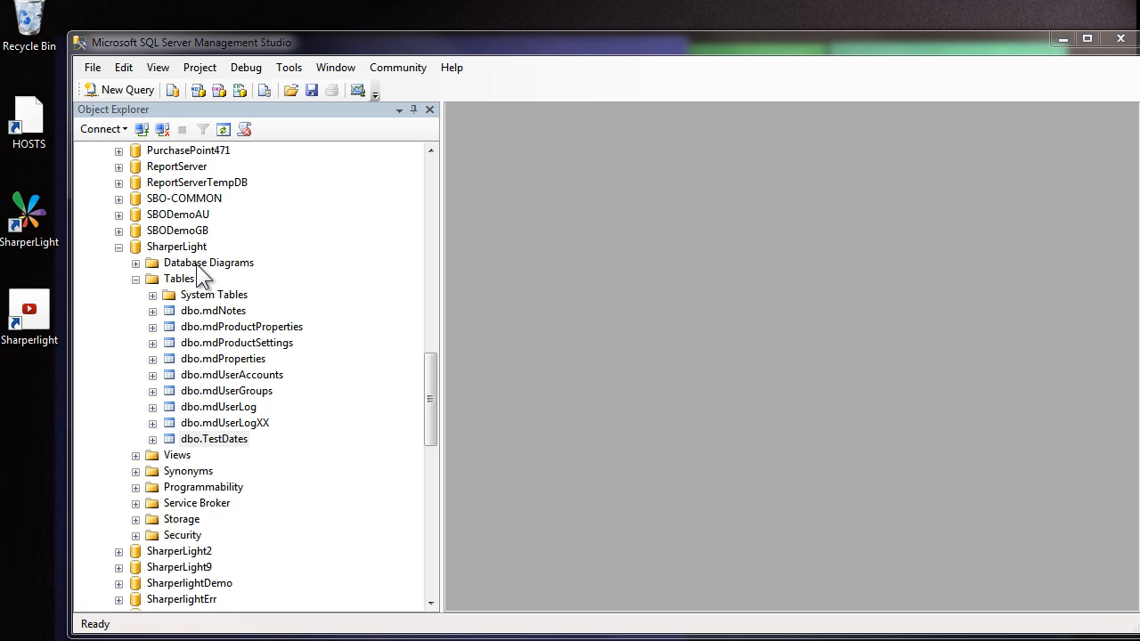
# Step: Start a new table design under the SharperLight database's Tables folder
pyautogui.click(183, 197)
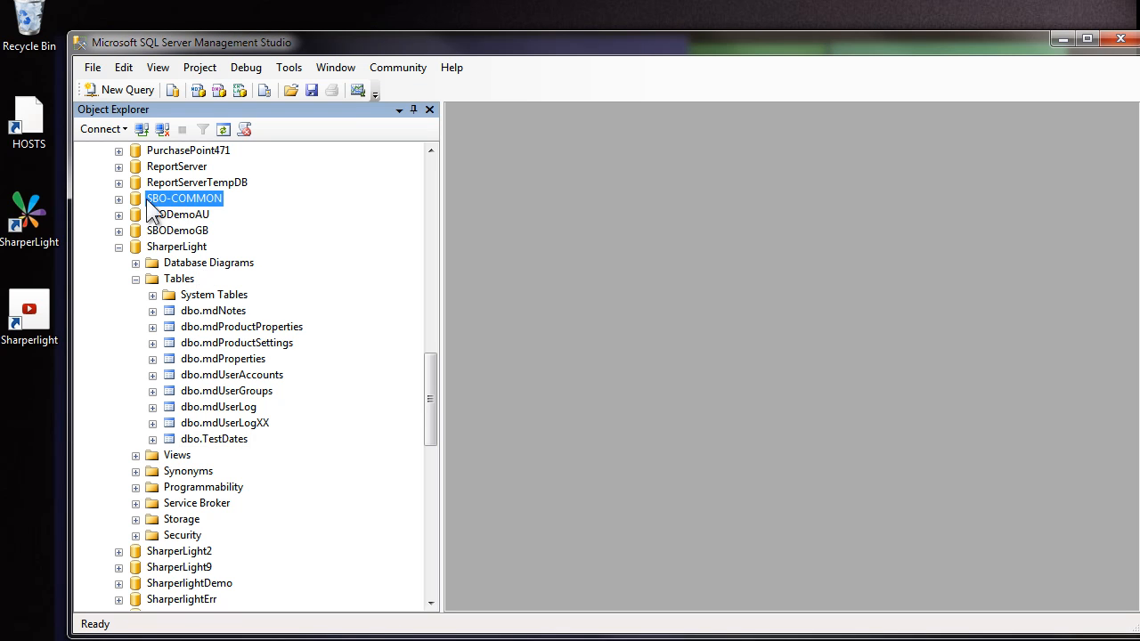
pyautogui.moveTo(230, 212)
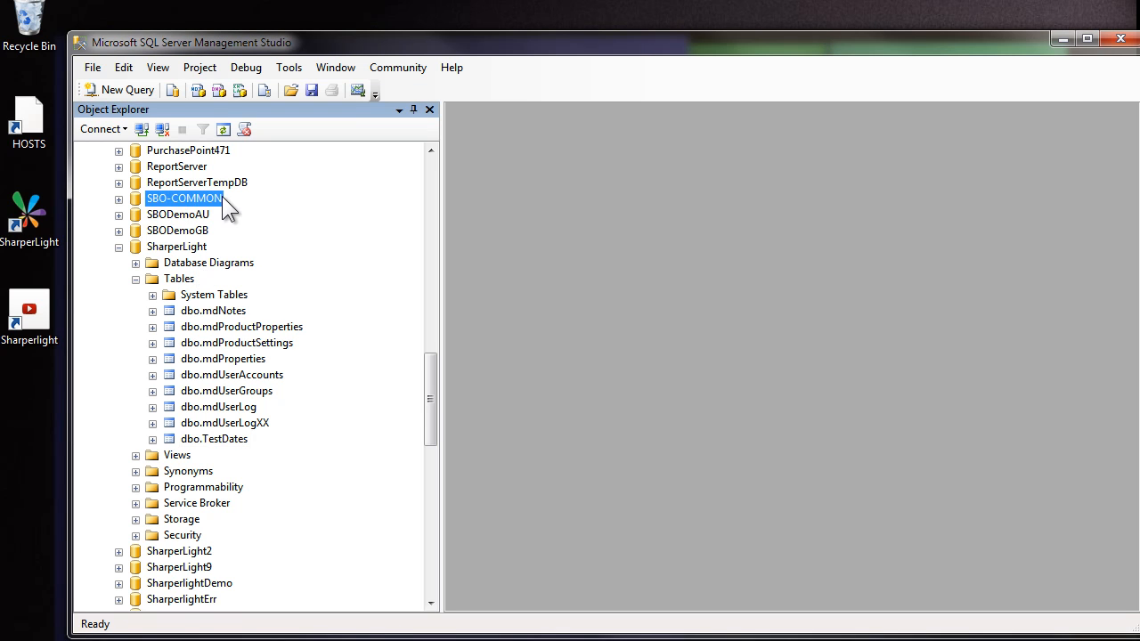
pyautogui.moveTo(221, 206)
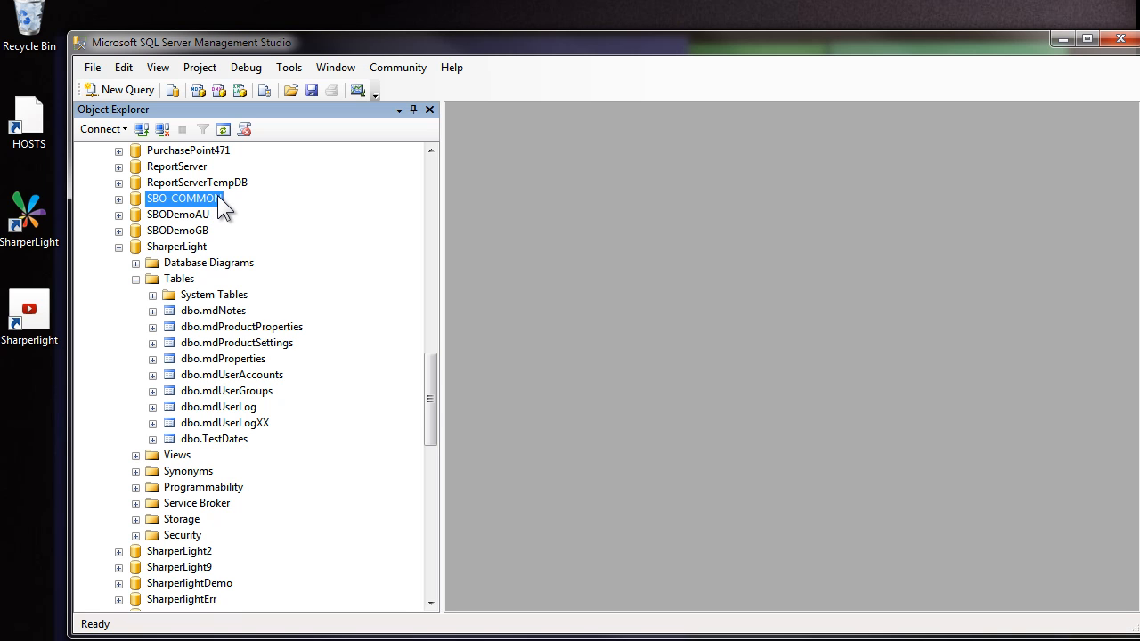
pyautogui.moveTo(187, 260)
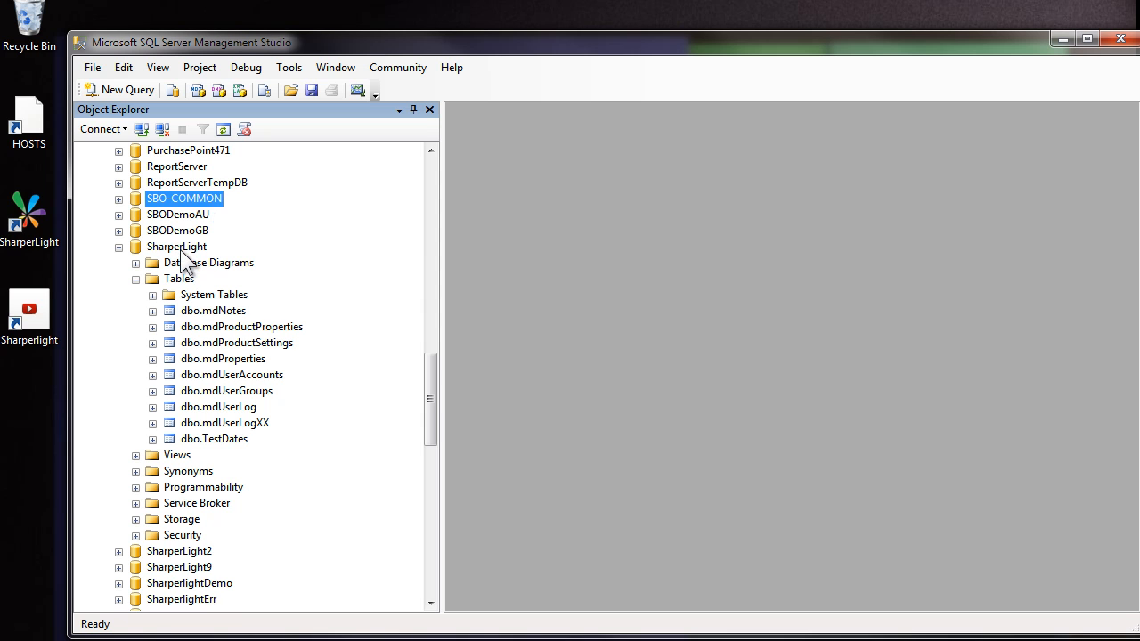
pyautogui.moveTo(192, 256)
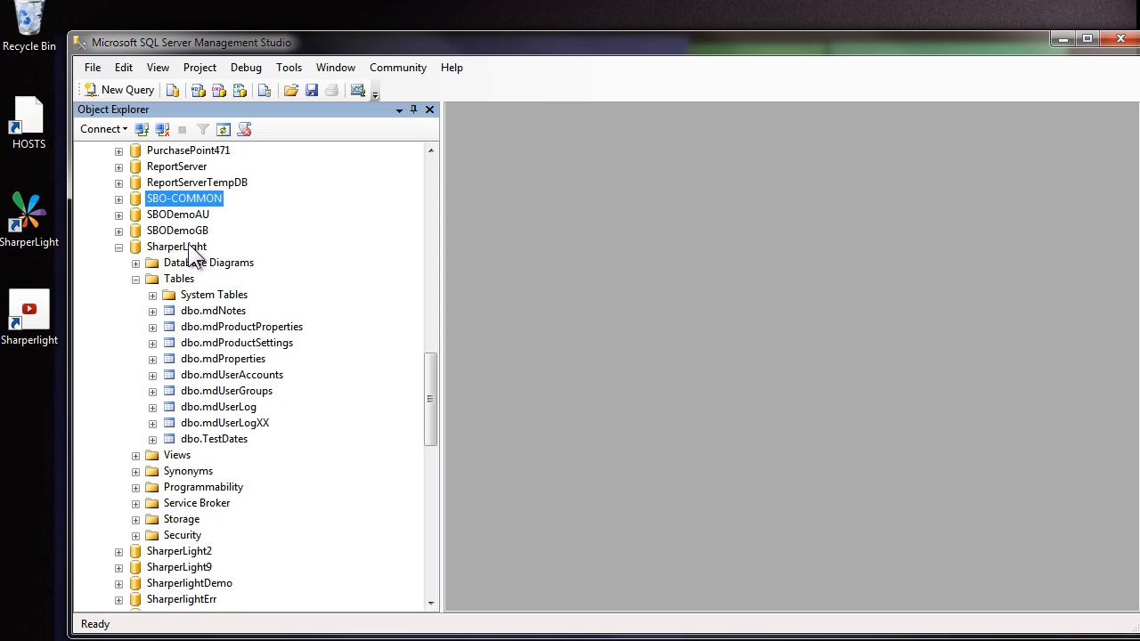
pyautogui.click(176, 246)
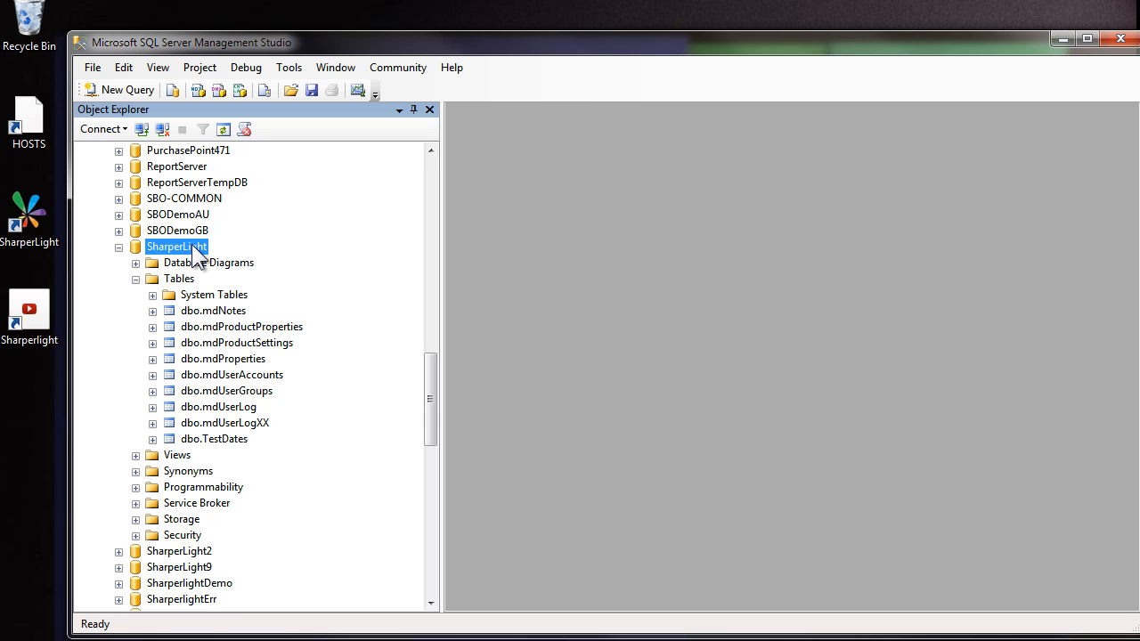
pyautogui.click(179, 278)
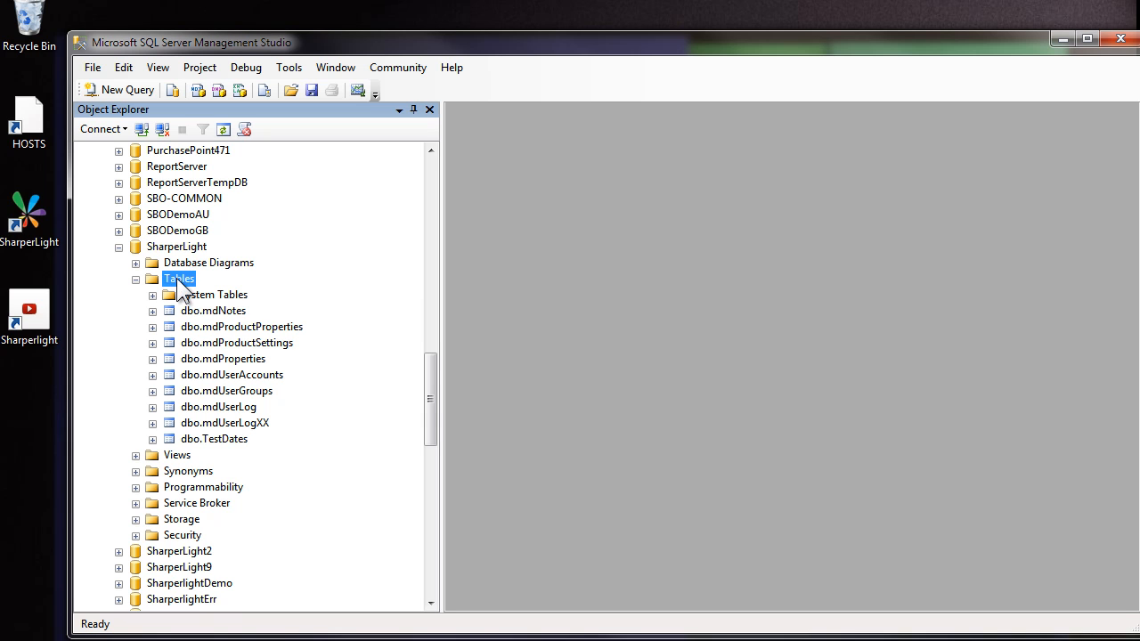
pyautogui.rightClick(178, 277)
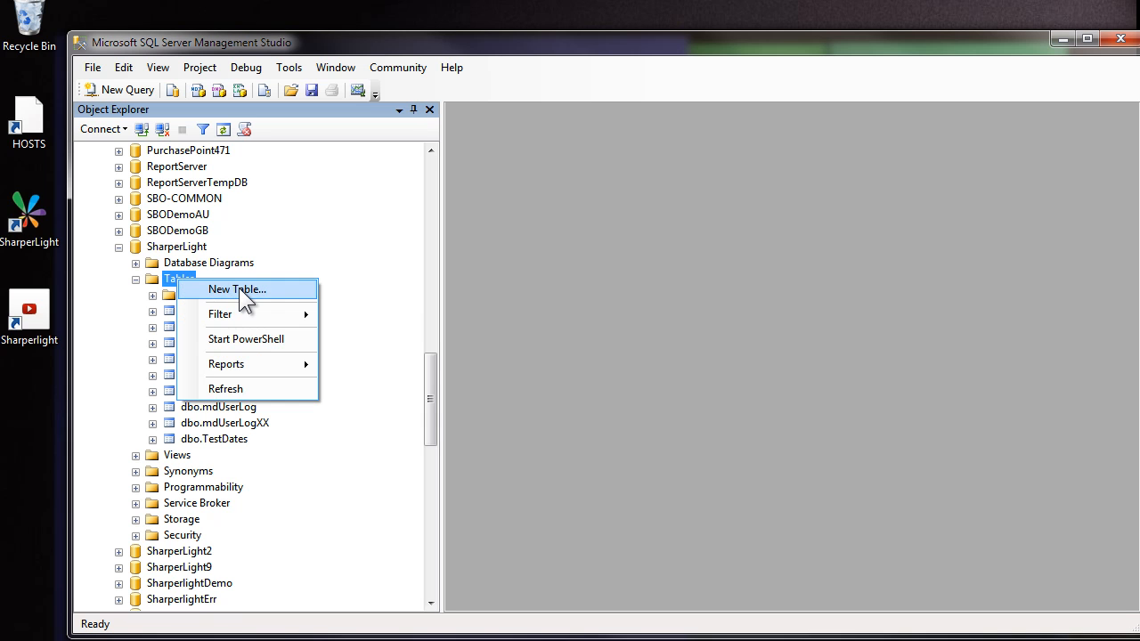
pyautogui.click(235, 289)
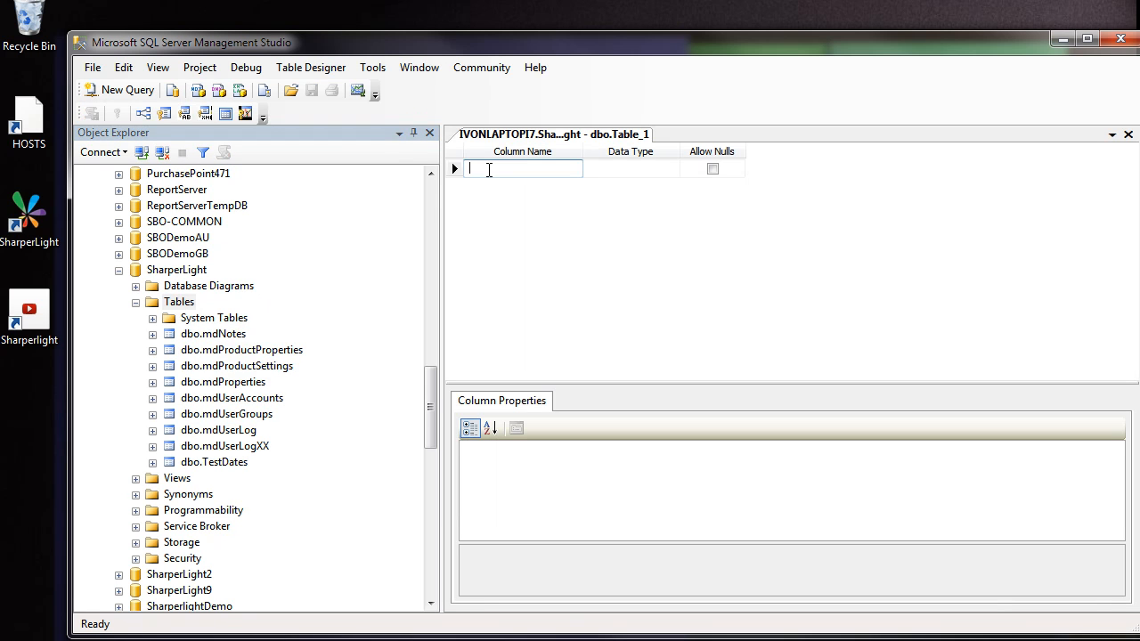
# Step: Add IssueCode, Description, IssueDate, ResolvedDate and Level columns, with IssueCode as primary key
pyautogui.write('IssueCode')
pyautogui.write('Desc')
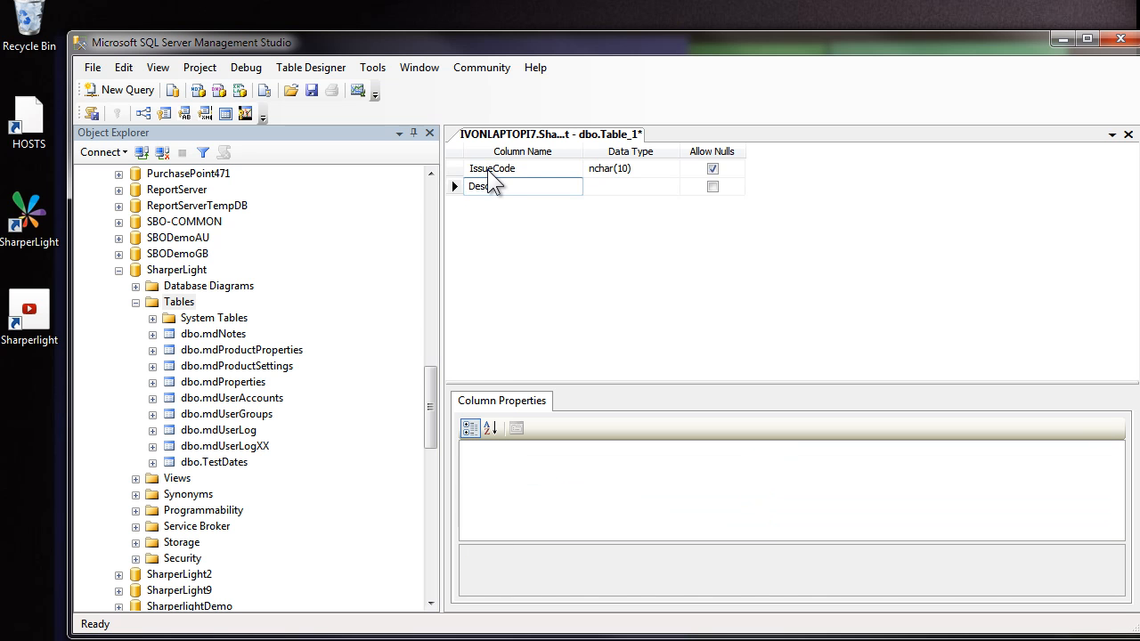
pyautogui.click(624, 187)
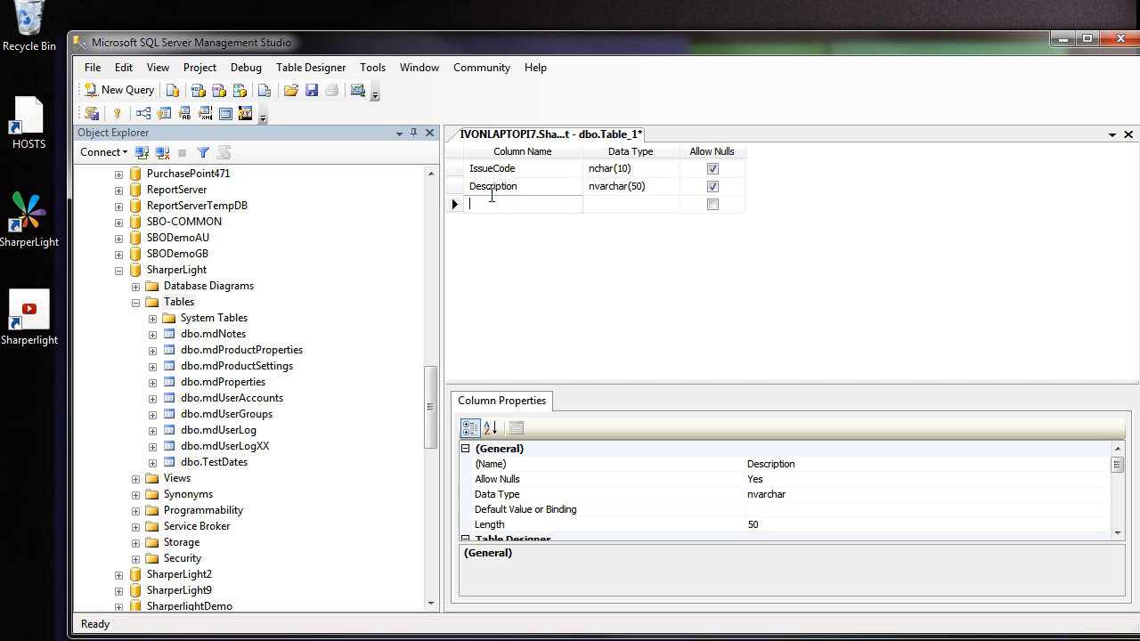
pyautogui.write('IssueDate')
pyautogui.write('ResolvedDate')
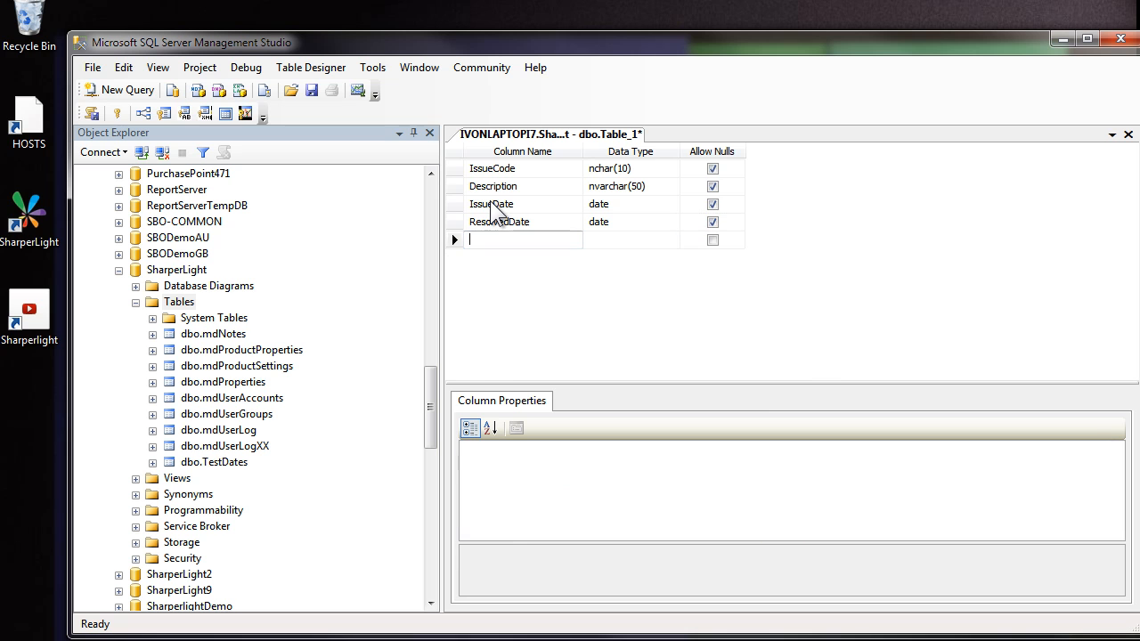
pyautogui.write('Le')
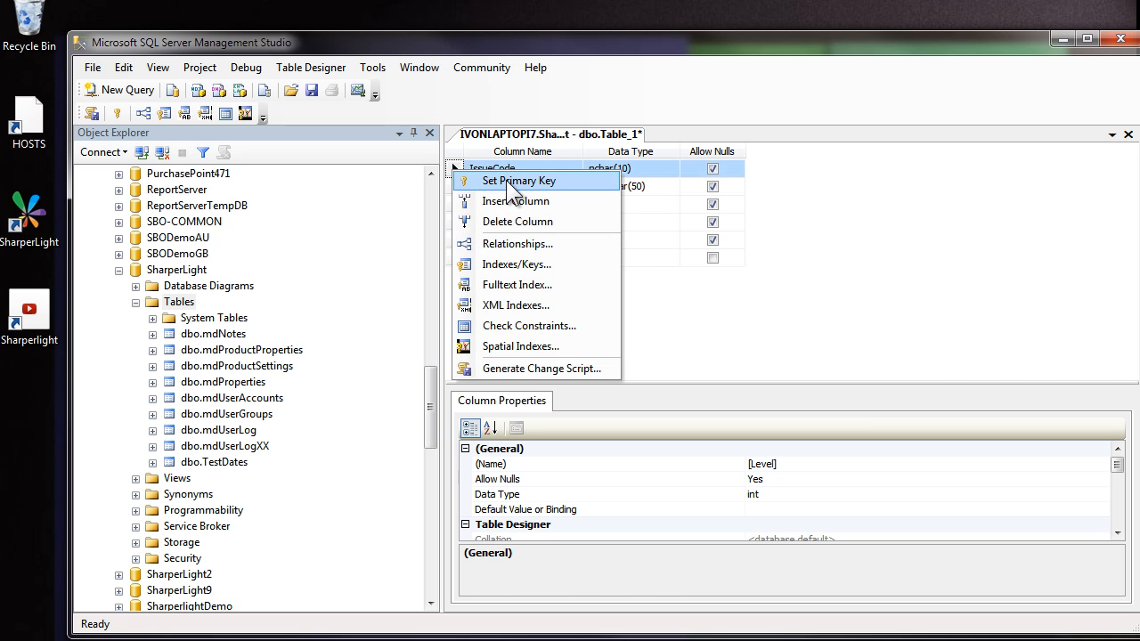
pyautogui.click(520, 181)
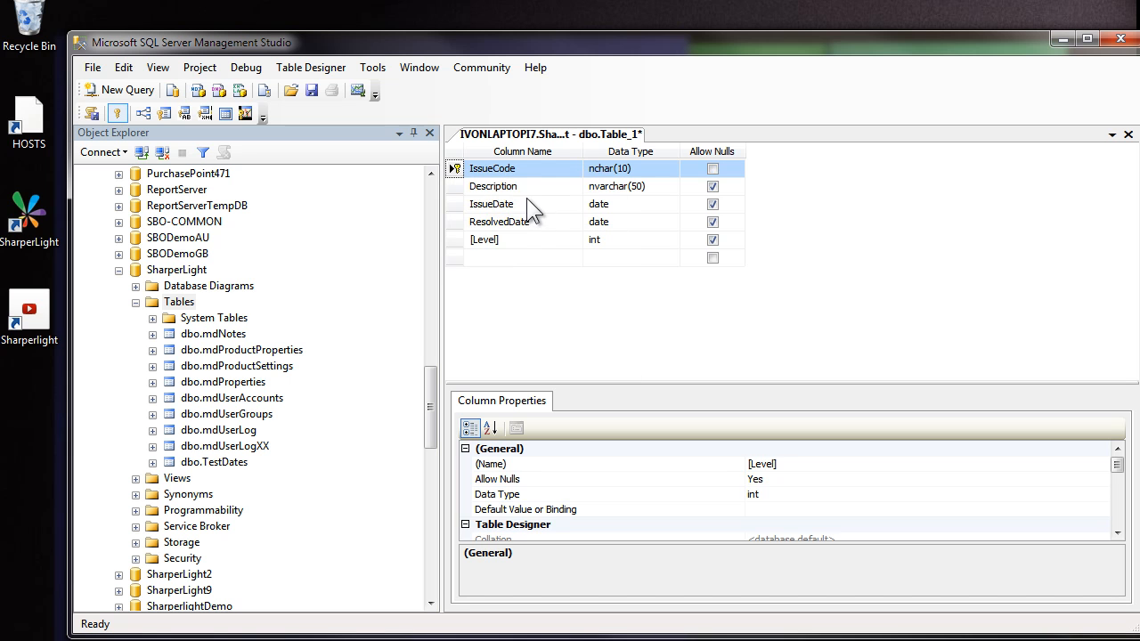
pyautogui.rightClick(548, 134)
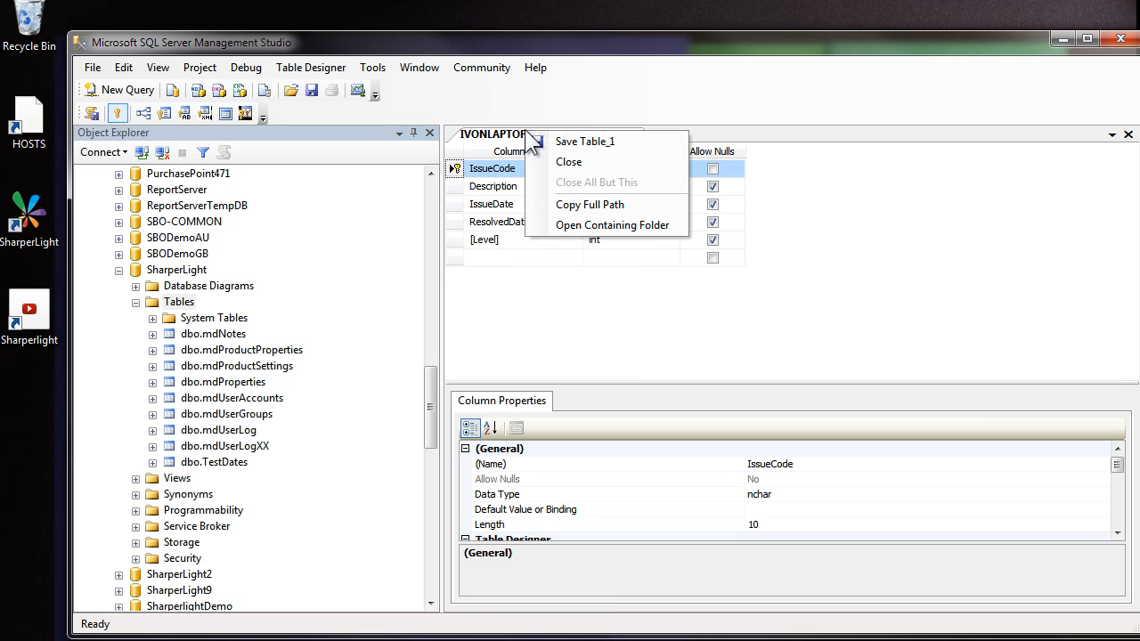
# Step: Save the new table as IssueLog so it appears among the SharperLight tables
pyautogui.click(584, 141)
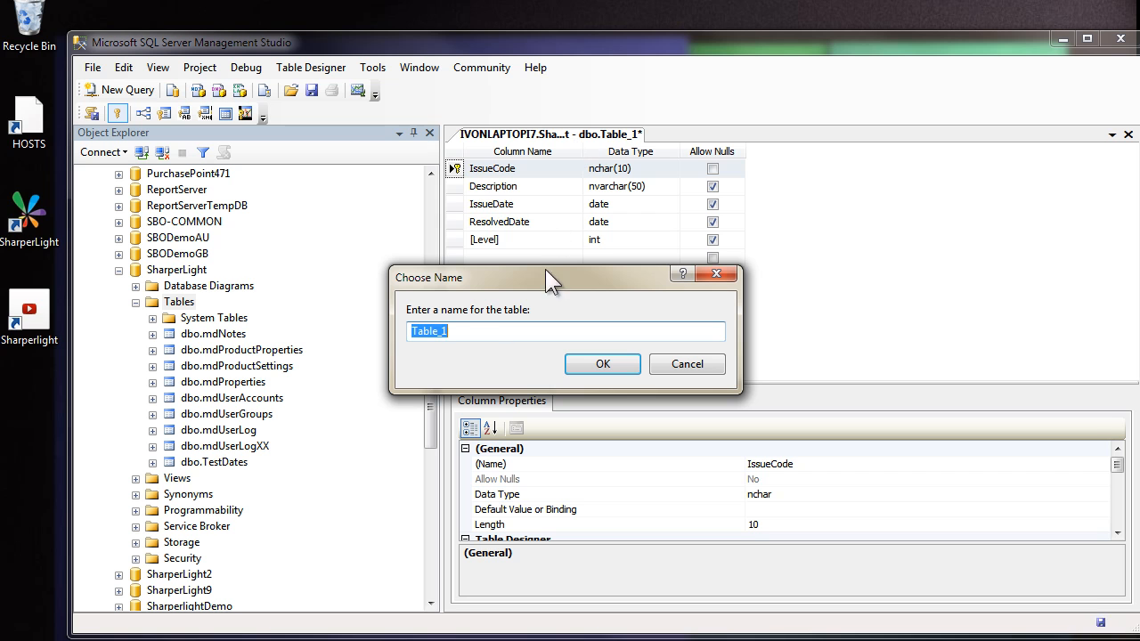
pyautogui.write('U')
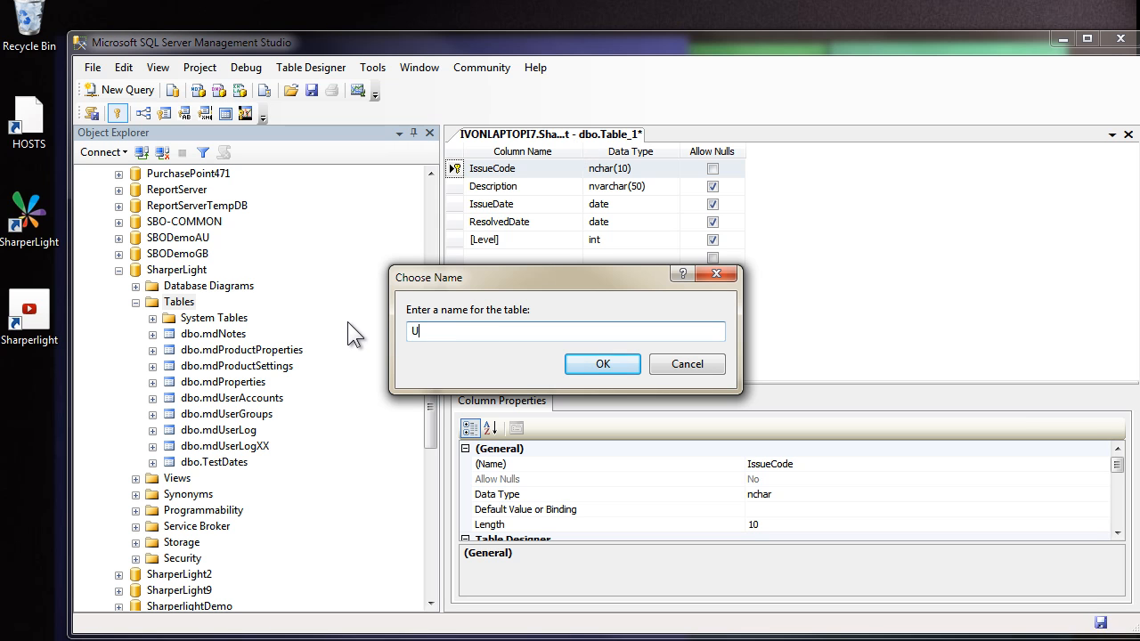
pyautogui.write('IssueLo')
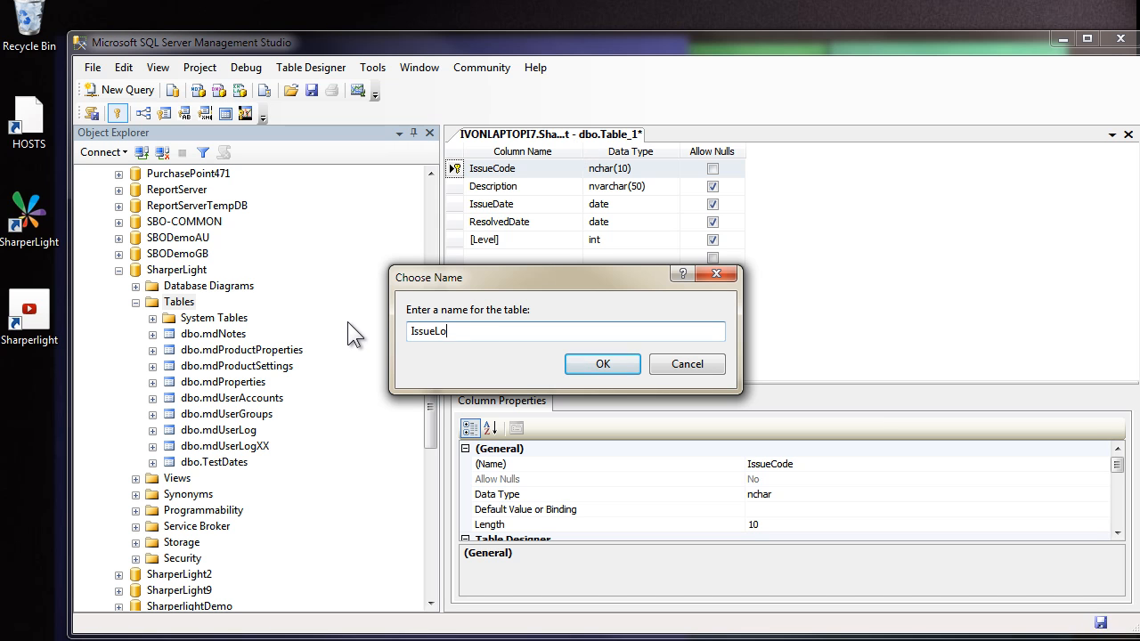
pyautogui.click(602, 363)
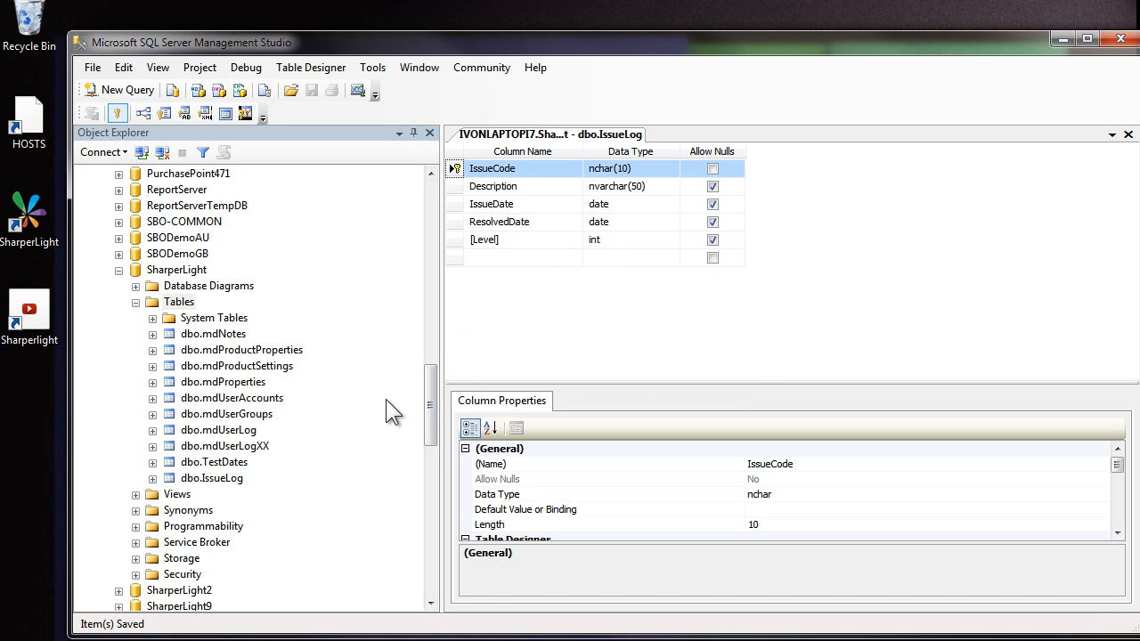
pyautogui.moveTo(499, 250)
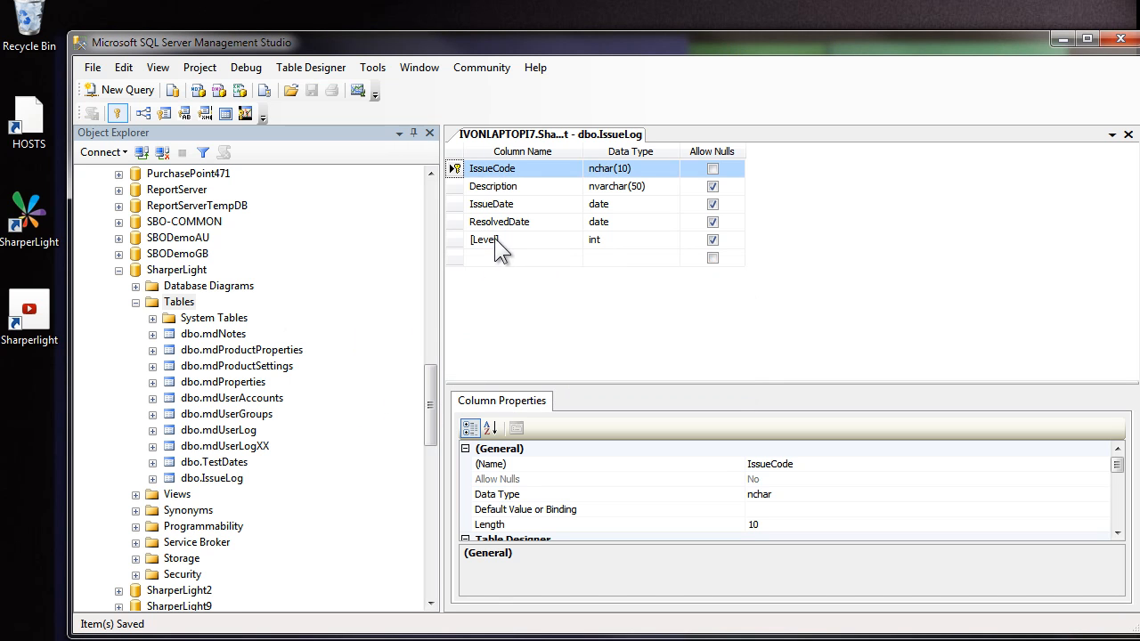
pyautogui.click(499, 239)
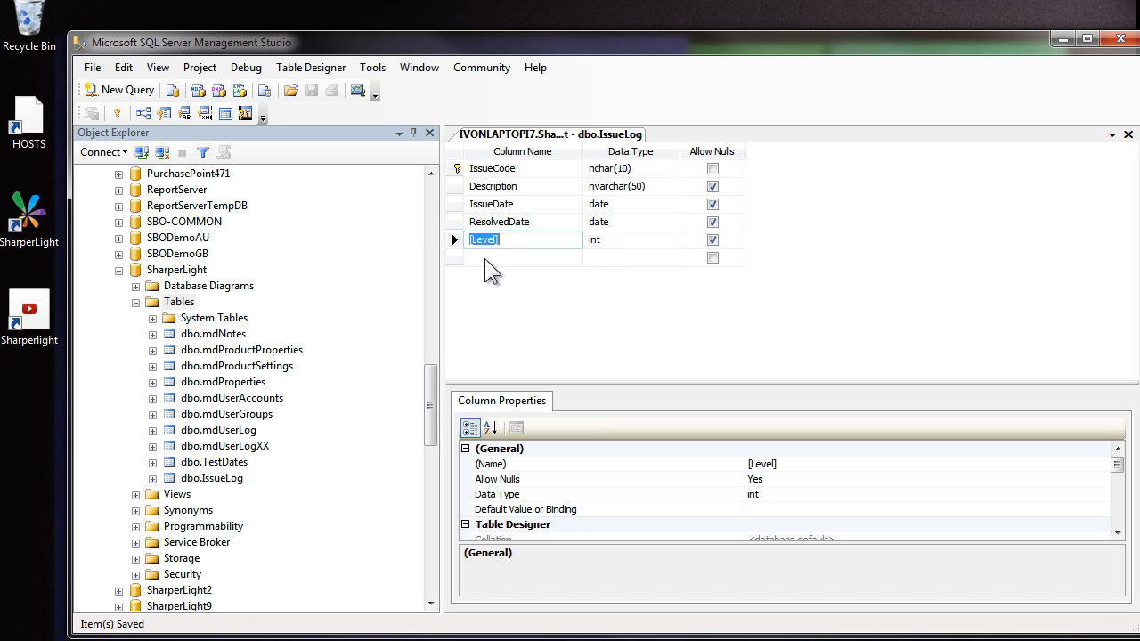
# Step: Define Level (int, primary key) and Description (nvarchar(50)) columns and save as dbo.IssueLevel
pyautogui.click(547, 135)
pyautogui.write('Descrp')
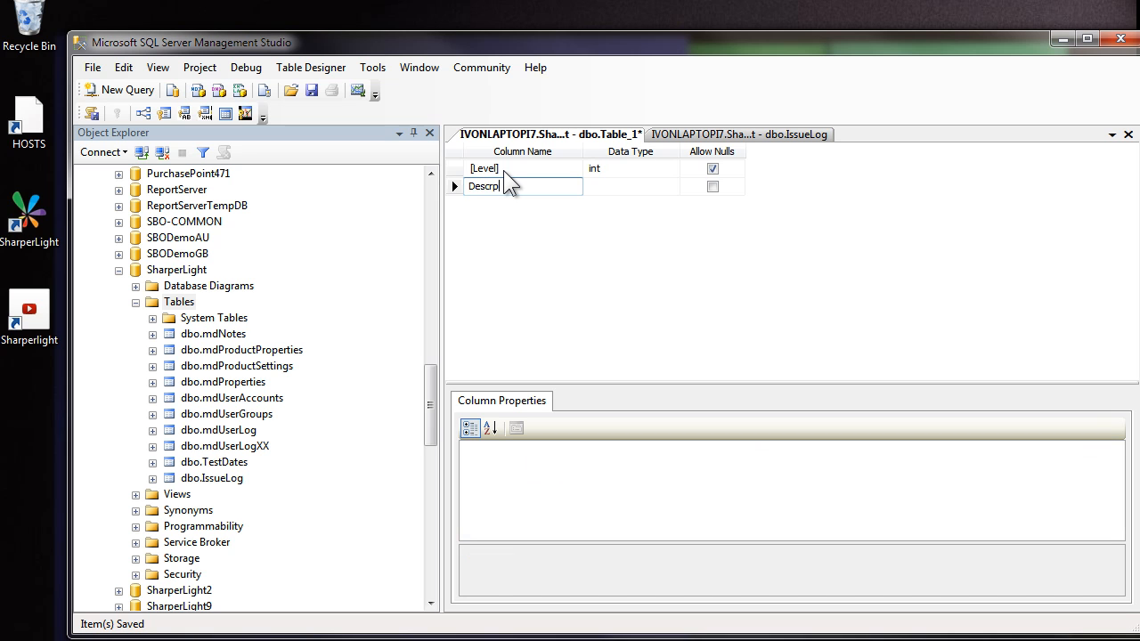
pyautogui.click(628, 185)
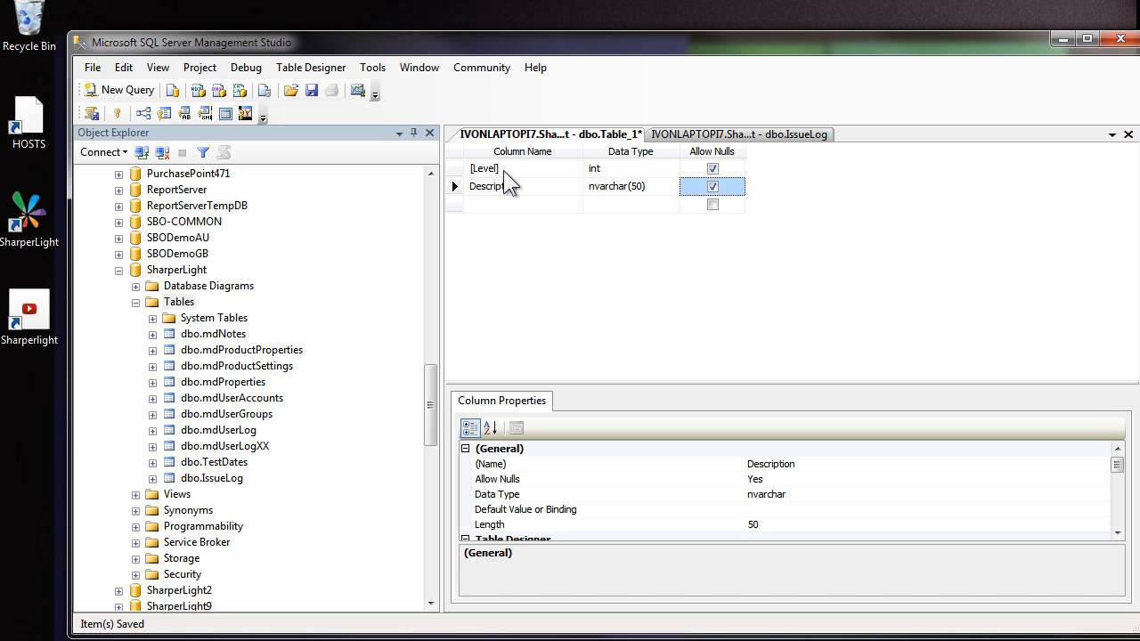
pyautogui.rightClick(485, 168)
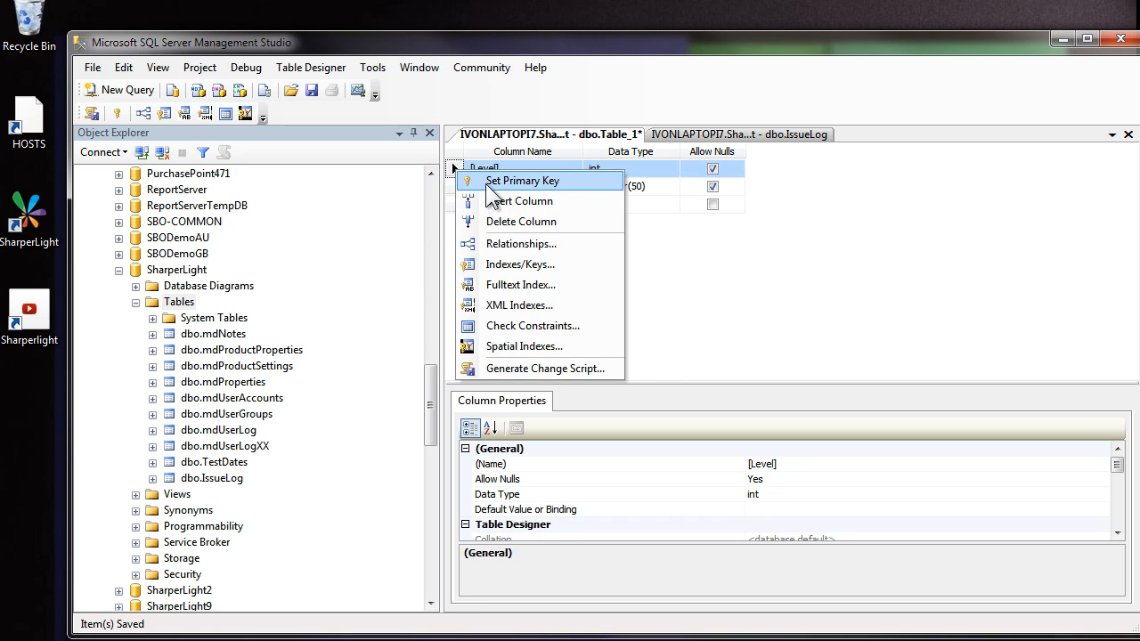
pyautogui.click(524, 179)
pyautogui.write('Issue')
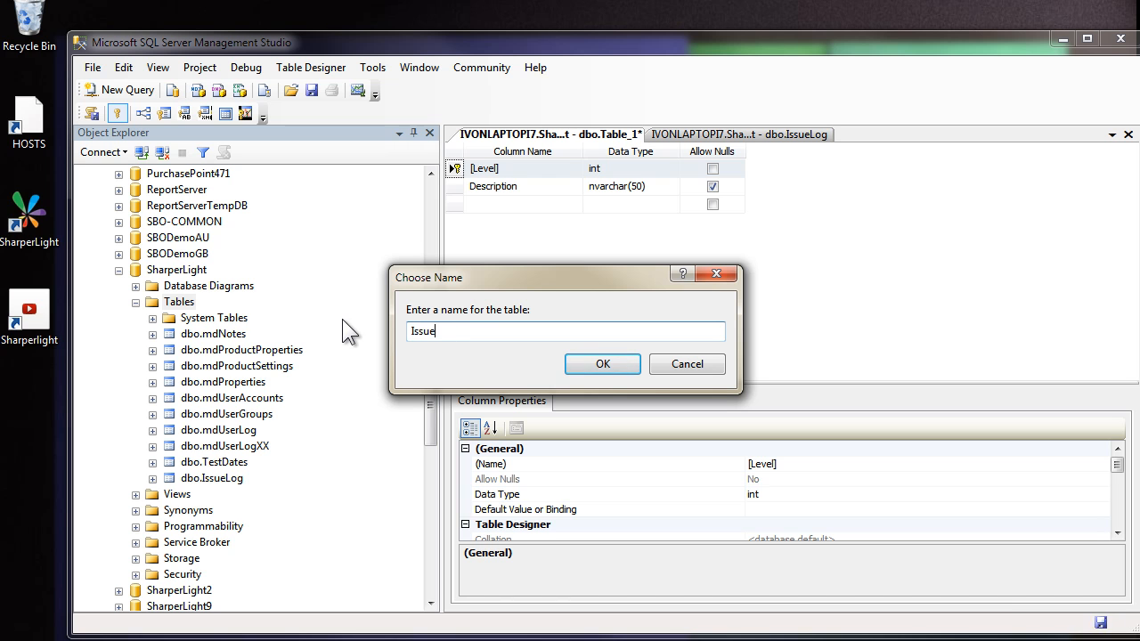
pyautogui.click(602, 364)
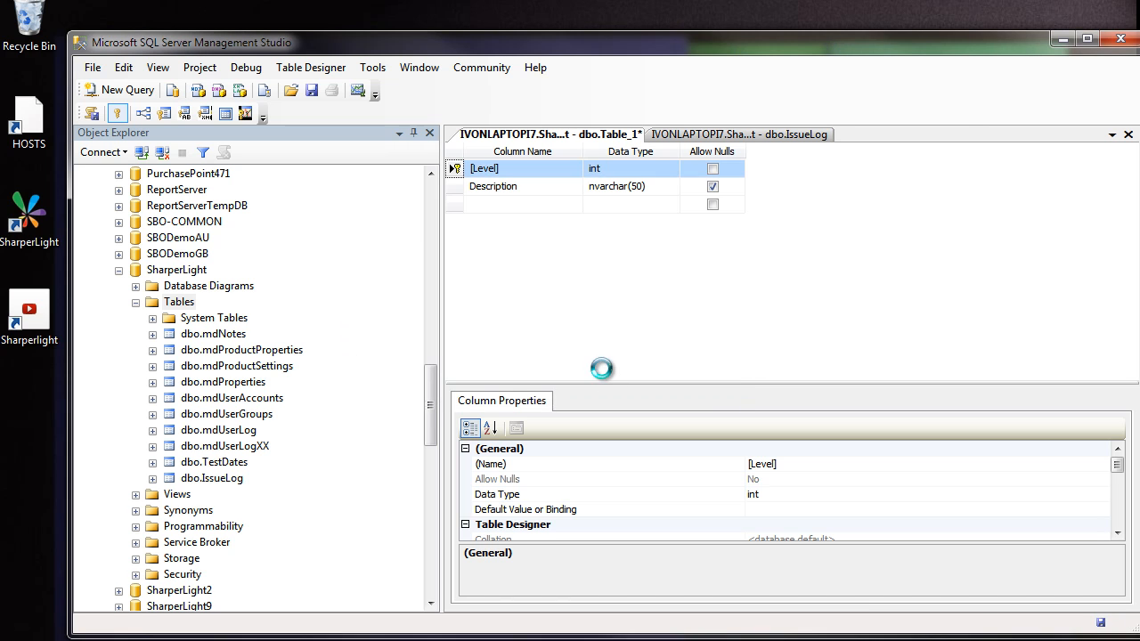
pyautogui.click(310, 89)
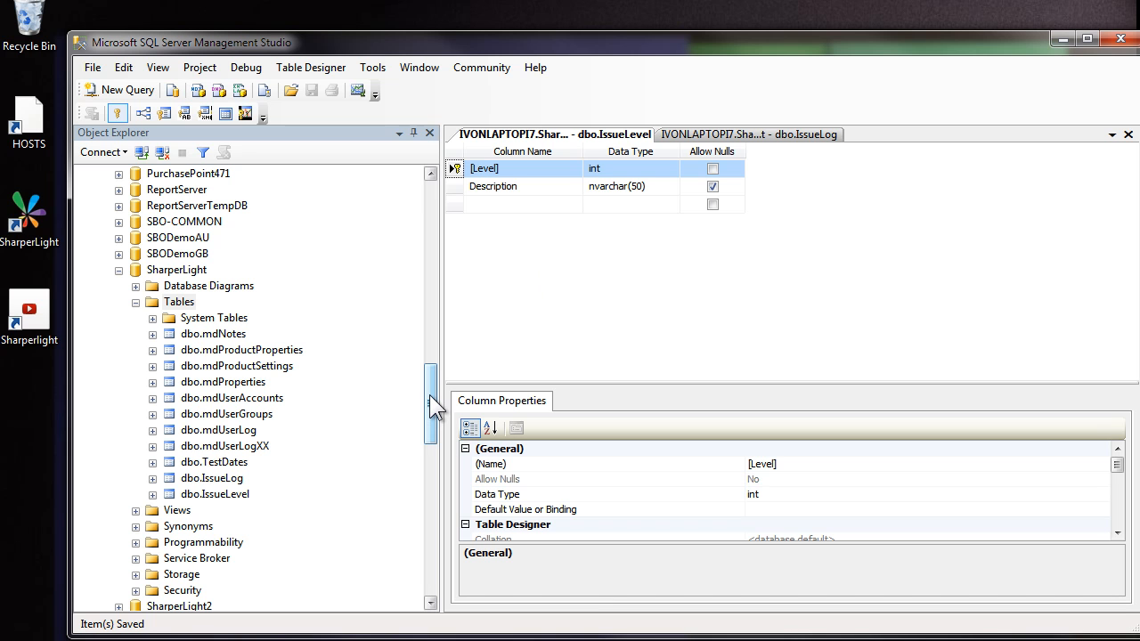
pyautogui.scroll(-3)
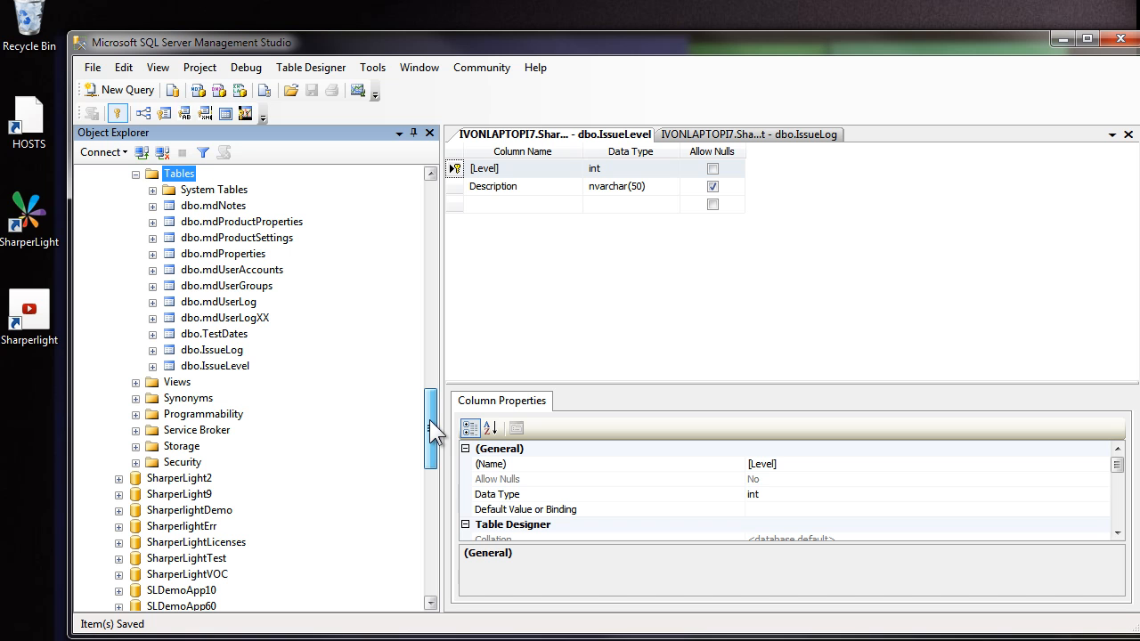
# Step: Enter IssueLog row S001 Faulty Device, then open IssueLevel rows Low, Medium, High for editing
pyautogui.rightClick(214, 349)
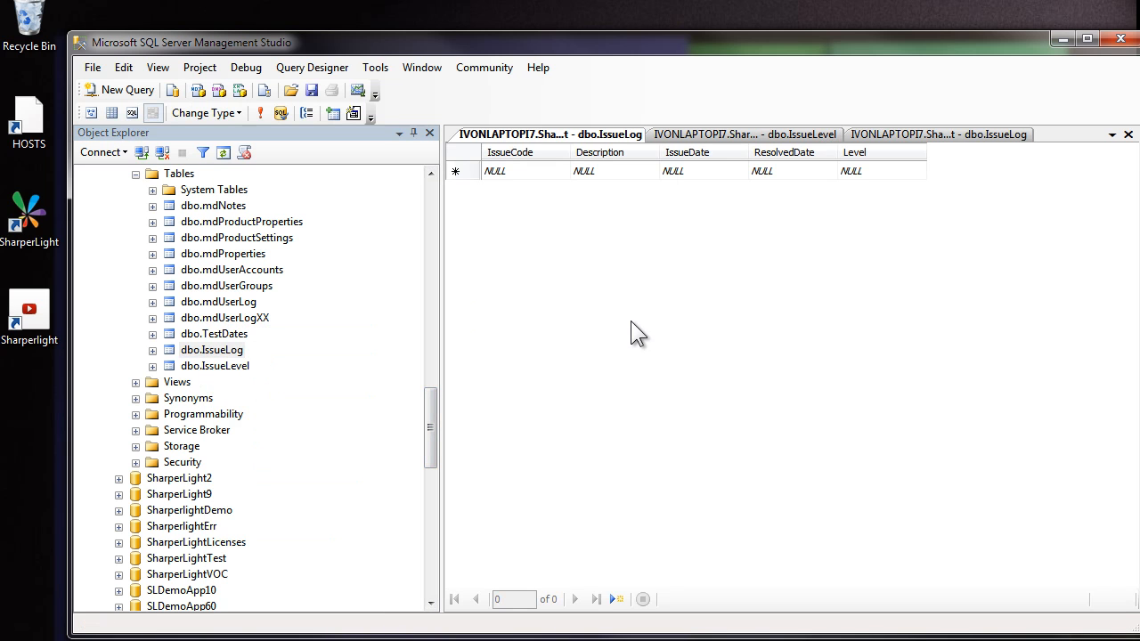
pyautogui.click(499, 171)
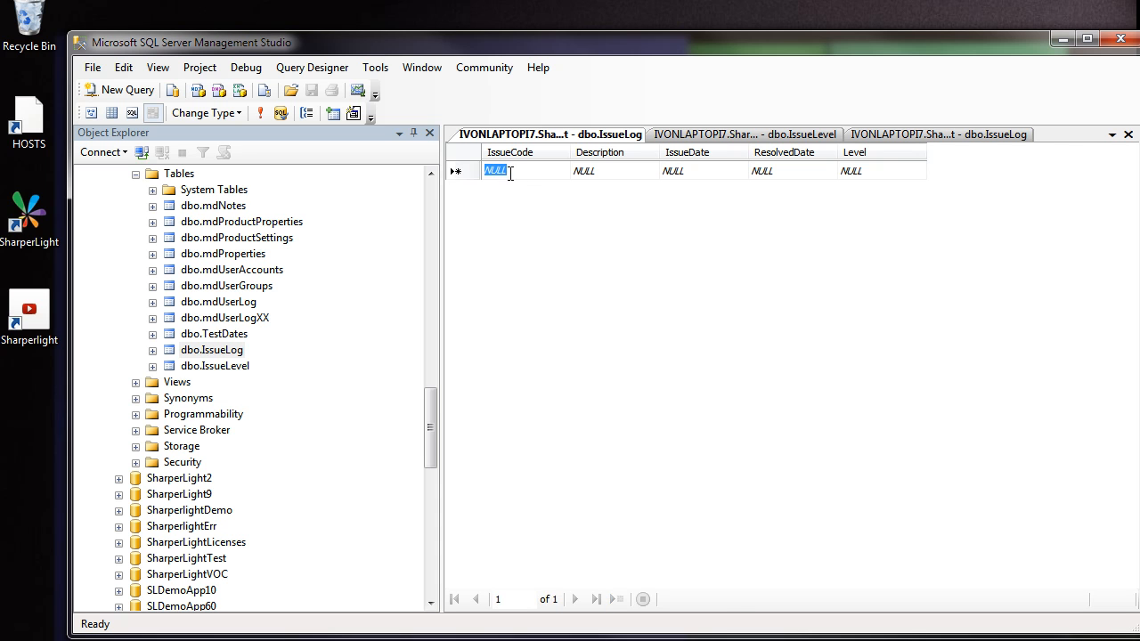
pyautogui.write('S001')
pyautogui.click(615, 171)
pyautogui.write('Faulty Device')
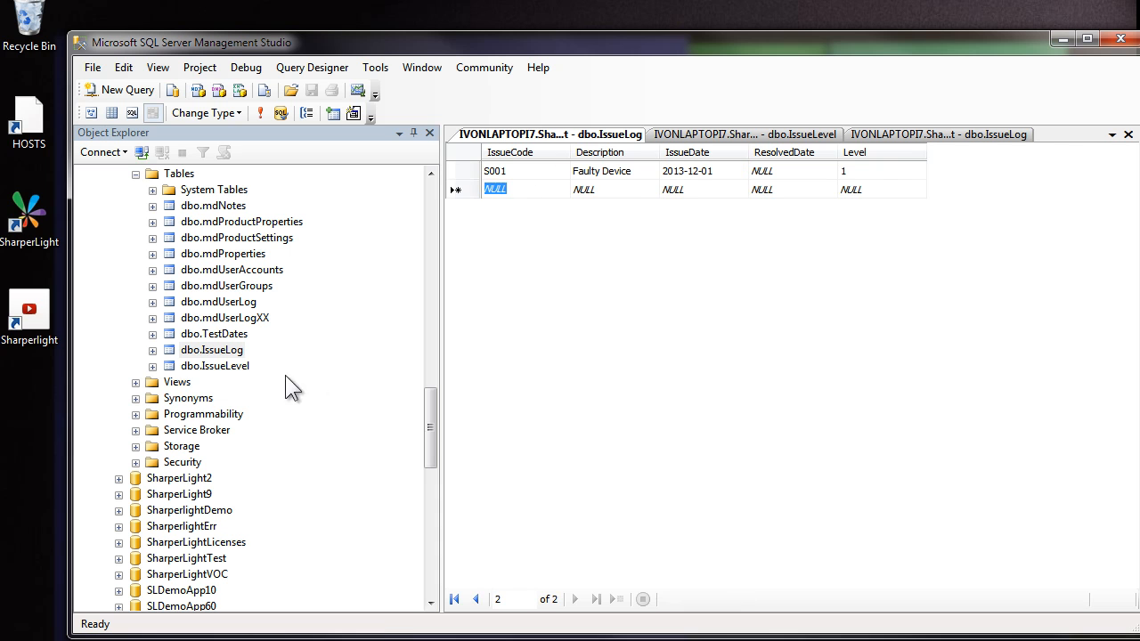
pyautogui.rightClick(214, 365)
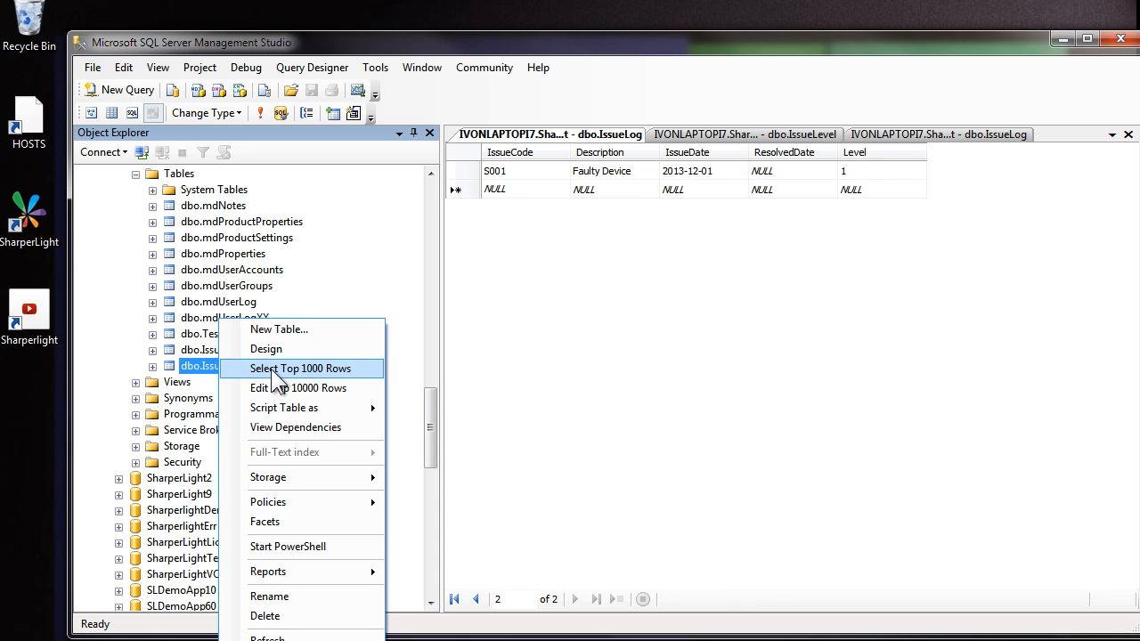
pyautogui.moveTo(299, 388)
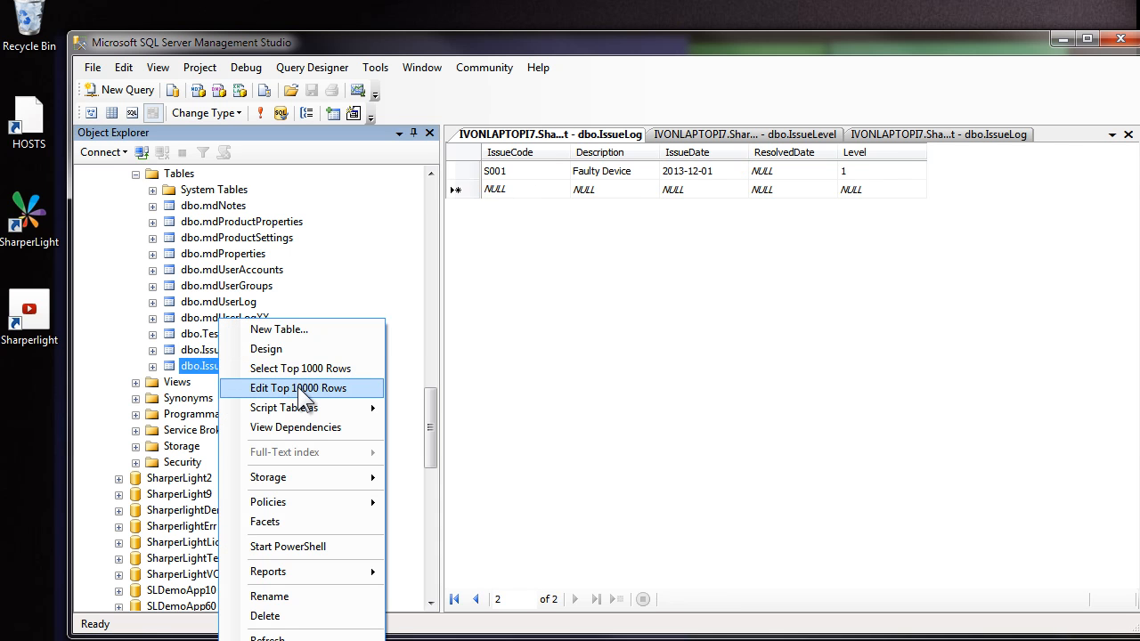
pyautogui.click(299, 388)
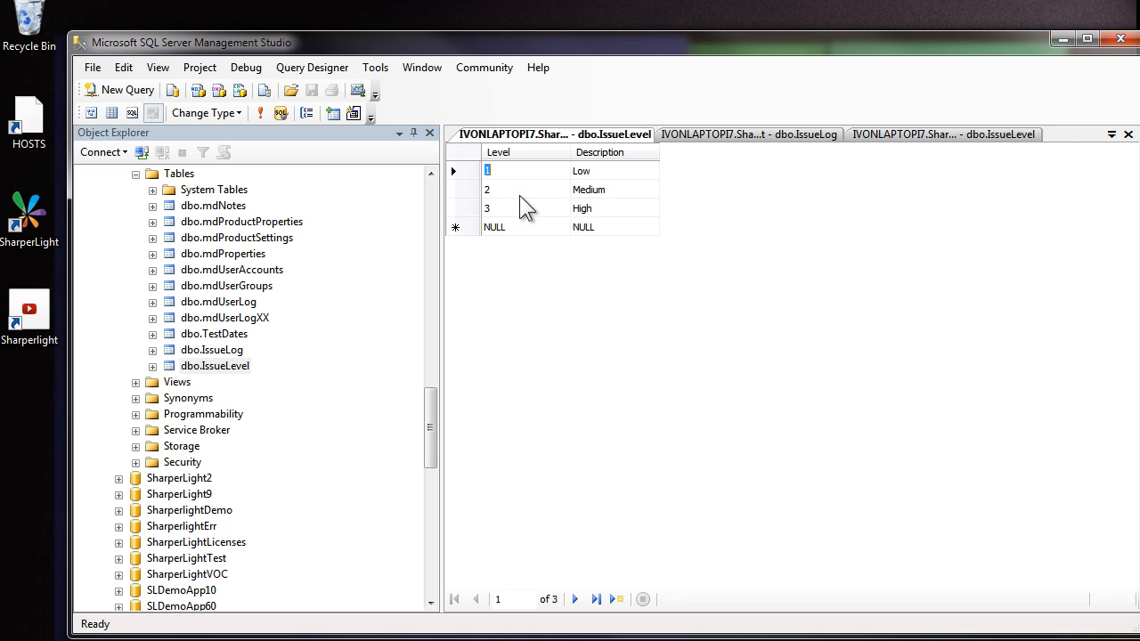
pyautogui.moveTo(495, 230)
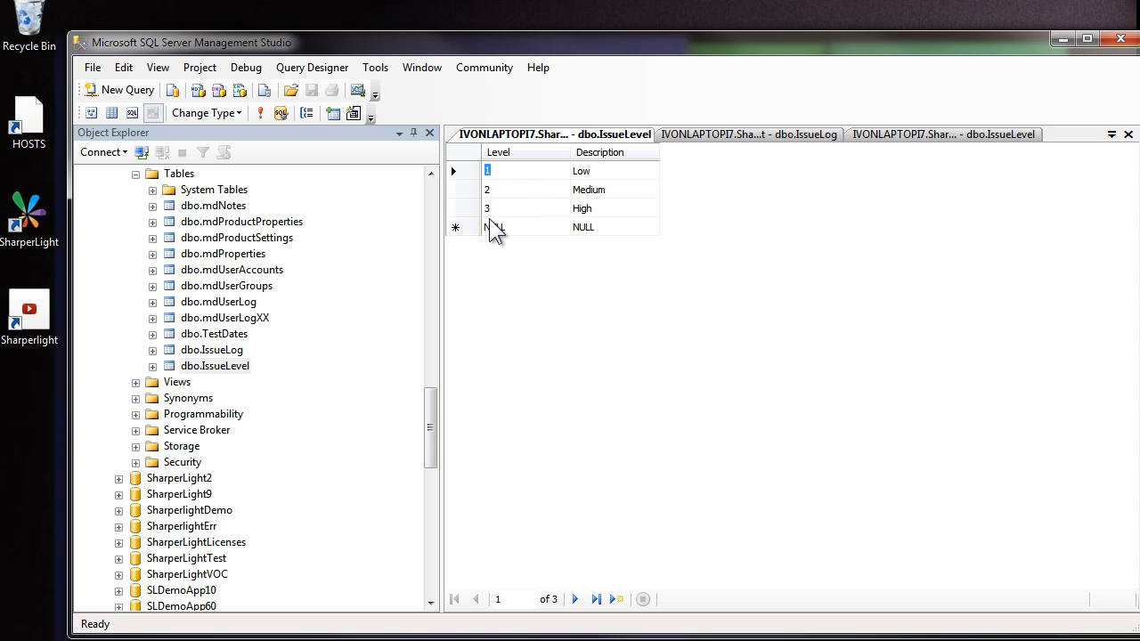
# Step: Select the top 1000 rows of dbo.IssueLog, returning the S001 Faulty Device row
pyautogui.rightClick(212, 349)
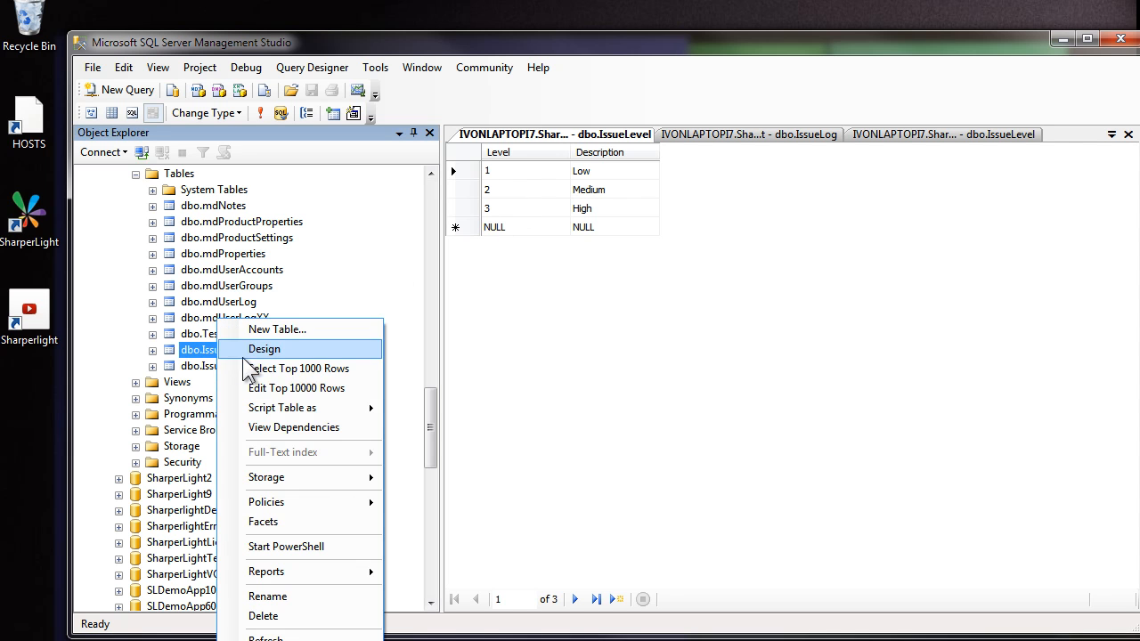
pyautogui.click(301, 367)
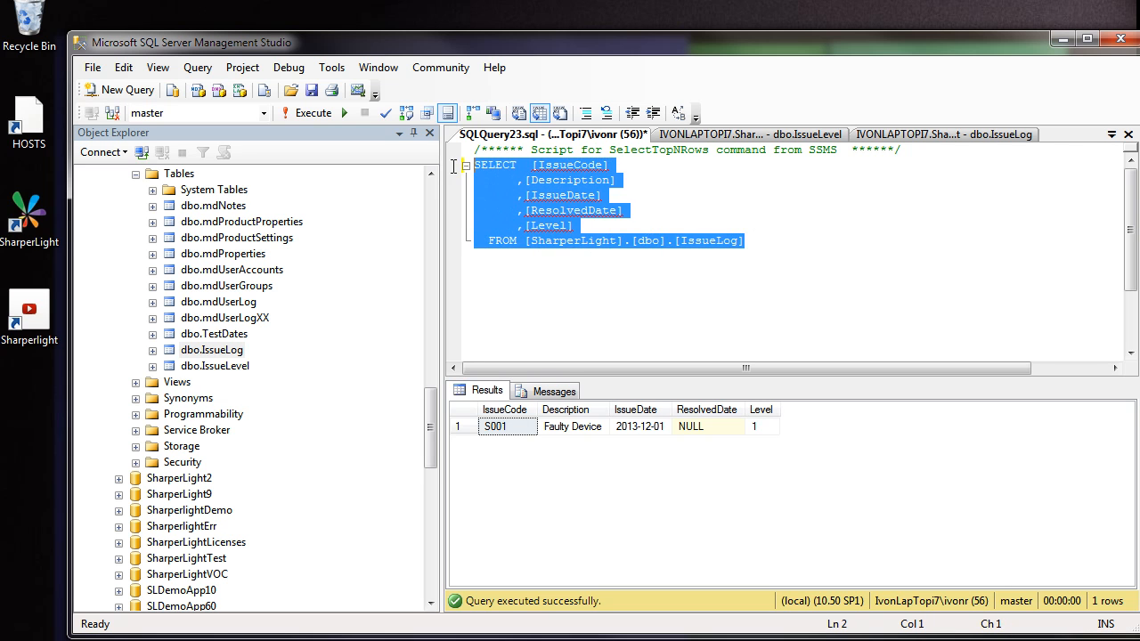
pyautogui.moveTo(603, 248)
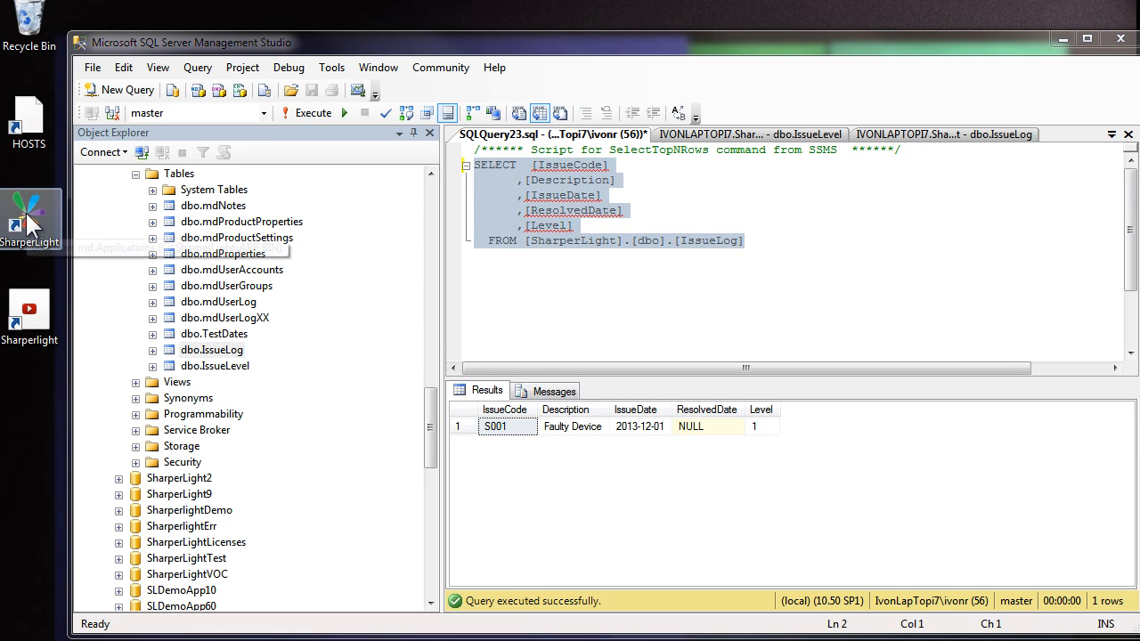
pyautogui.moveTo(32, 223)
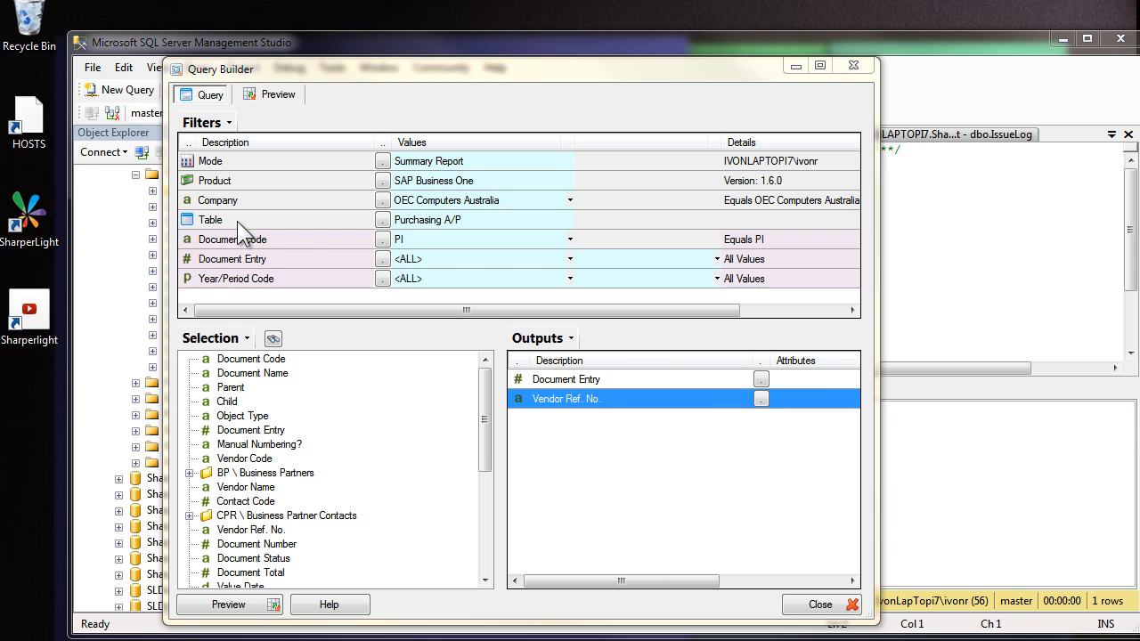
# Step: Start a new custom table from the Custom Tables list and confirm its product
pyautogui.rightClick(210, 219)
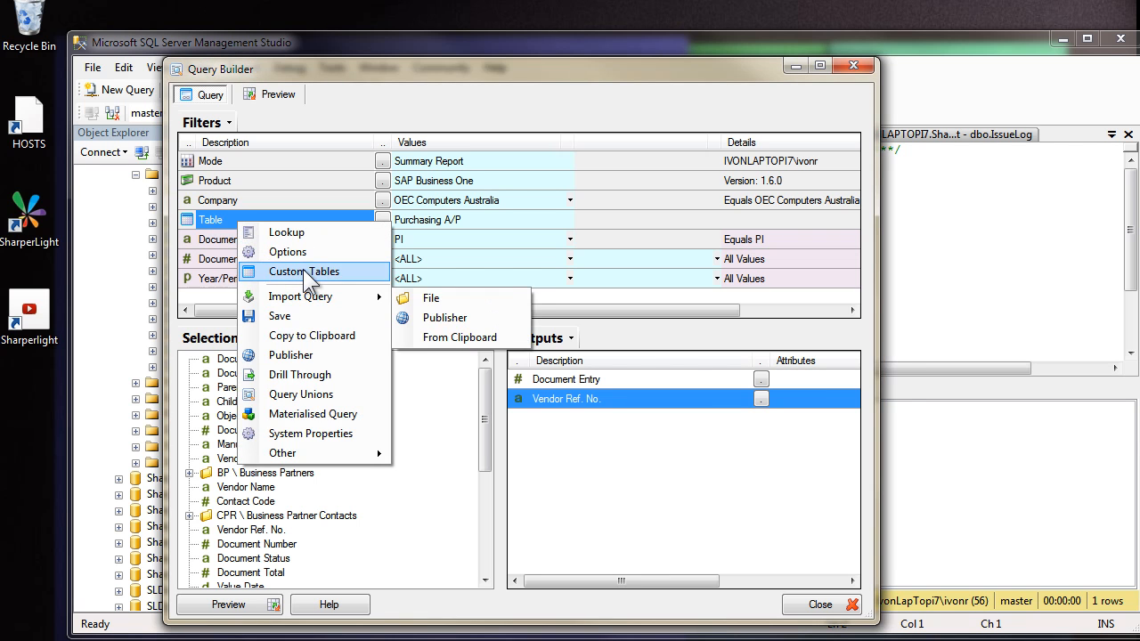
pyautogui.click(303, 271)
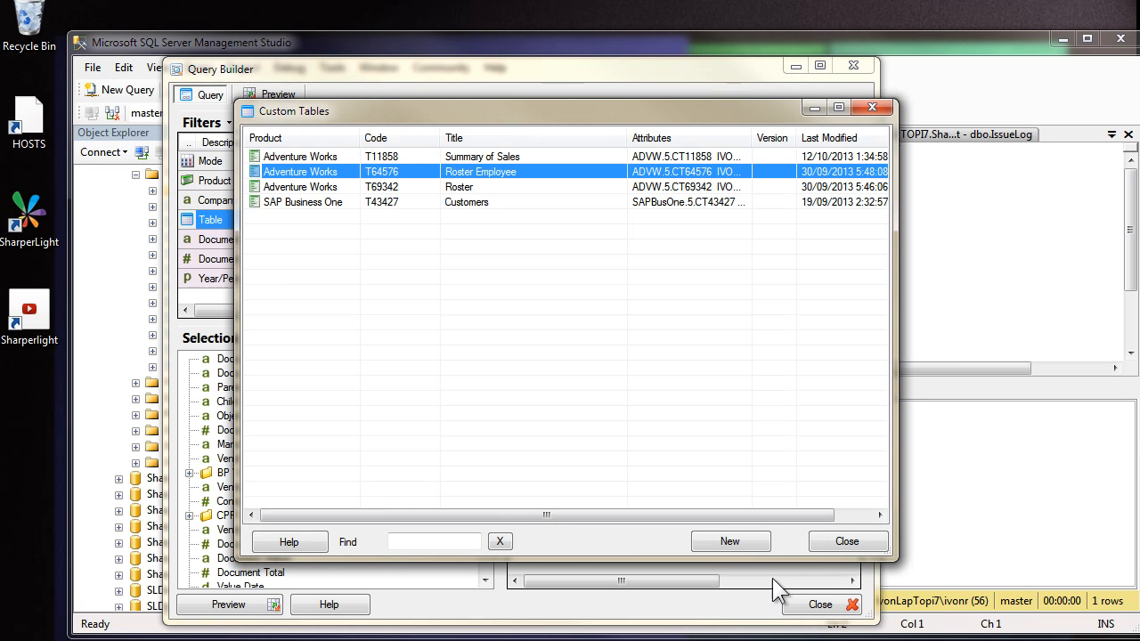
pyautogui.click(730, 541)
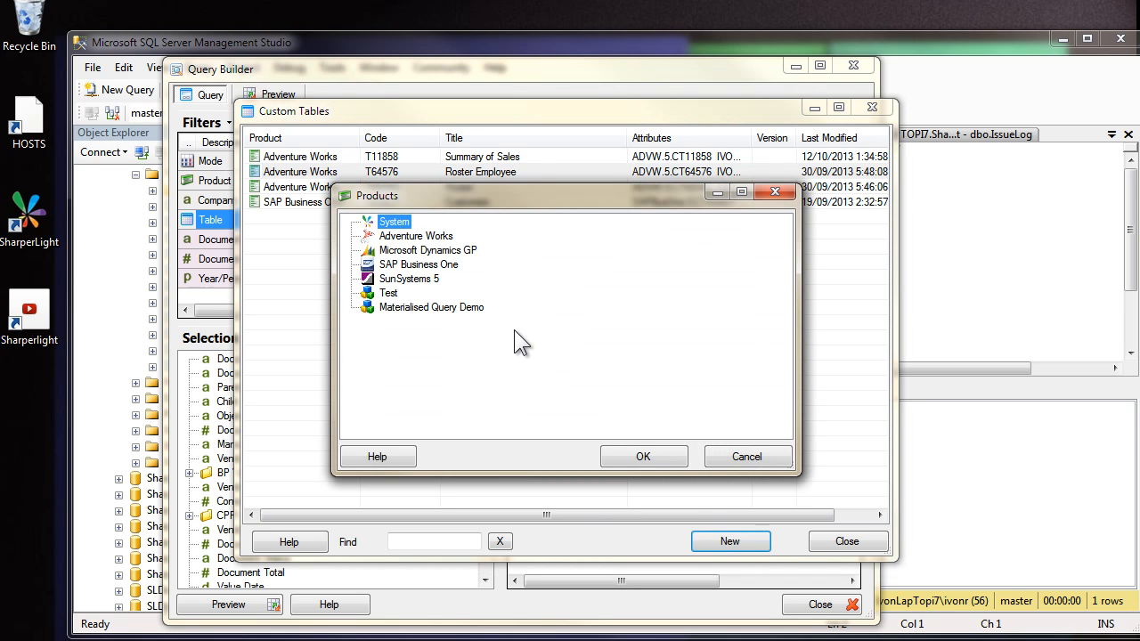
pyautogui.moveTo(454, 303)
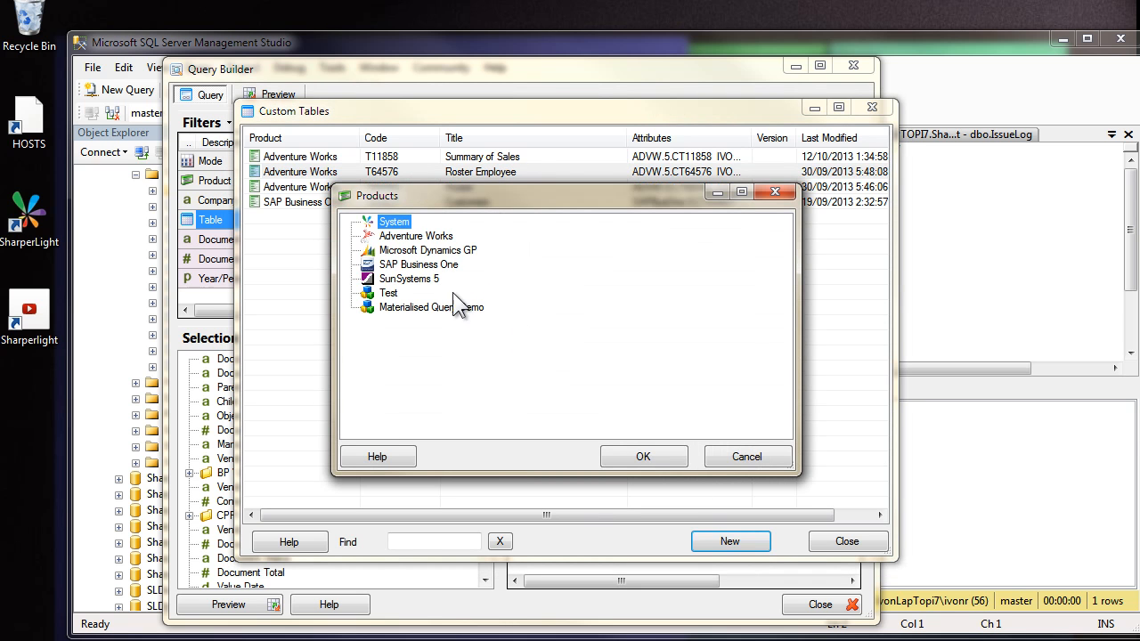
pyautogui.moveTo(424, 271)
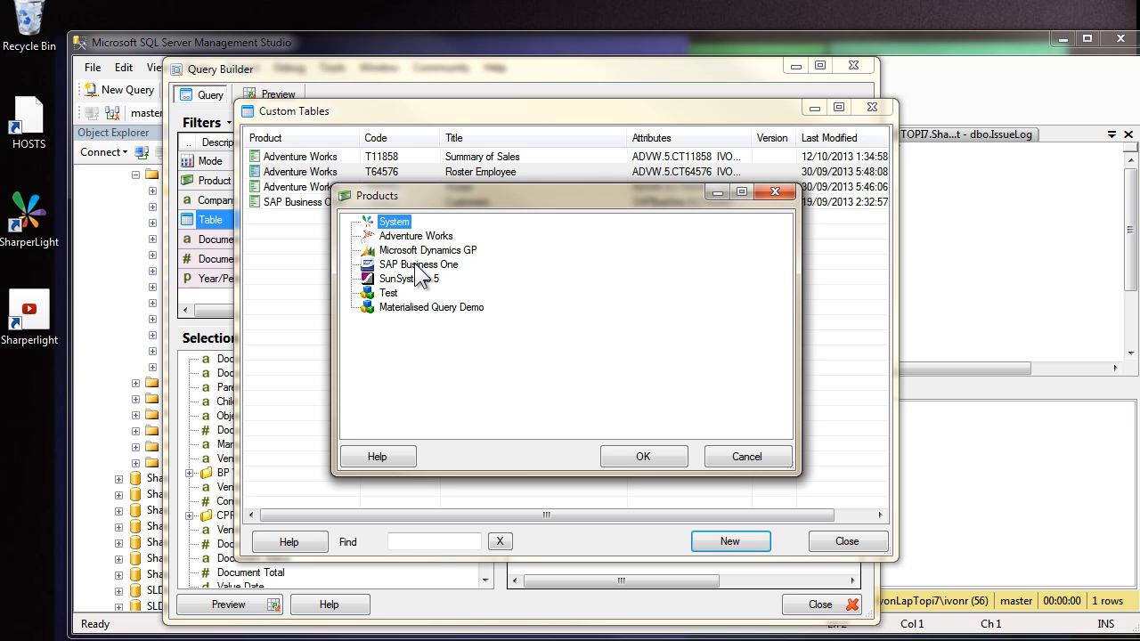
pyautogui.click(643, 456)
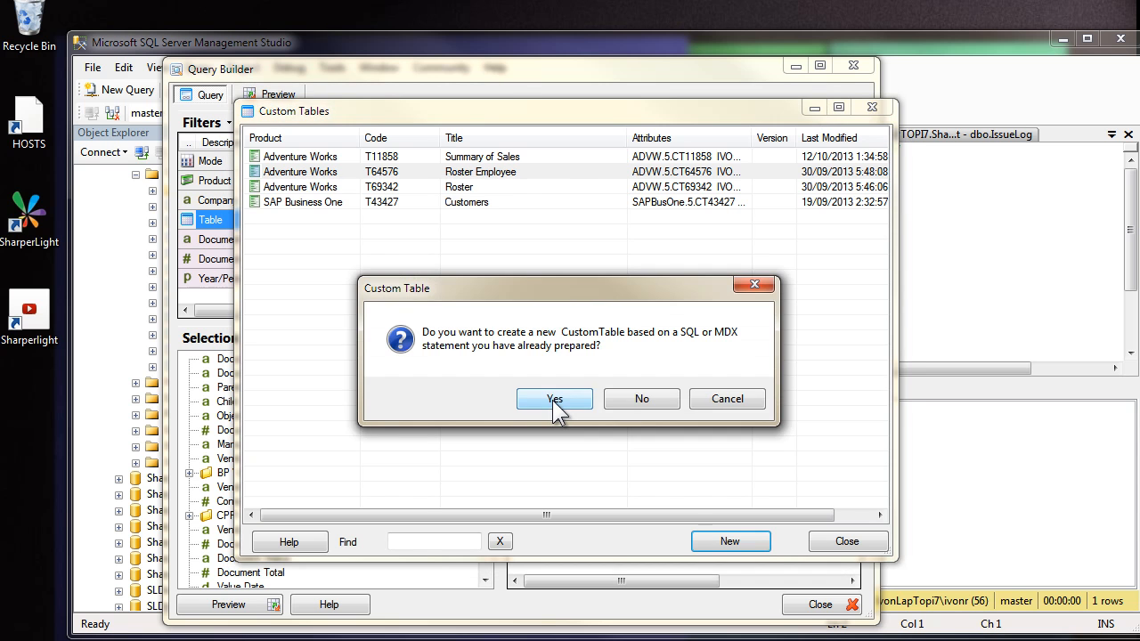
# Step: Base the custom table on the IssueLog SELECT statement with description 'Issue Log'
pyautogui.click(554, 399)
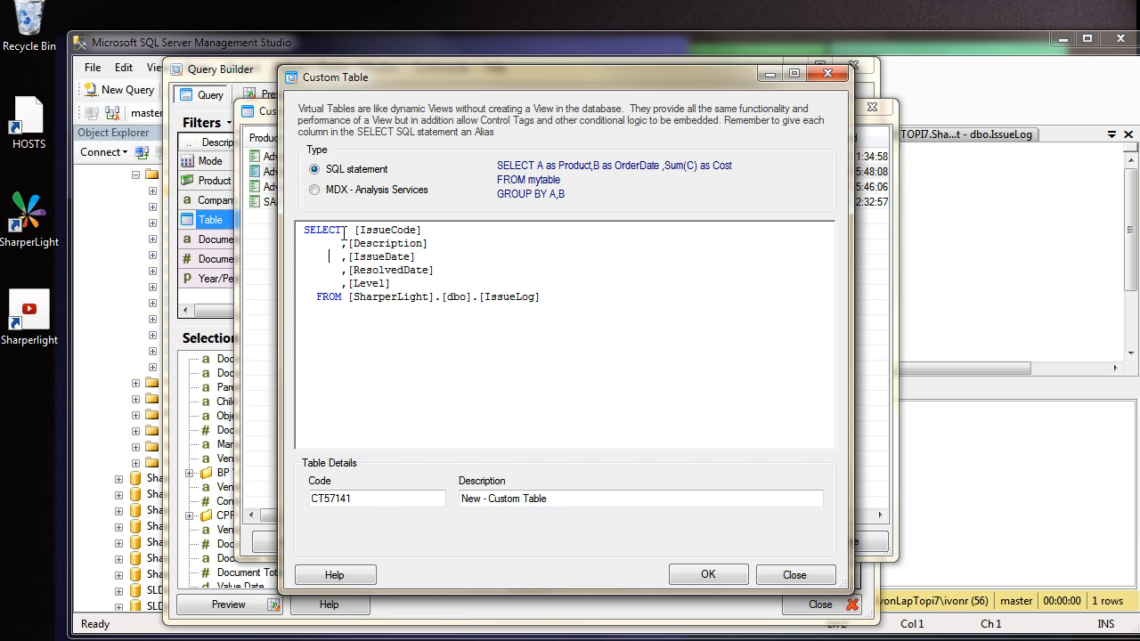
pyautogui.click(566, 499)
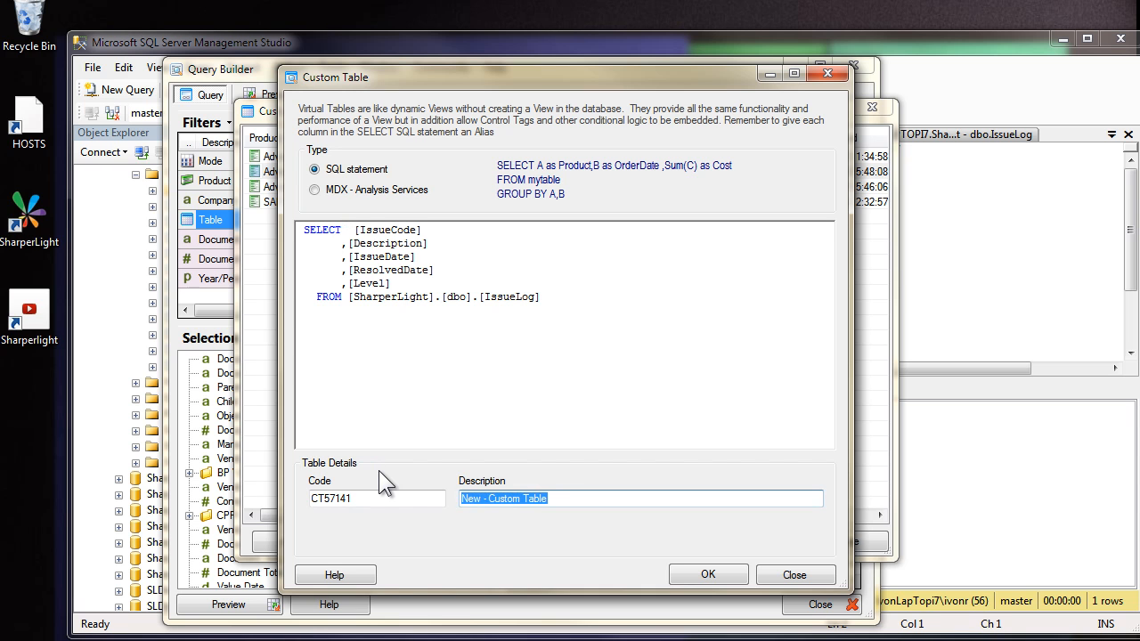
pyautogui.write('Issue Log')
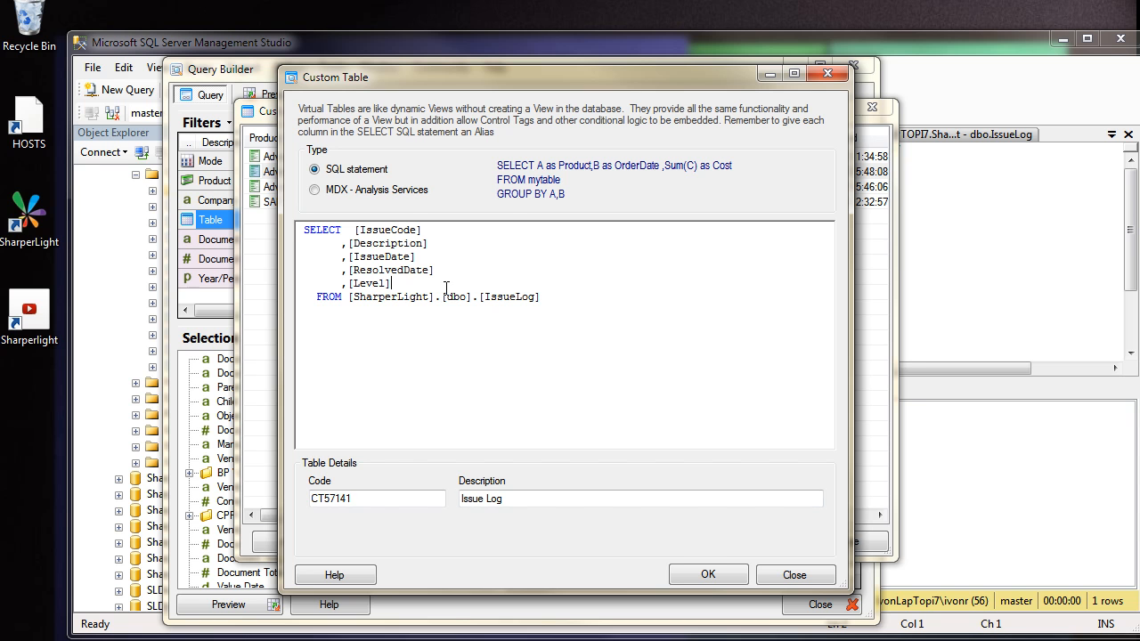
pyautogui.click(709, 573)
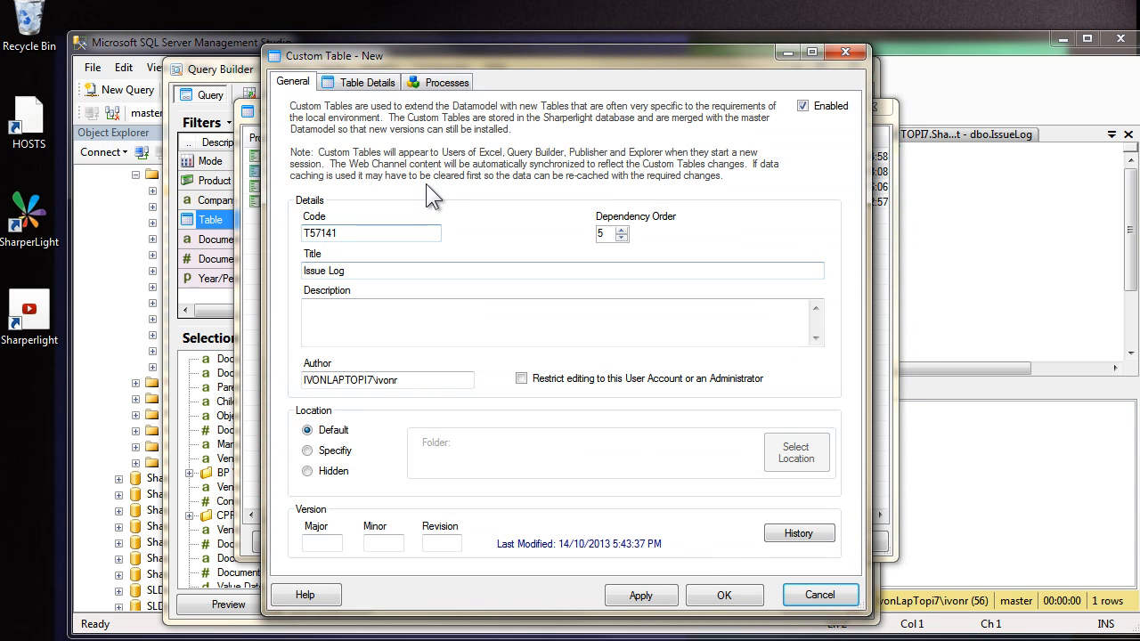
# Step: Enable table writeback on the Issue Log custom table's properties
pyautogui.click(367, 82)
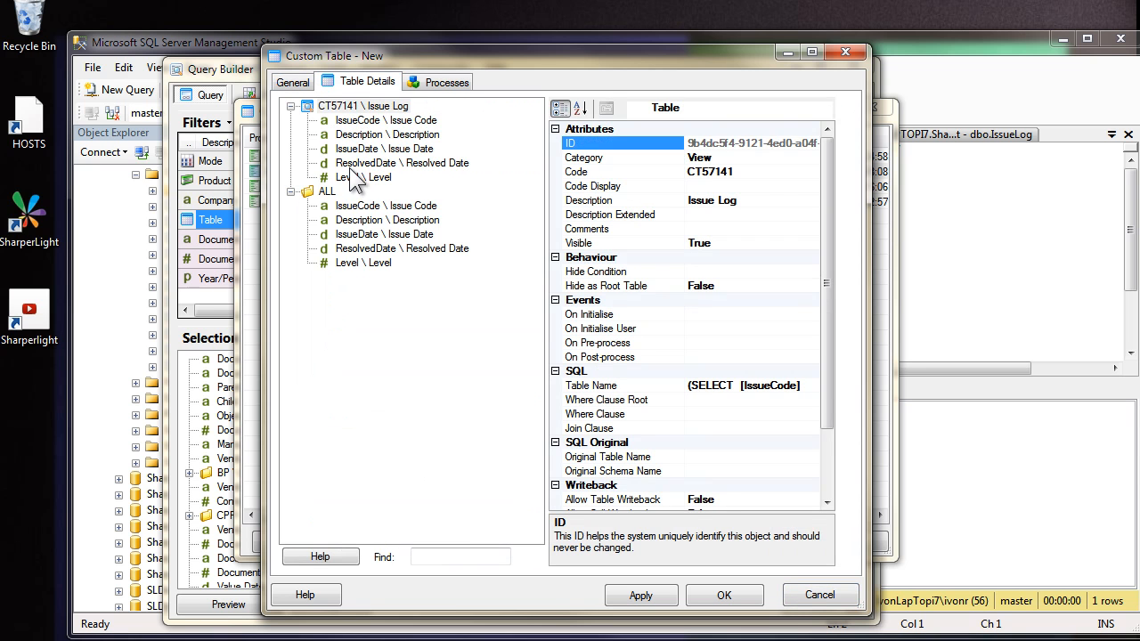
pyautogui.moveTo(354, 178)
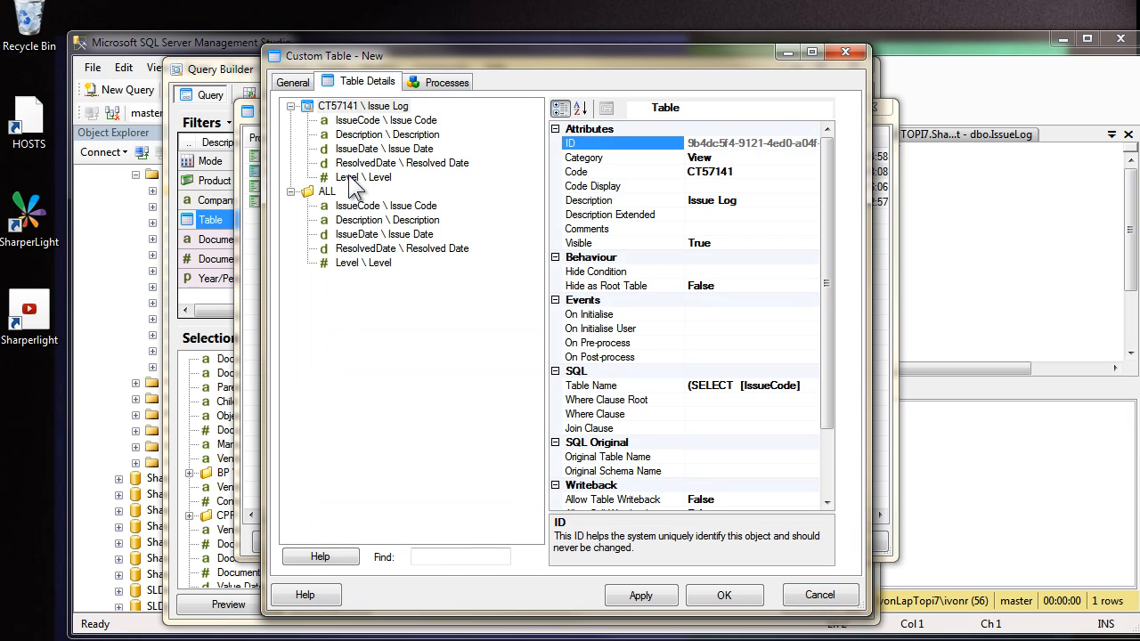
pyautogui.moveTo(370, 116)
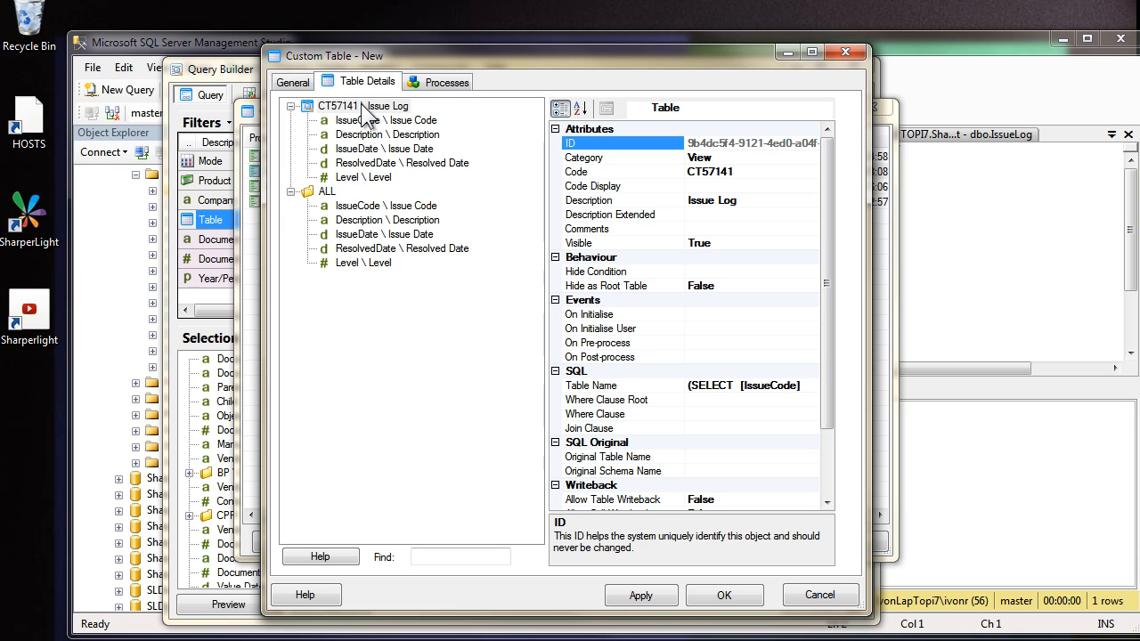
pyautogui.click(360, 105)
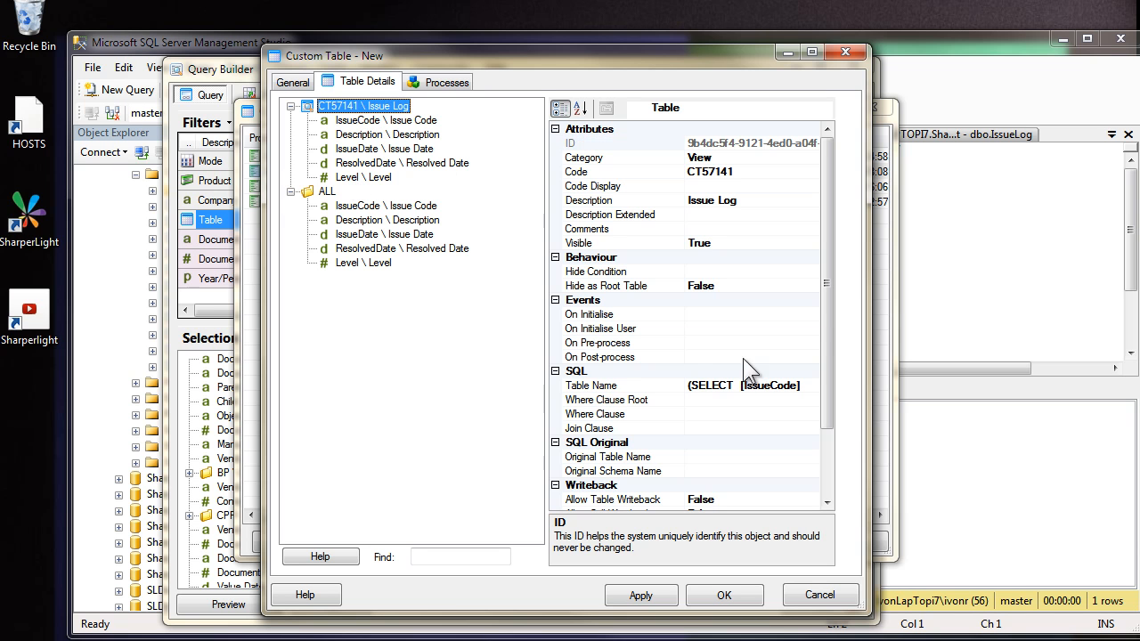
pyautogui.scroll(-3)
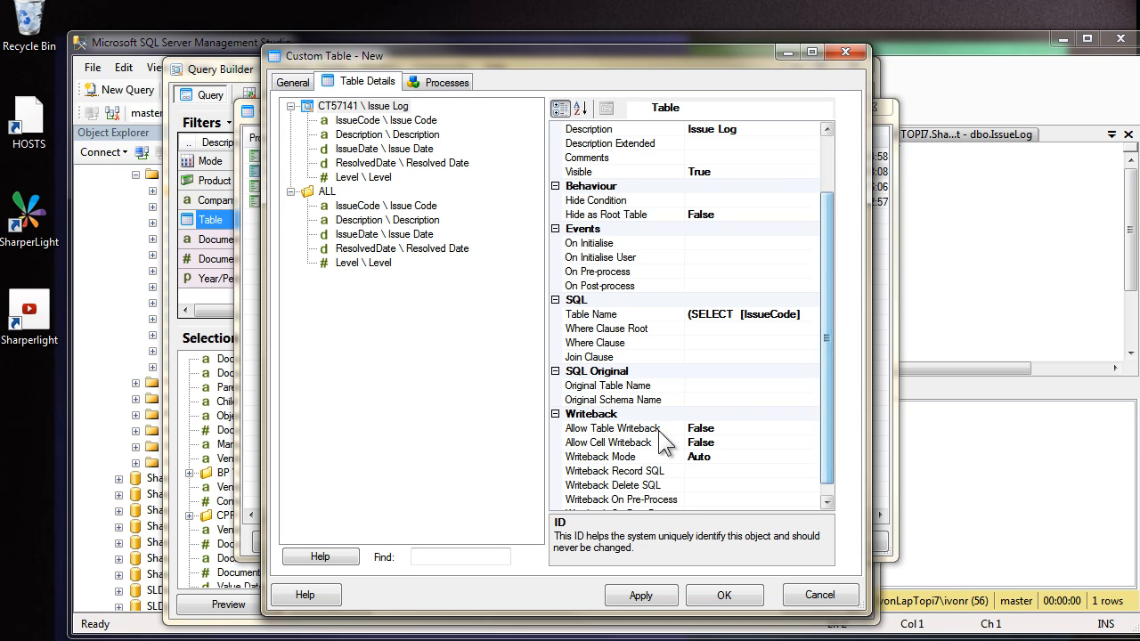
pyautogui.click(613, 428)
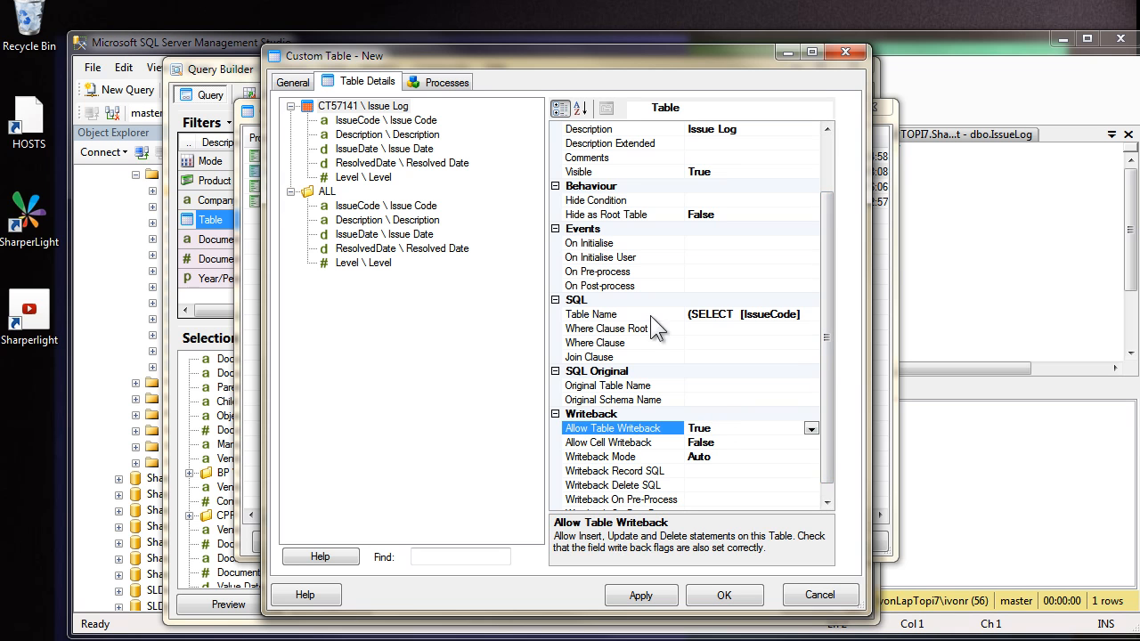
# Step: Set the table name to [SharperLight].[dbo].[IssueLog] in the Edit SQL dialog
pyautogui.click(620, 313)
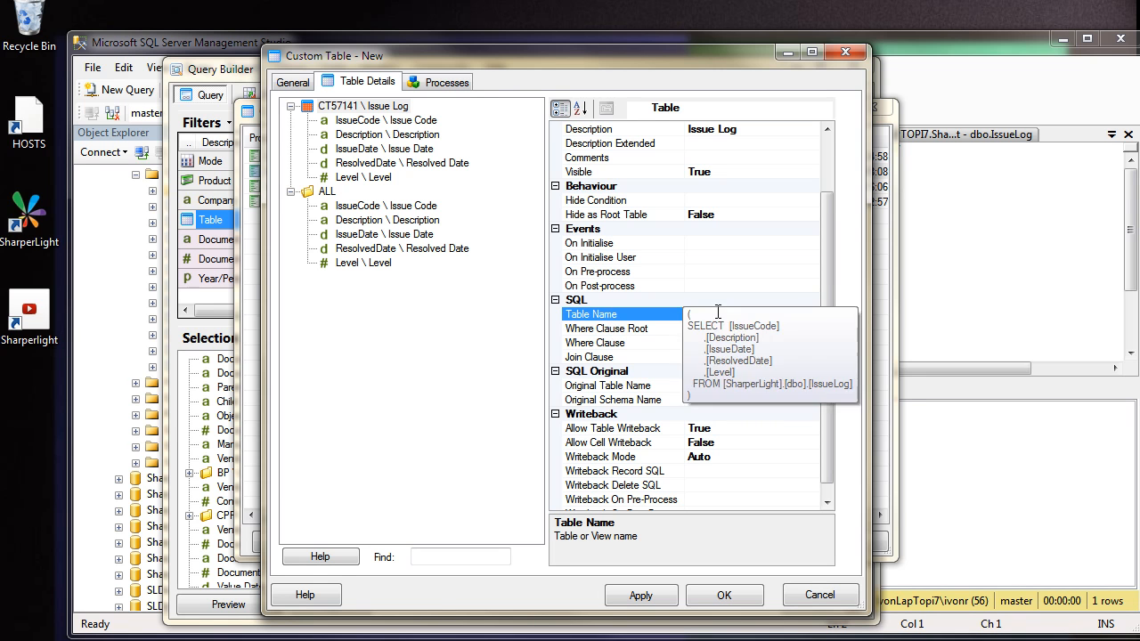
pyautogui.click(810, 313)
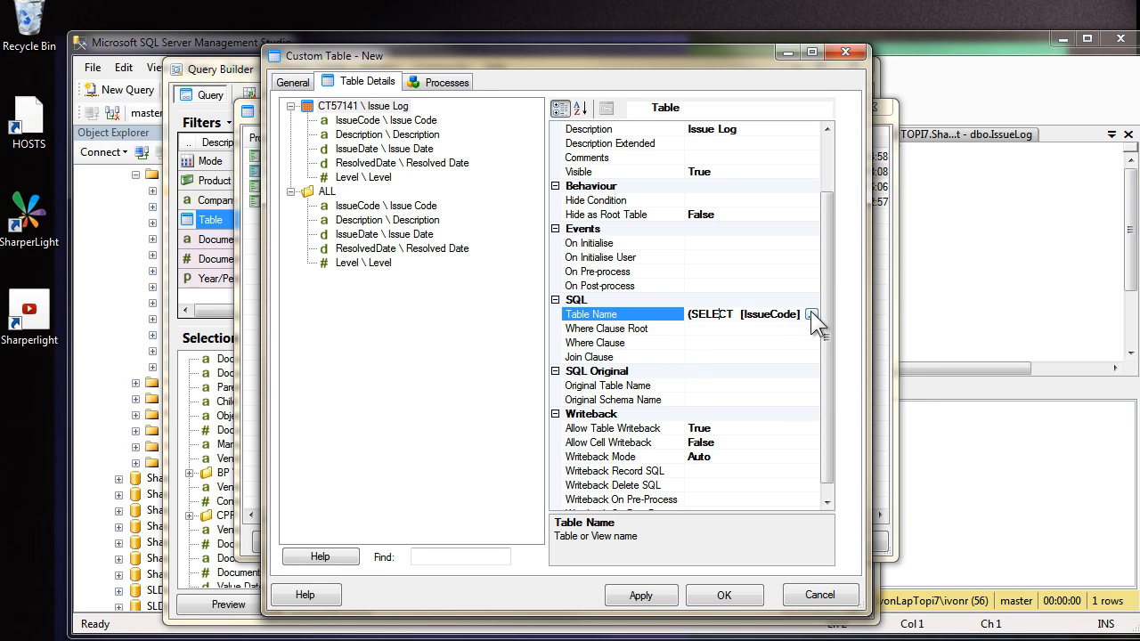
pyautogui.click(812, 314)
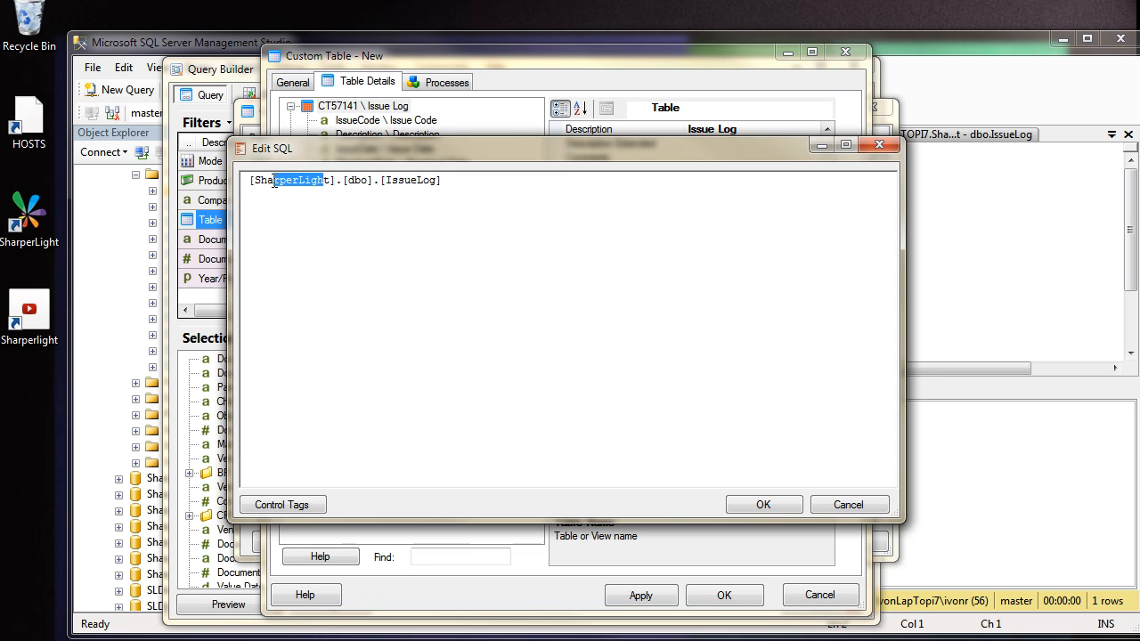
pyautogui.click(762, 505)
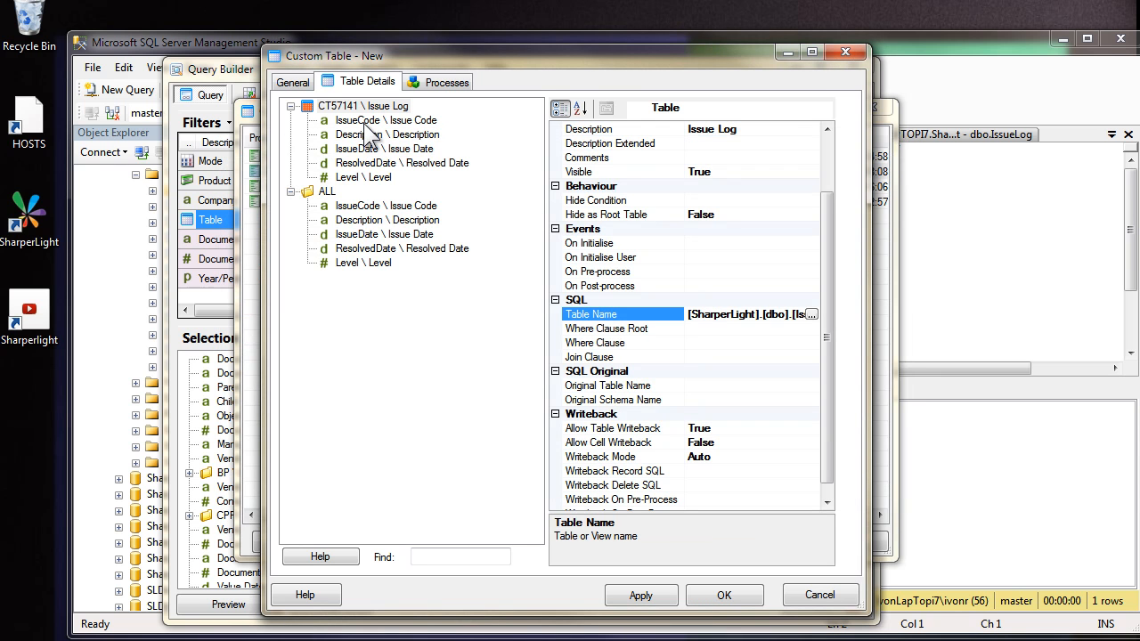
# Step: Mark IssueCode as unique and set the Description field length to 50
pyautogui.click(388, 121)
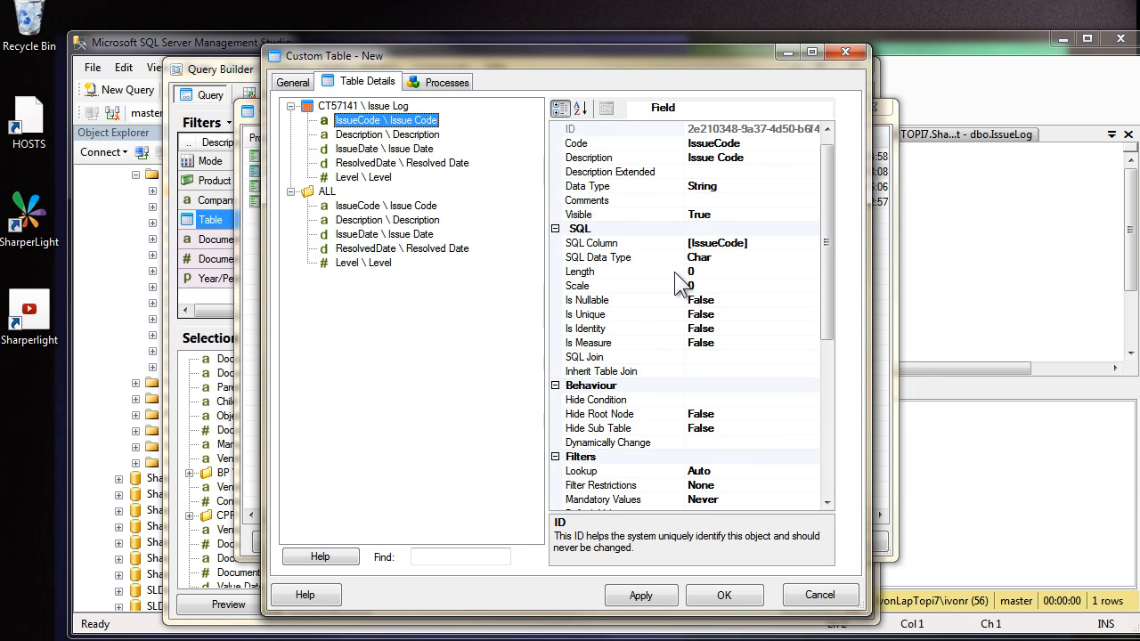
pyautogui.moveTo(709, 296)
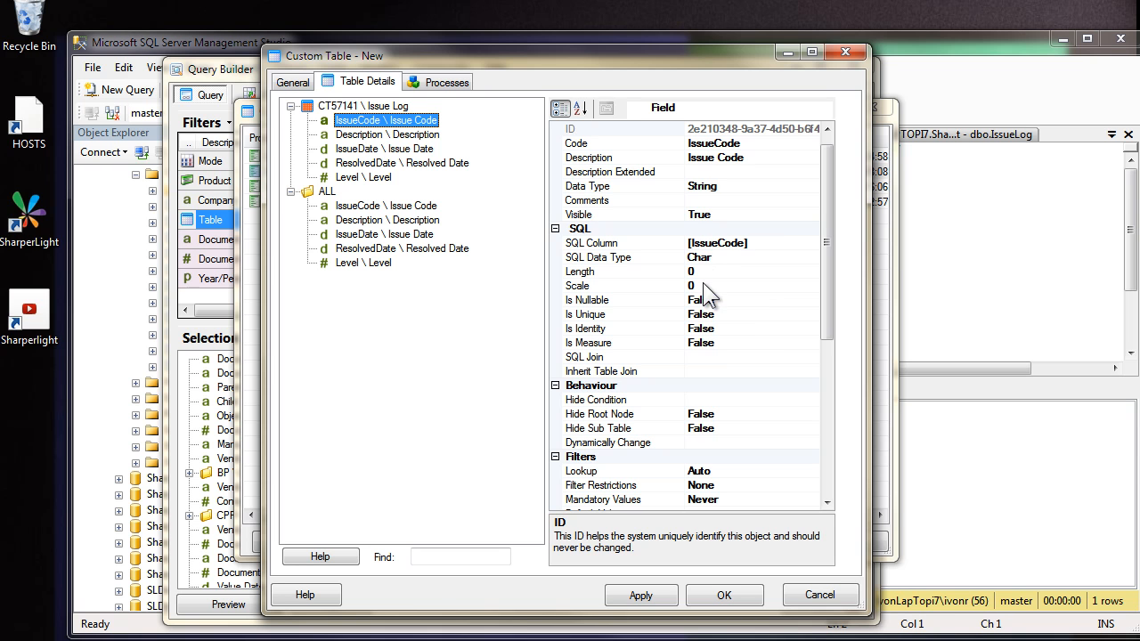
pyautogui.moveTo(604, 323)
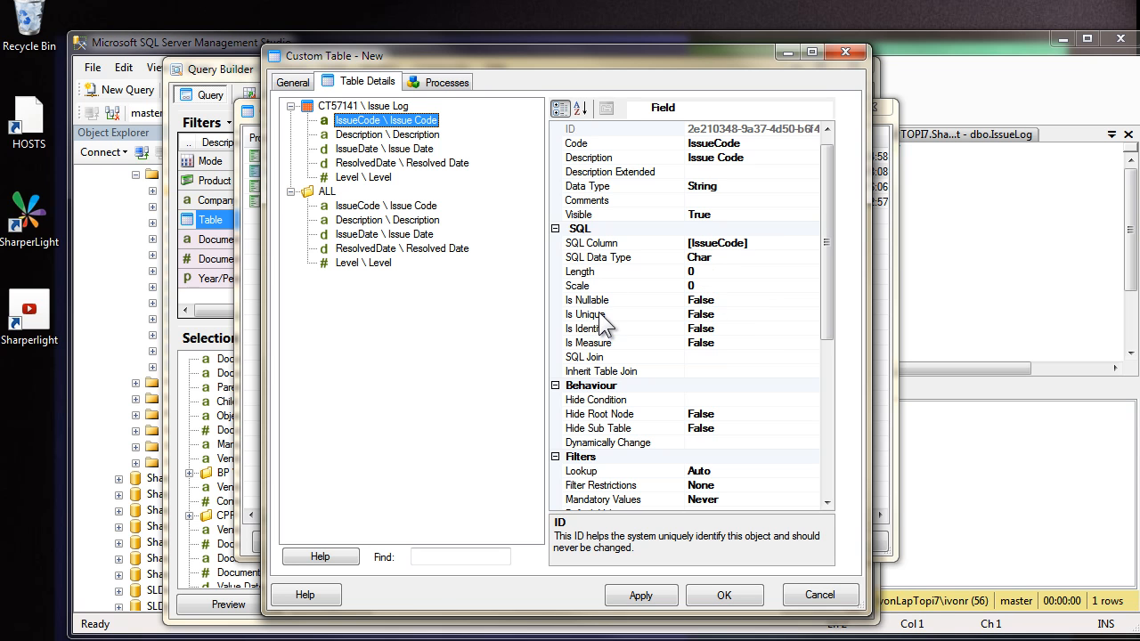
pyautogui.moveTo(727, 312)
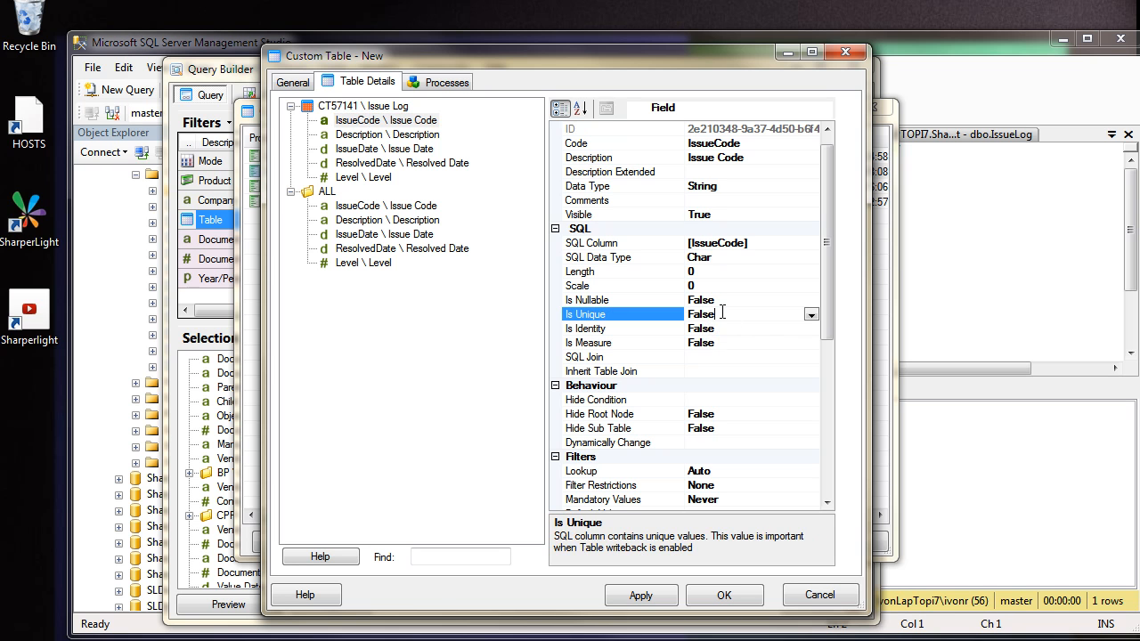
pyautogui.click(808, 314)
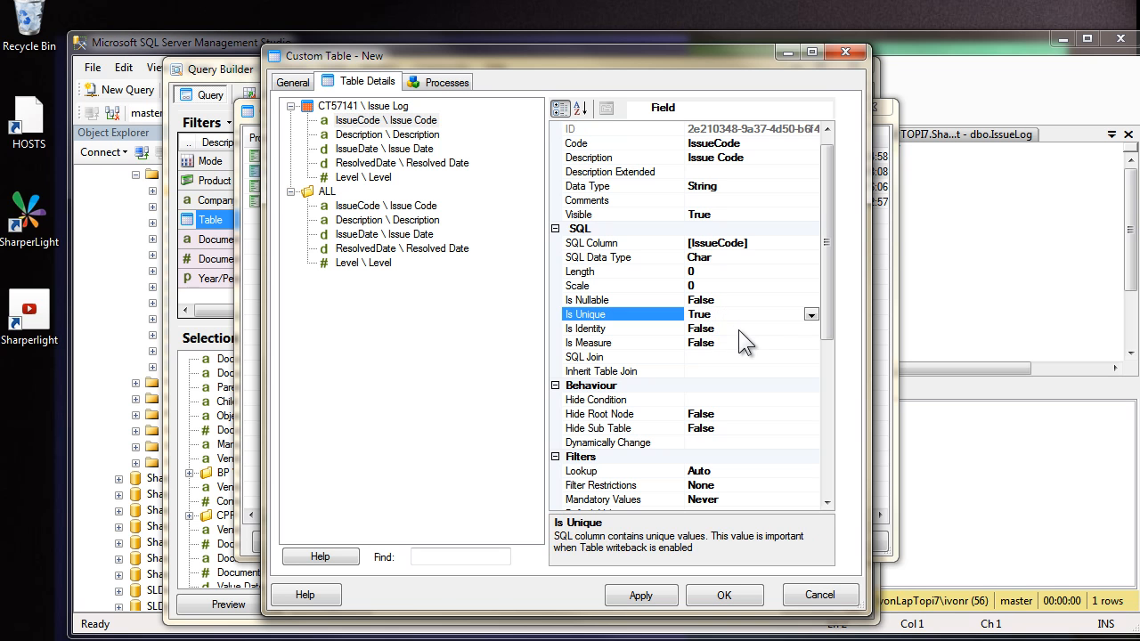
pyautogui.click(622, 328)
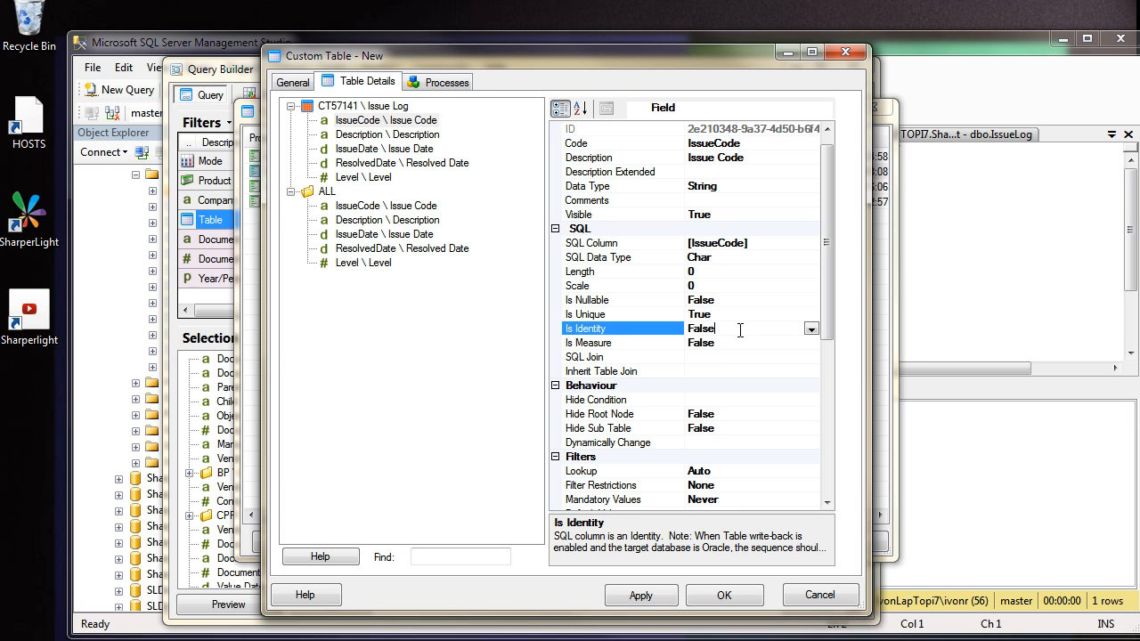
pyautogui.moveTo(726, 285)
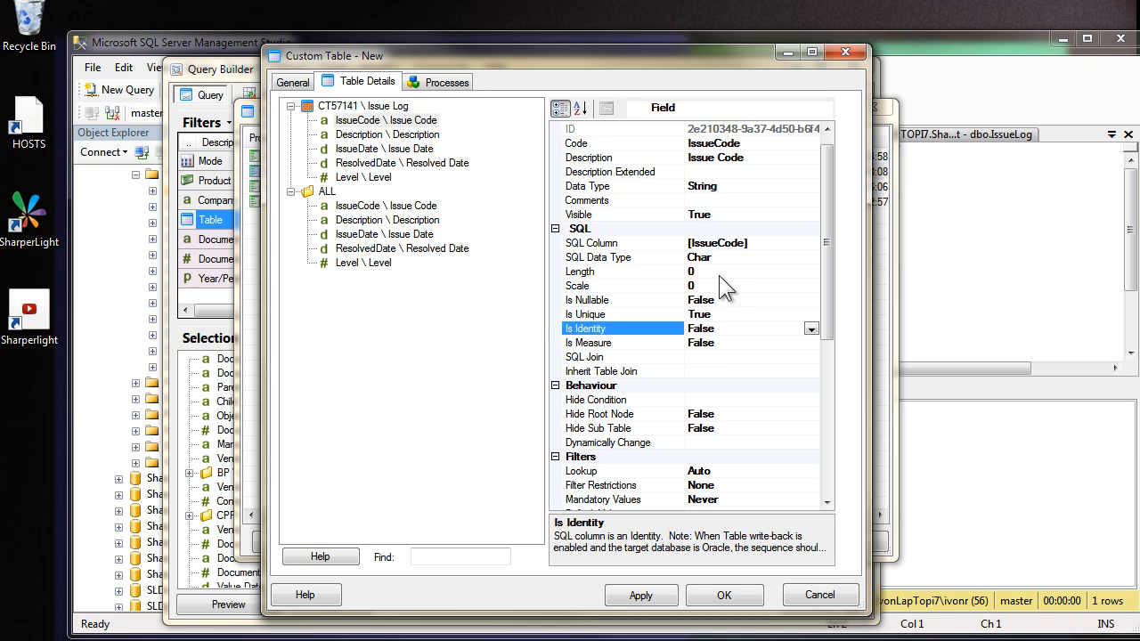
pyautogui.click(623, 271)
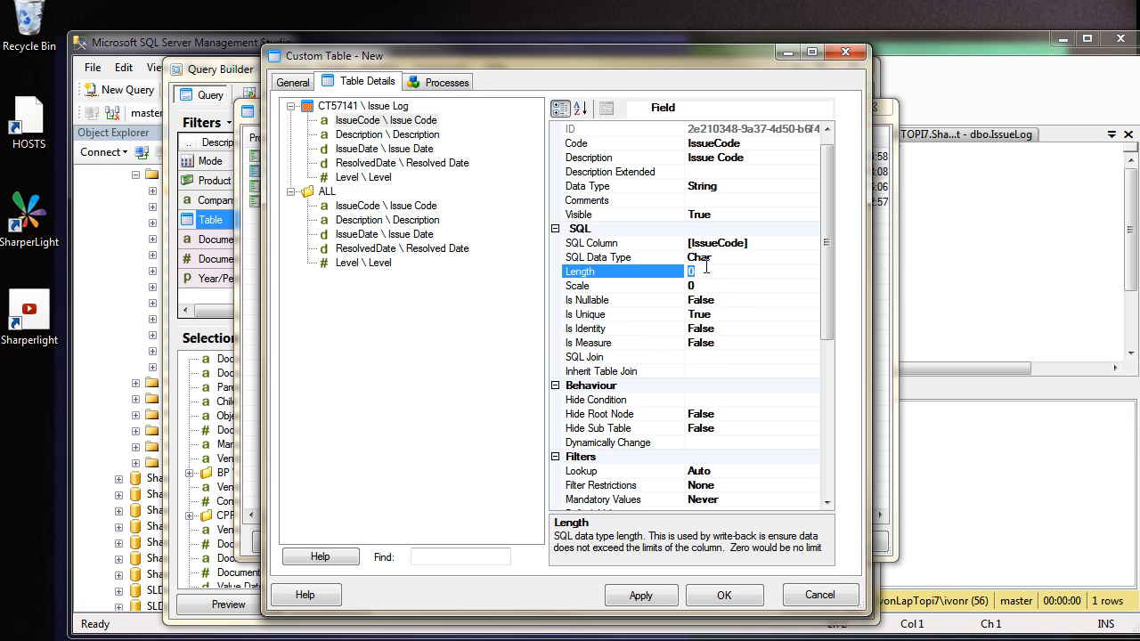
pyautogui.click(387, 133)
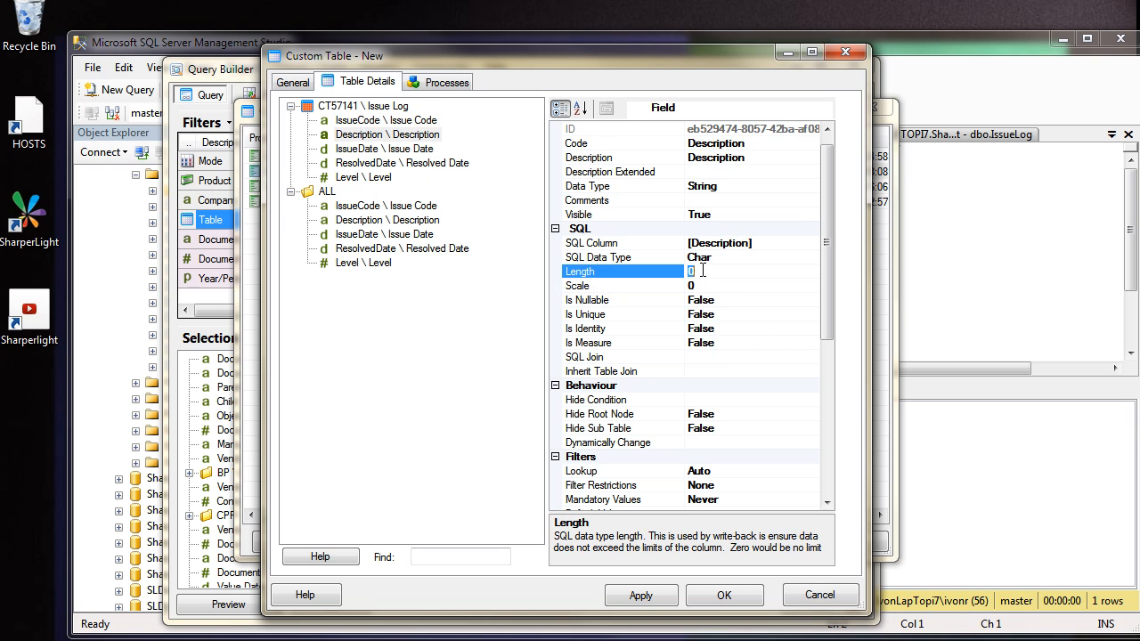
pyautogui.write('50')
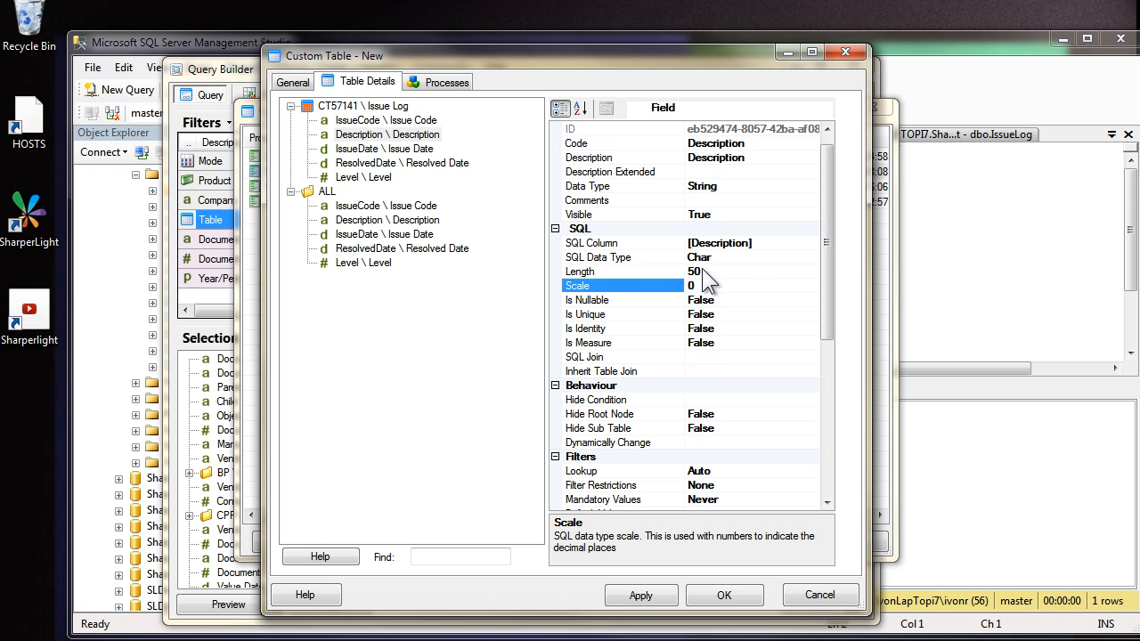
pyautogui.click(624, 271)
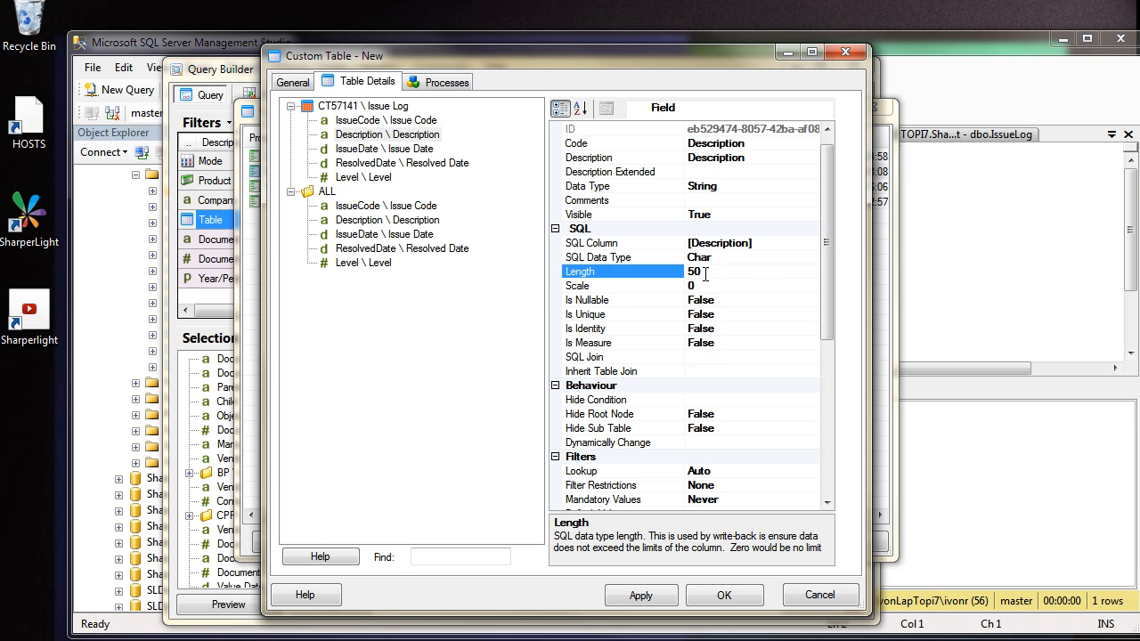
# Step: Review IssueDate, make ResolvedDate nullable, and check the Level field
pyautogui.click(383, 147)
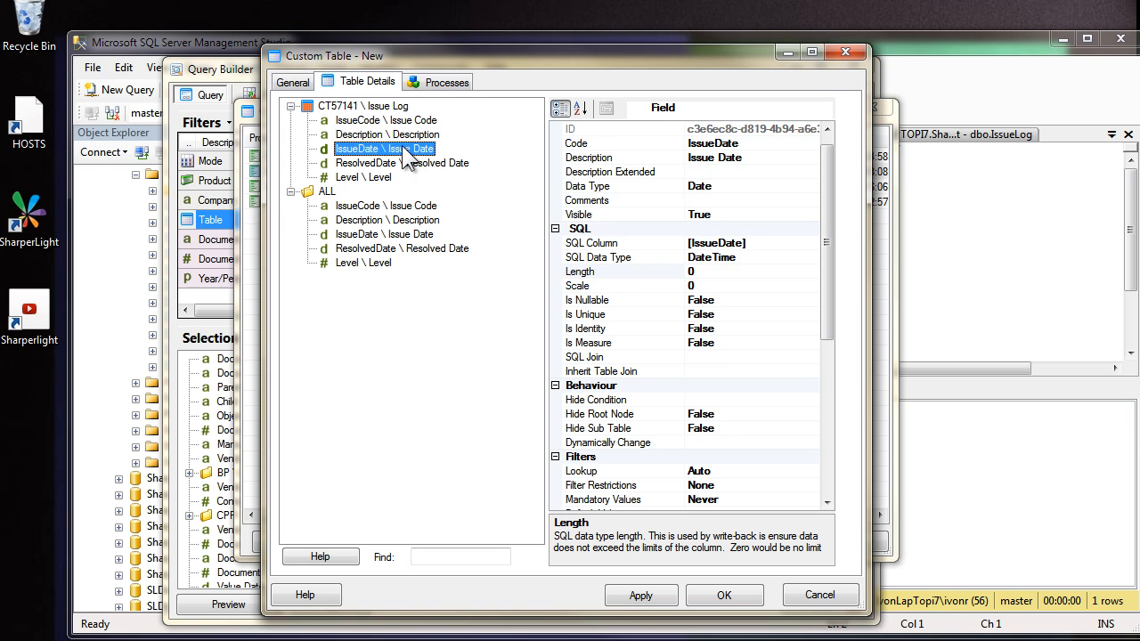
pyautogui.moveTo(495, 221)
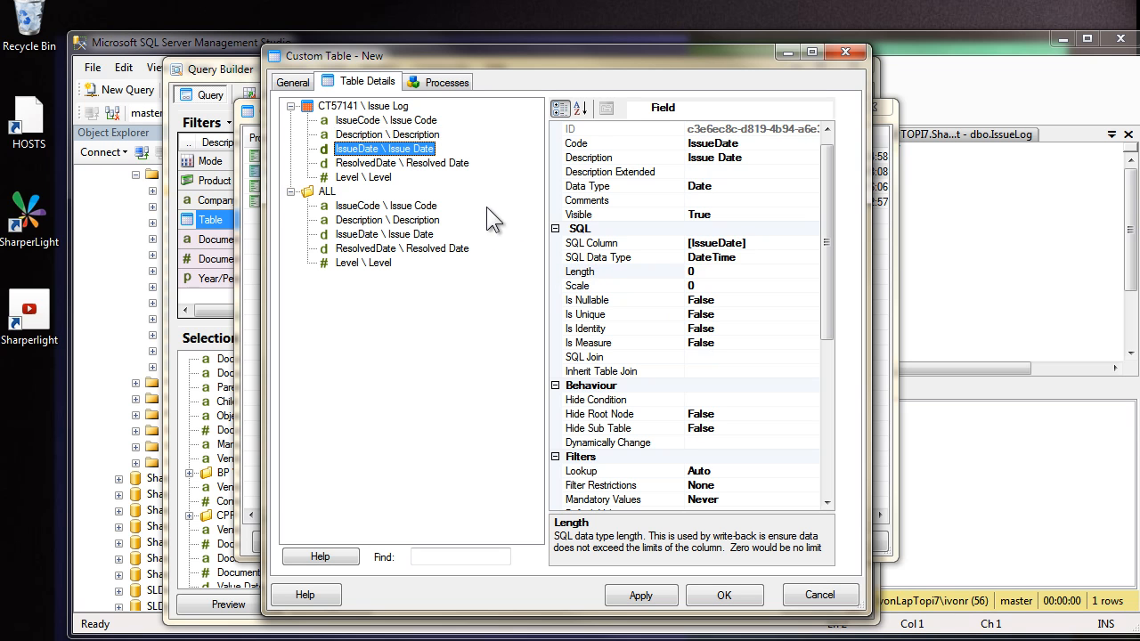
pyautogui.moveTo(634, 306)
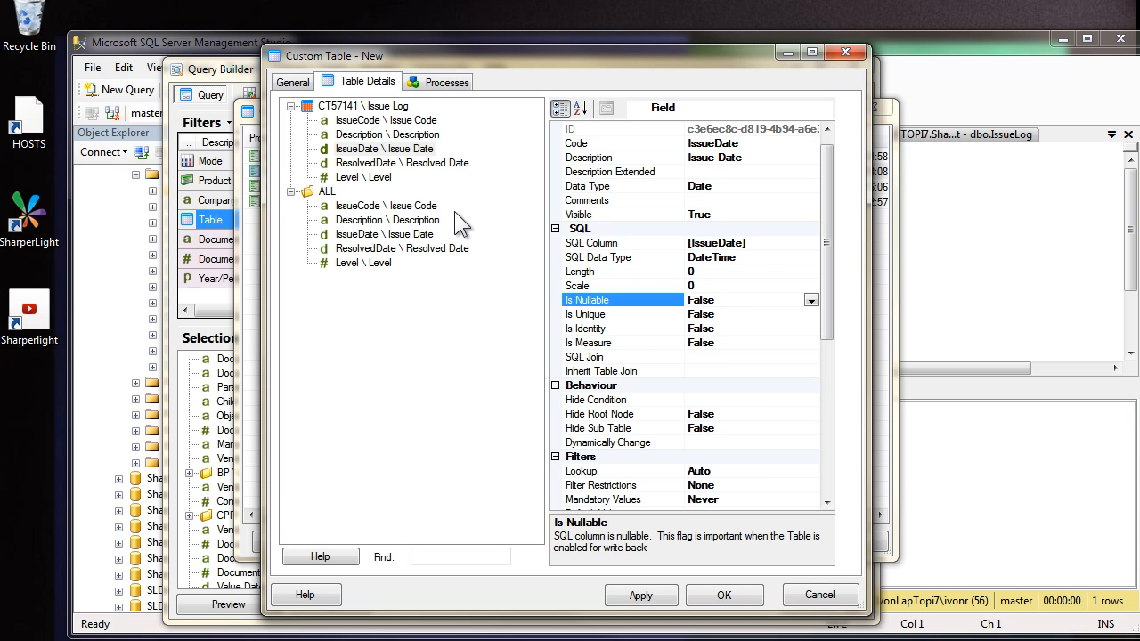
pyautogui.click(402, 164)
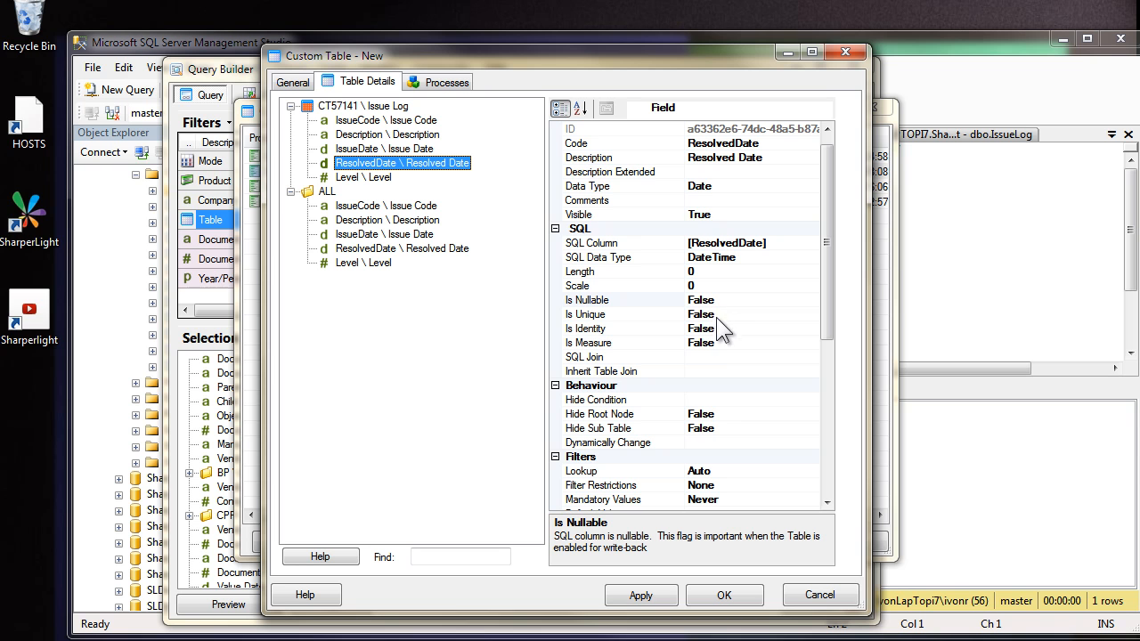
pyautogui.moveTo(663, 310)
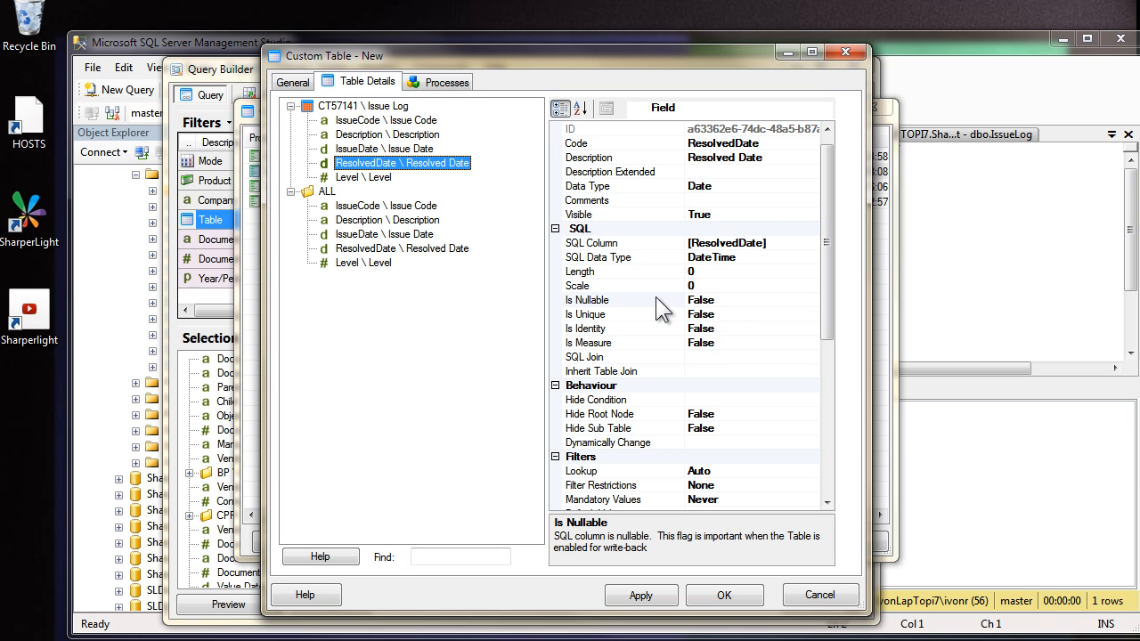
pyautogui.click(700, 300)
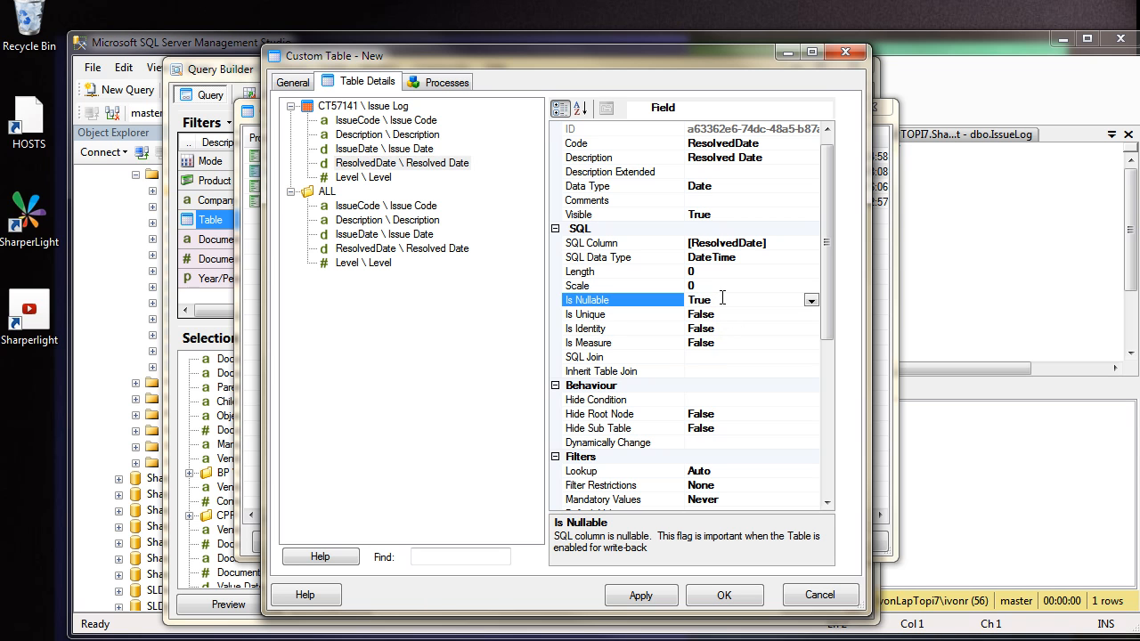
pyautogui.click(364, 178)
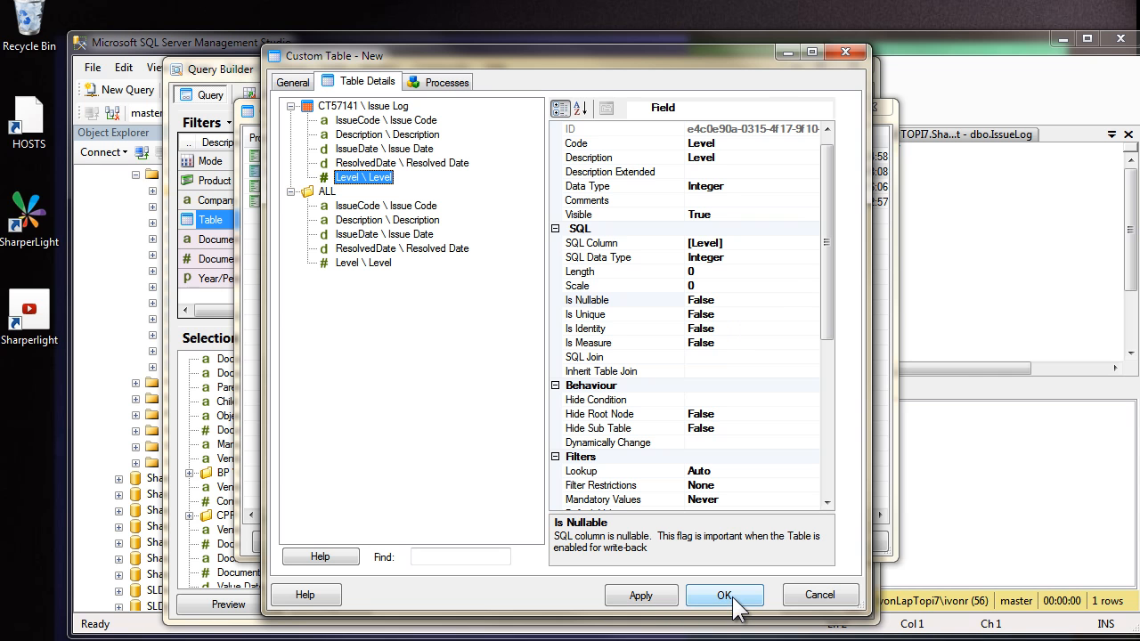
# Step: Save the Issue Log custom table (T57141) and close the Custom Tables list
pyautogui.click(723, 595)
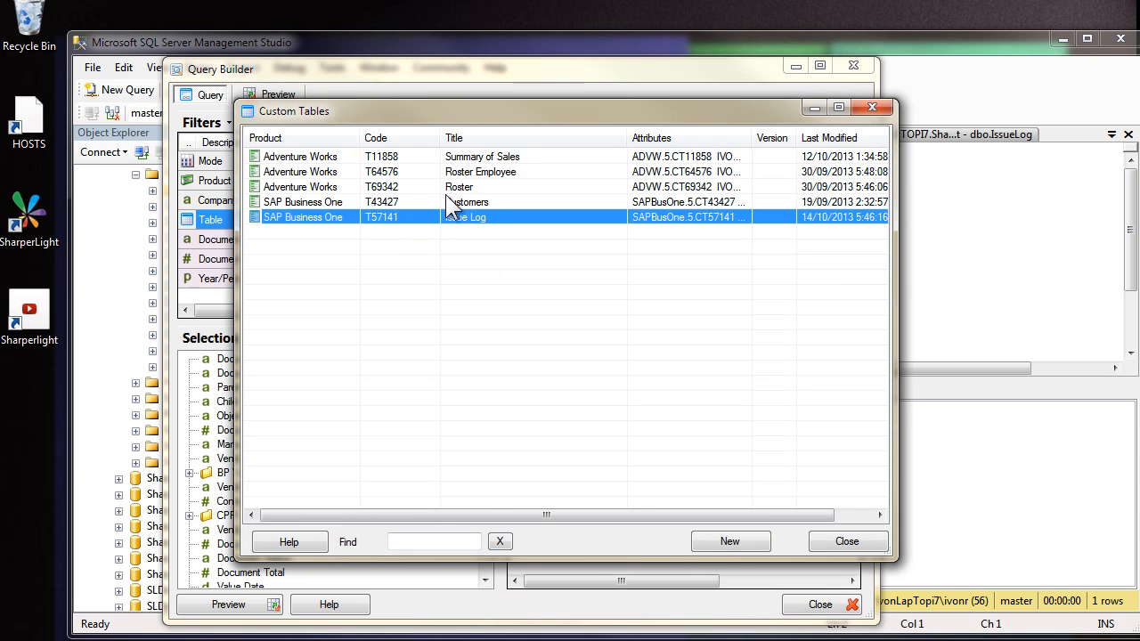
pyautogui.moveTo(485, 271)
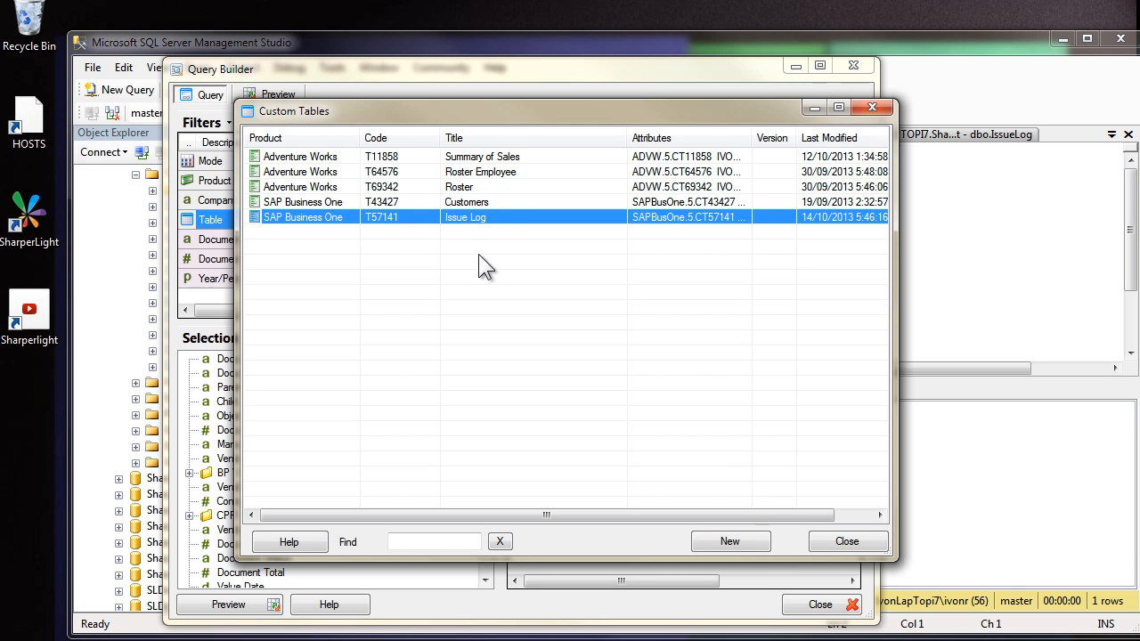
pyautogui.moveTo(495, 321)
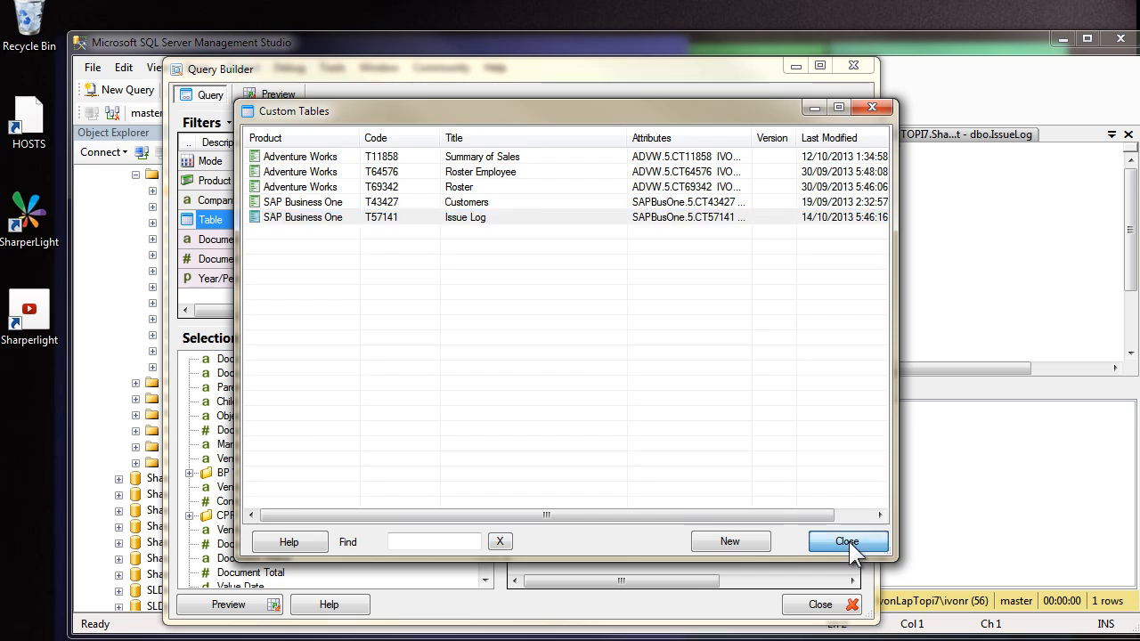
pyautogui.click(846, 541)
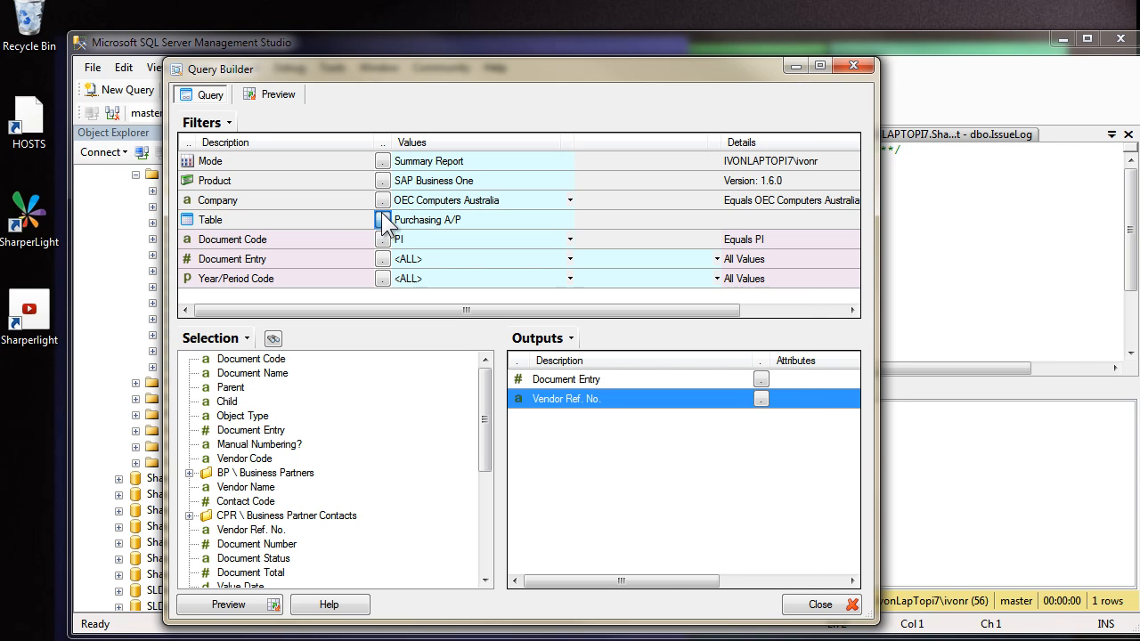
# Step: Choose Issue Log under Custom Tables as the query table for preview
pyautogui.click(383, 221)
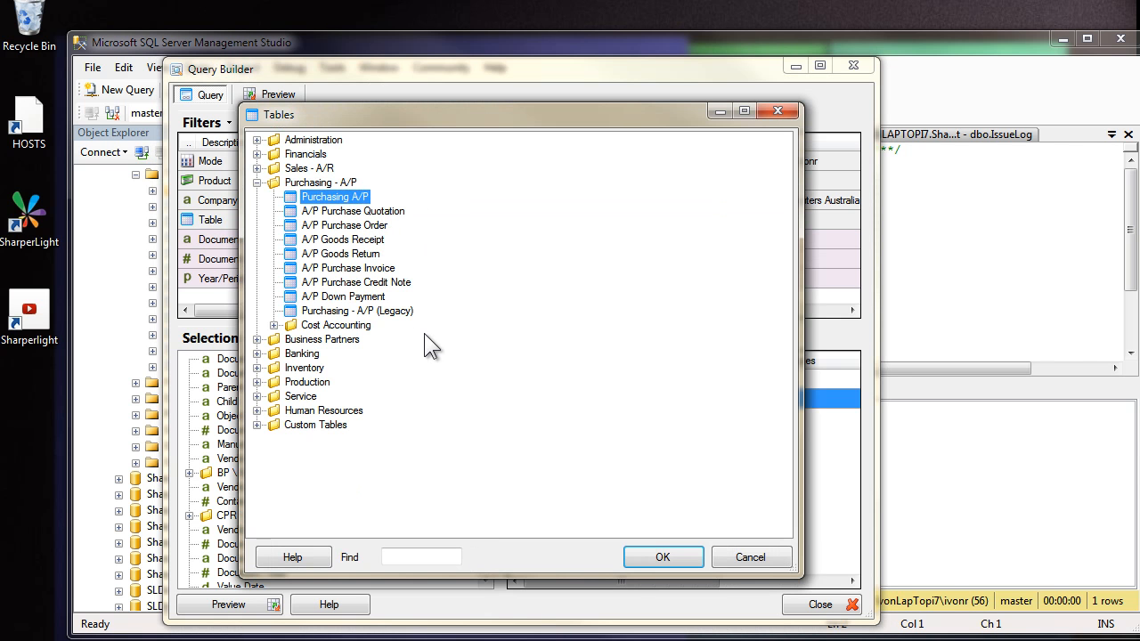
pyautogui.click(256, 424)
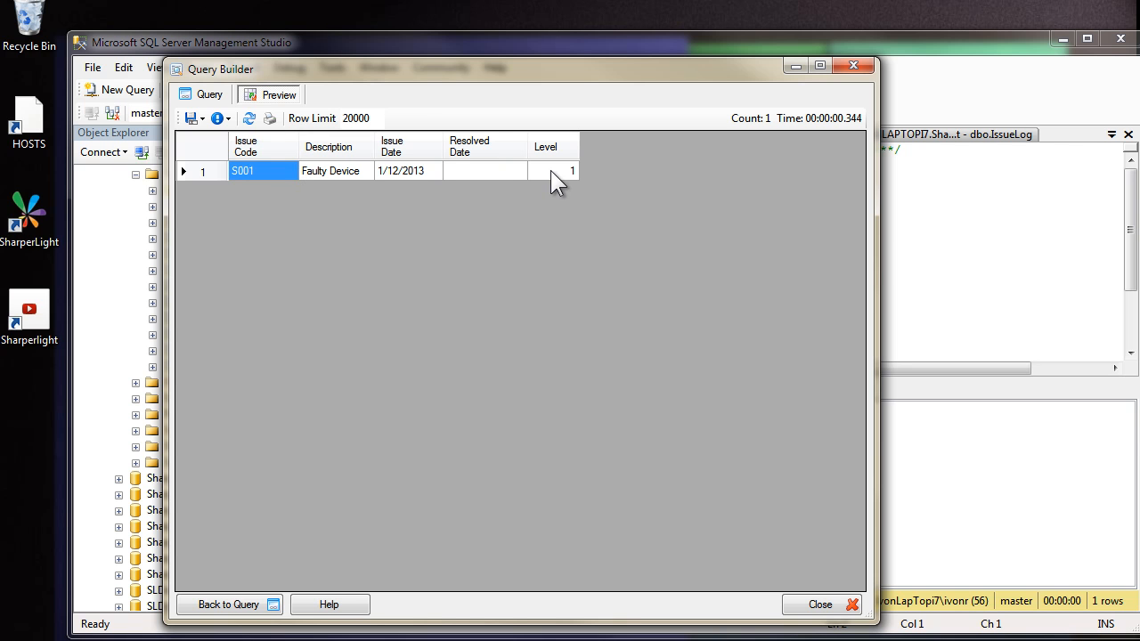
pyautogui.moveTo(251, 205)
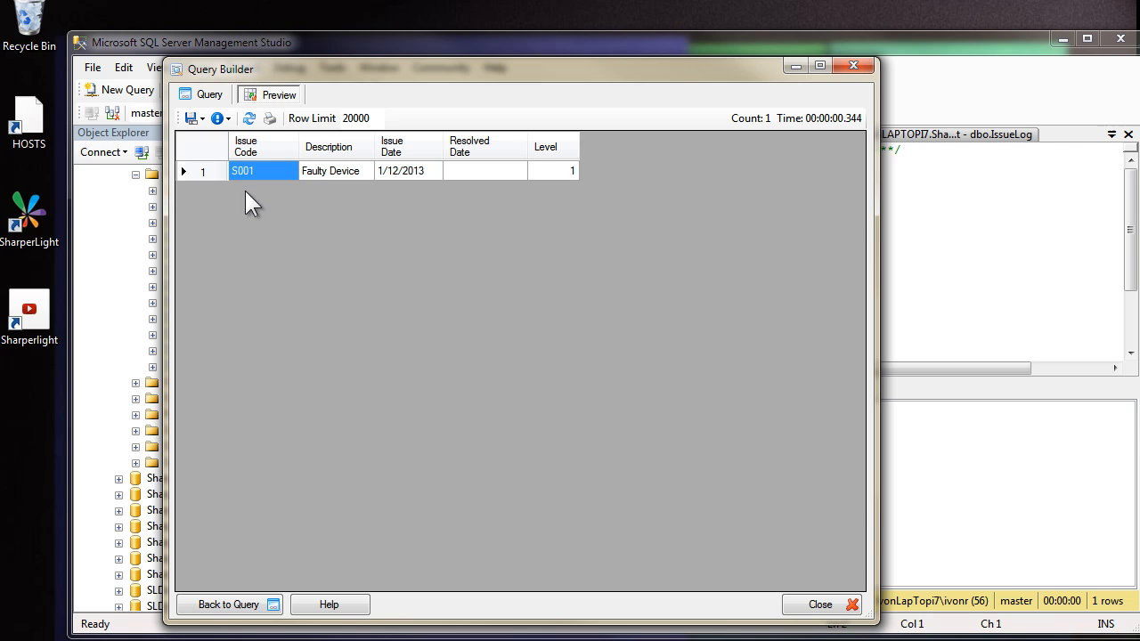
pyautogui.moveTo(585, 187)
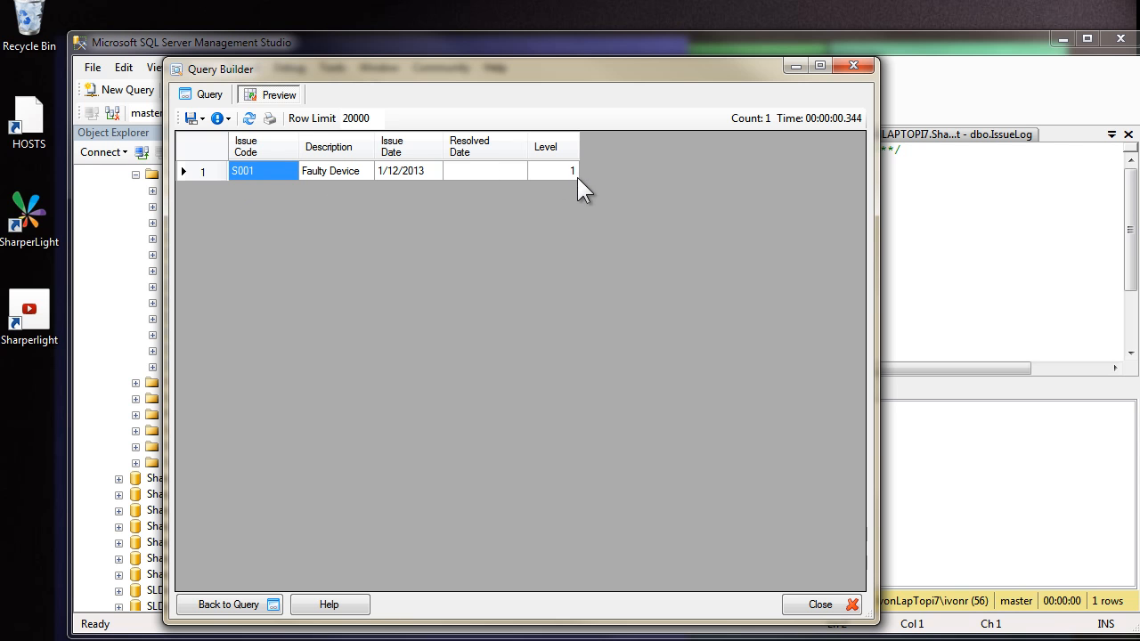
pyautogui.moveTo(612, 187)
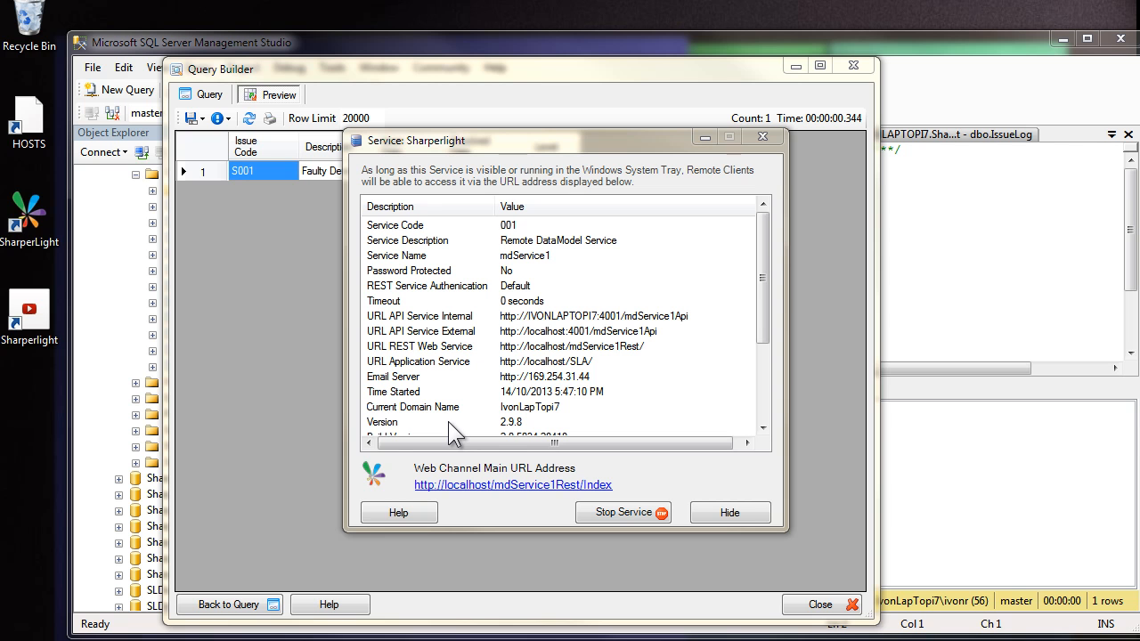
pyautogui.moveTo(532, 126)
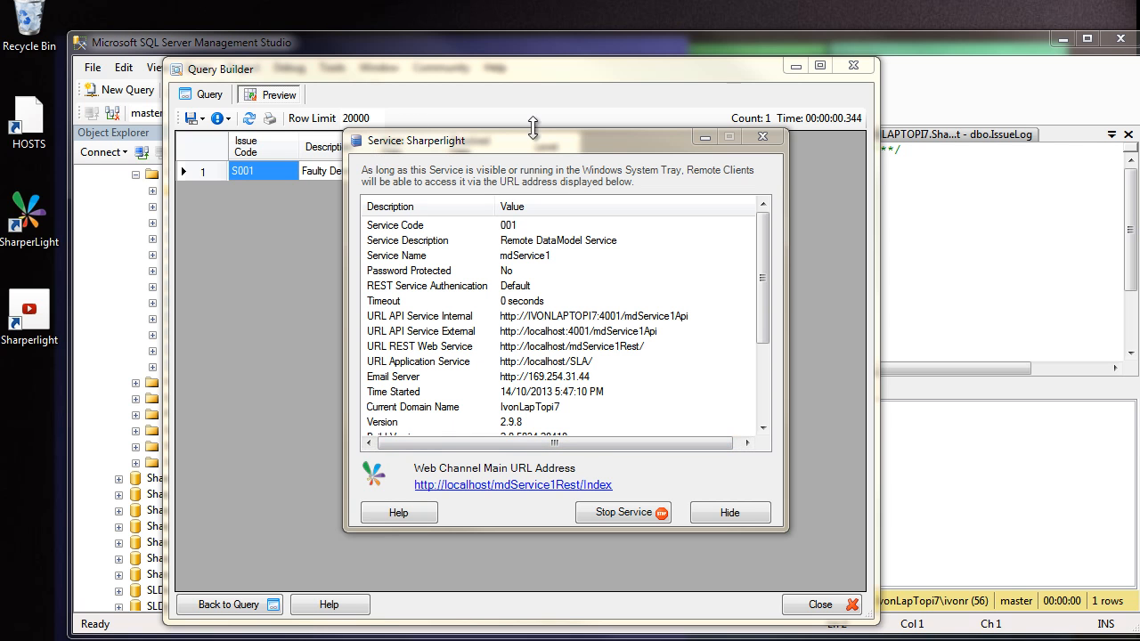
pyautogui.moveTo(481, 497)
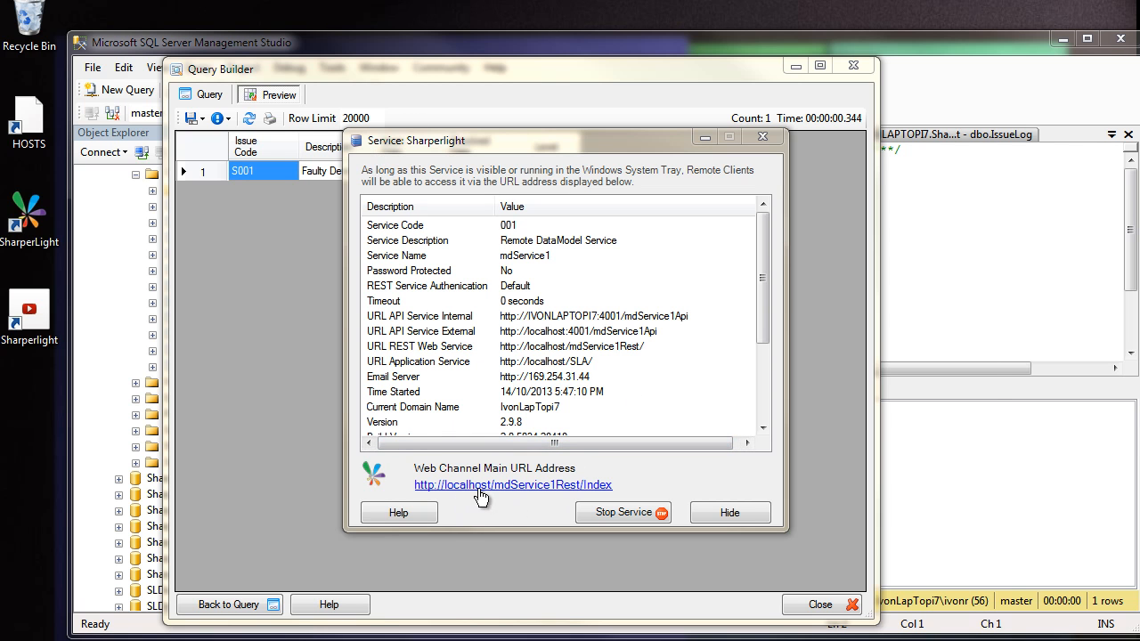
# Step: Follow the Web Channel Main URL link to the Remote DataModel Service index page
pyautogui.click(513, 485)
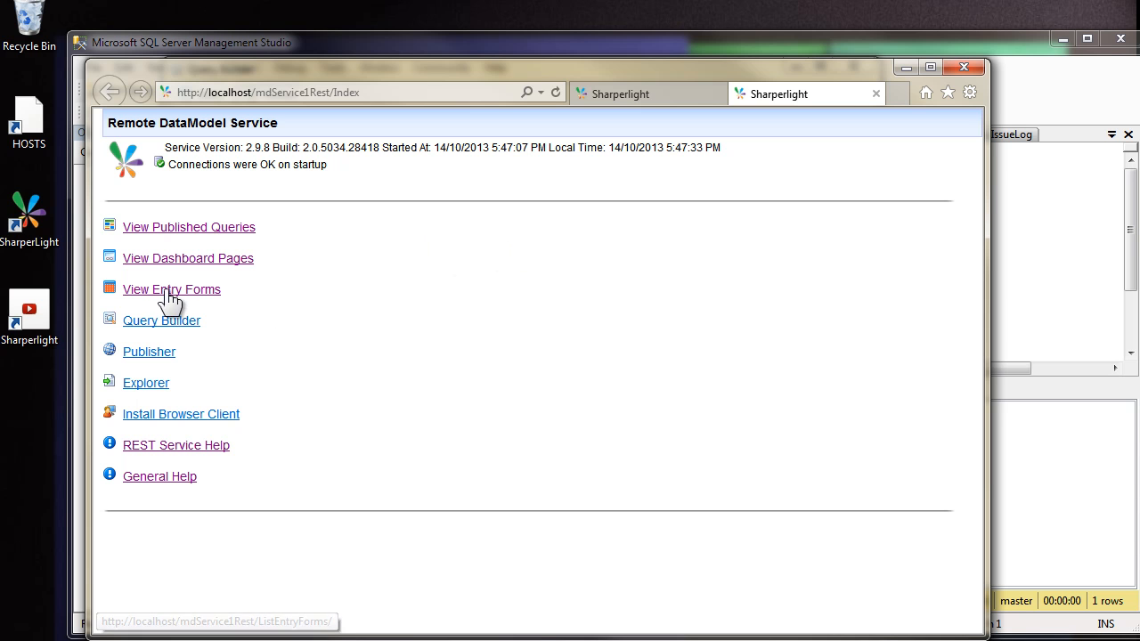
pyautogui.moveTo(224, 306)
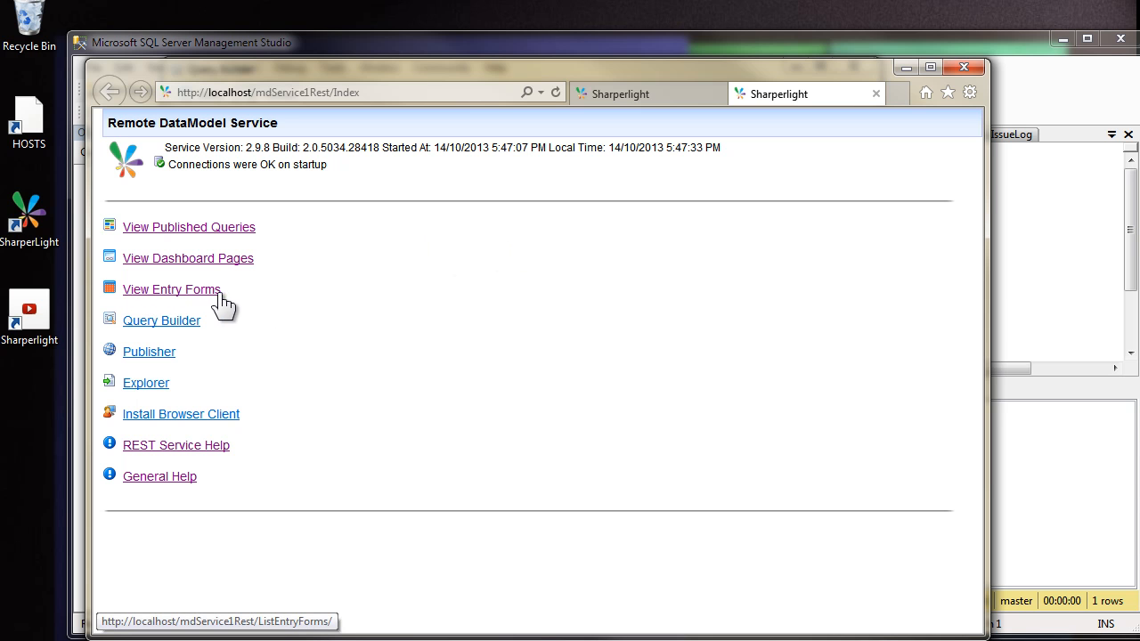
# Step: Browse the Entry Forms list to page 2 where the Issue Log form appears
pyautogui.click(171, 289)
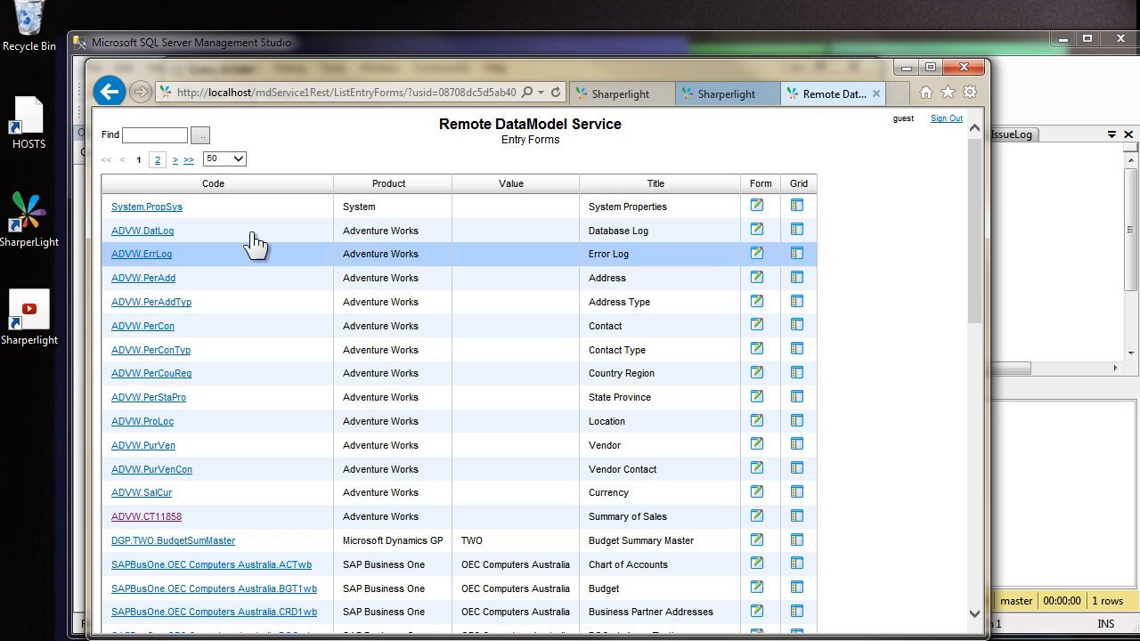
pyautogui.click(156, 160)
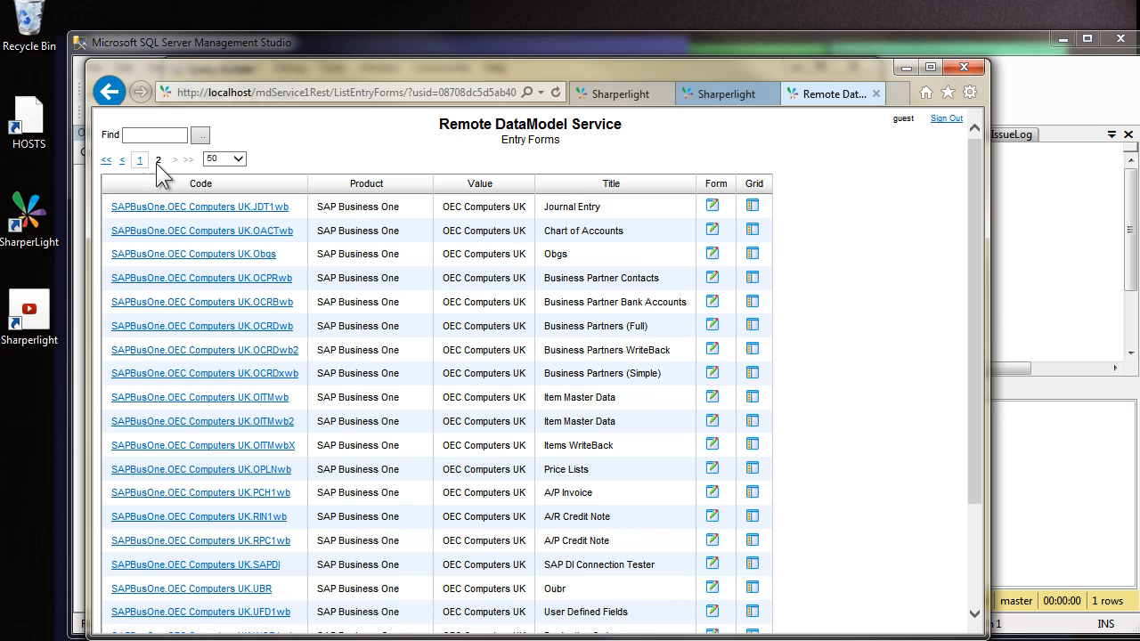
pyautogui.scroll(-3)
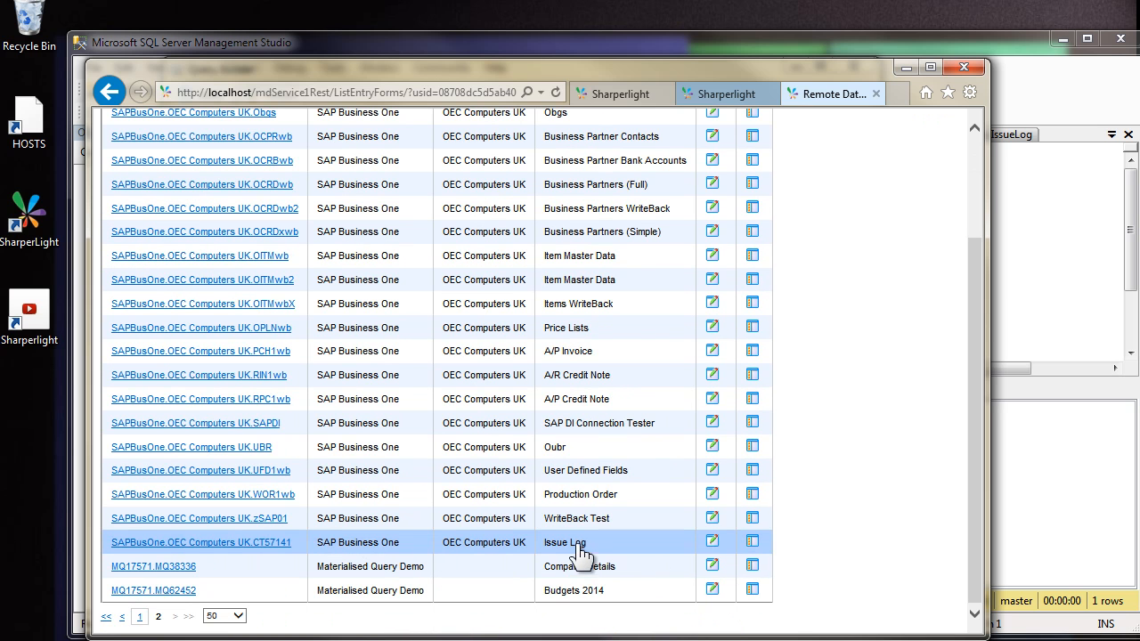
pyautogui.moveTo(586, 561)
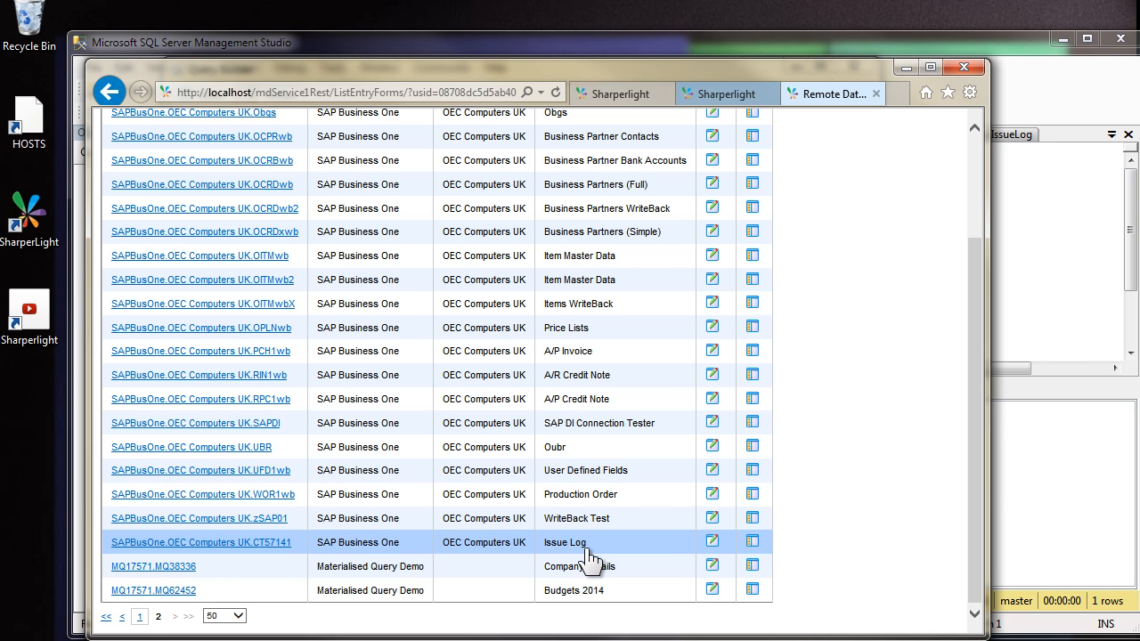
pyautogui.moveTo(604, 555)
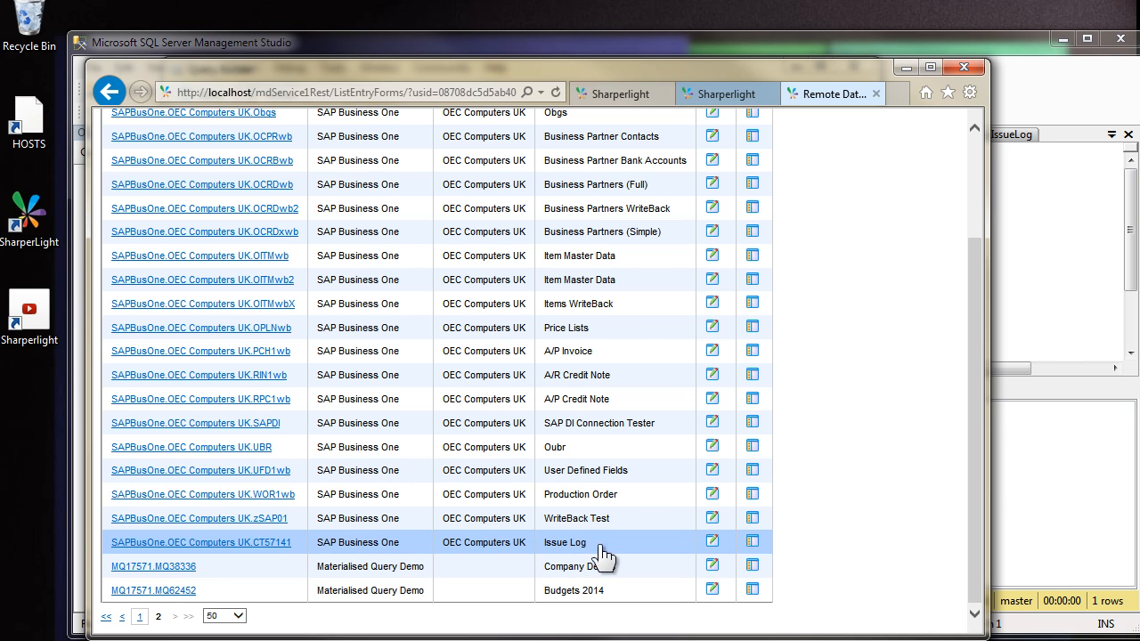
pyautogui.moveTo(712, 555)
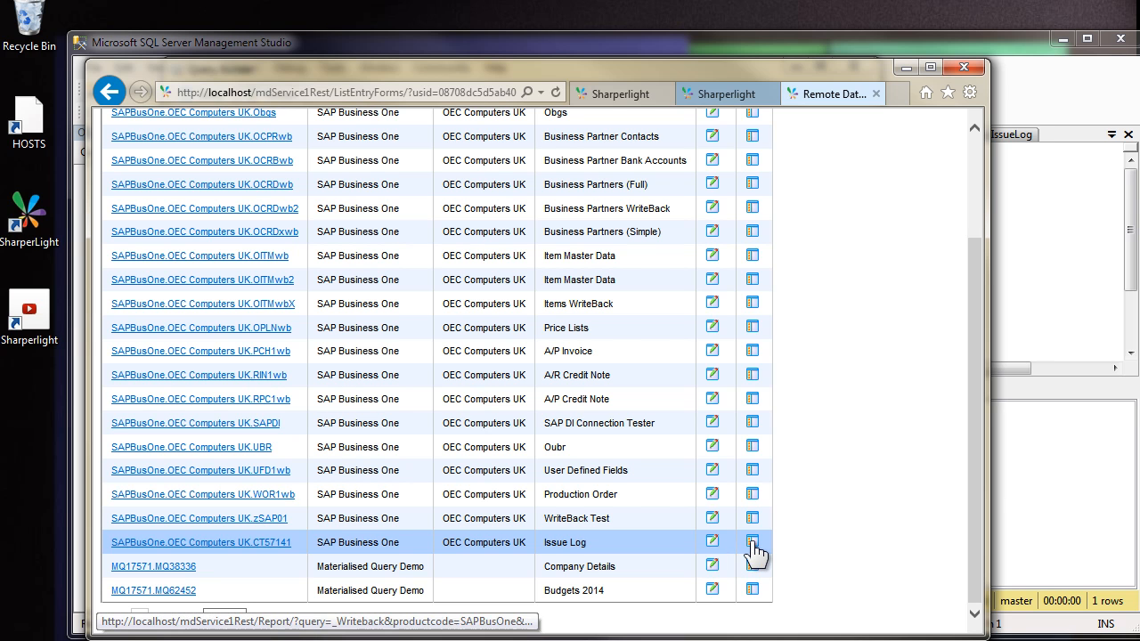
pyautogui.moveTo(169, 556)
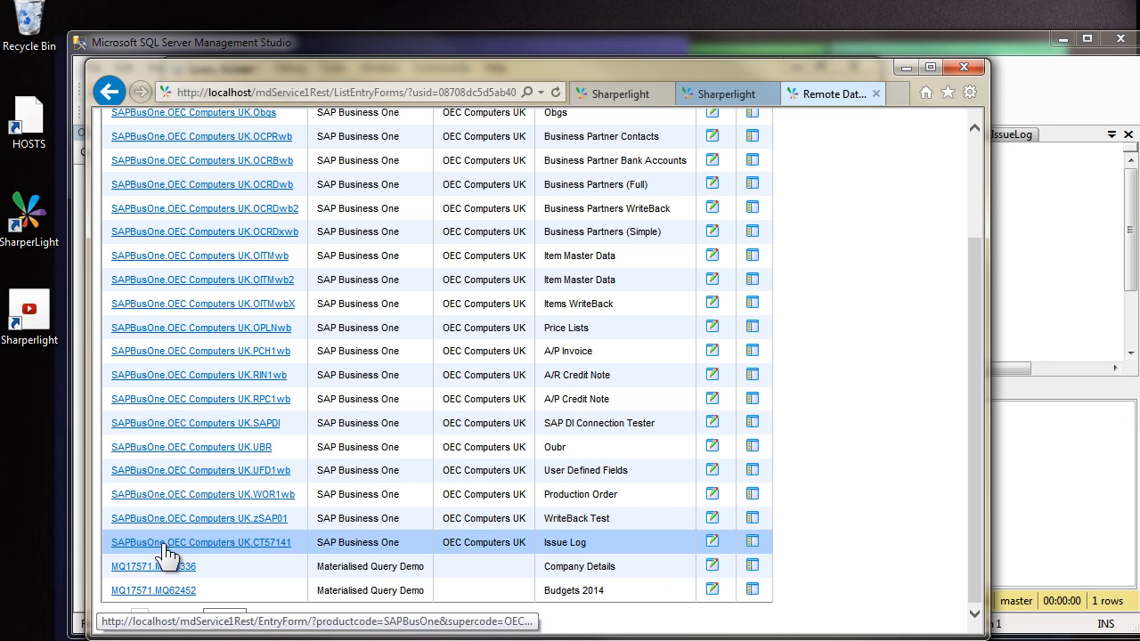
pyautogui.moveTo(615, 552)
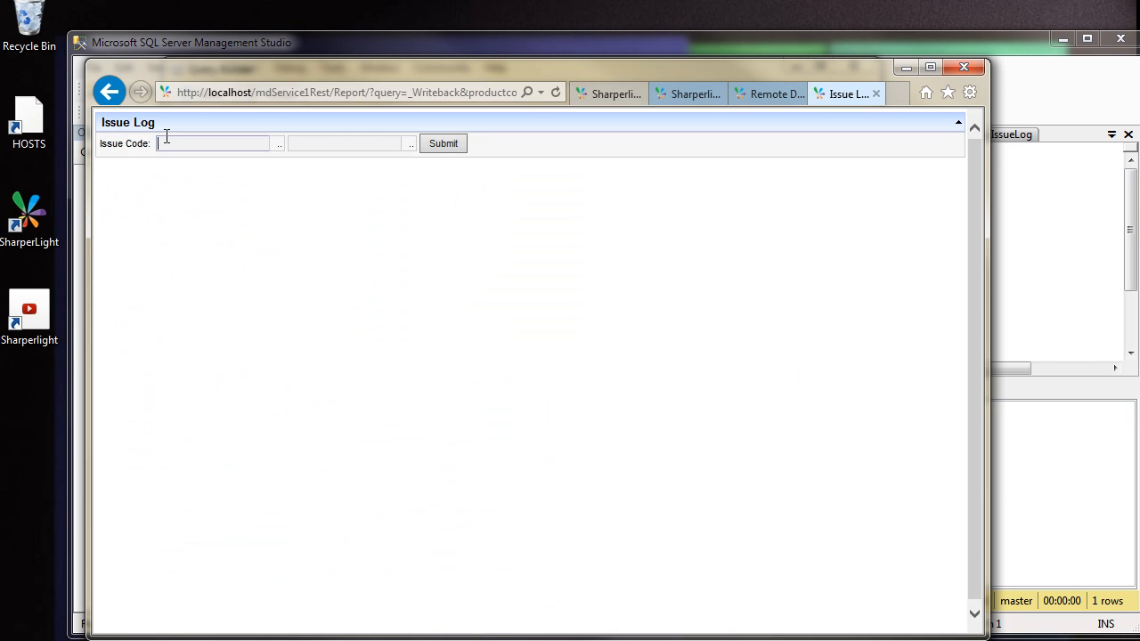
# Step: Load the Issue Log records and enter a new row with Issue Code S002
pyautogui.click(442, 143)
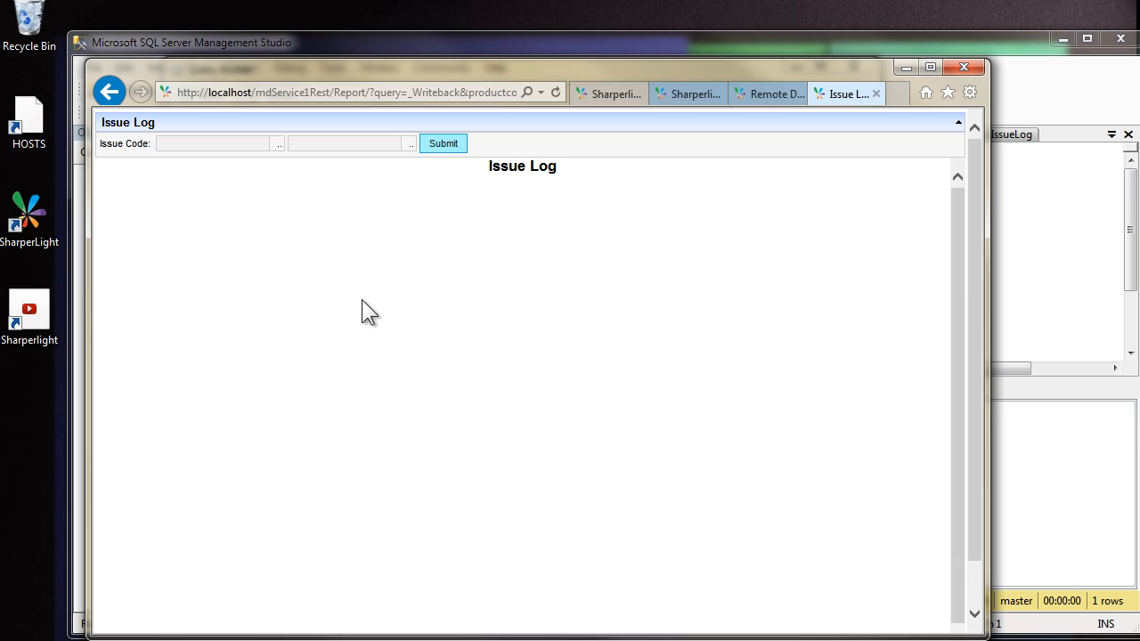
pyautogui.click(442, 142)
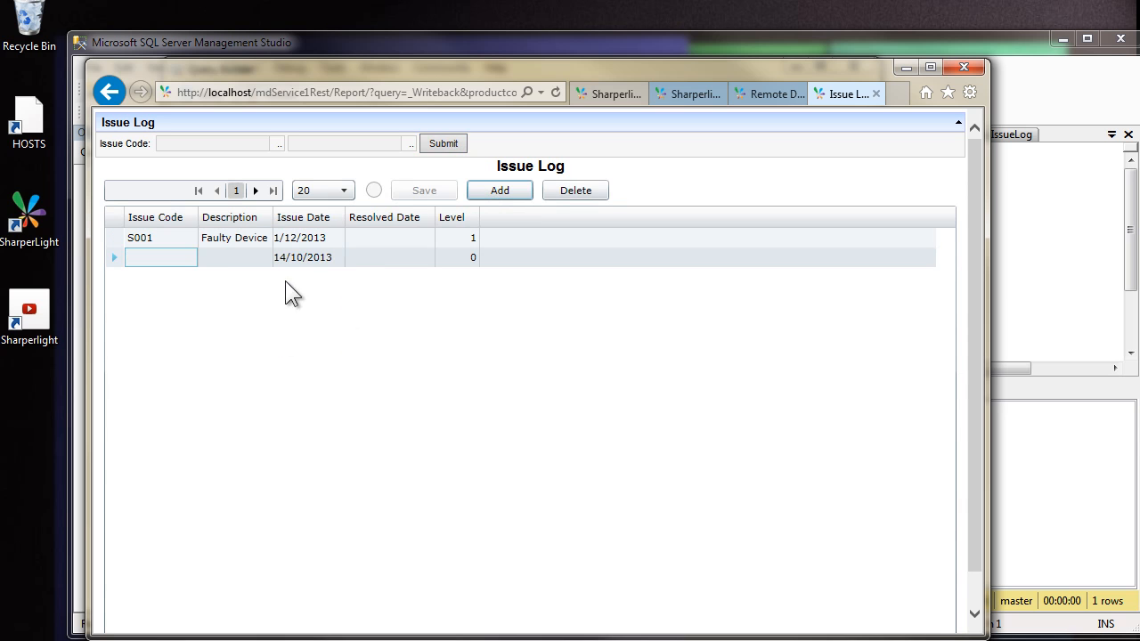
pyautogui.write('S00')
pyautogui.click(236, 259)
pyautogui.write('Test')
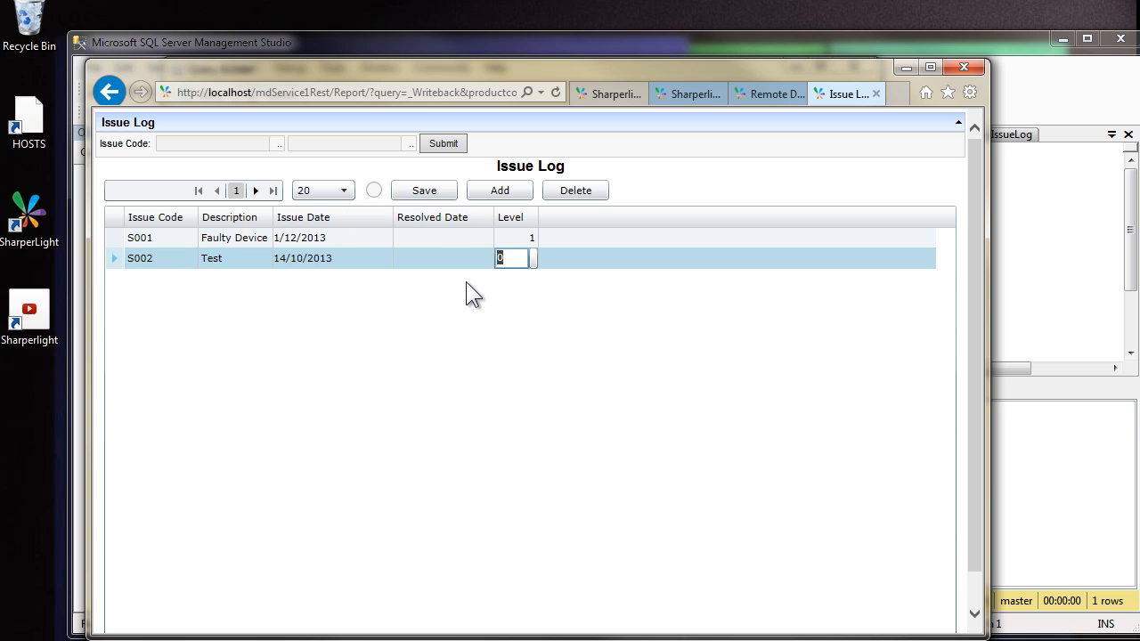
pyautogui.write('2')
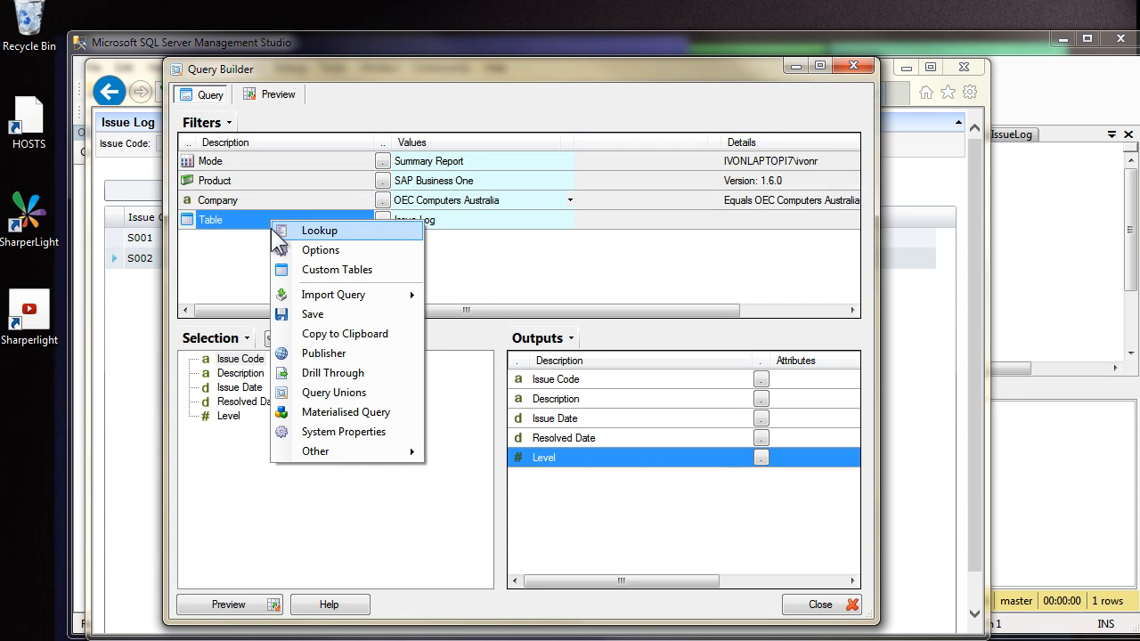
# Step: Start a new SAP Business One custom table built from an SQL statement
pyautogui.click(336, 269)
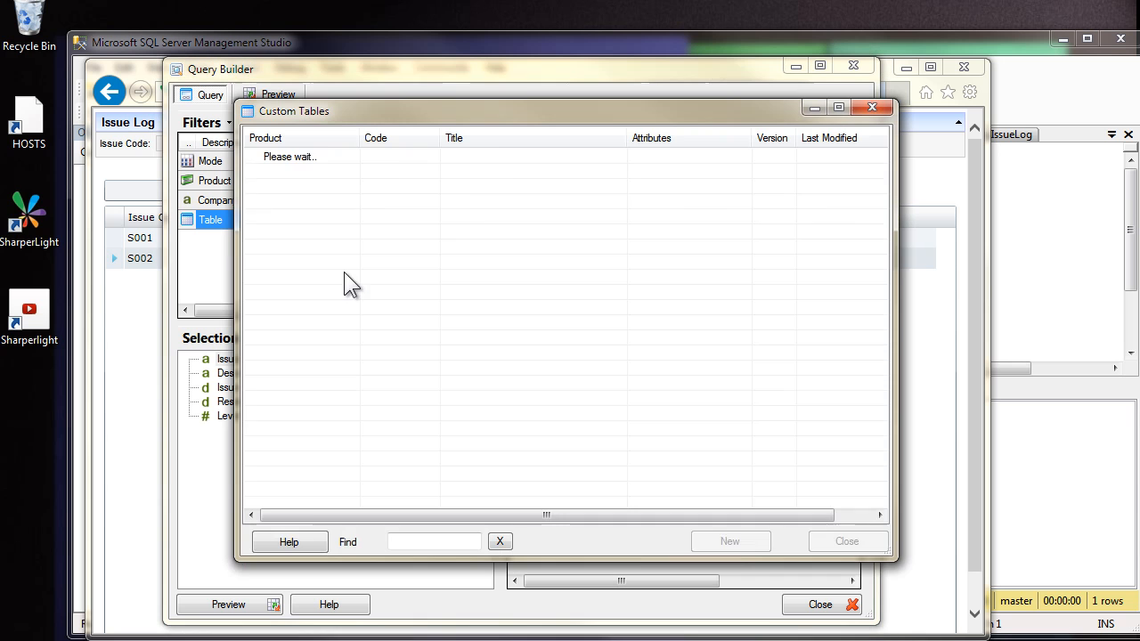
pyautogui.click(730, 542)
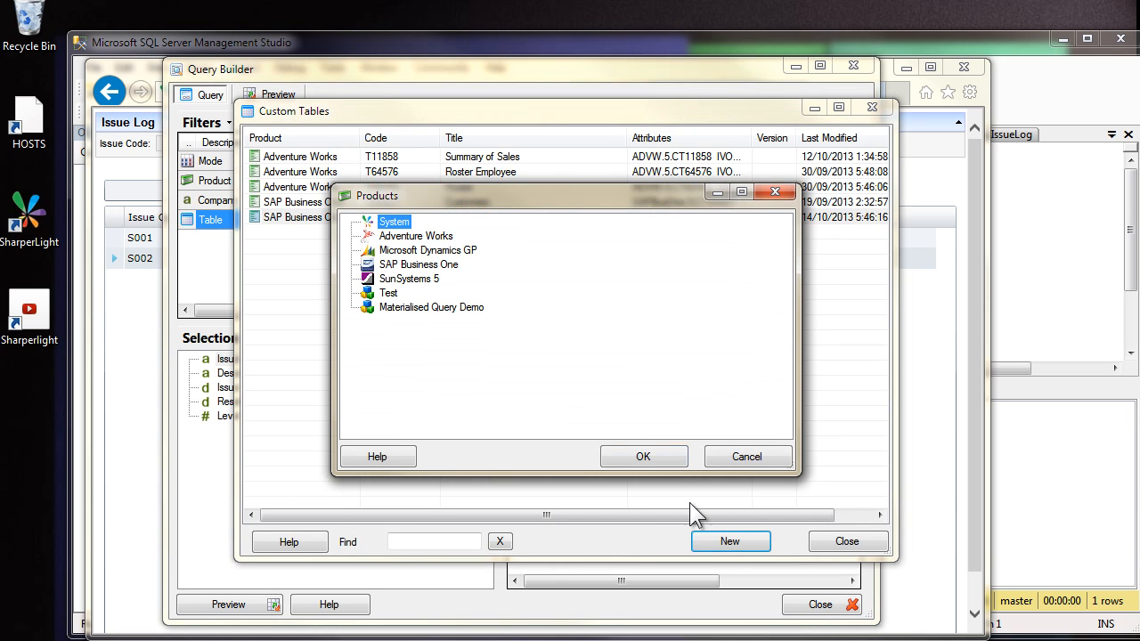
pyautogui.click(643, 456)
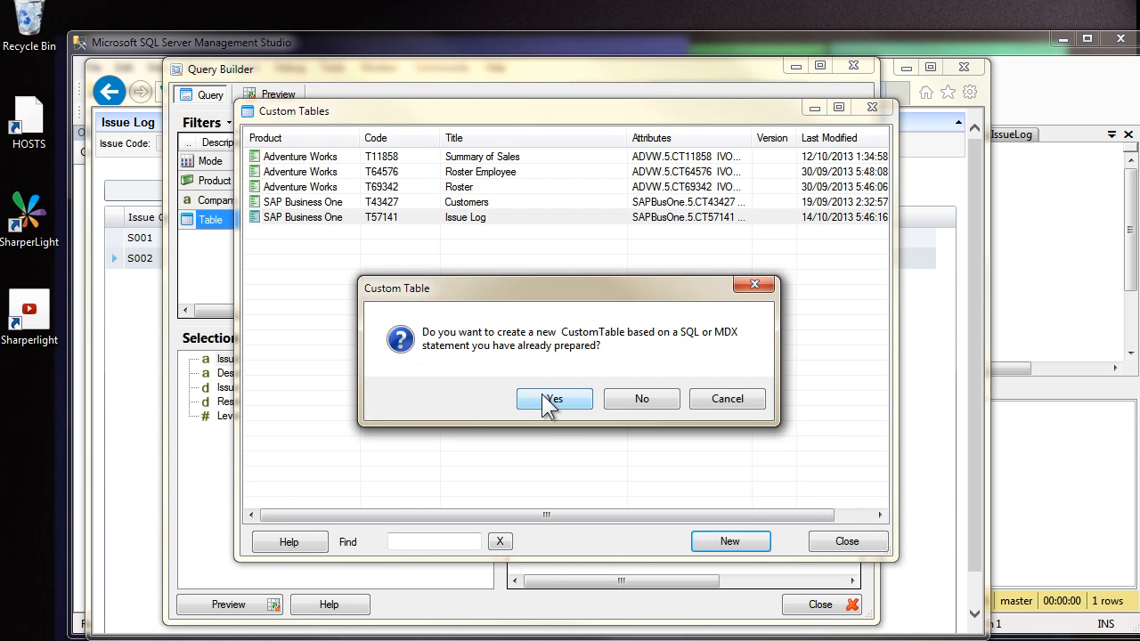
pyautogui.click(554, 399)
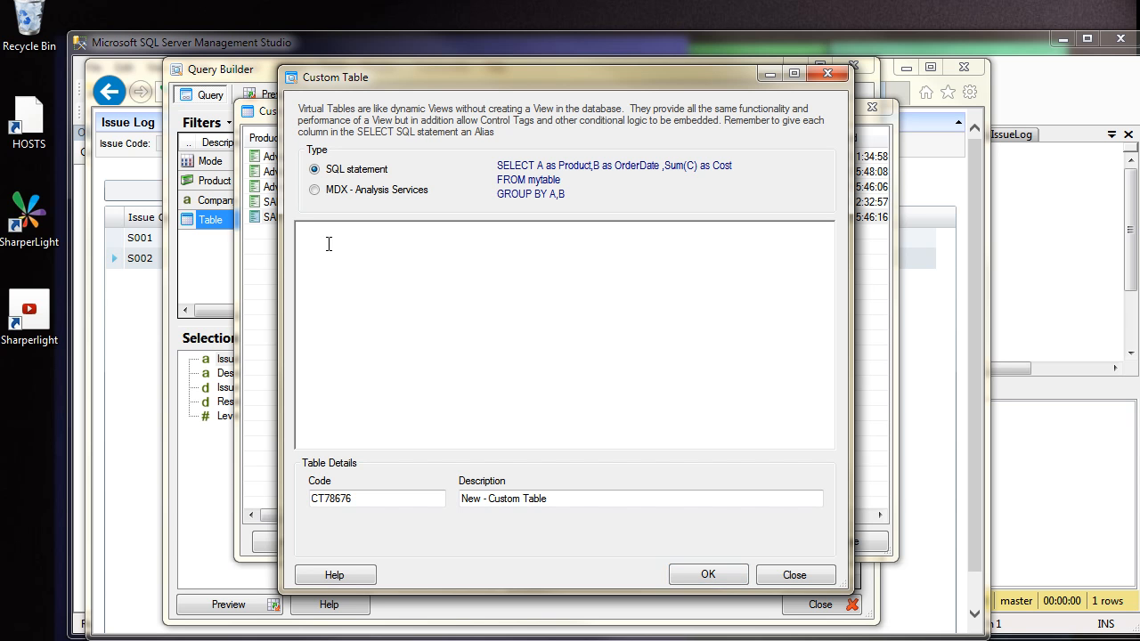
# Step: Remove the TOP 1000 limit from the IssueLevel SQL and name the table 'Issue Level'
pyautogui.click(794, 573)
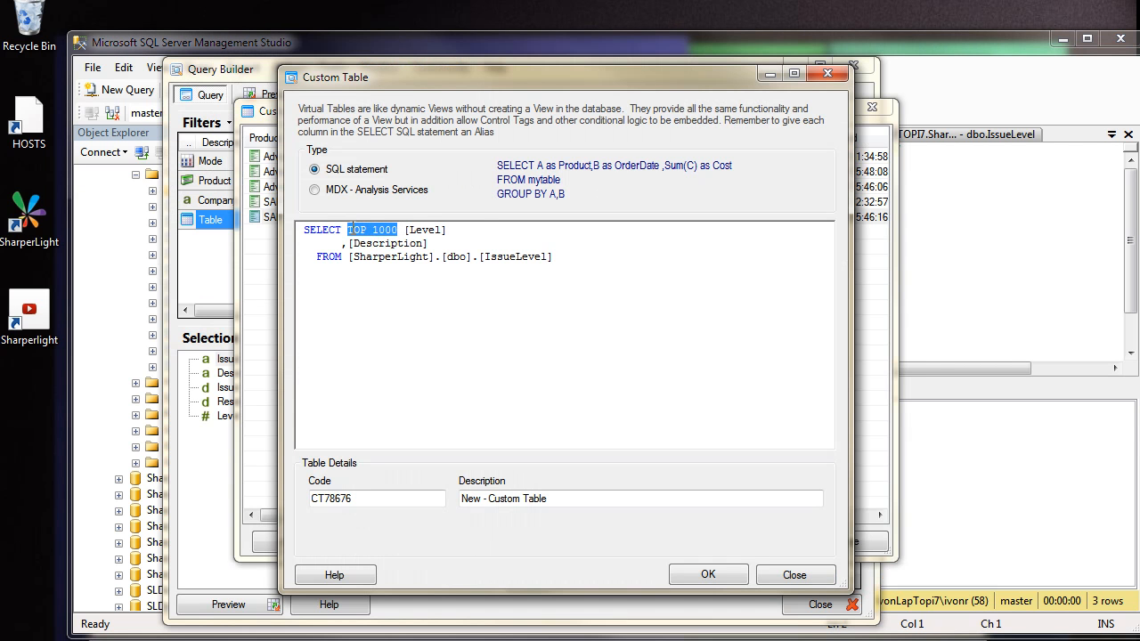
pyautogui.press('Delete')
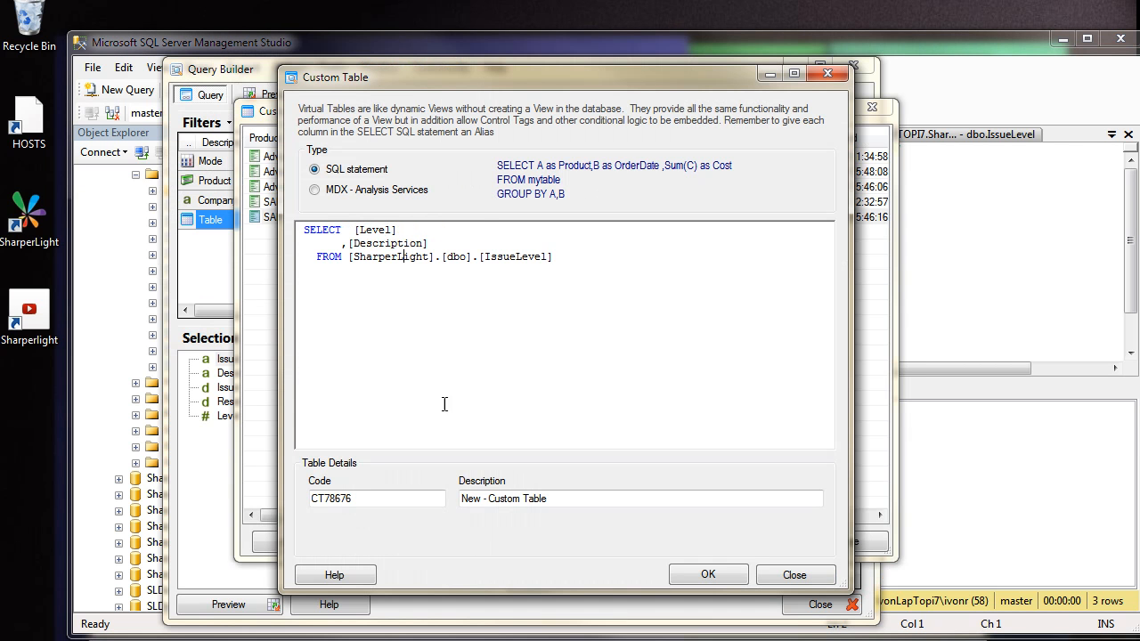
pyautogui.tripleClick(640, 499)
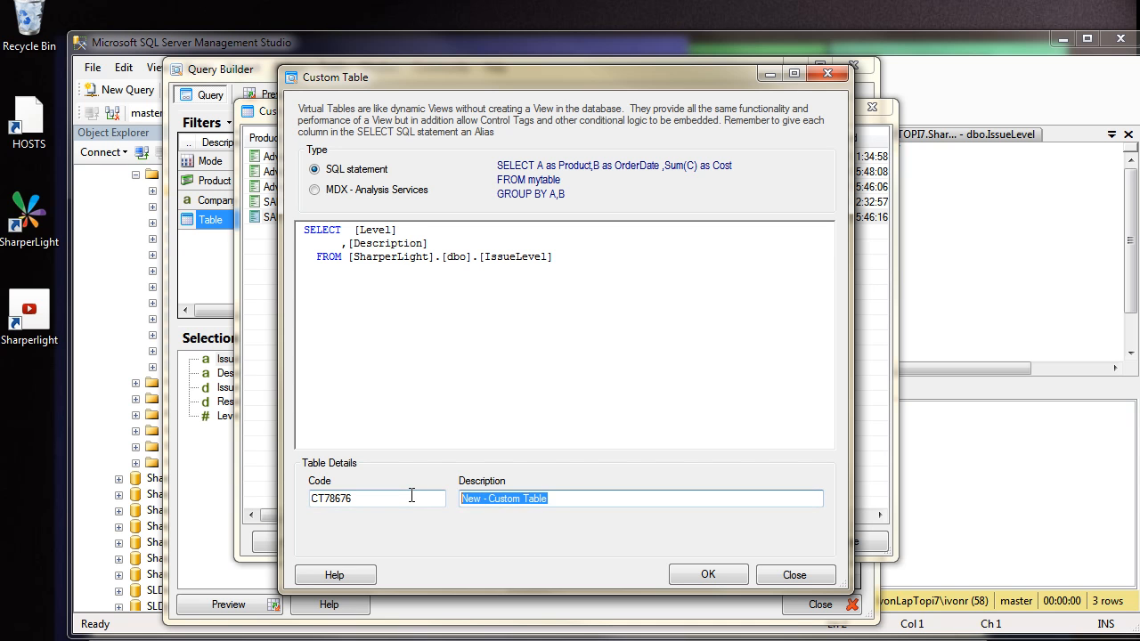
pyautogui.write('Issue Level')
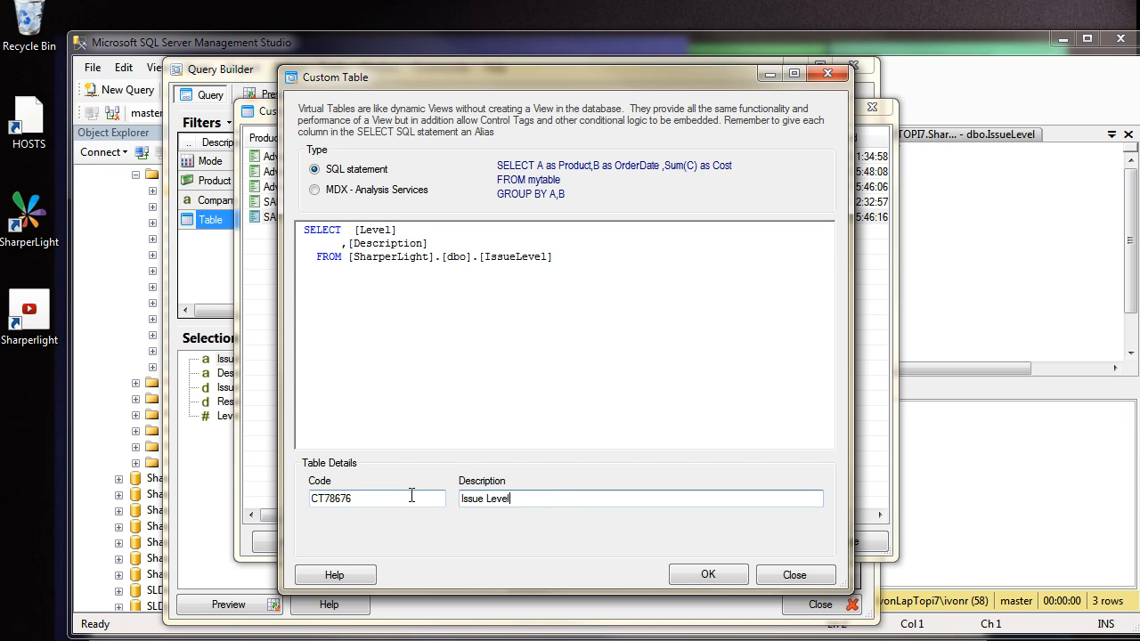
pyautogui.click(707, 574)
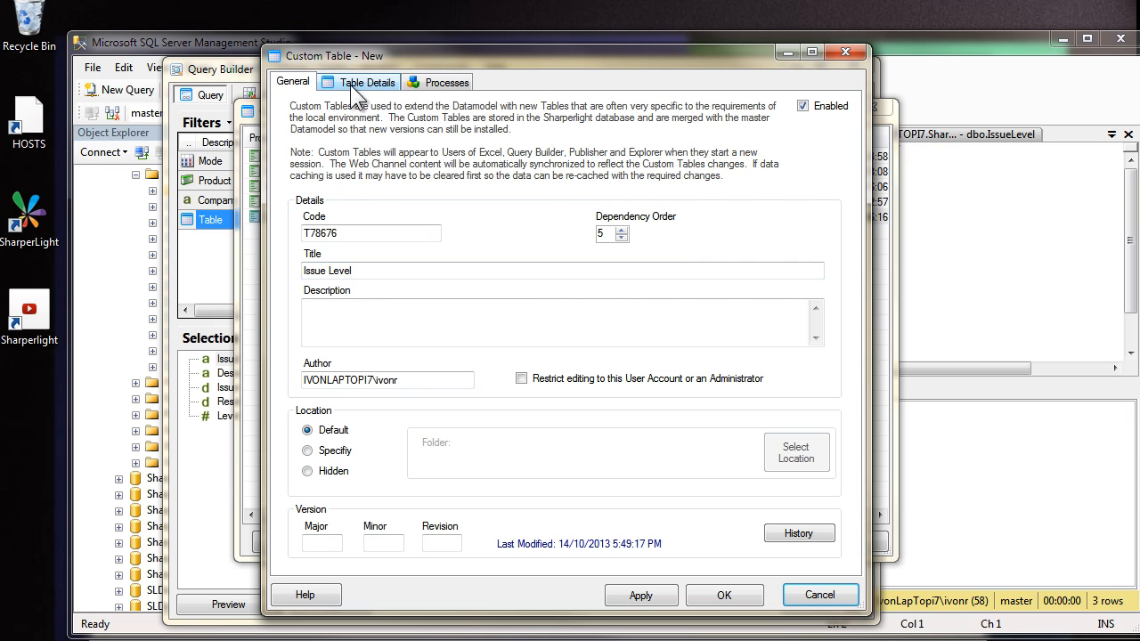
# Step: Set the Level field's Is Unique to True and edit its Original SQL Data Type
pyautogui.click(365, 82)
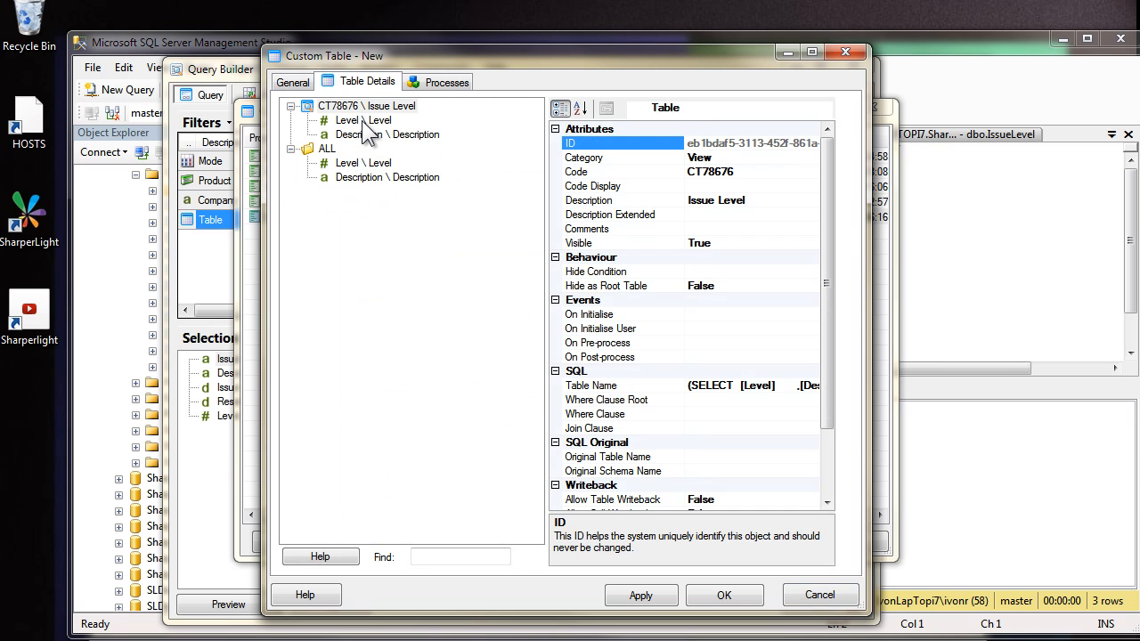
pyautogui.click(347, 121)
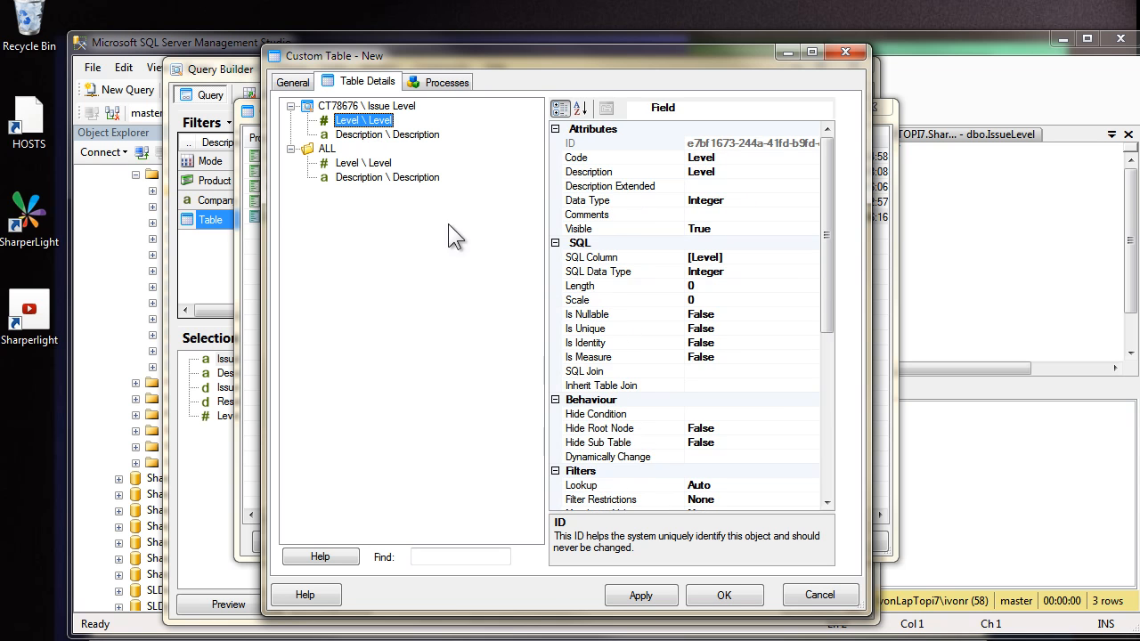
pyautogui.click(586, 328)
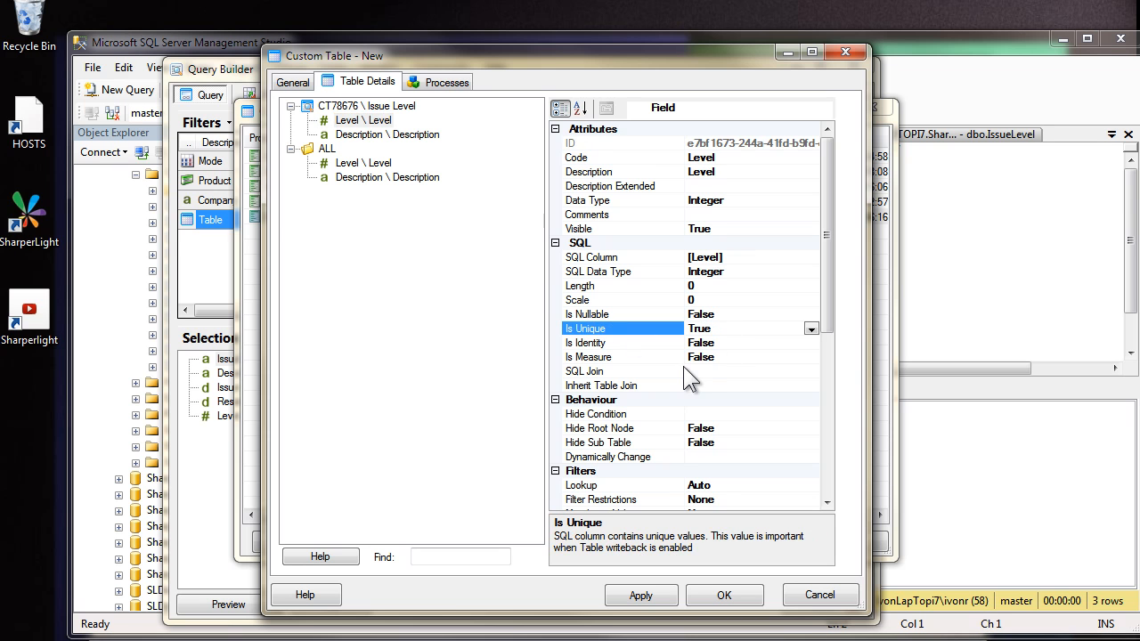
pyautogui.moveTo(360, 134)
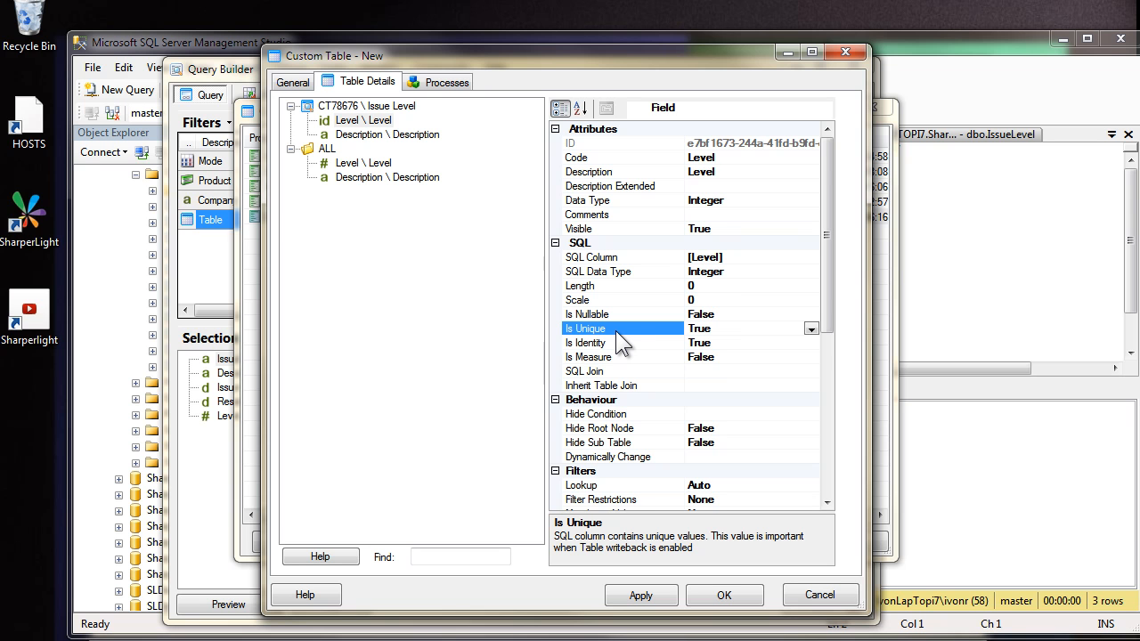
pyautogui.scroll(-3)
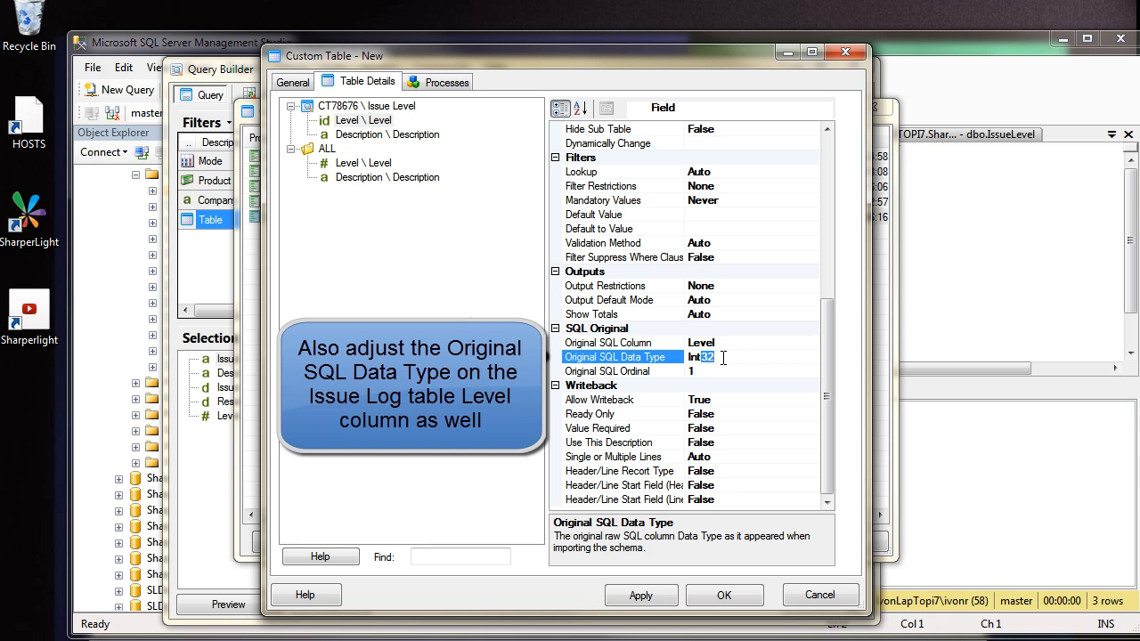
pyautogui.press('Backspace')
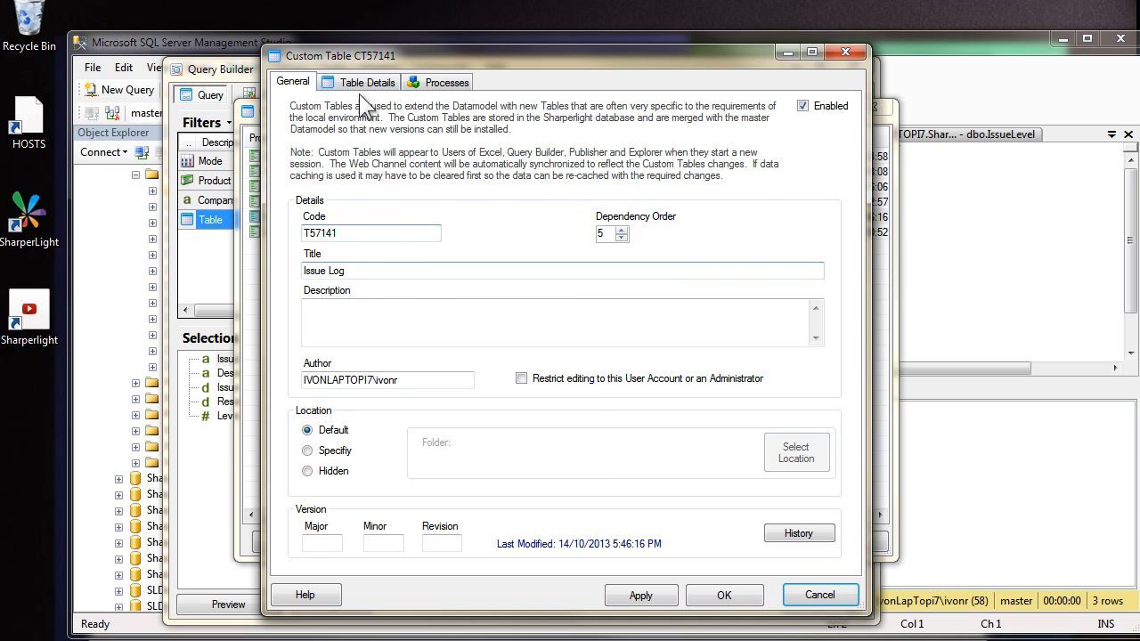
# Step: Start a new join from Issue Log's Level field to the CT78676 Issue Level table
pyautogui.click(365, 82)
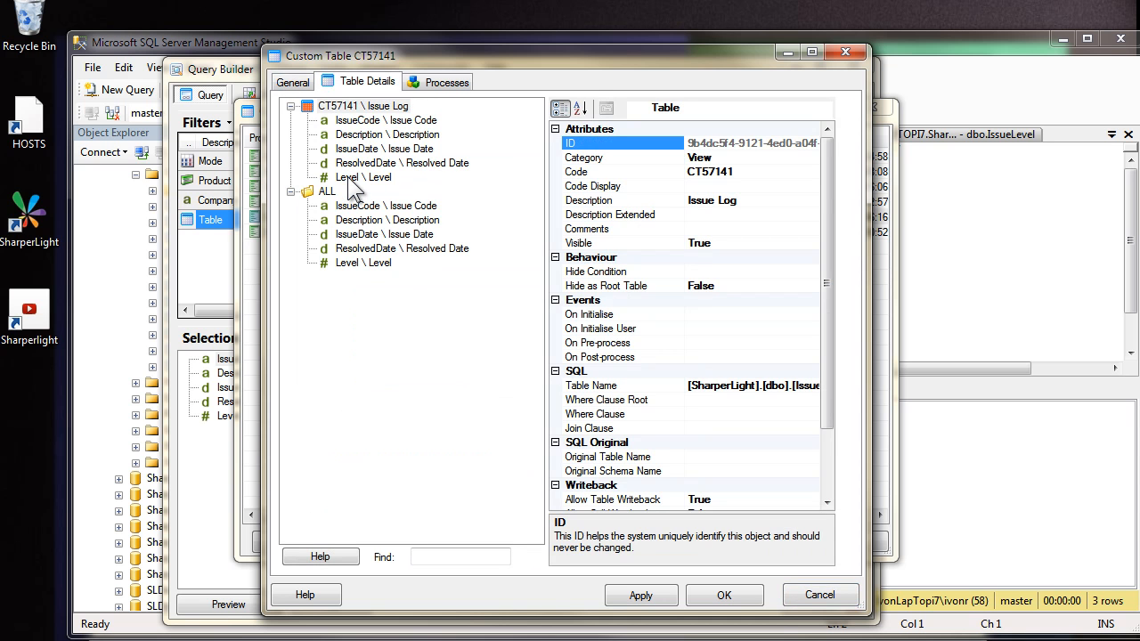
pyautogui.click(363, 178)
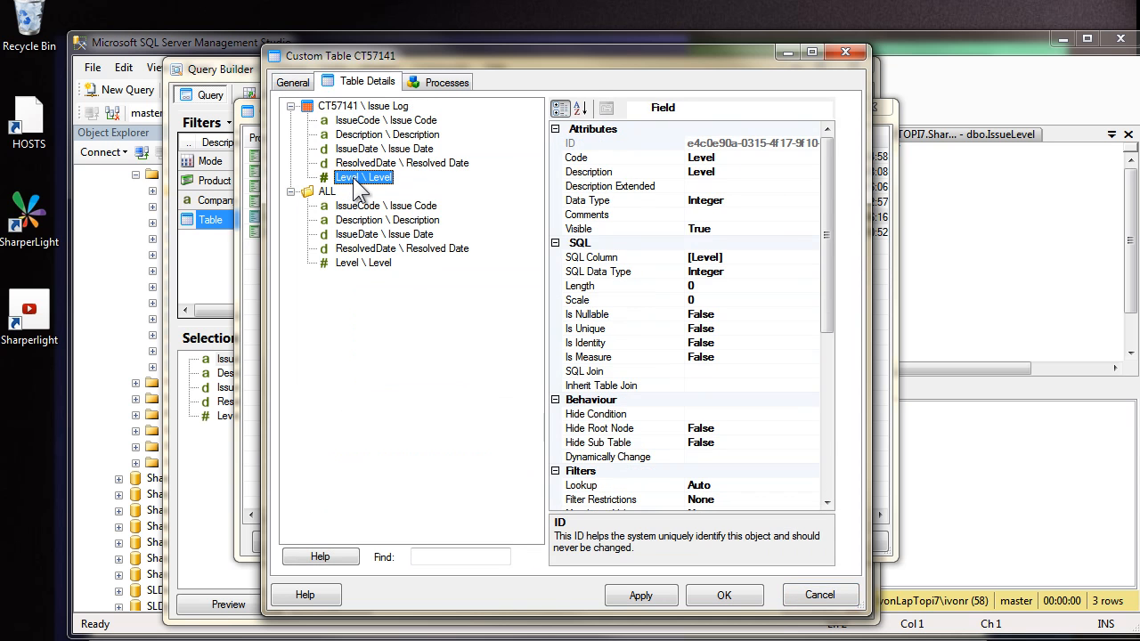
pyautogui.rightClick(363, 178)
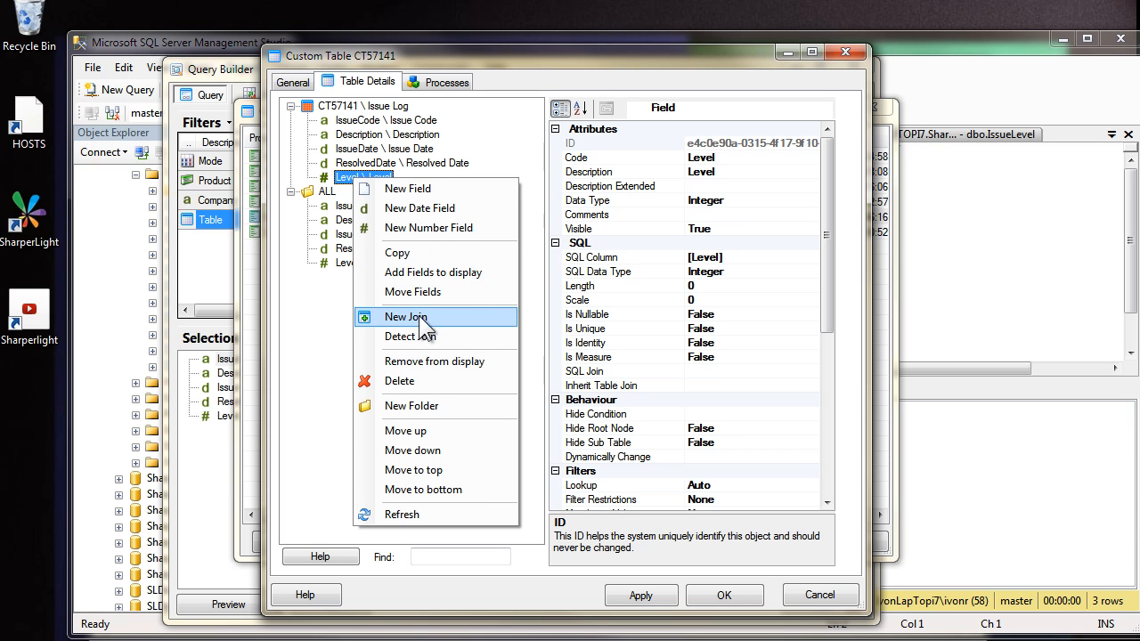
pyautogui.click(406, 317)
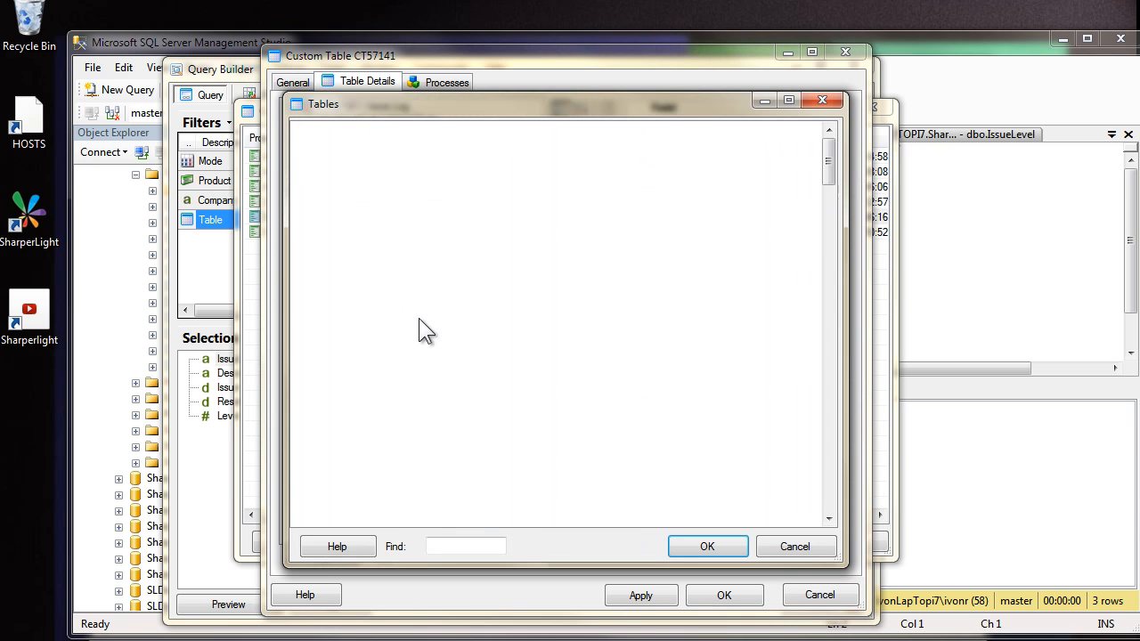
pyautogui.write('issue')
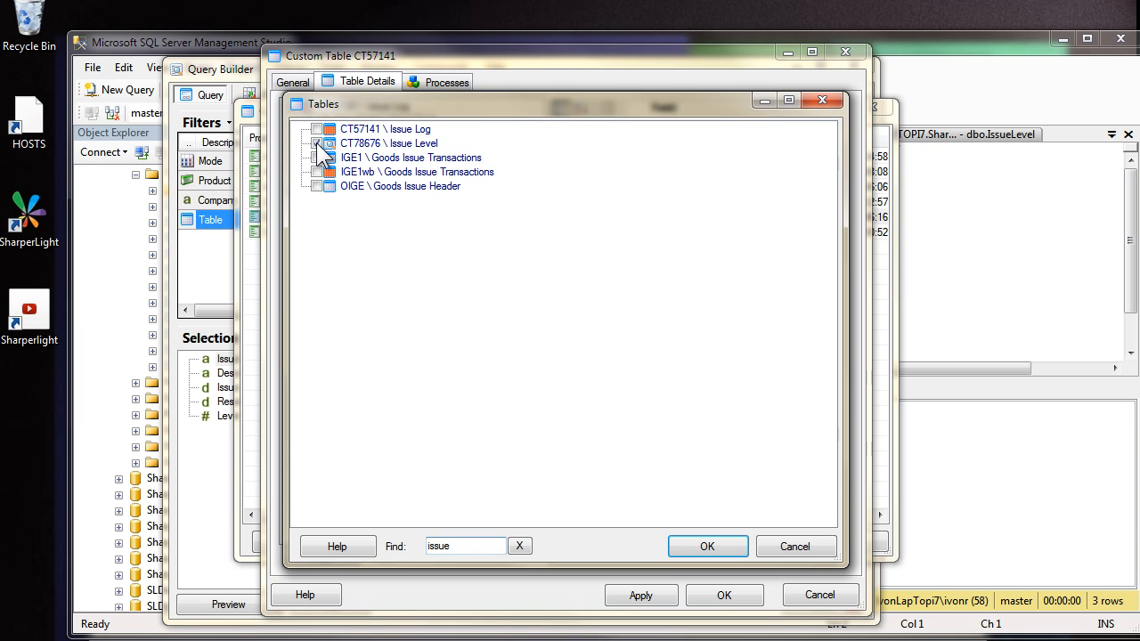
pyautogui.click(707, 545)
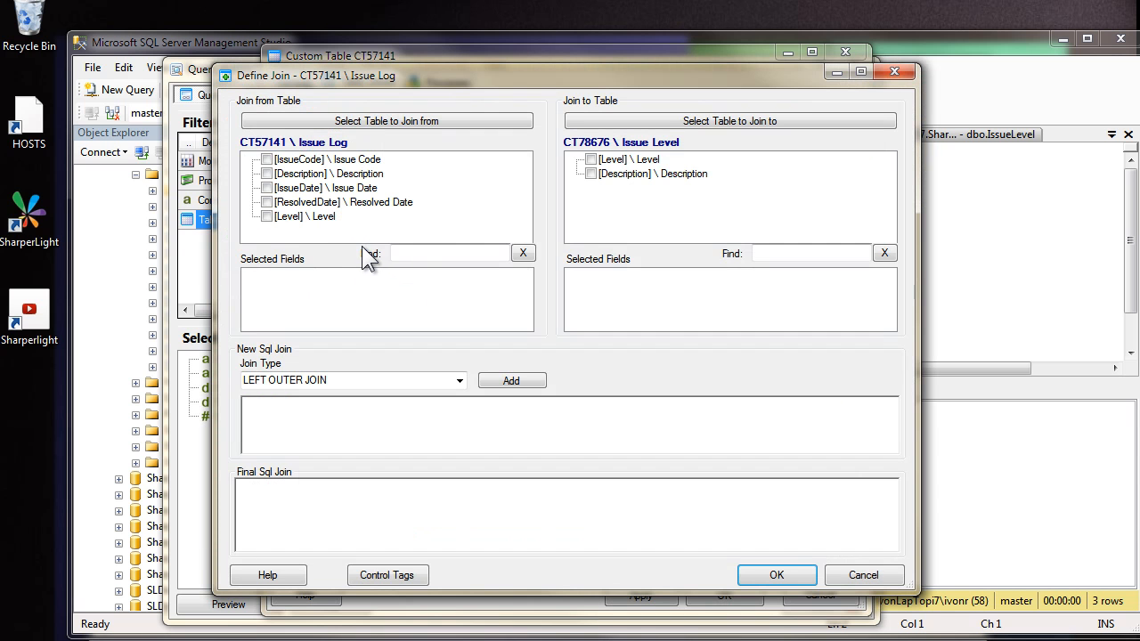
pyautogui.moveTo(271, 230)
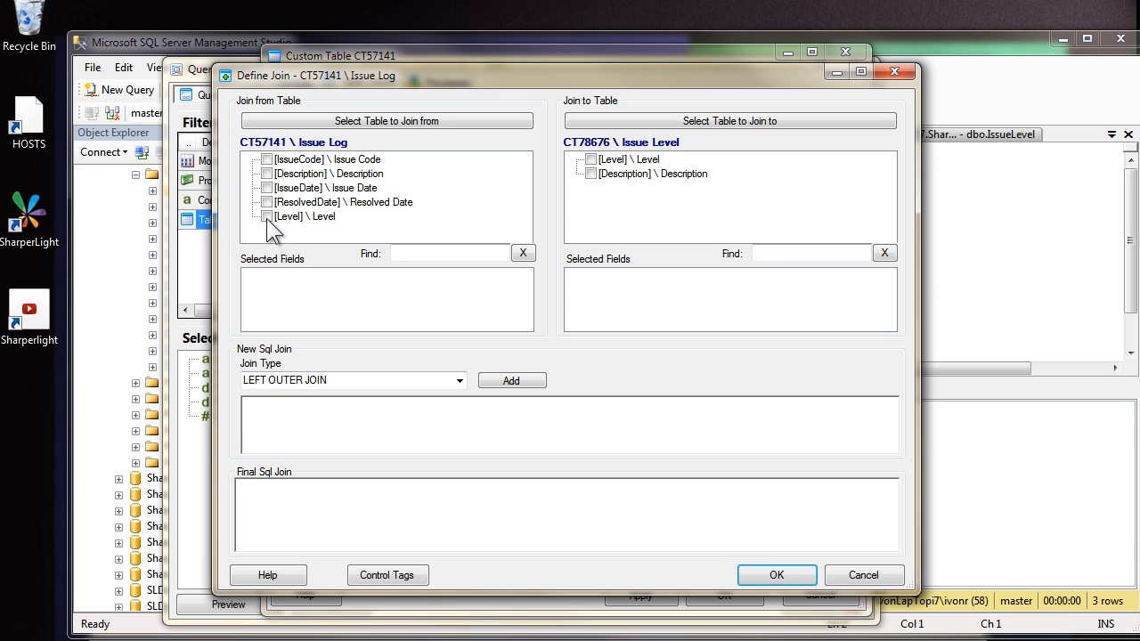
# Step: Match Issue Log's Level to Issue Level's Level and confirm the join
pyautogui.click(268, 217)
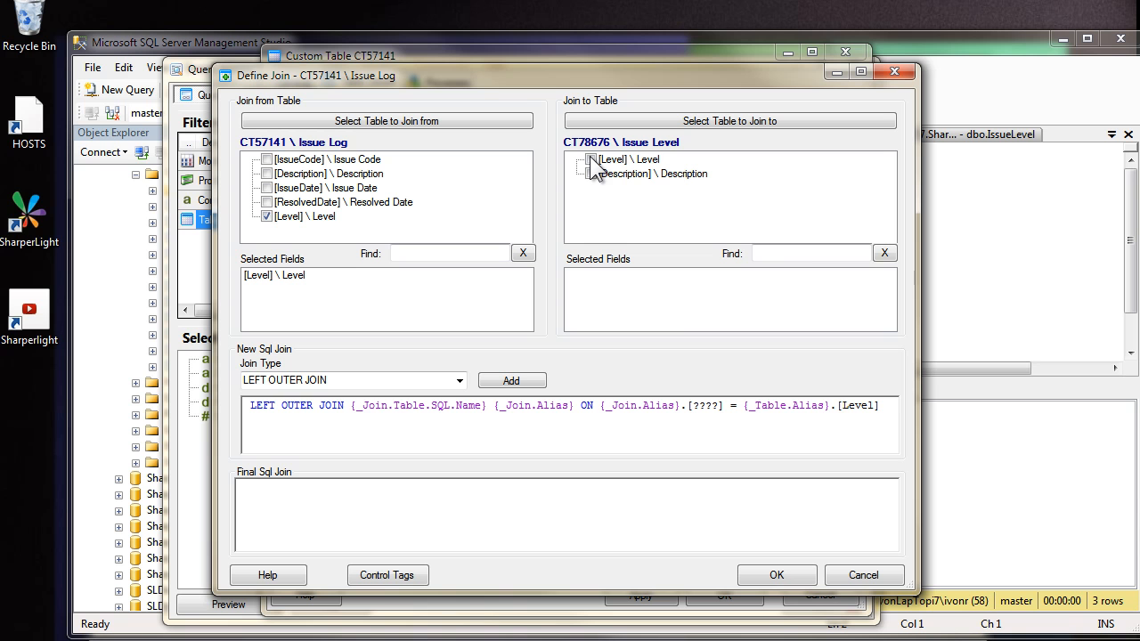
pyautogui.click(592, 158)
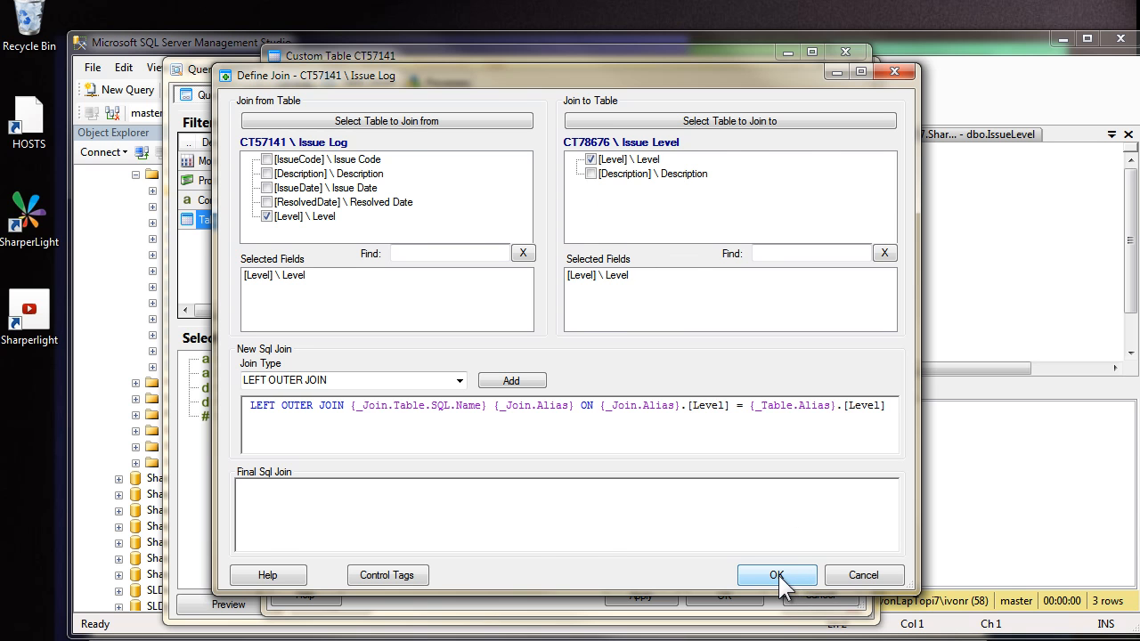
pyautogui.click(777, 573)
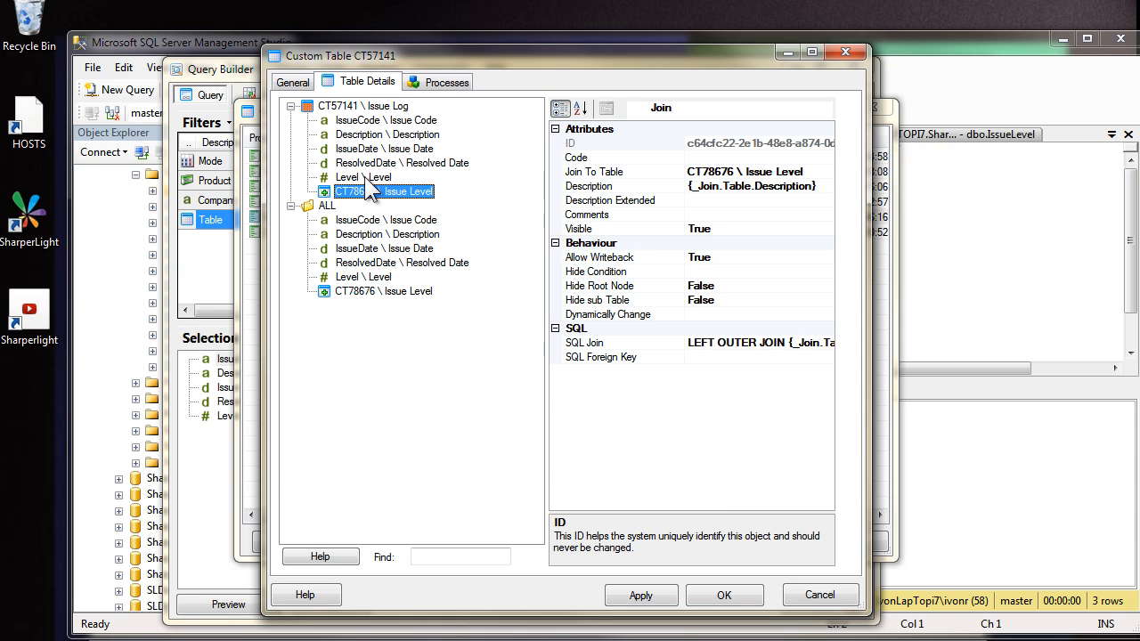
# Step: Review the Level field and its new Issue Level join, reaching the Writeback settings
pyautogui.click(363, 177)
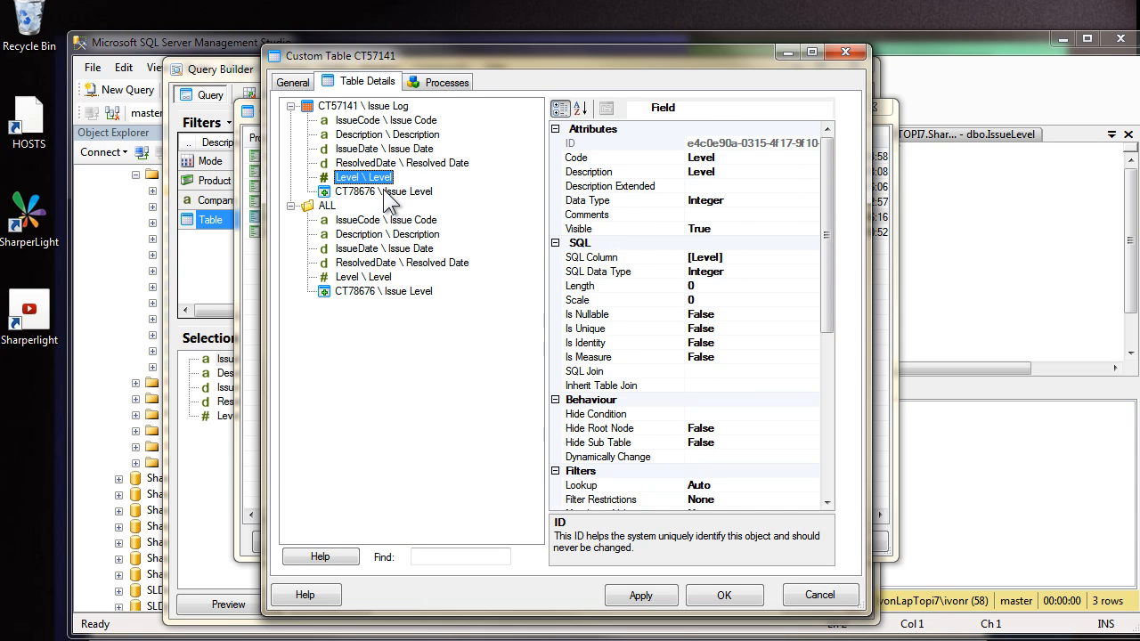
pyautogui.click(383, 193)
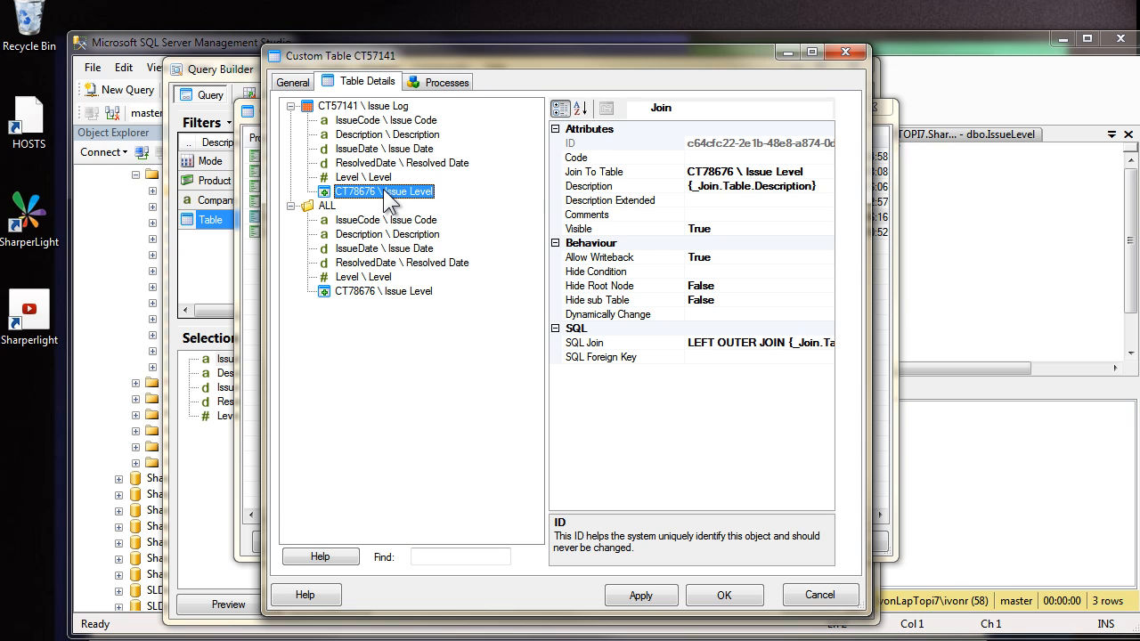
pyautogui.moveTo(431, 205)
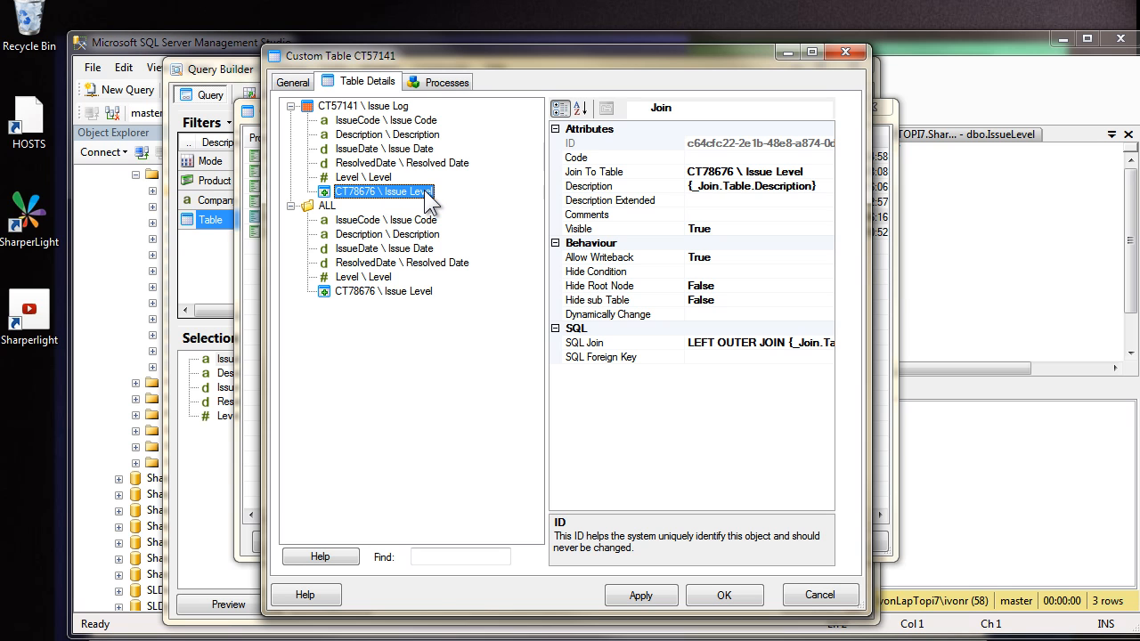
pyautogui.click(362, 177)
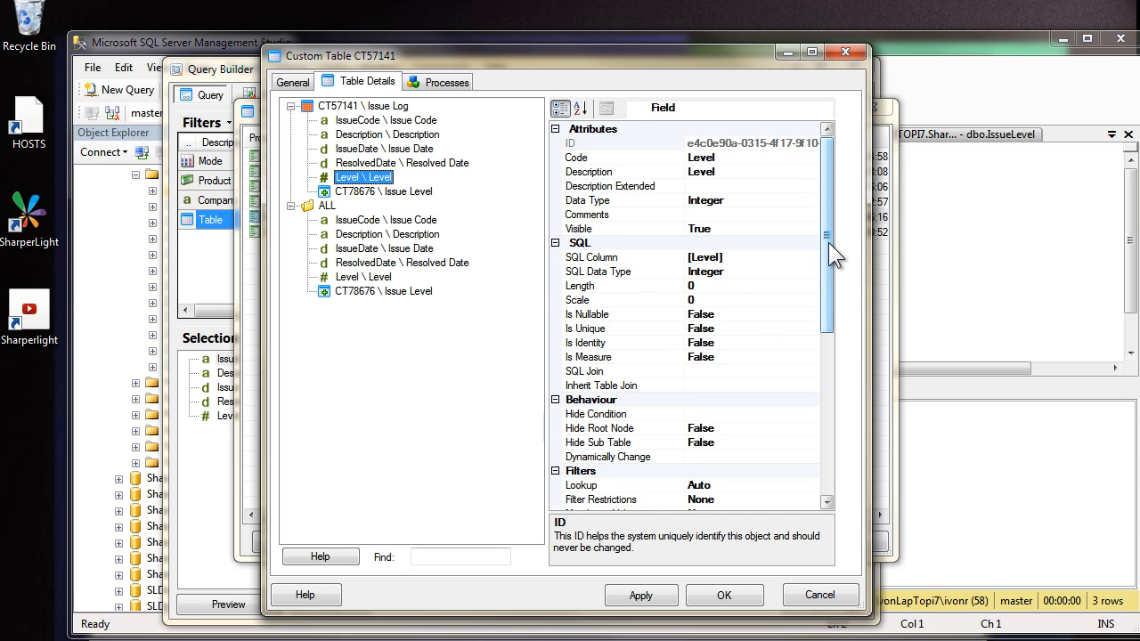
pyautogui.scroll(-3)
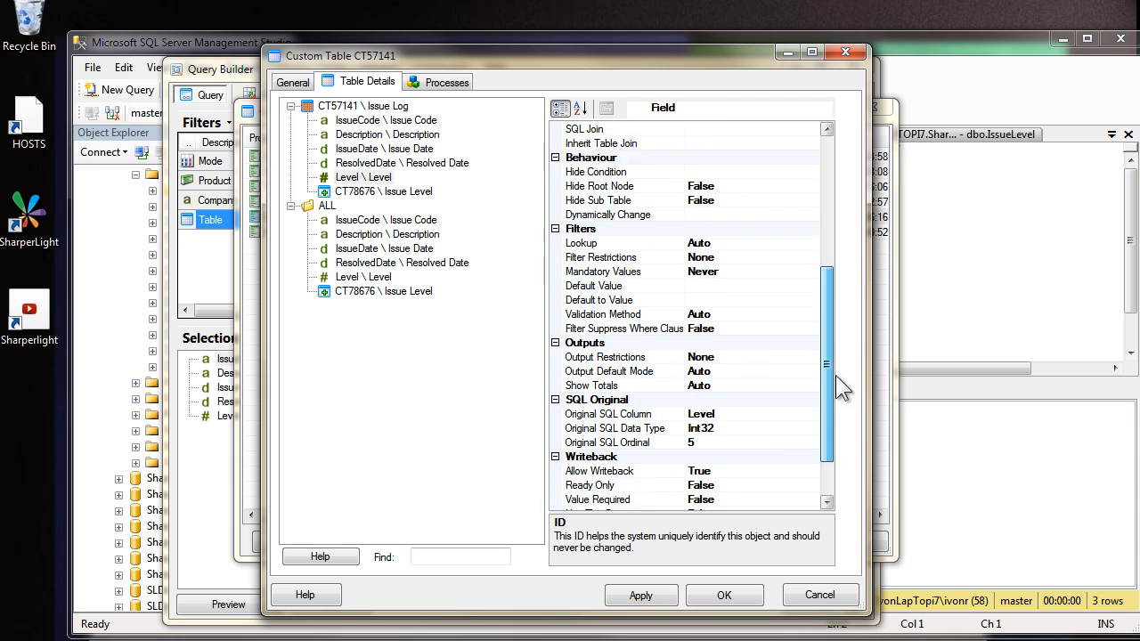
pyautogui.scroll(-3)
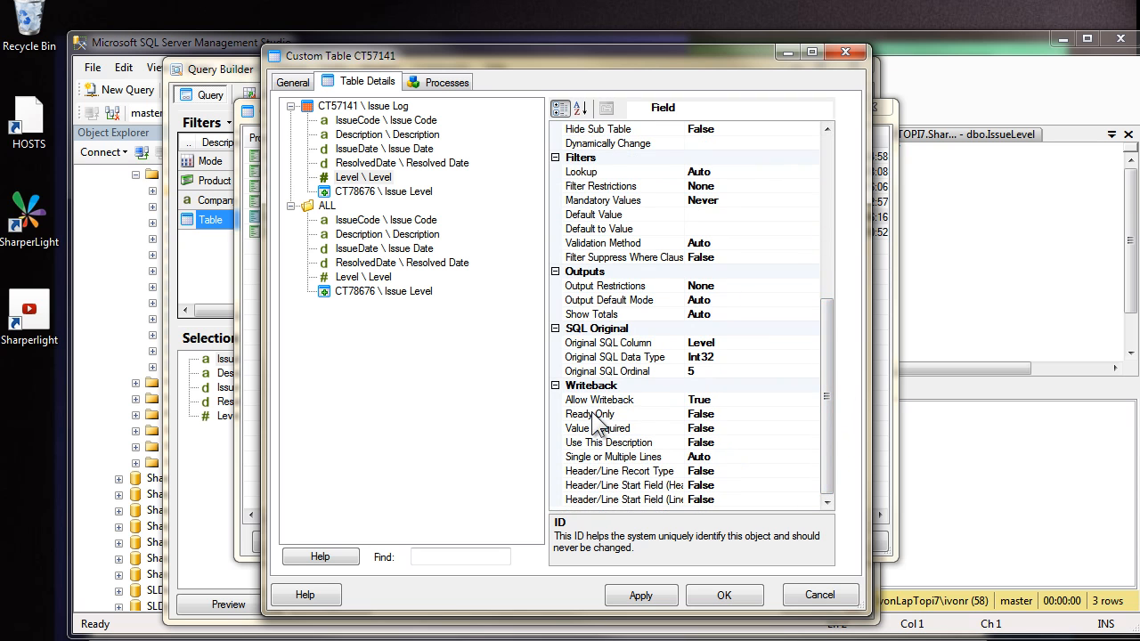
pyautogui.moveTo(609, 461)
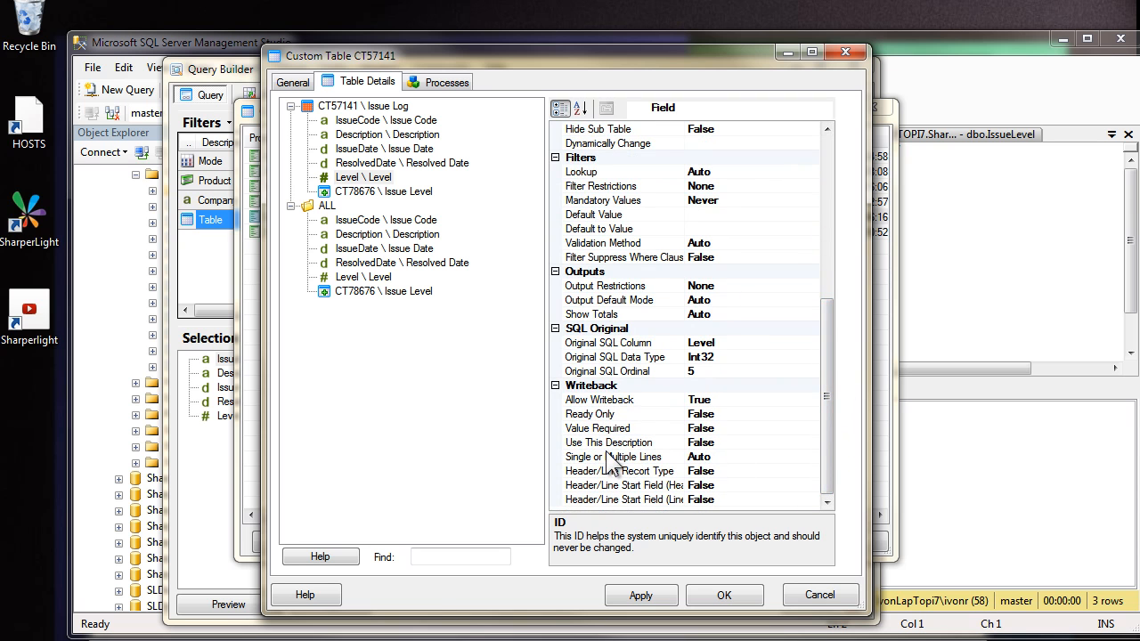
pyautogui.moveTo(610, 442)
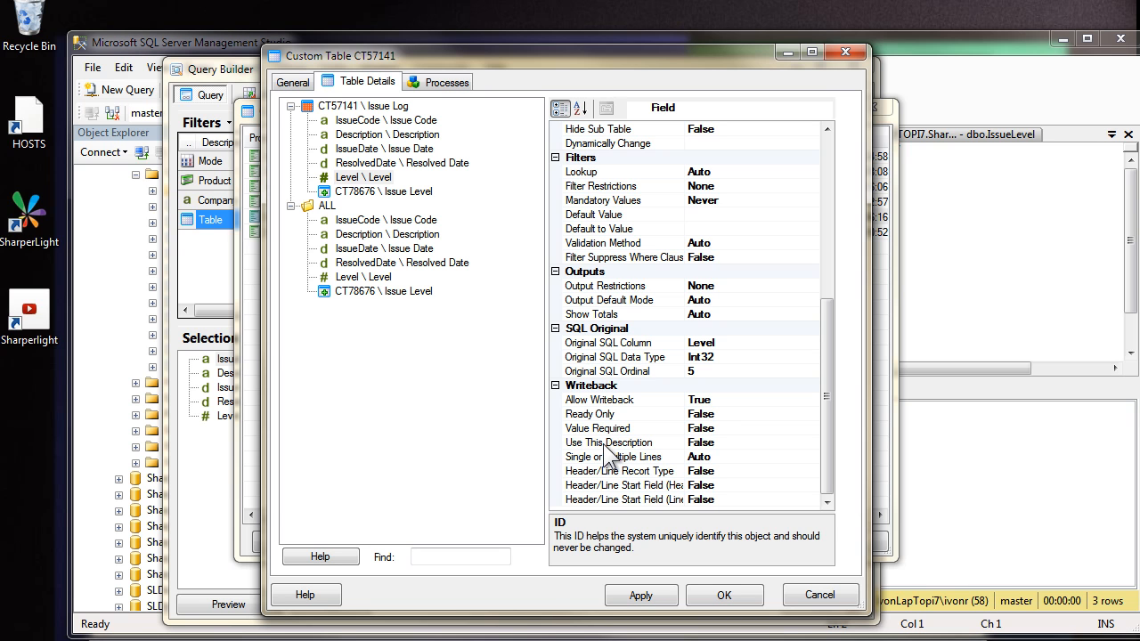
pyautogui.moveTo(581, 456)
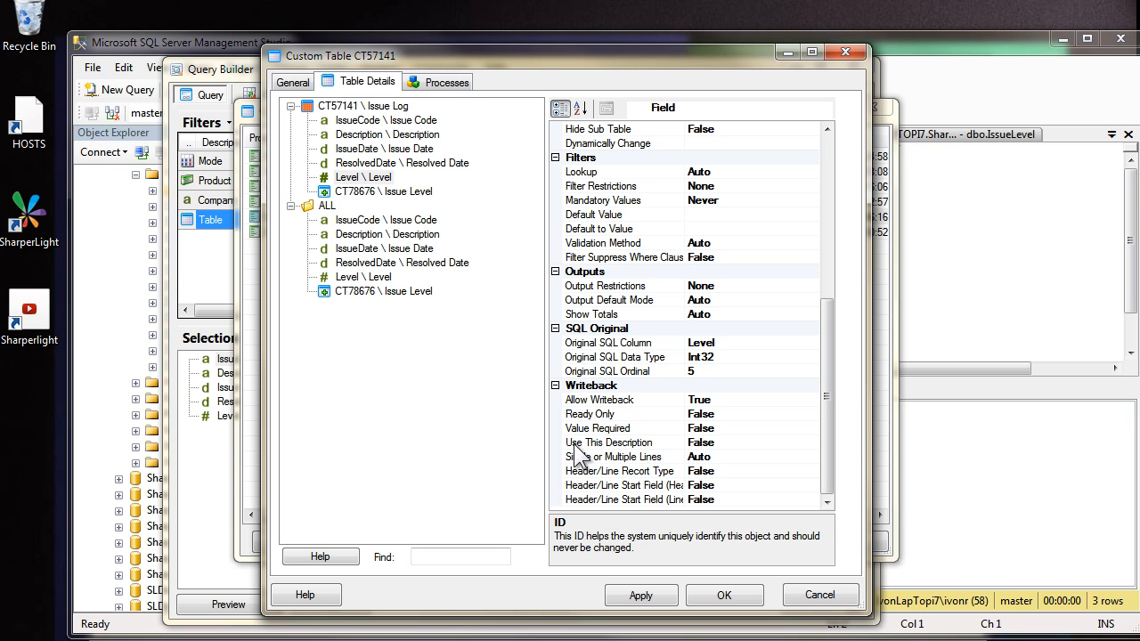
pyautogui.moveTo(599, 456)
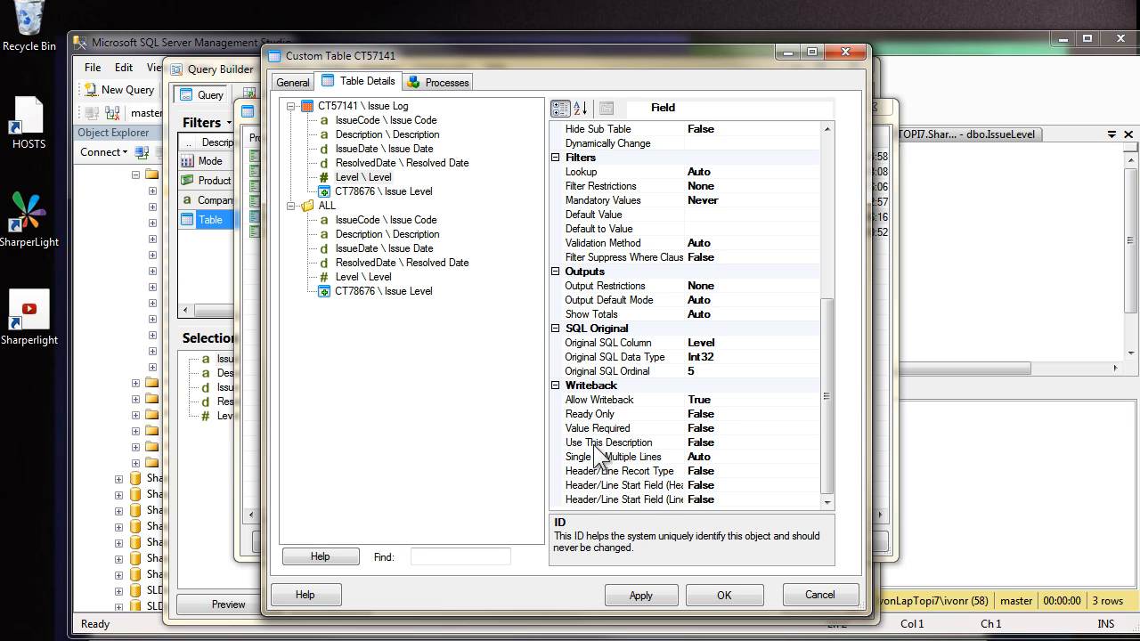
# Step: Set Use This Description to True for Level and save the custom table
pyautogui.click(615, 441)
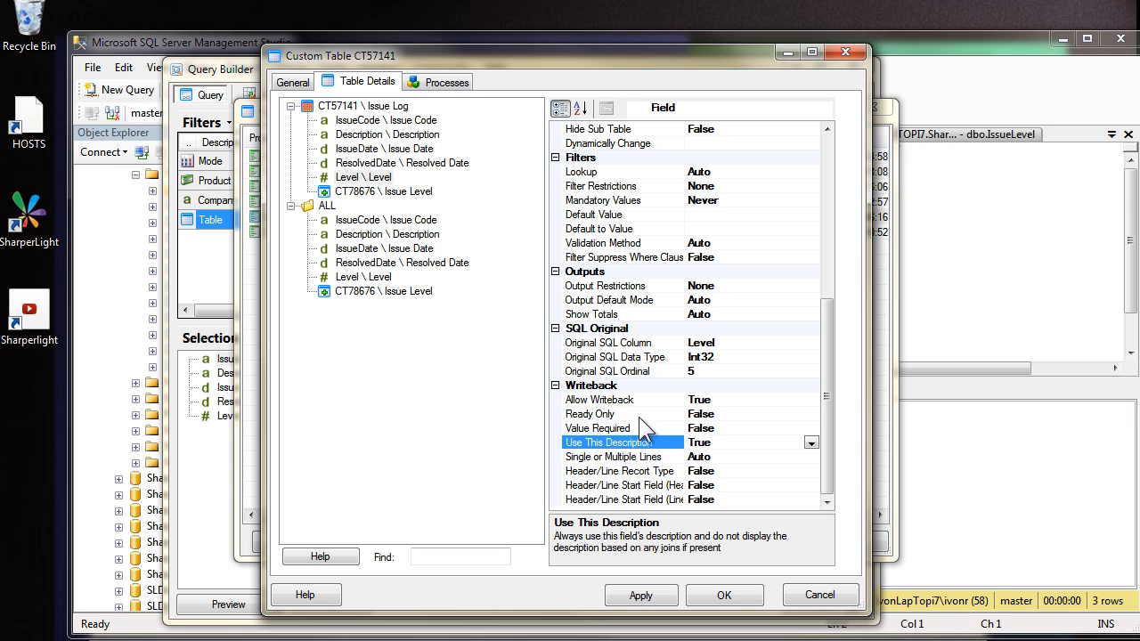
pyautogui.click(591, 413)
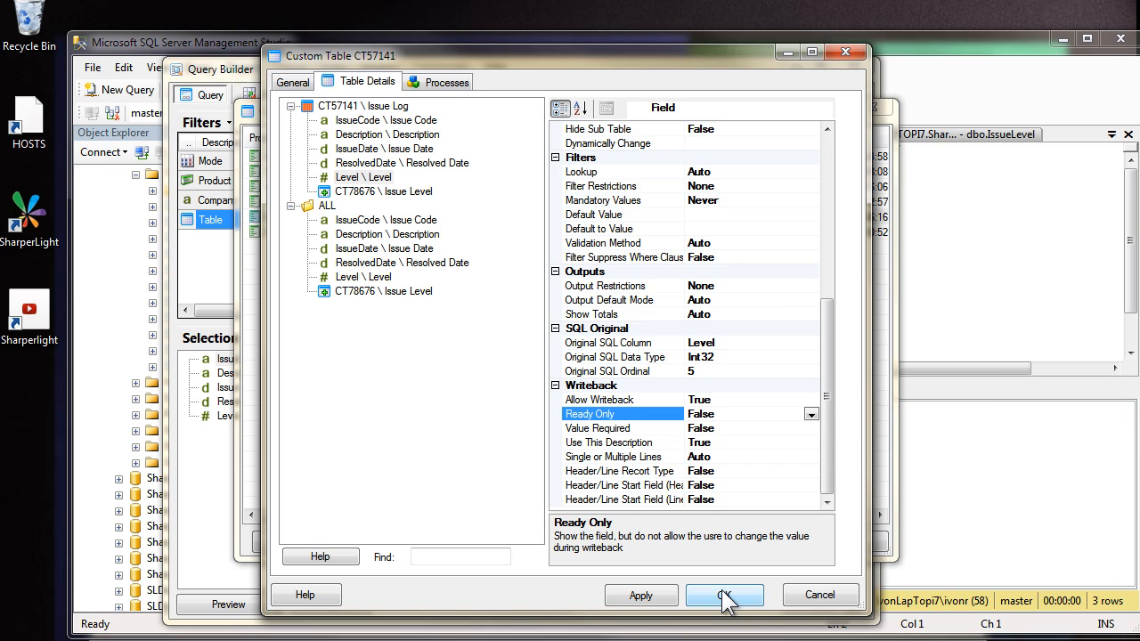
pyautogui.click(725, 595)
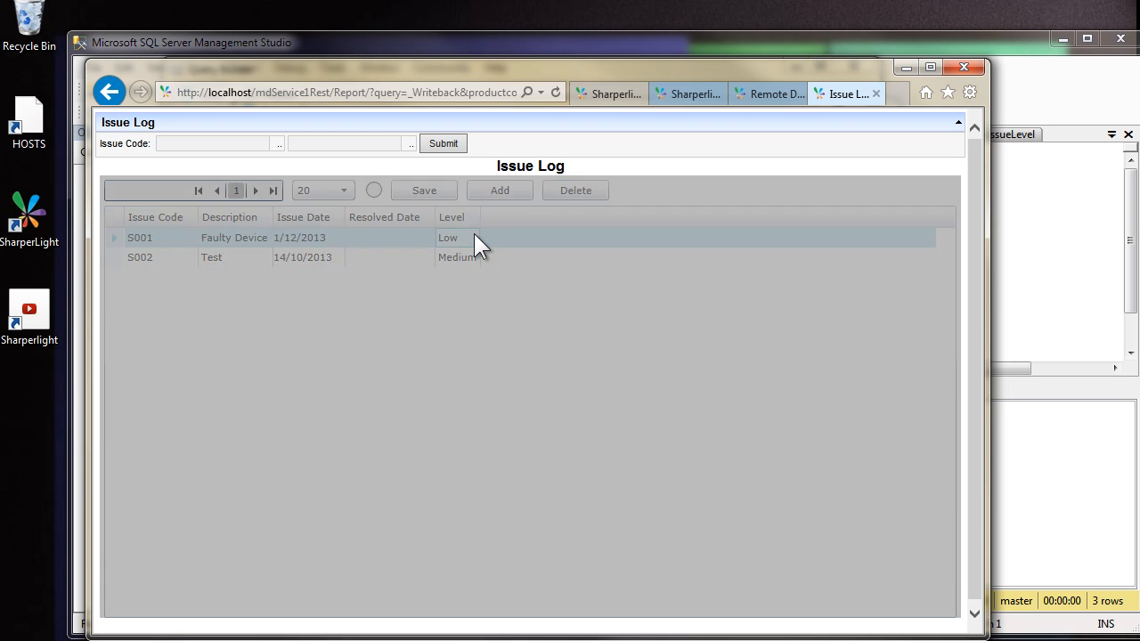
# Step: Check the Level lookup on S001, test an invalid level, then edit S002's level
pyautogui.click(455, 239)
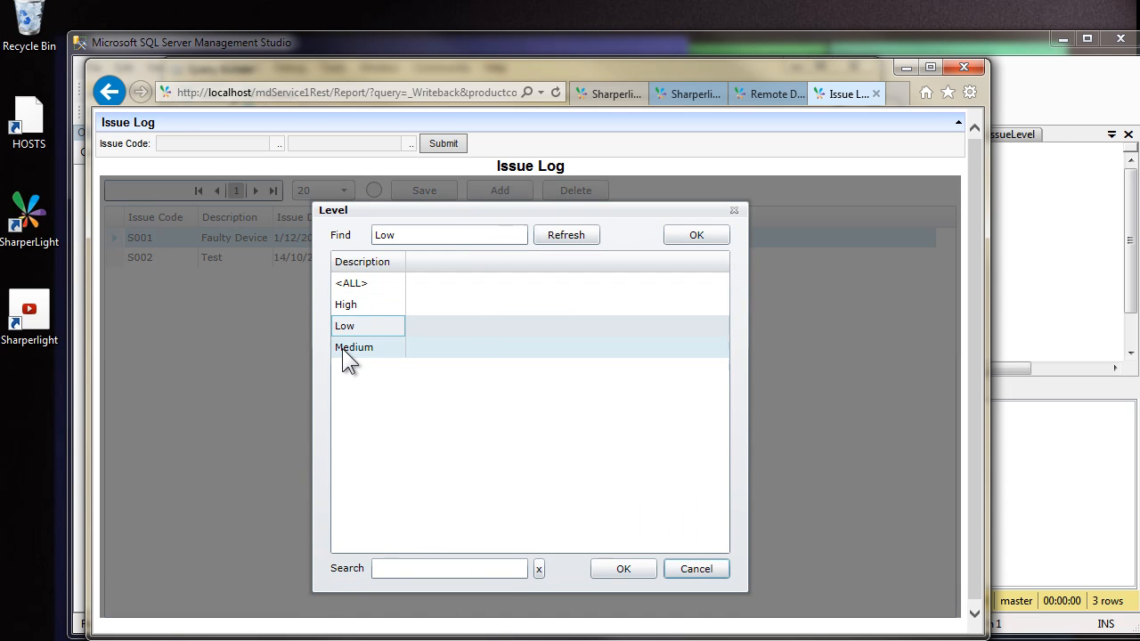
pyautogui.click(346, 326)
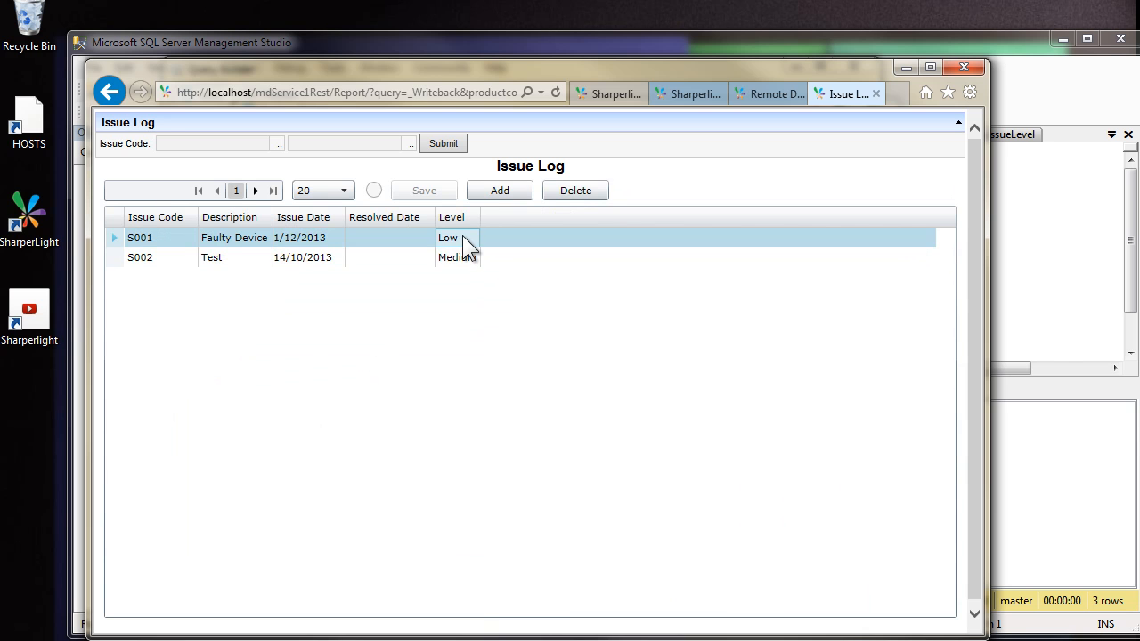
pyautogui.doubleClick(448, 237)
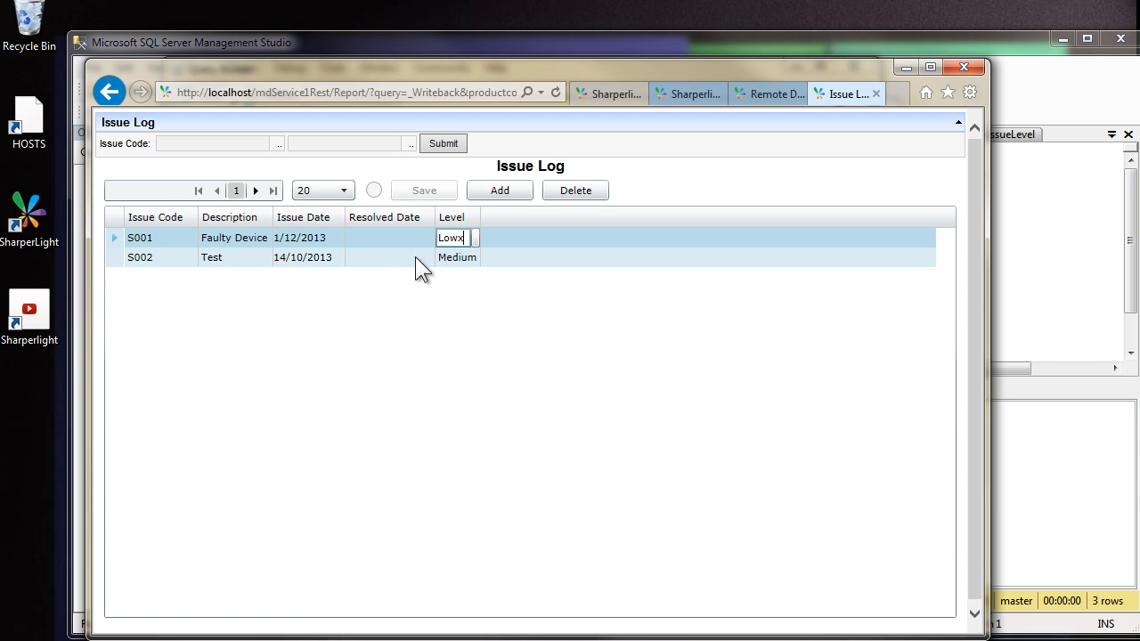
pyautogui.click(424, 189)
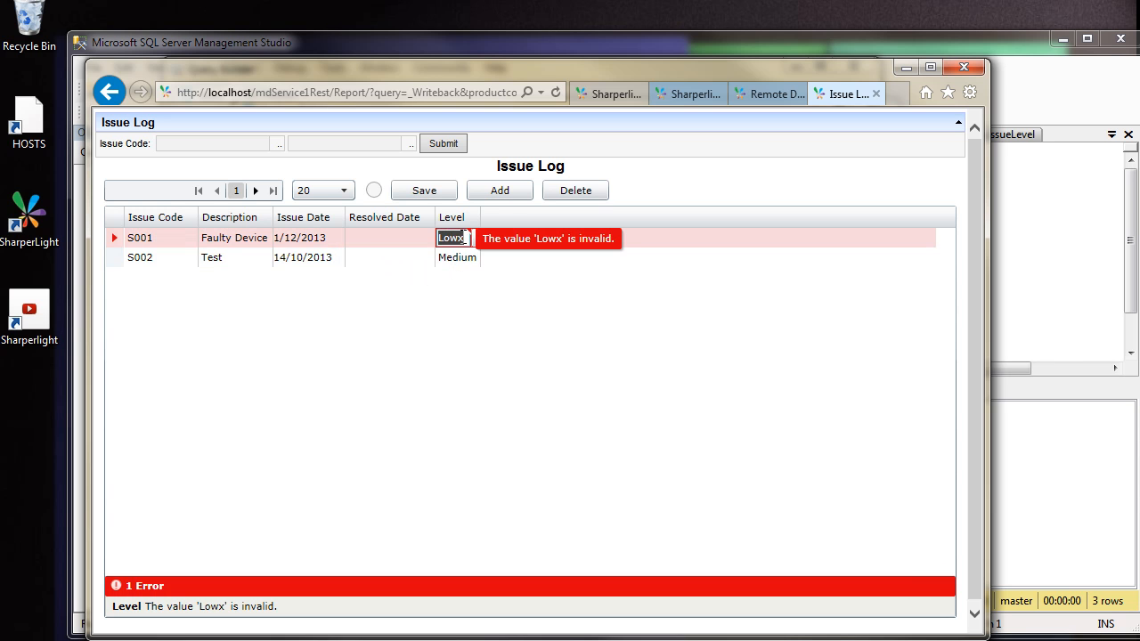
pyautogui.click(424, 189)
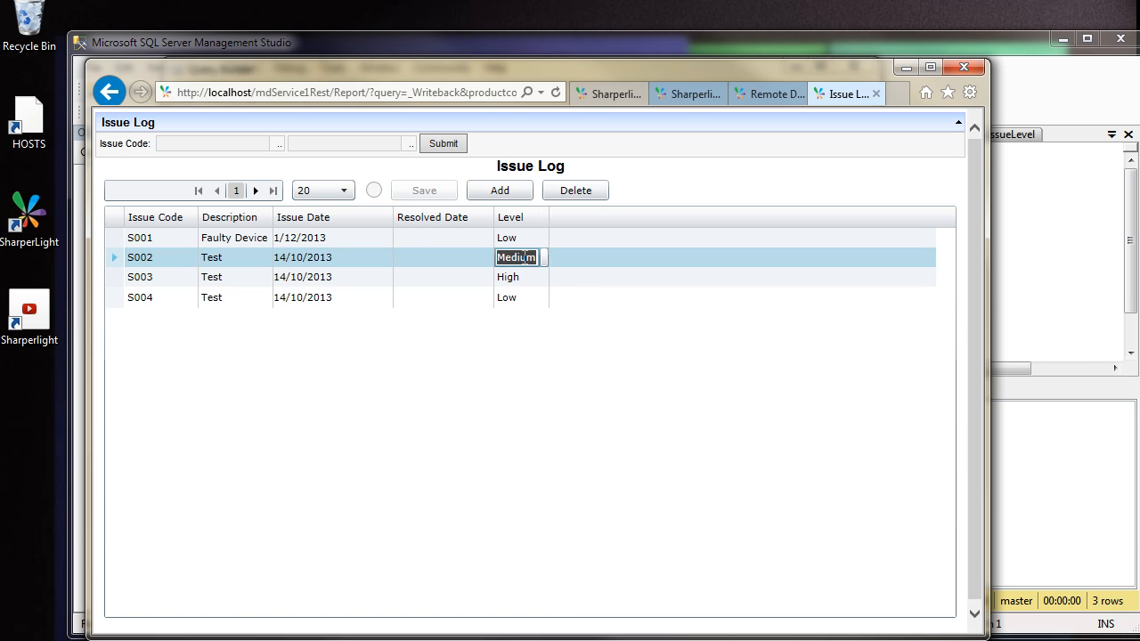
pyautogui.click(513, 278)
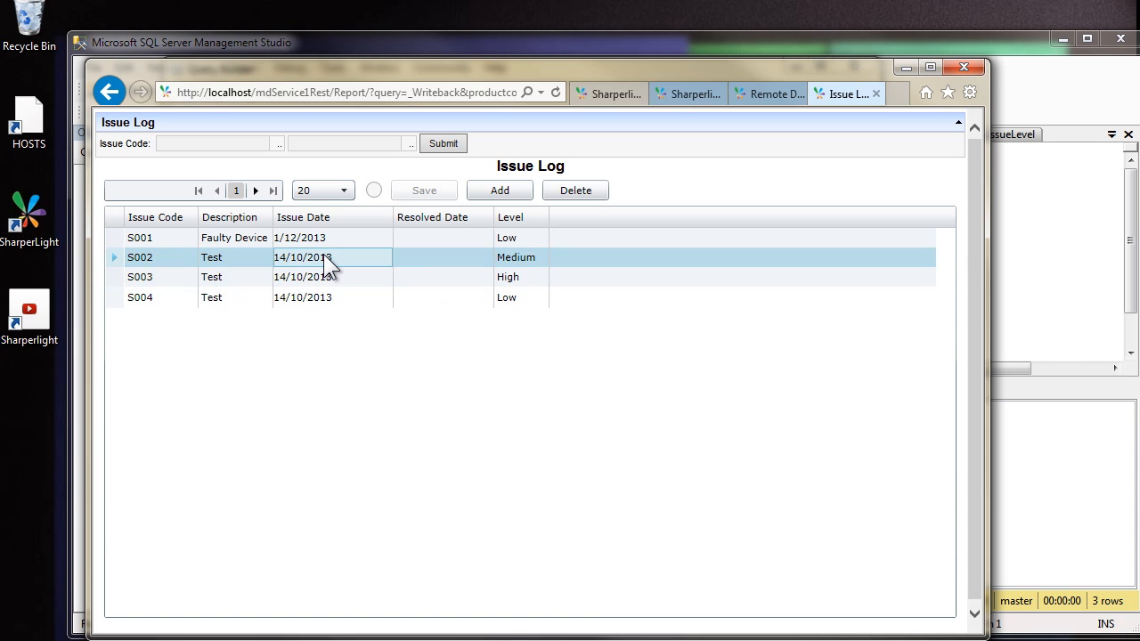
pyautogui.moveTo(768, 93)
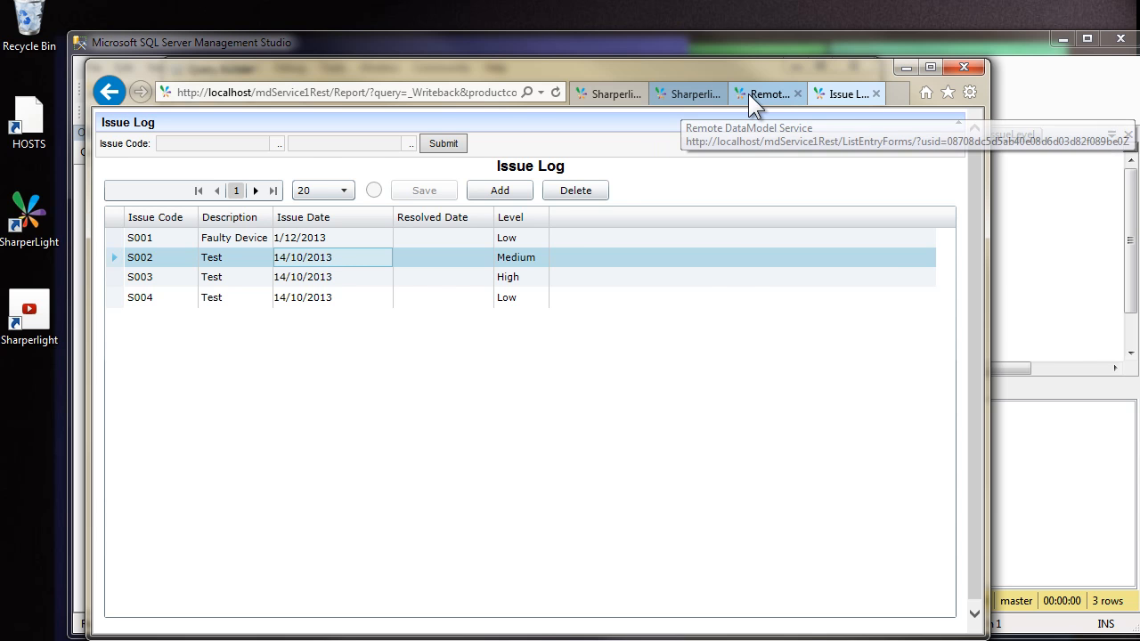
# Step: Open the Issue Log entry form and enter the new issue's details with Medium level
pyautogui.click(766, 92)
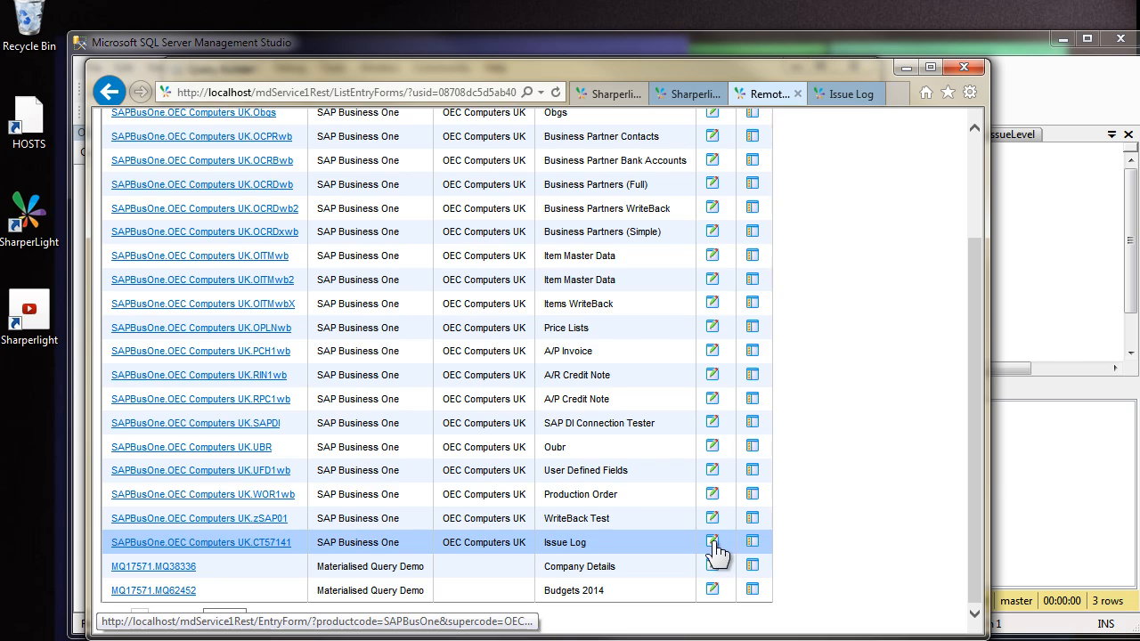
pyautogui.click(713, 542)
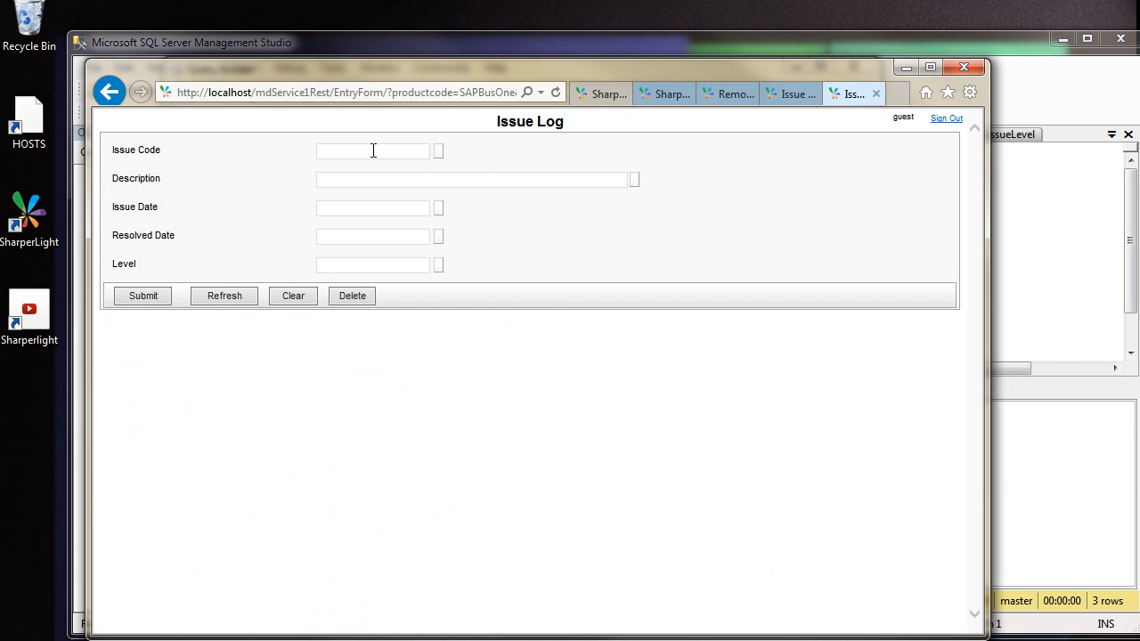
pyautogui.moveTo(318, 148)
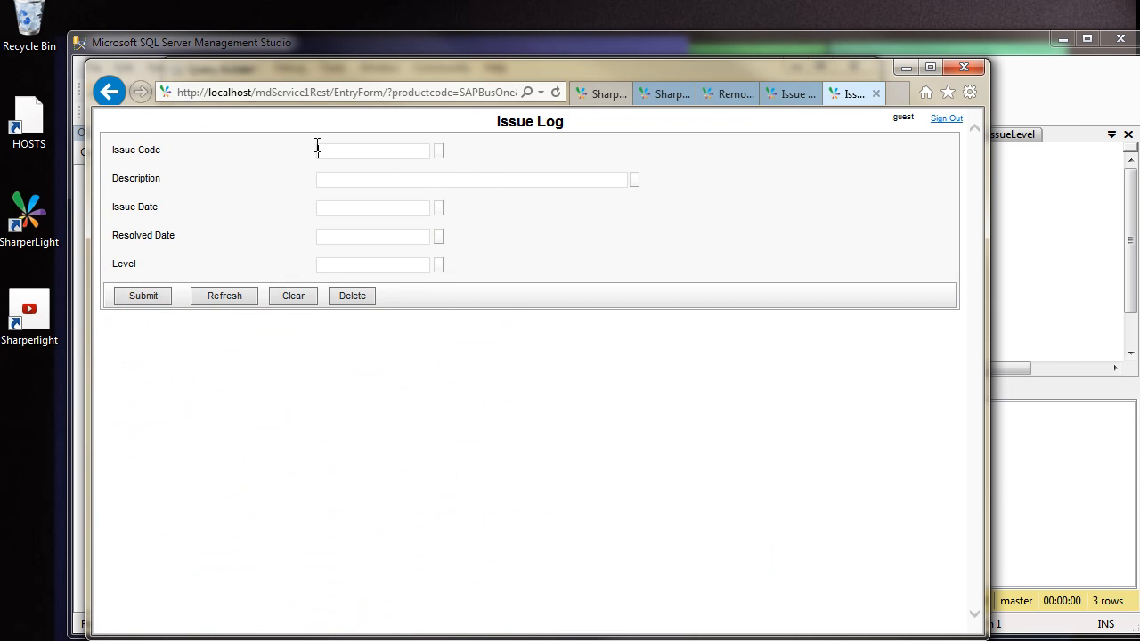
pyautogui.moveTo(136, 160)
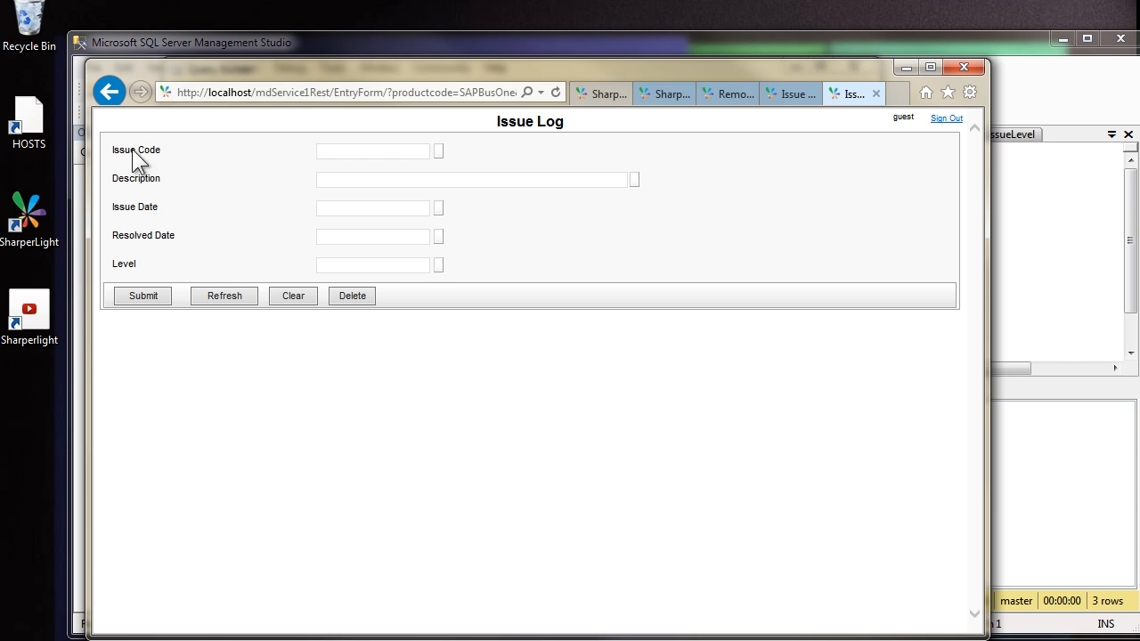
pyautogui.click(438, 150)
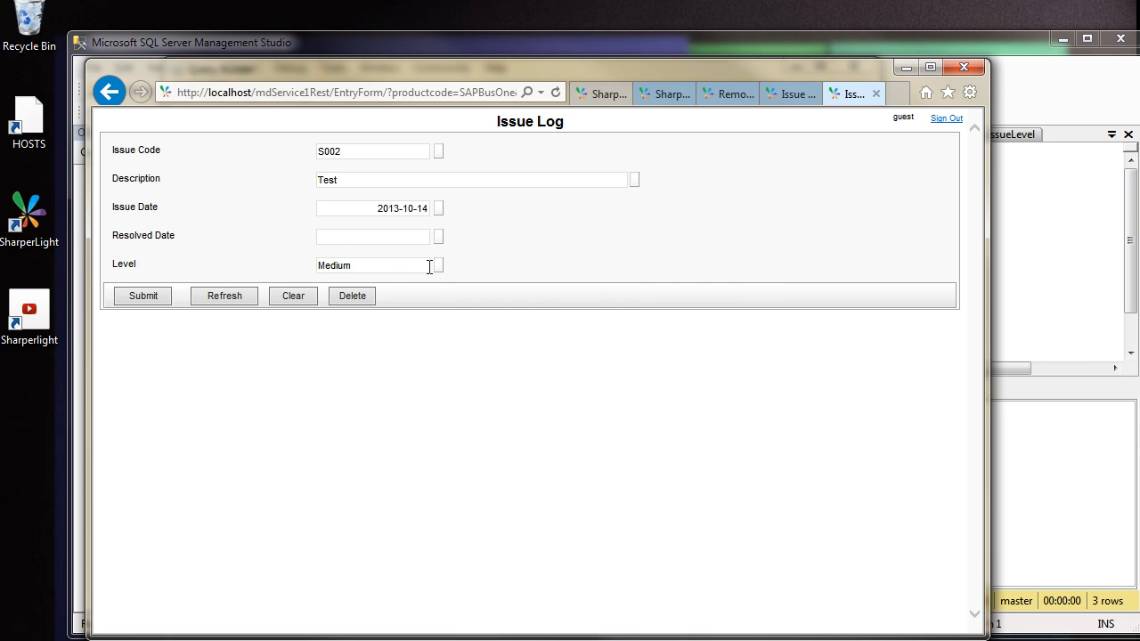
pyautogui.click(438, 265)
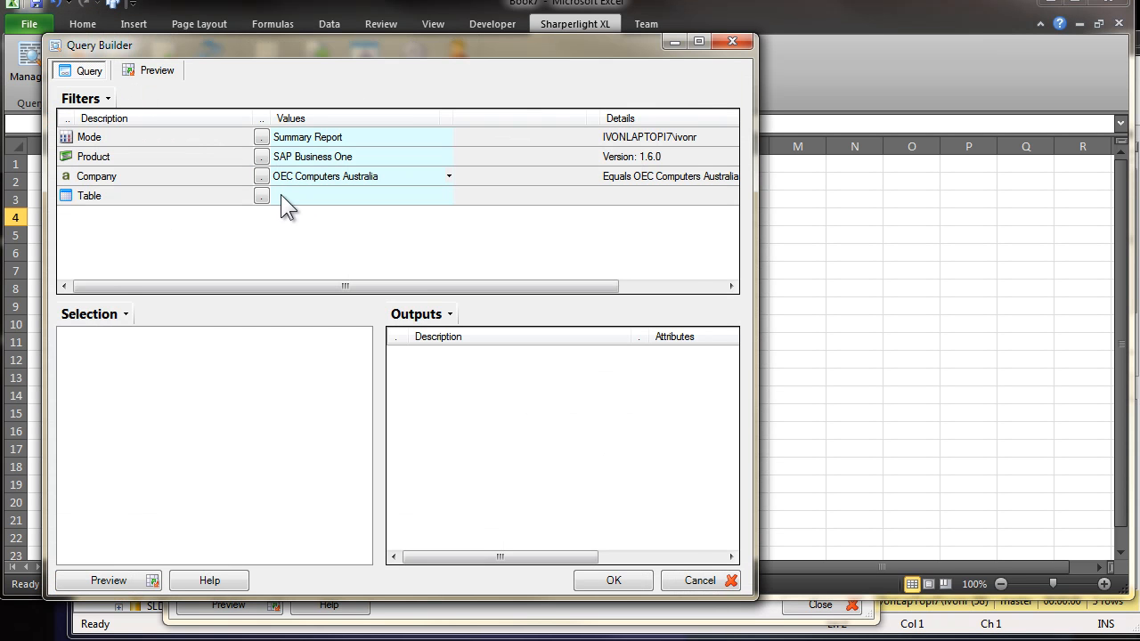
# Step: Filter to the Issue Log table and add Issue Code and Description as outputs
pyautogui.click(260, 195)
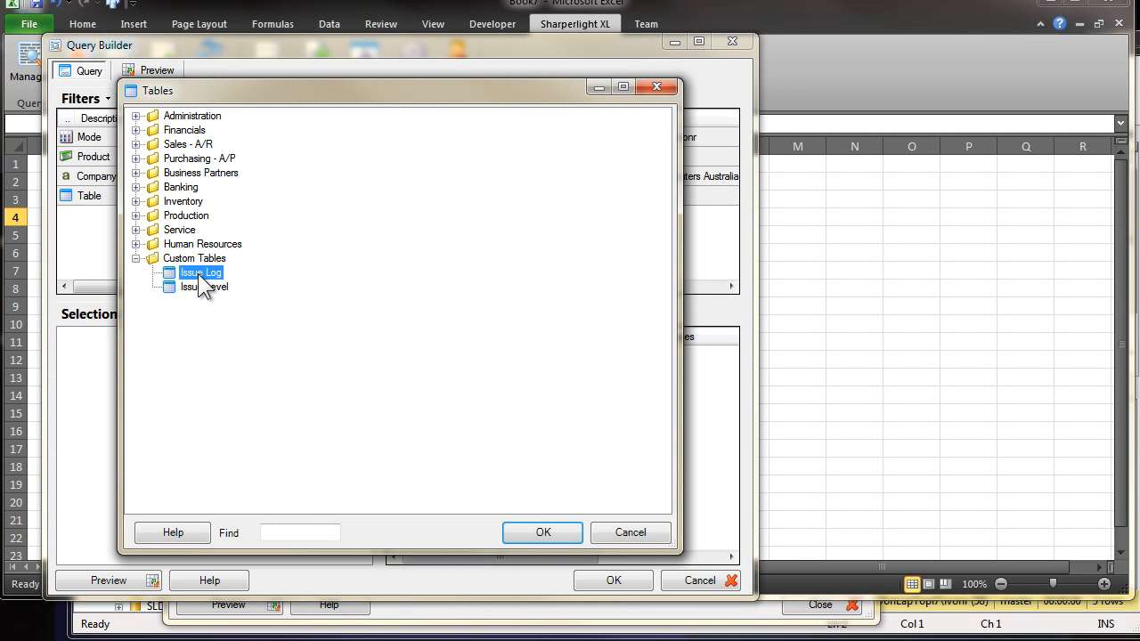
pyautogui.click(542, 533)
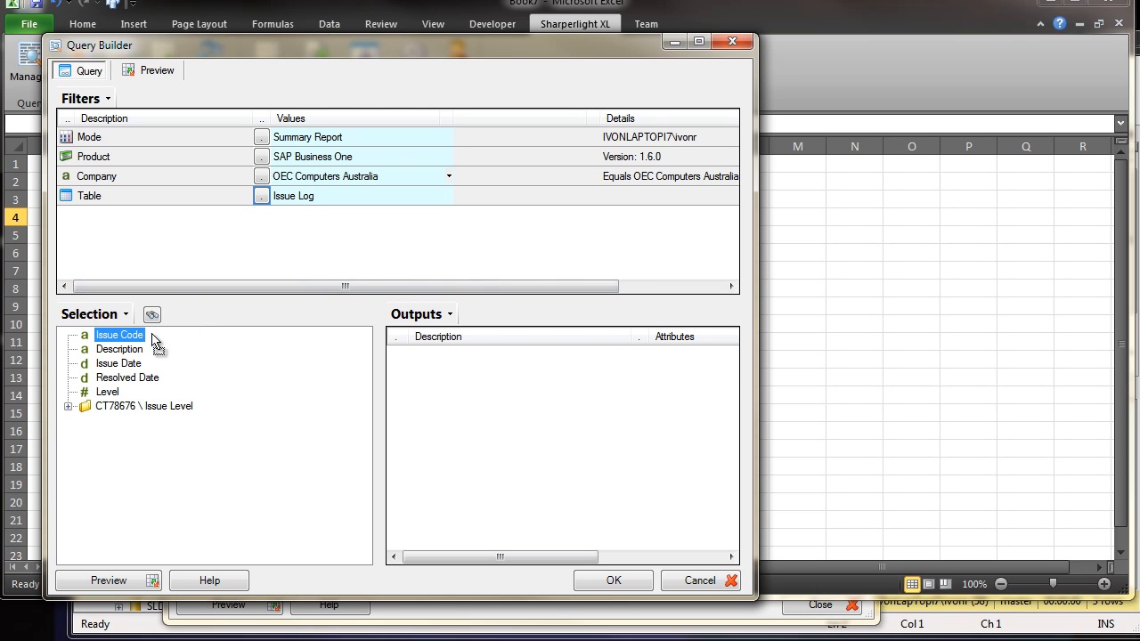
pyautogui.doubleClick(119, 348)
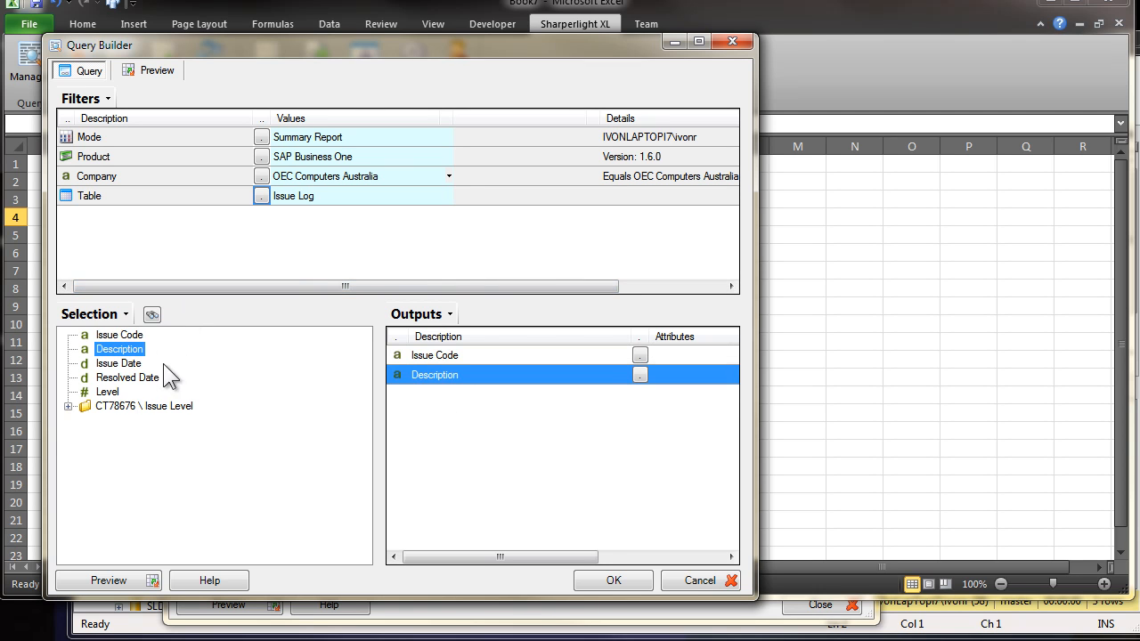
pyautogui.doubleClick(118, 364)
pyautogui.write('Level')
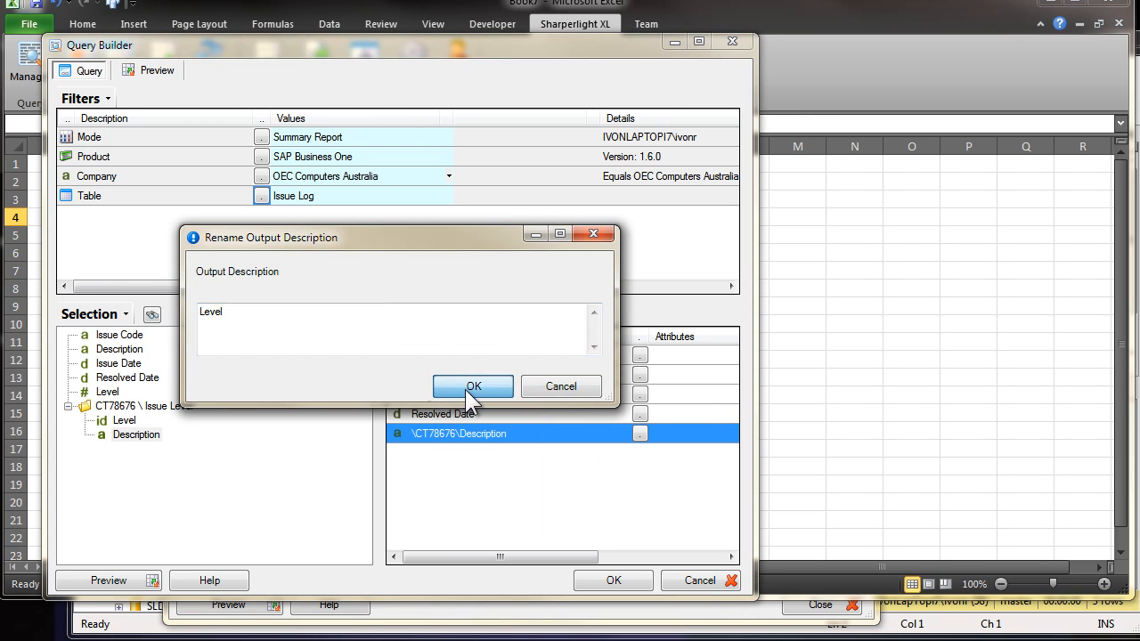
# Step: Rename the level output to Level and place the four-issue results on the worksheet
pyautogui.click(474, 385)
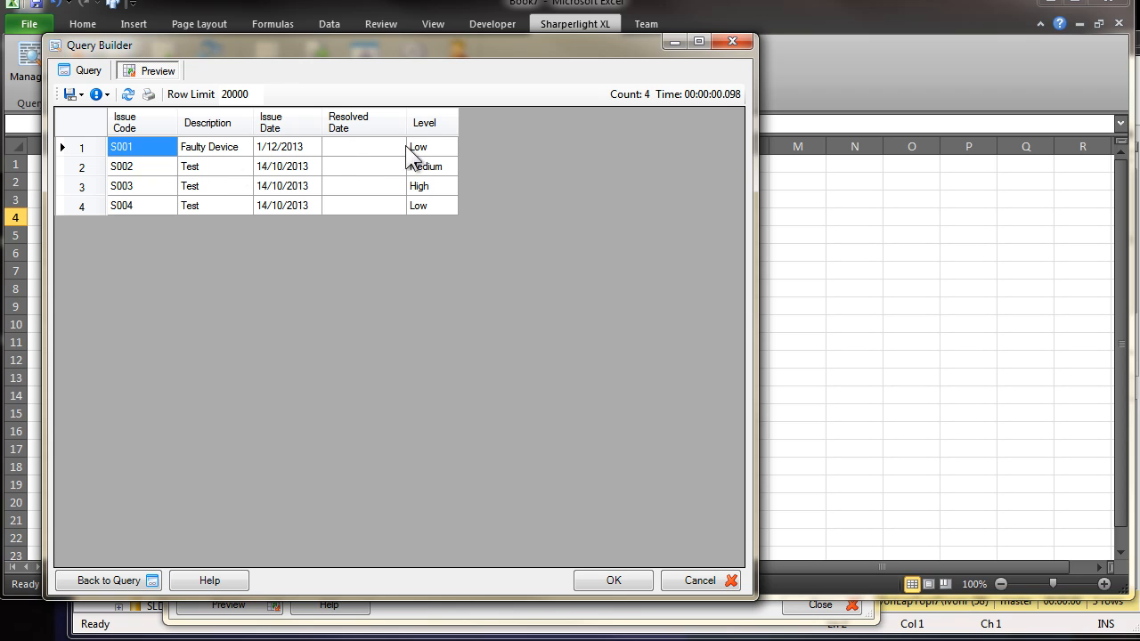
pyautogui.click(612, 581)
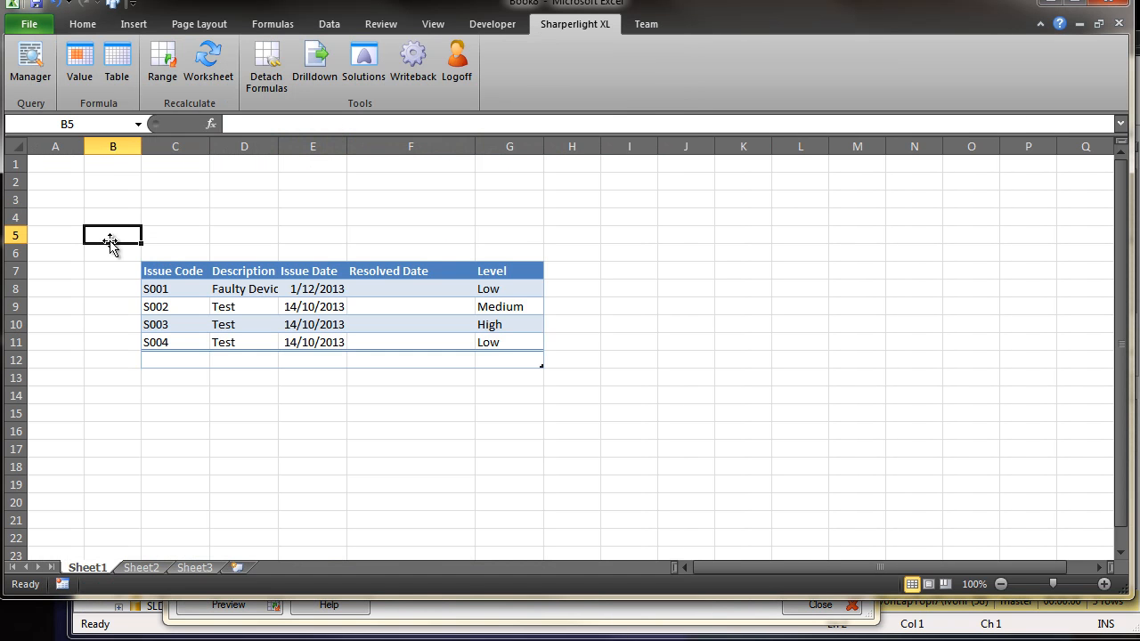
# Step: Inspect the Issue Log table formula and the empty Resolved Date for S003 on the sheet
pyautogui.click(174, 253)
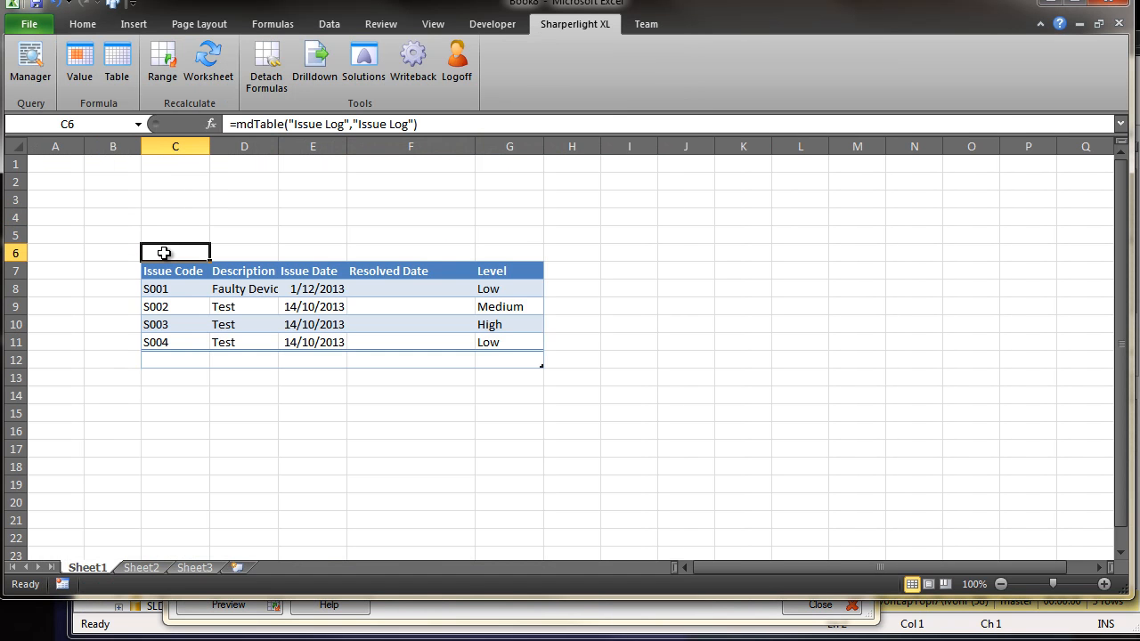
pyautogui.moveTo(204, 384)
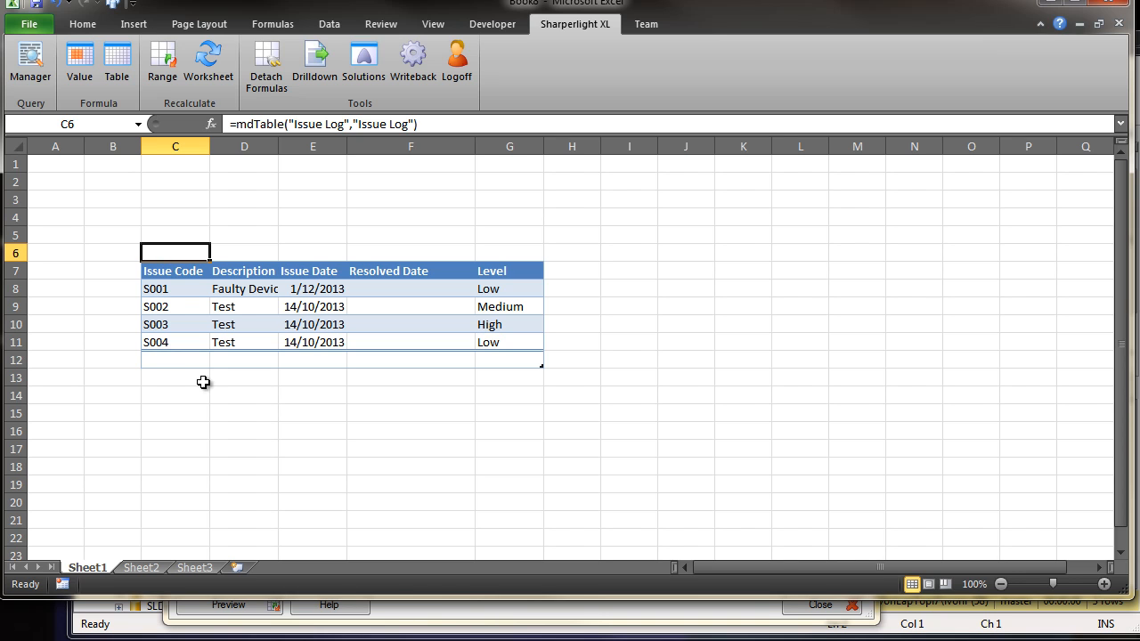
pyautogui.click(244, 324)
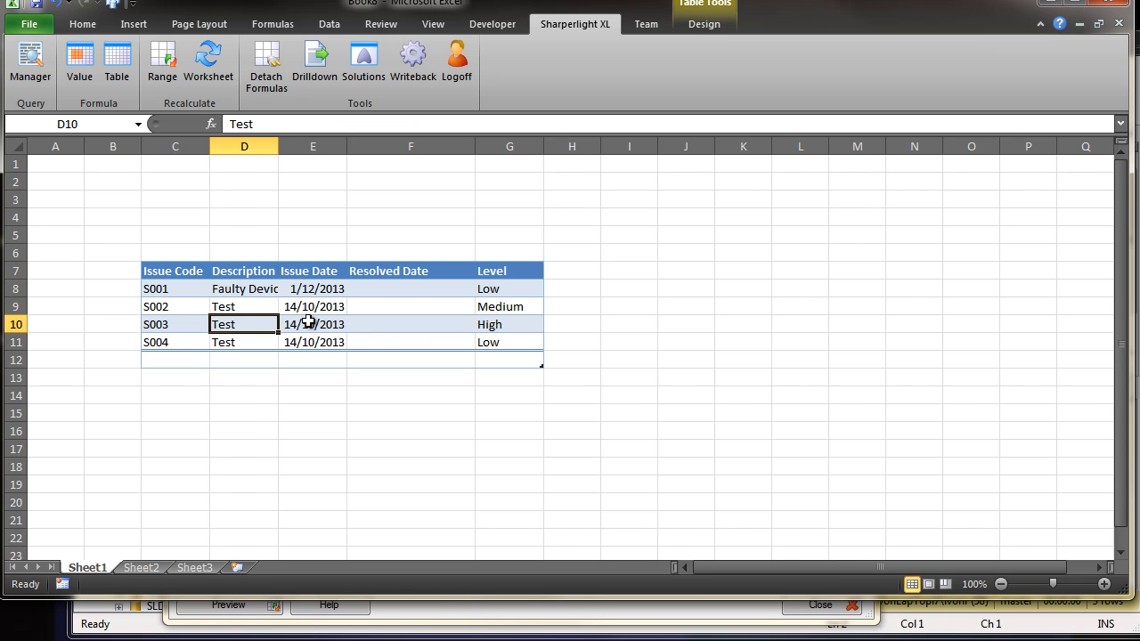
pyautogui.click(410, 324)
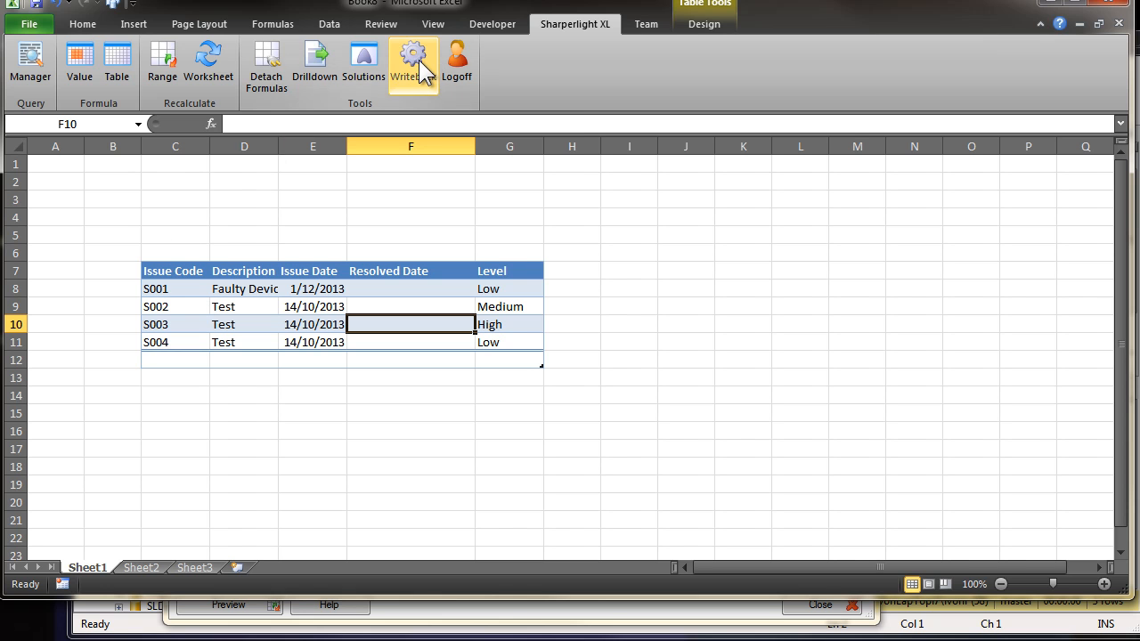
# Step: Set up a writeback to the custom Issue Log table and accept auto-binding it to the sheet table
pyautogui.click(409, 64)
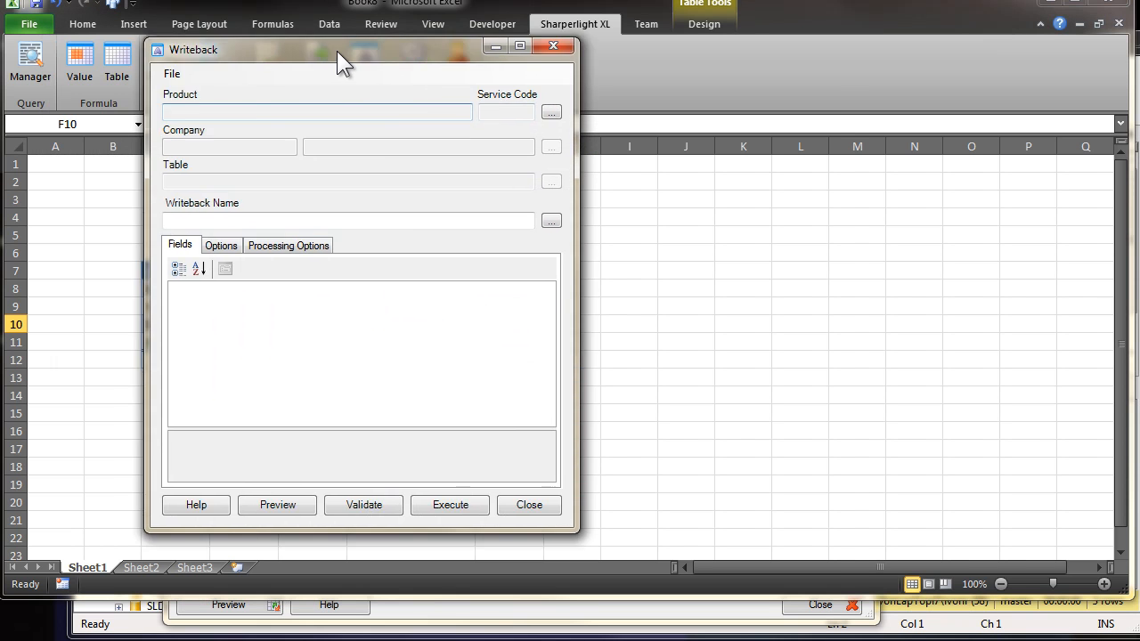
pyautogui.click(550, 110)
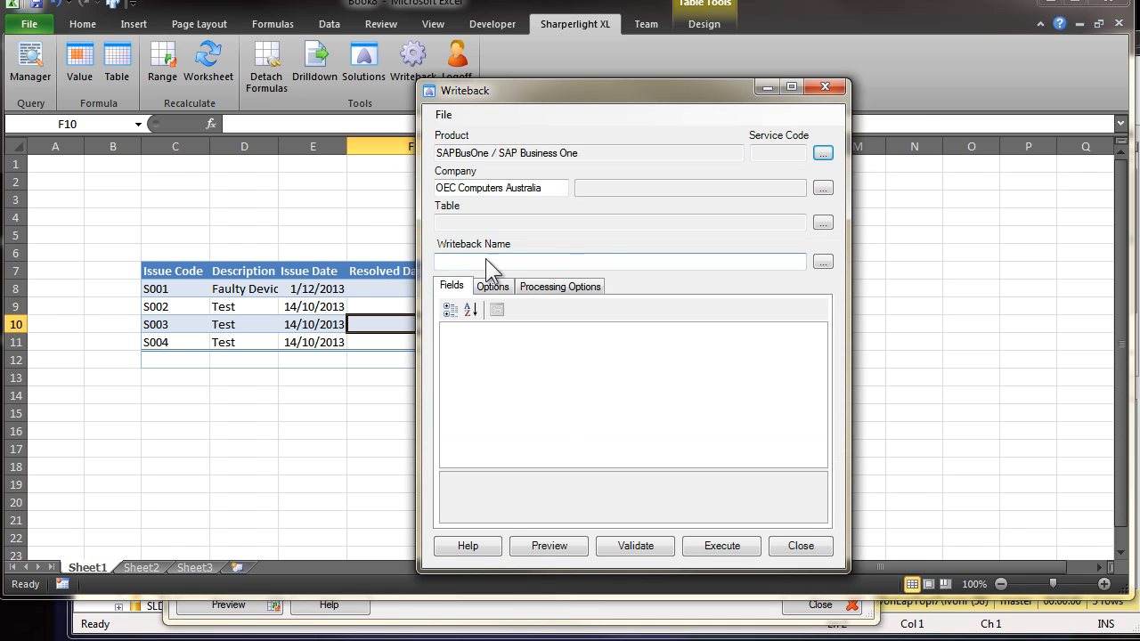
pyautogui.click(821, 223)
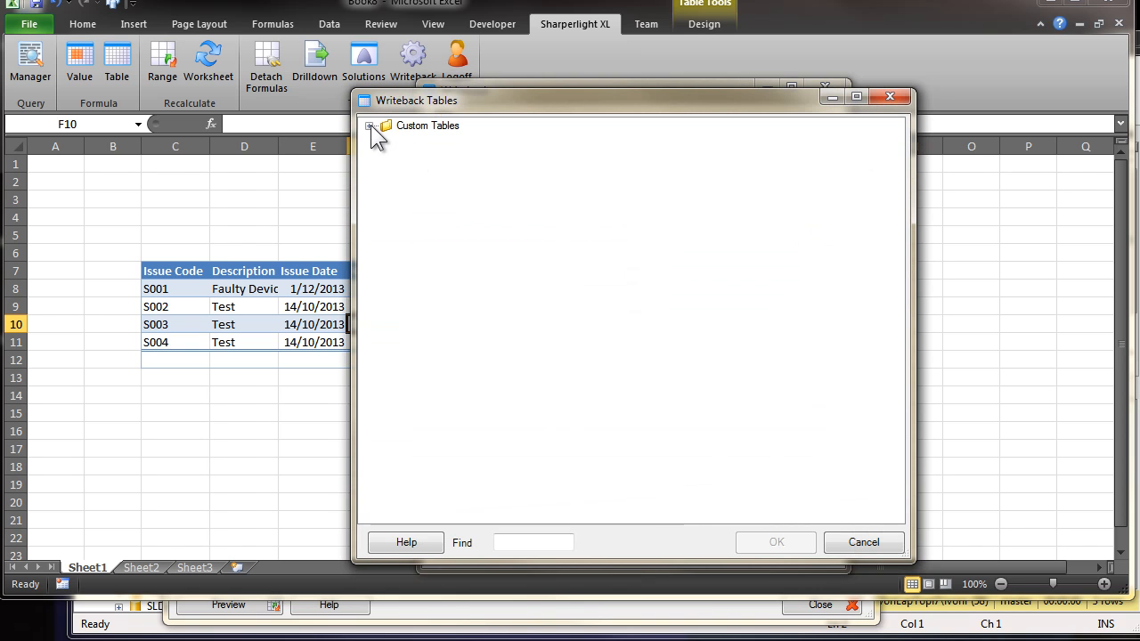
pyautogui.click(371, 124)
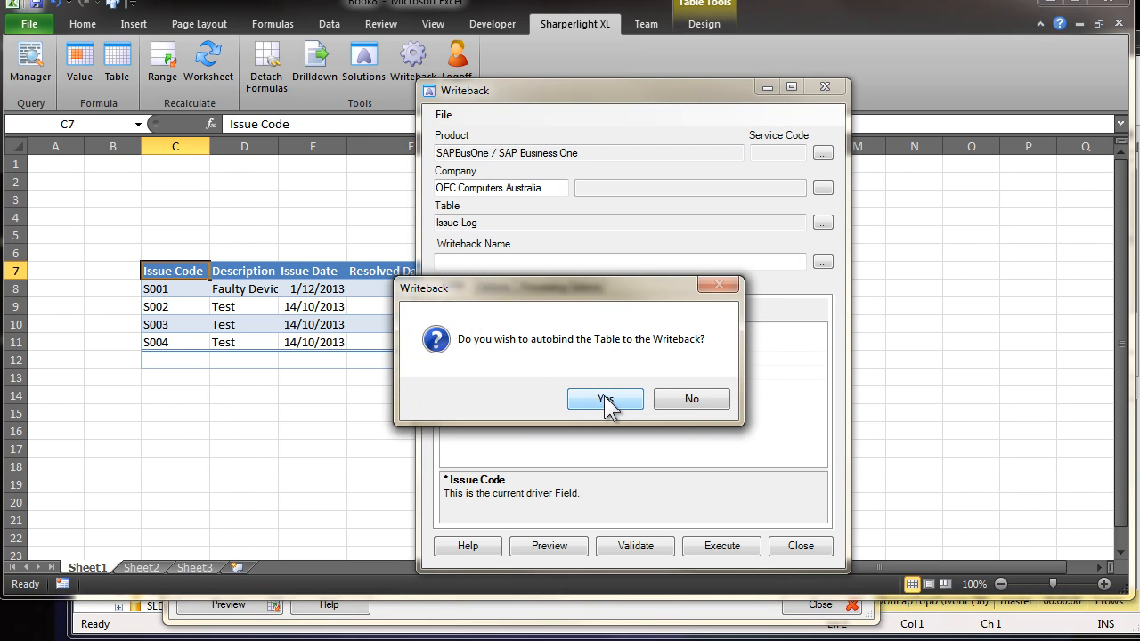
pyautogui.click(605, 399)
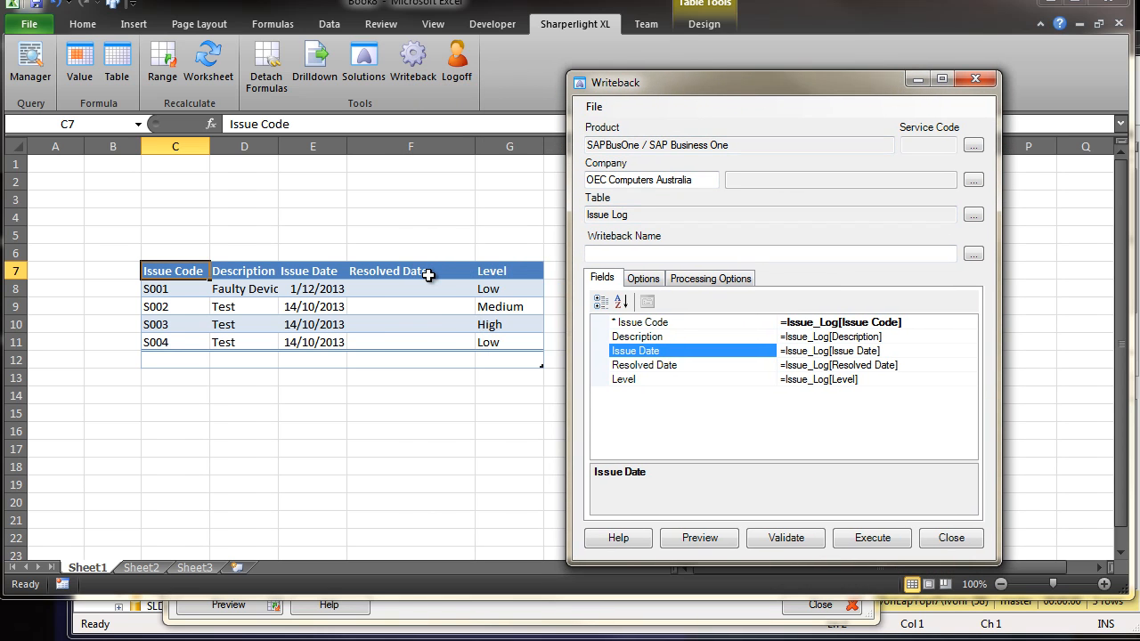
# Step: Enter a Resolved Date for S002, validate the writeback, then write the sheet rows back to Issue Log
pyautogui.click(410, 306)
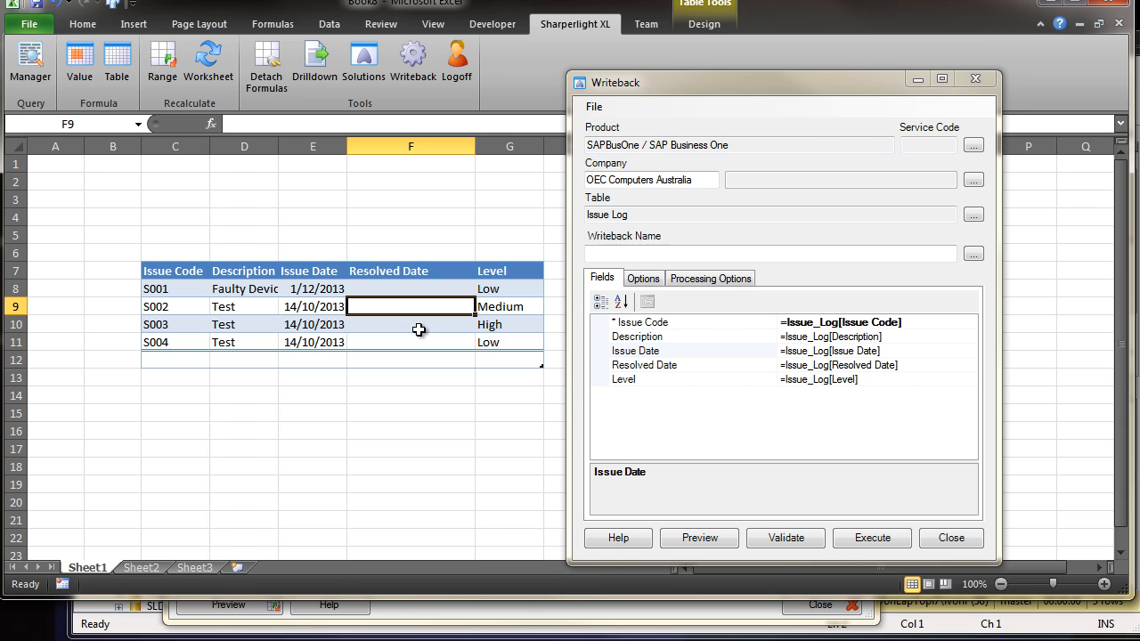
pyautogui.write('1')
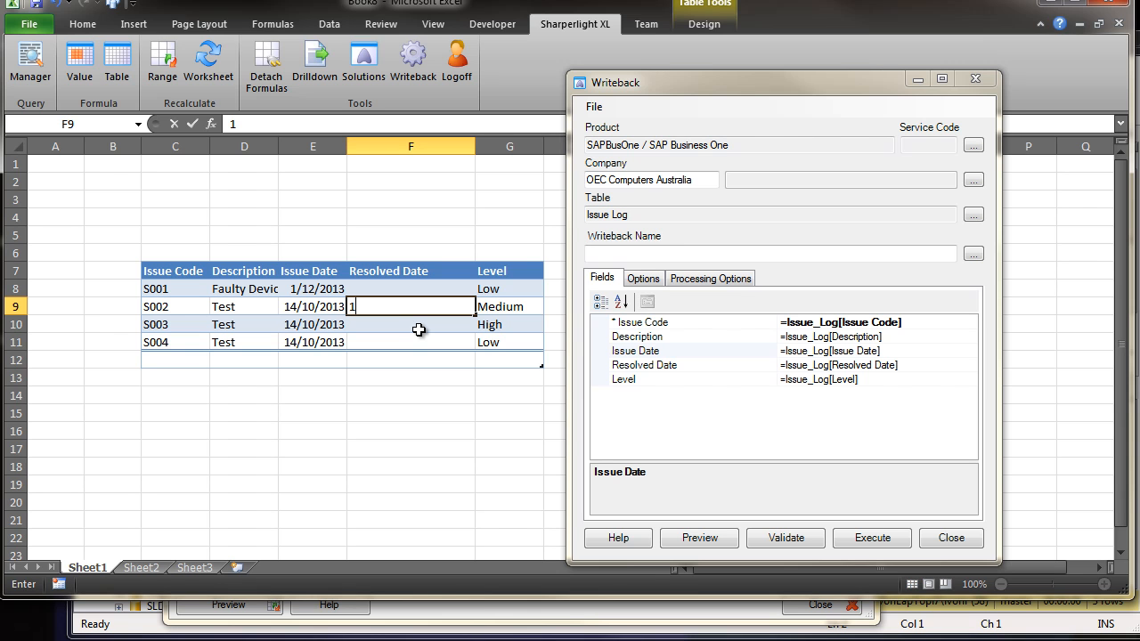
pyautogui.write('5/12/2013')
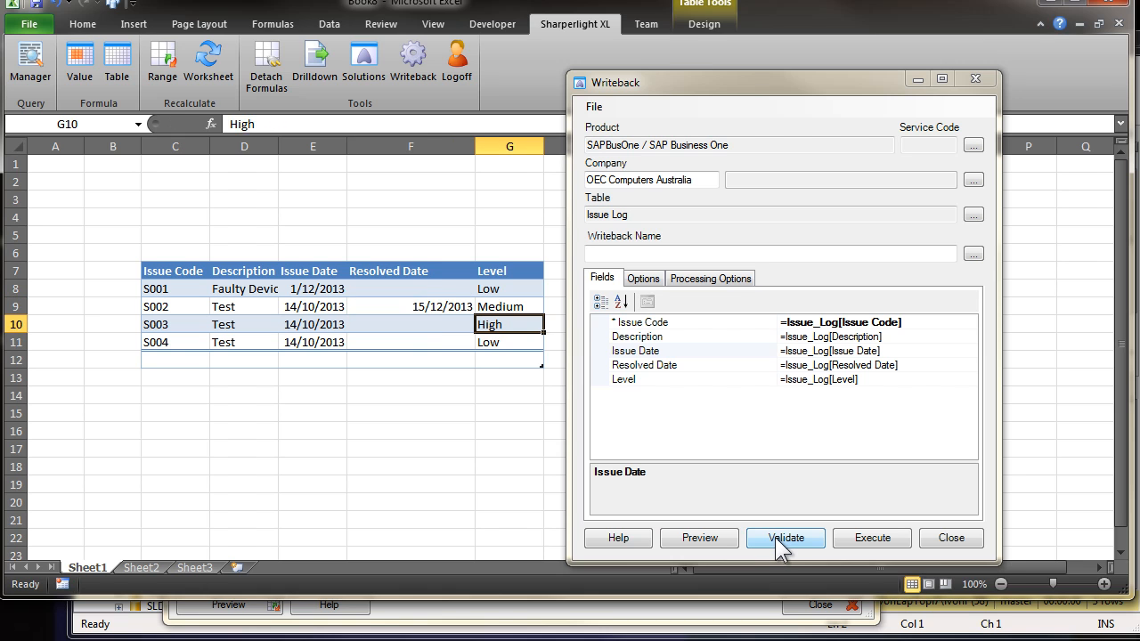
pyautogui.click(784, 538)
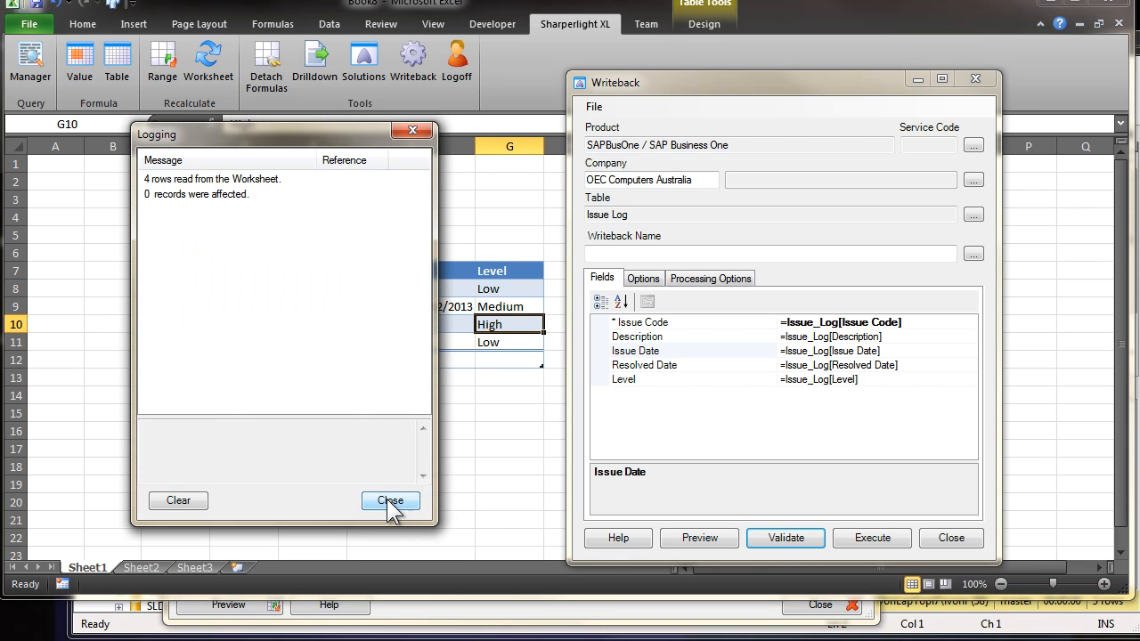
pyautogui.click(388, 500)
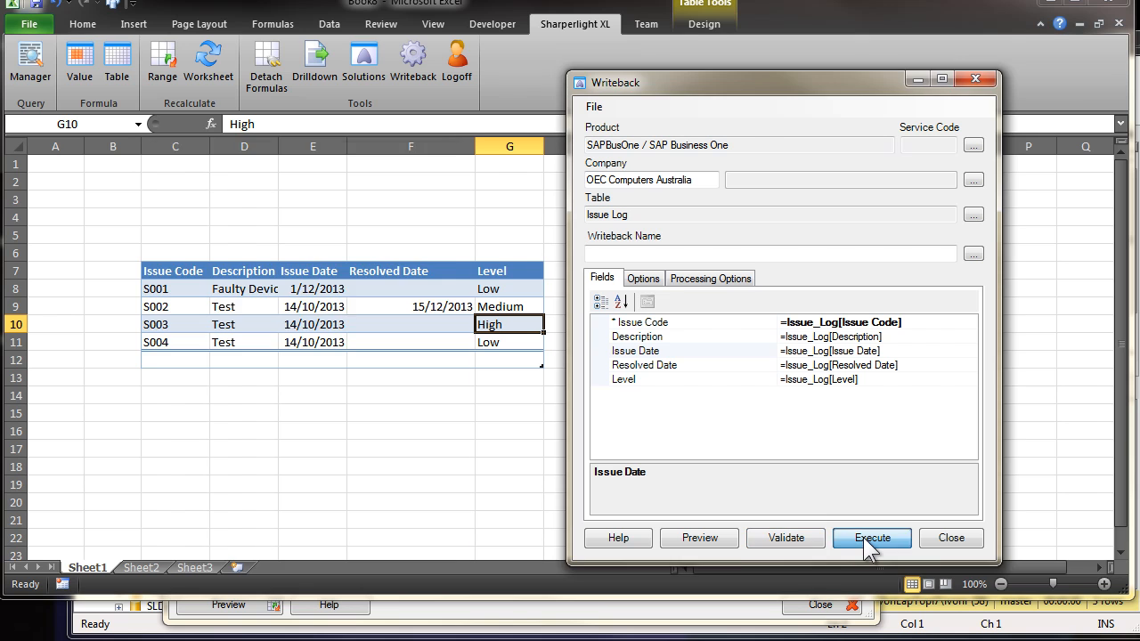
pyautogui.click(873, 538)
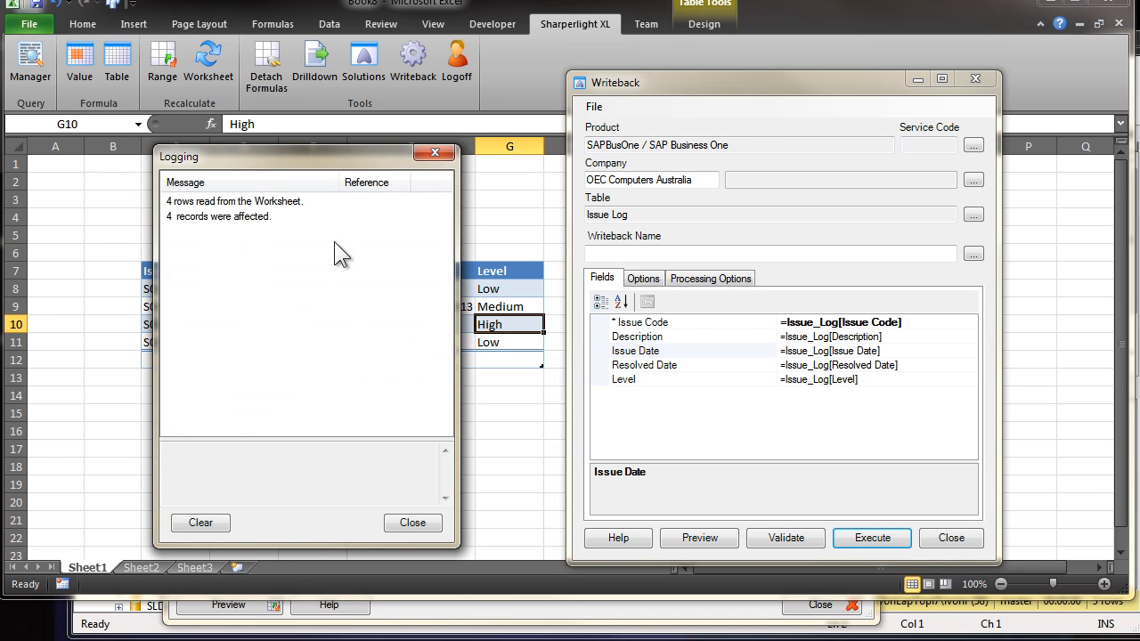
pyautogui.moveTo(310, 257)
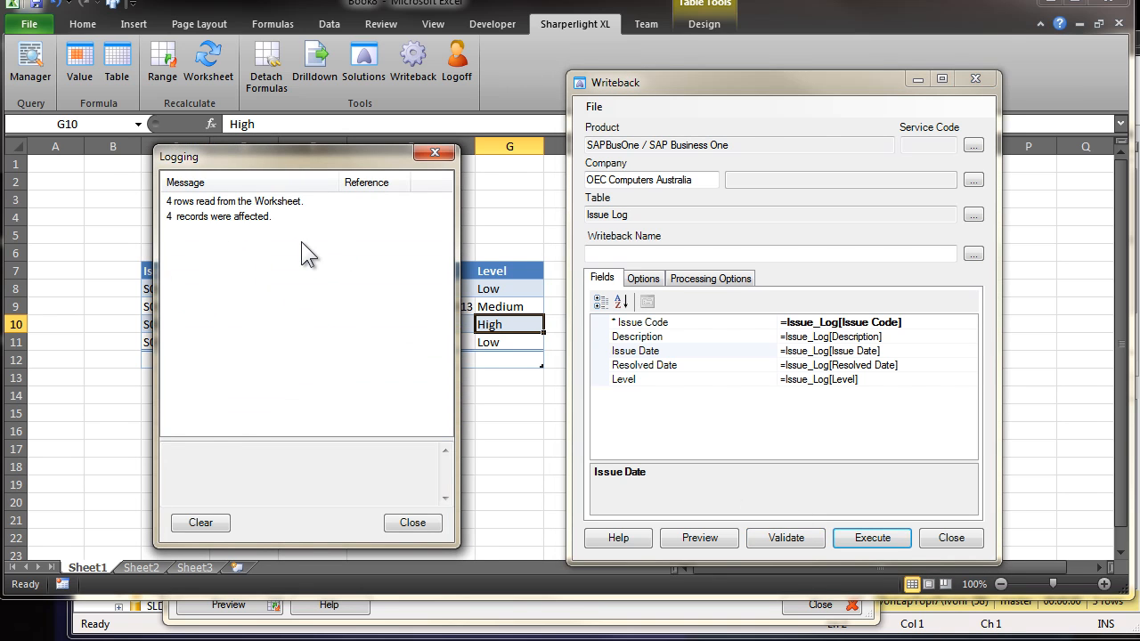
pyautogui.click(413, 523)
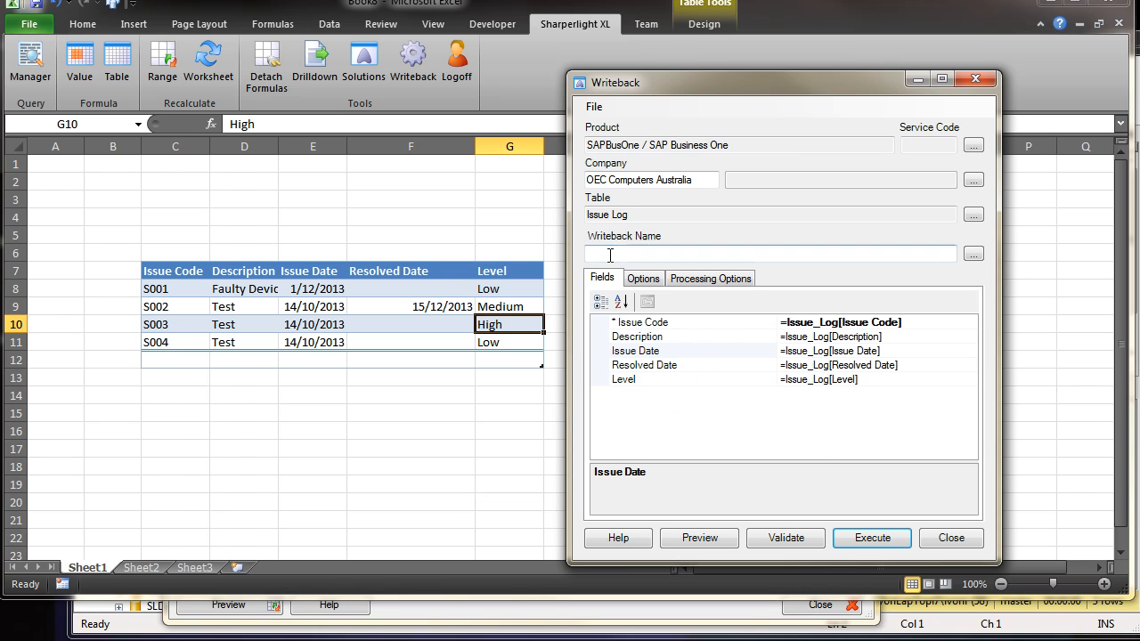
# Step: Name the writeback WbIssueLog and execute it again, four rows read and four records affected
pyautogui.click(769, 253)
pyautogui.write('Wb')
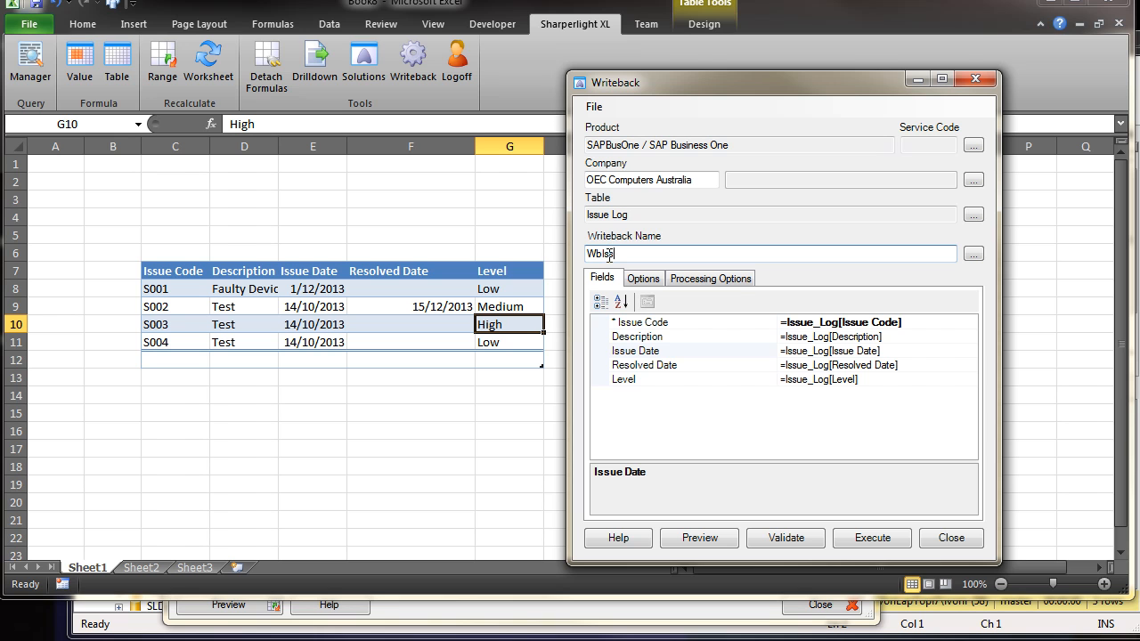
pyautogui.write('IssueLog')
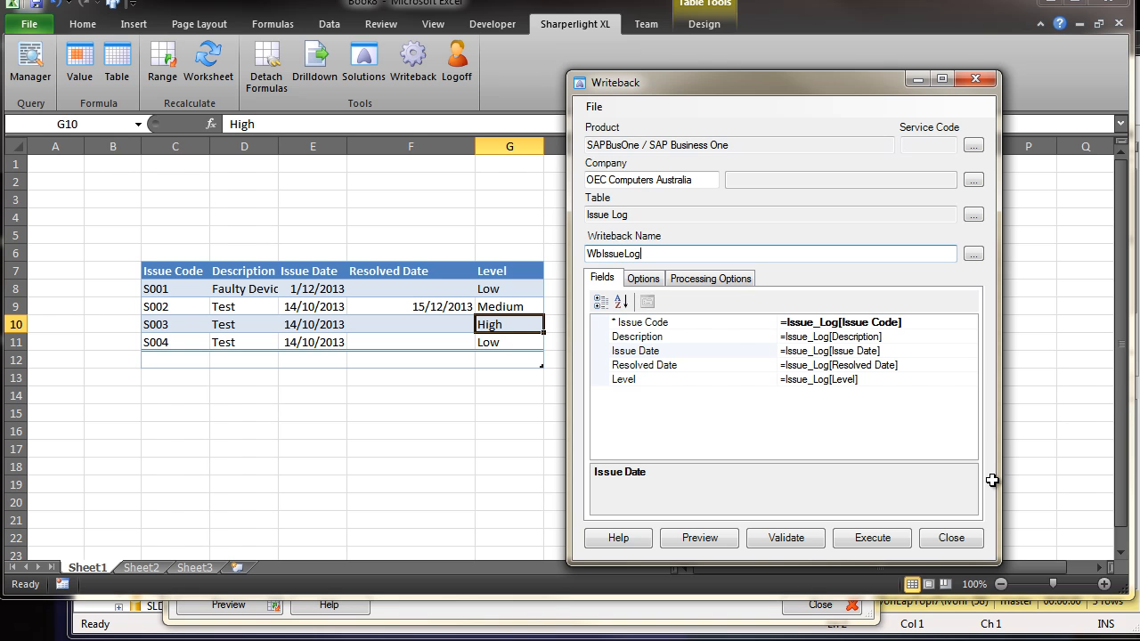
pyautogui.click(871, 538)
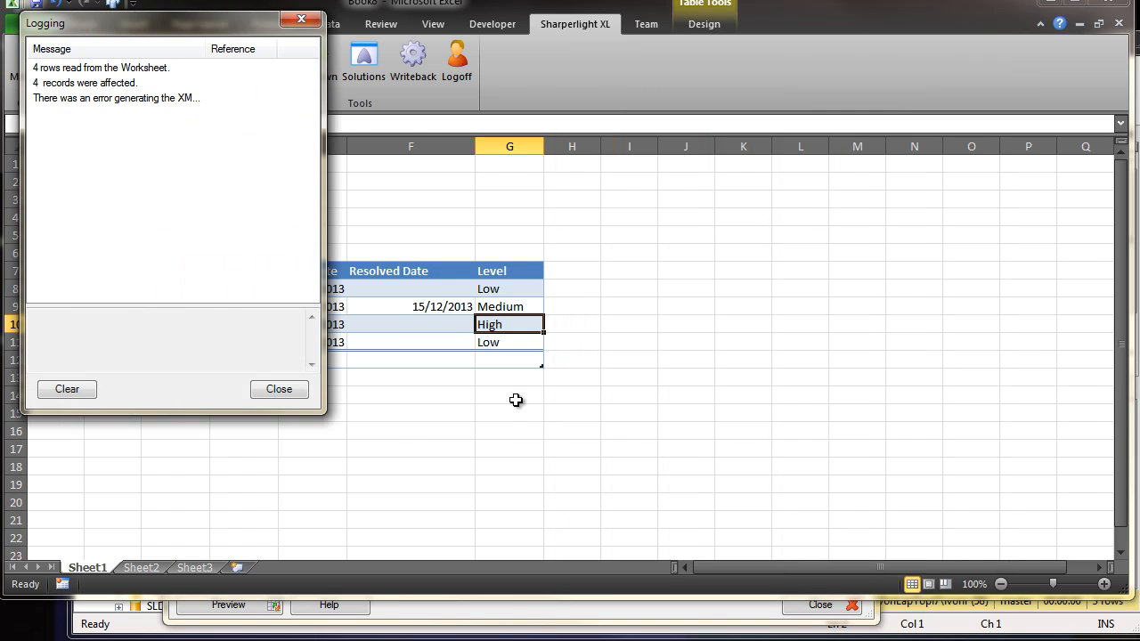
pyautogui.click(278, 388)
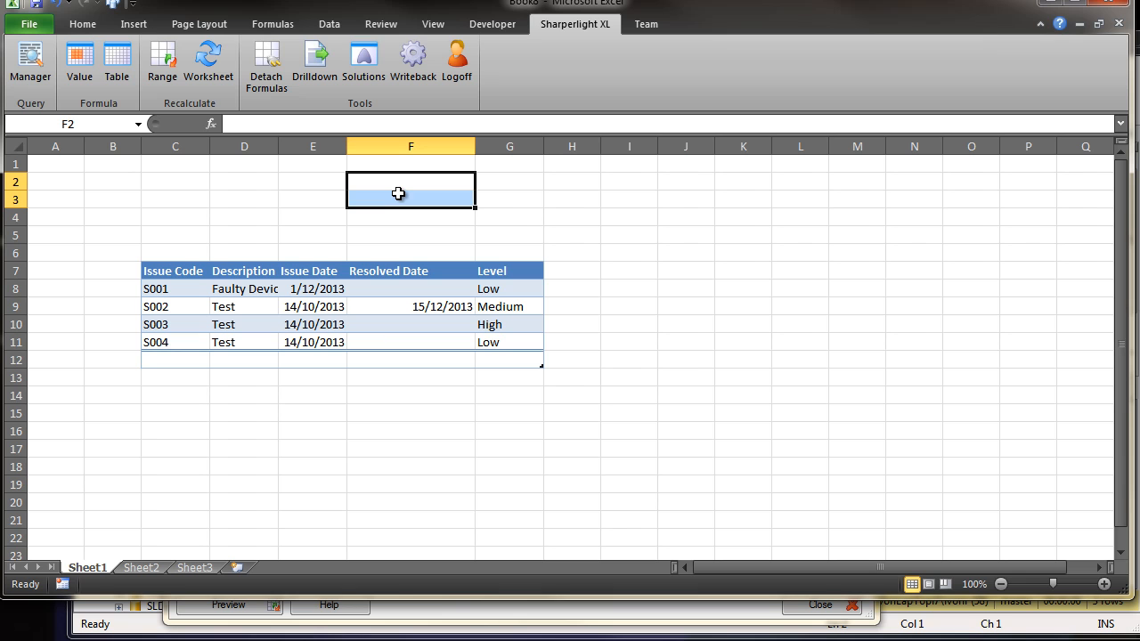
pyautogui.moveTo(399, 357)
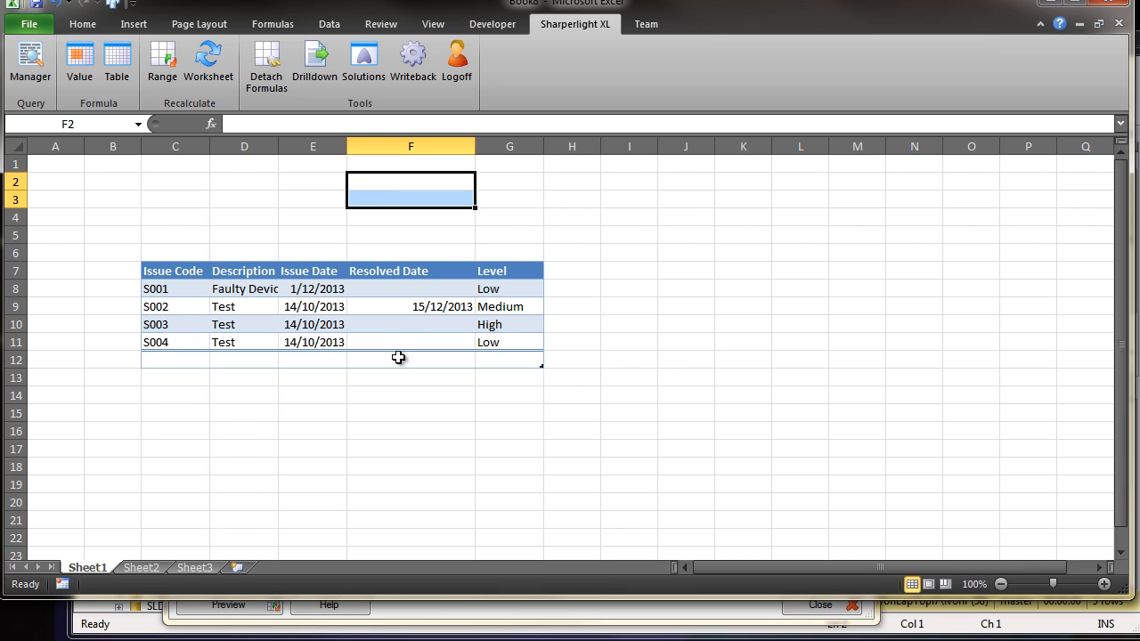
pyautogui.click(410, 307)
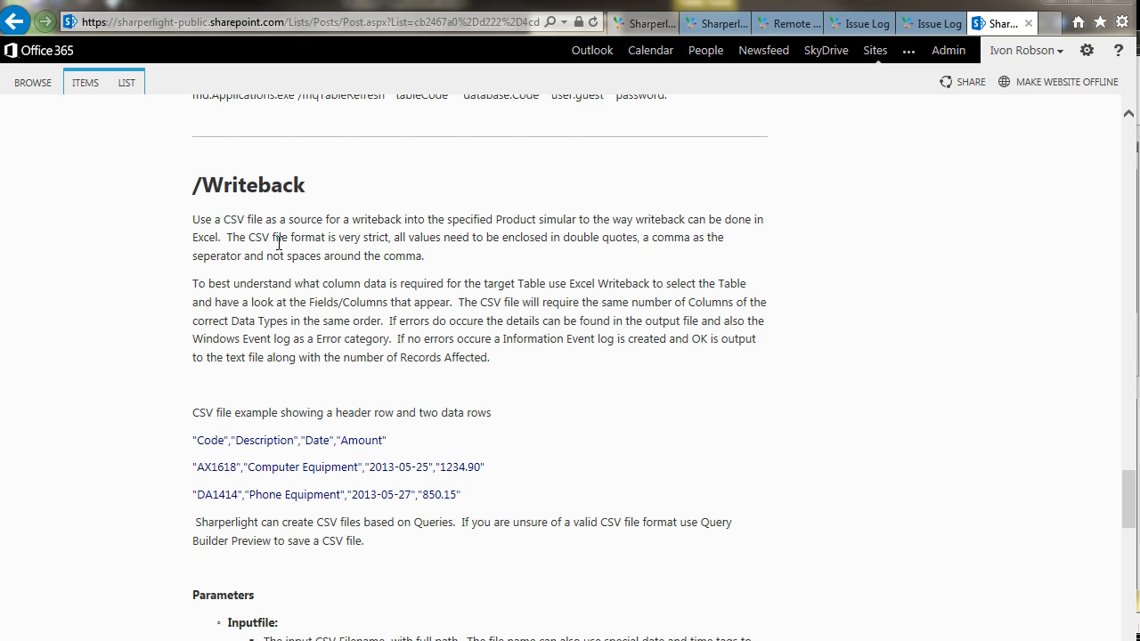
pyautogui.moveTo(331, 259)
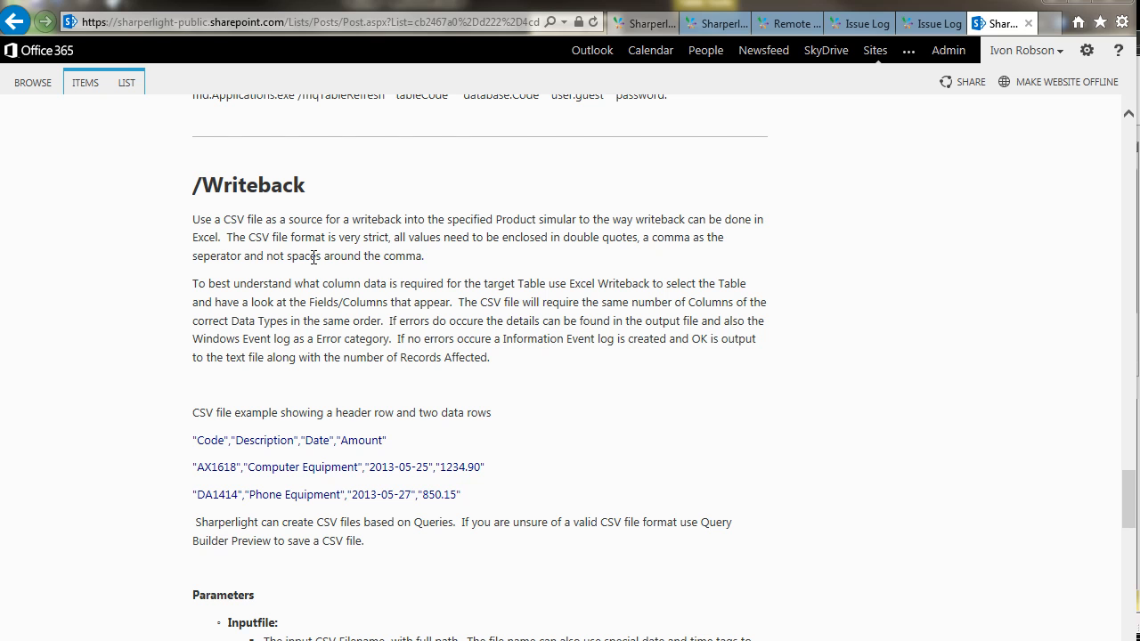
pyautogui.moveTo(357, 278)
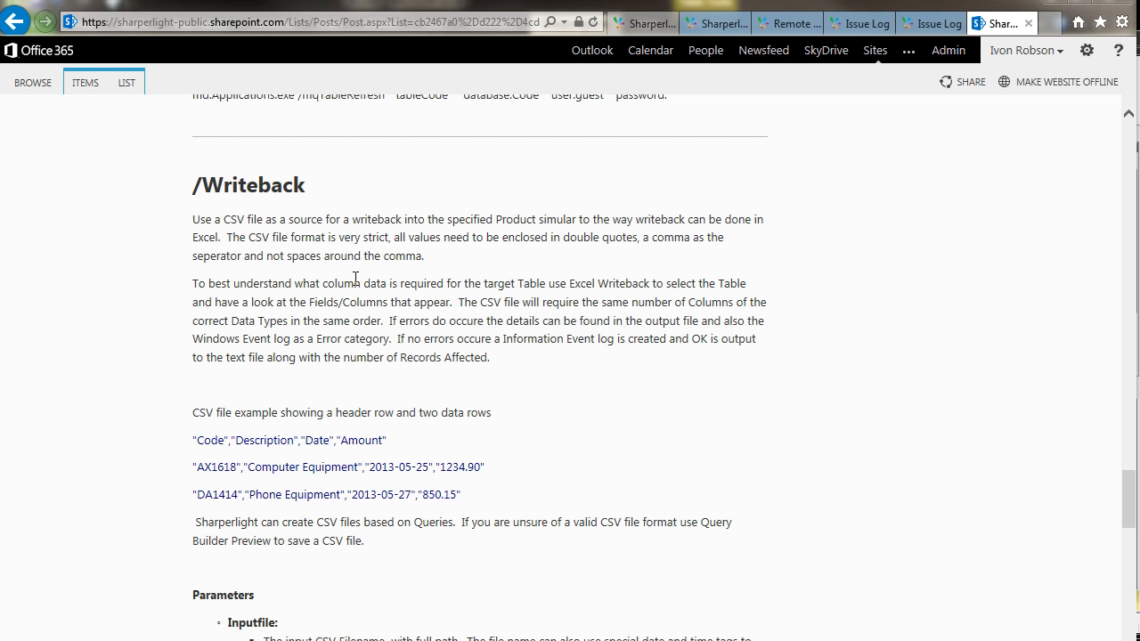
pyautogui.moveTo(513, 306)
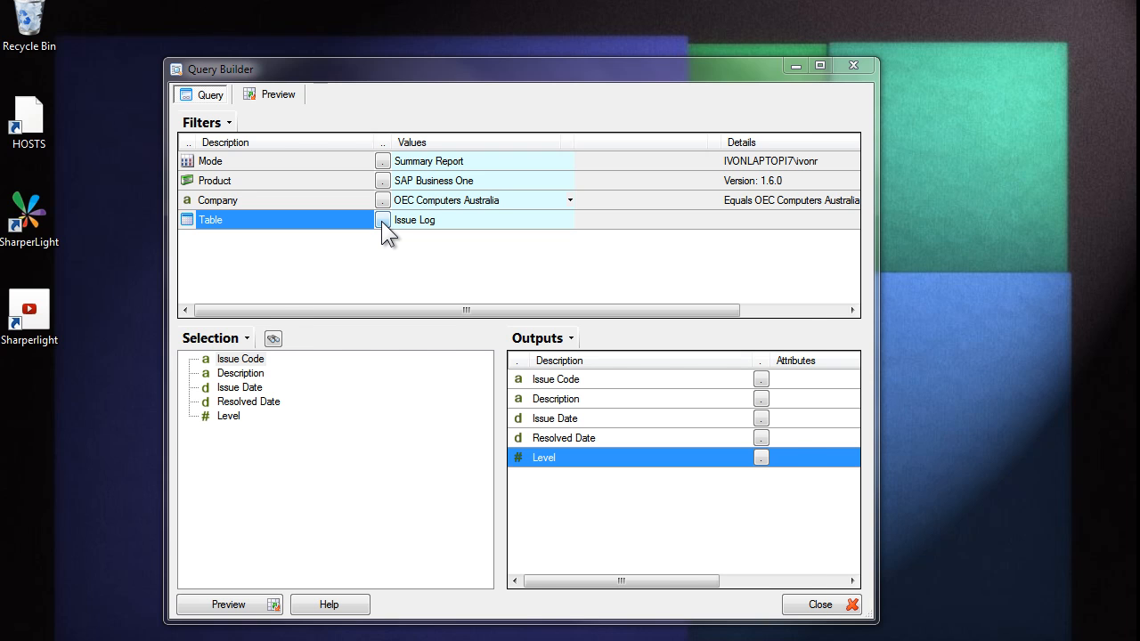
# Step: Base the query on Purchasing A/P with Document Entry, Vendor Code and Vendor Ref. No. as outputs
pyautogui.click(383, 221)
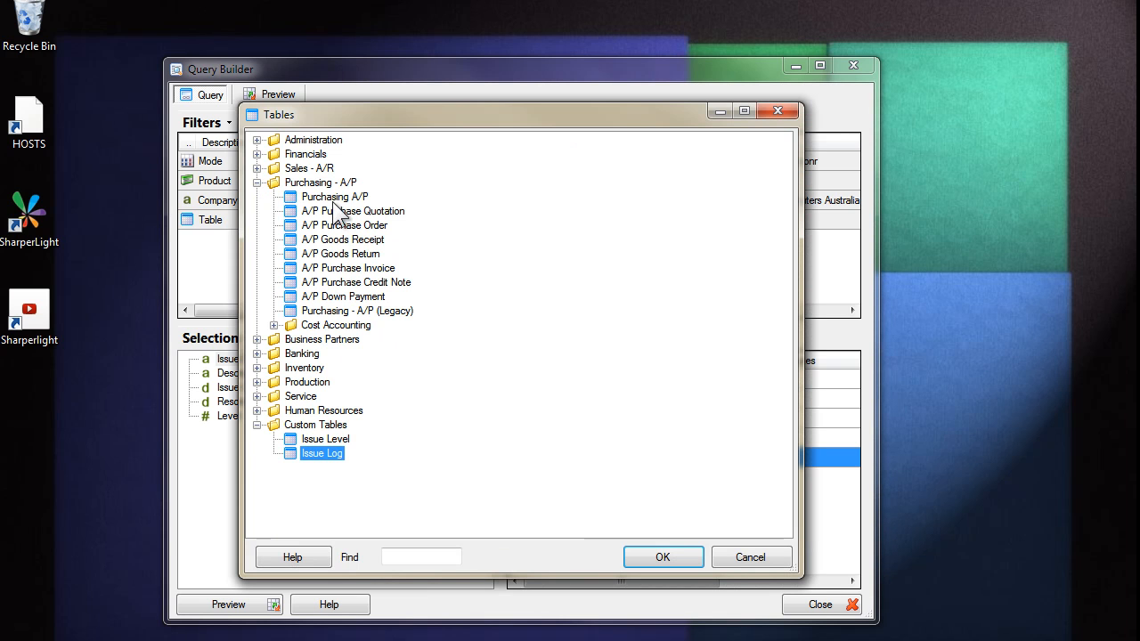
pyautogui.click(663, 556)
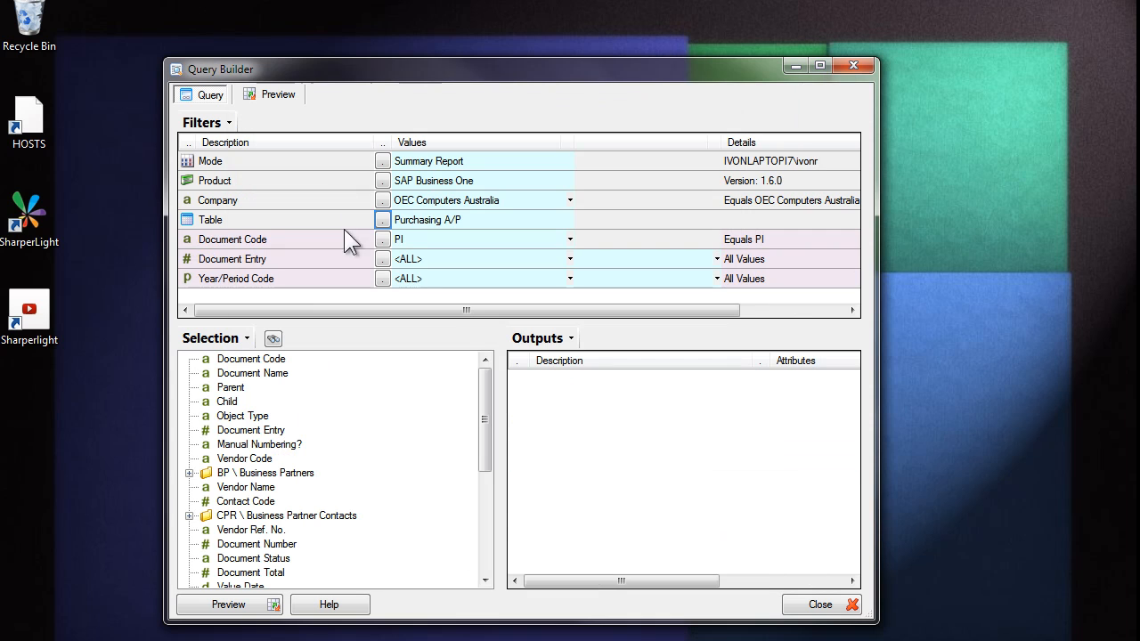
pyautogui.doubleClick(249, 429)
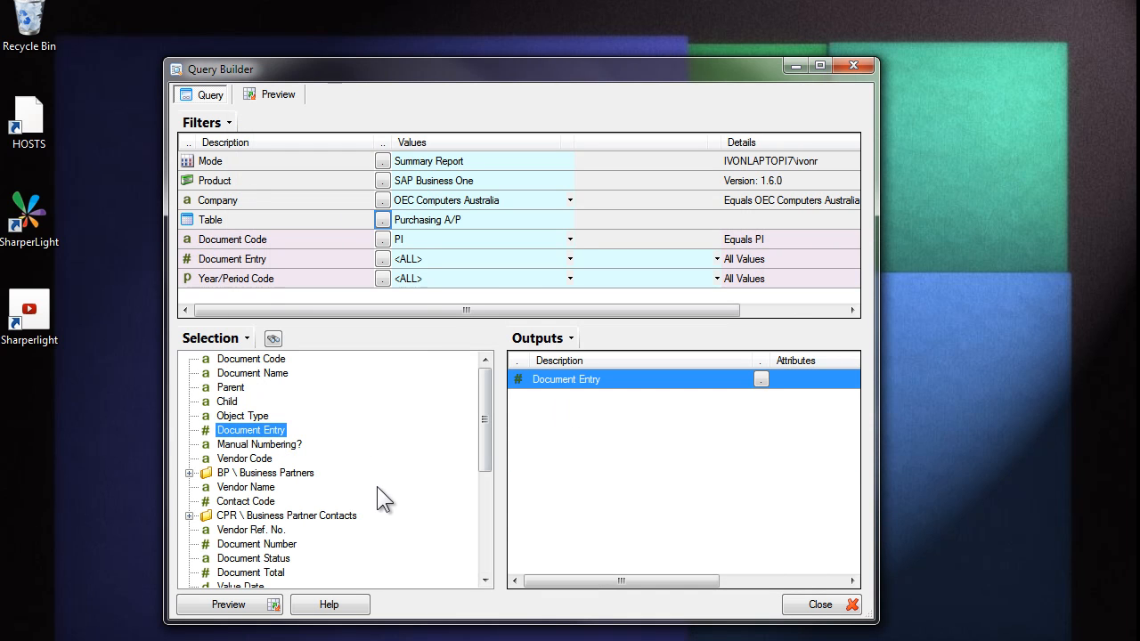
pyautogui.moveTo(249, 472)
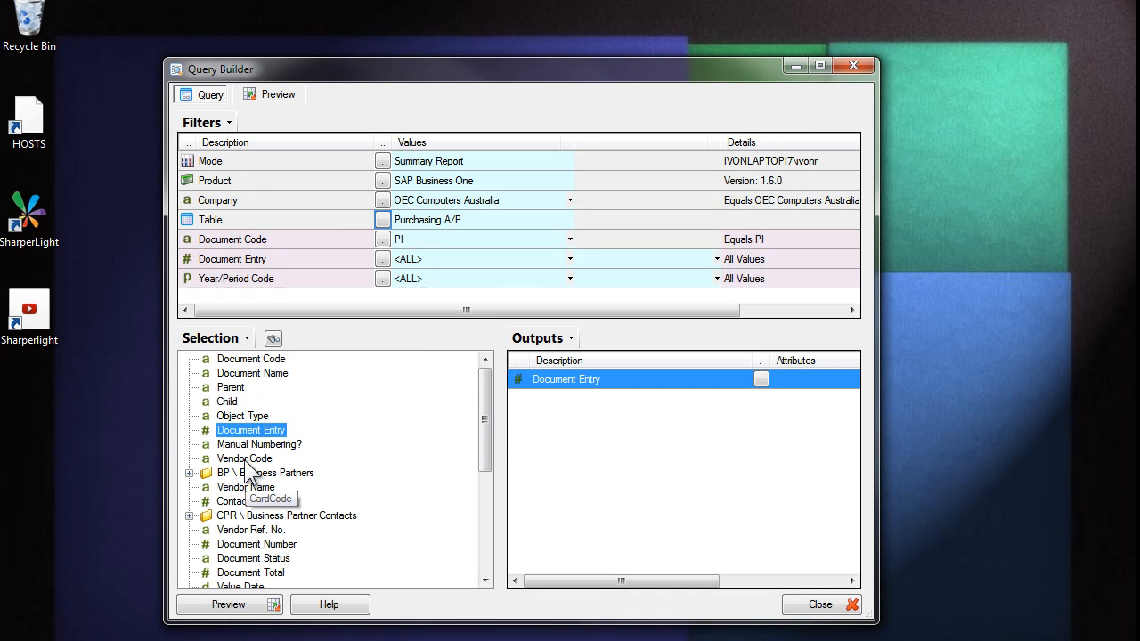
pyautogui.doubleClick(244, 459)
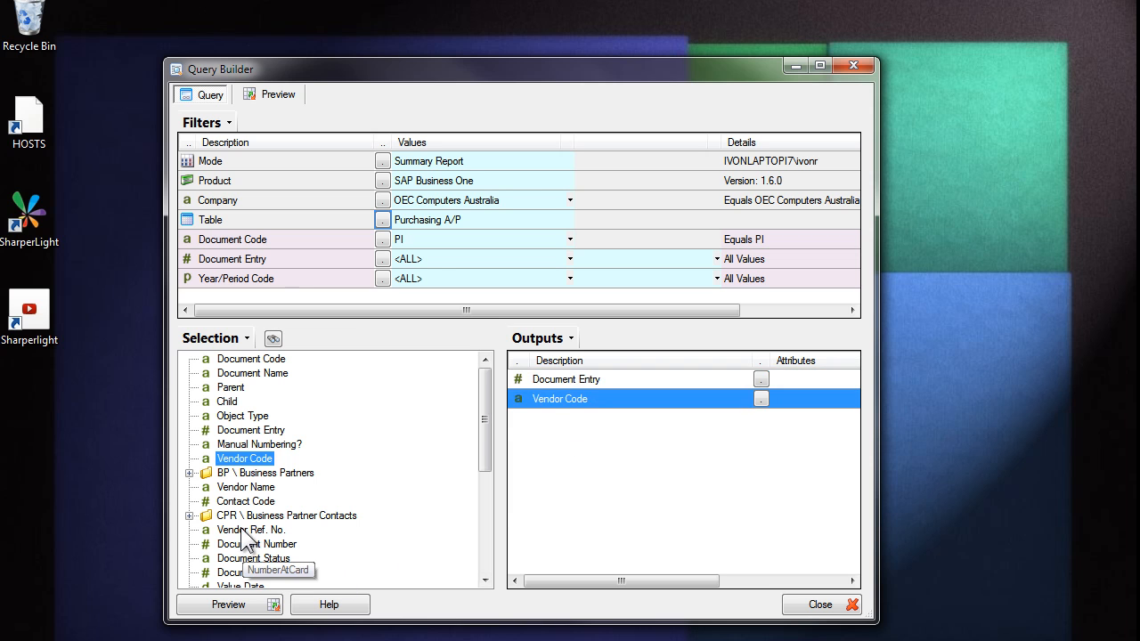
pyautogui.click(278, 95)
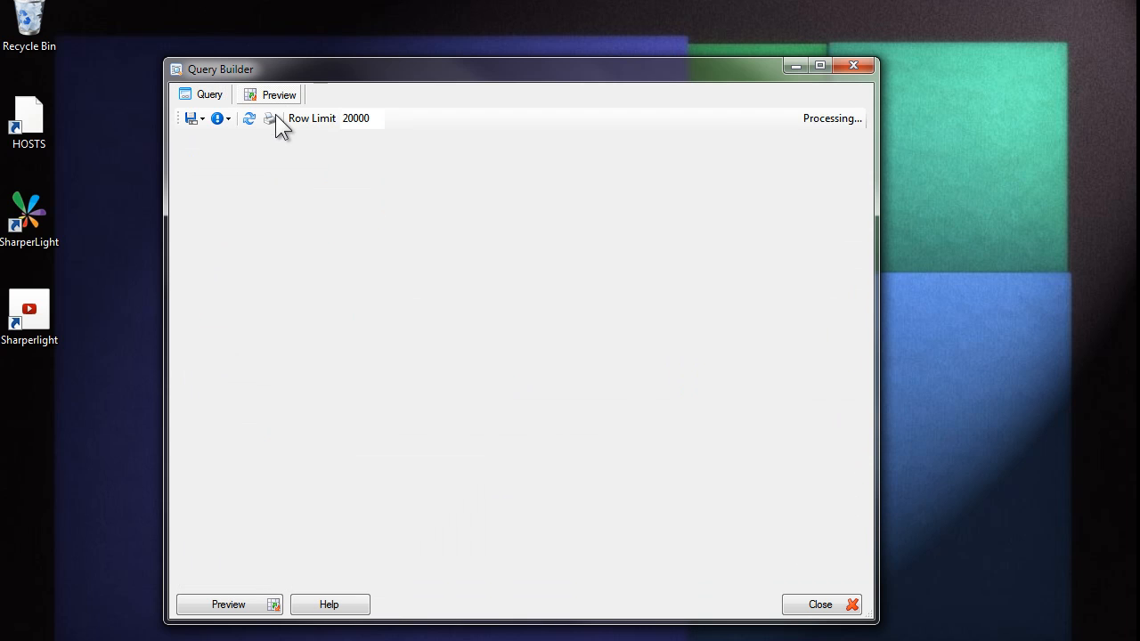
# Step: Review the 376 preview rows, pointing out vendor references S001, S003 and S004
pyautogui.click(228, 604)
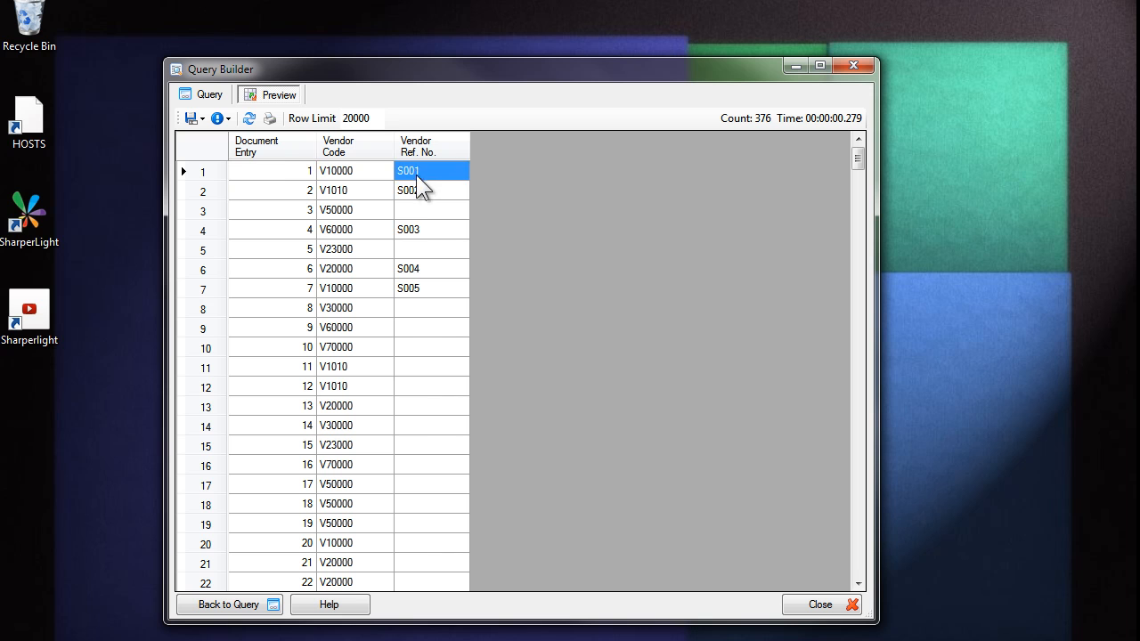
pyautogui.click(431, 228)
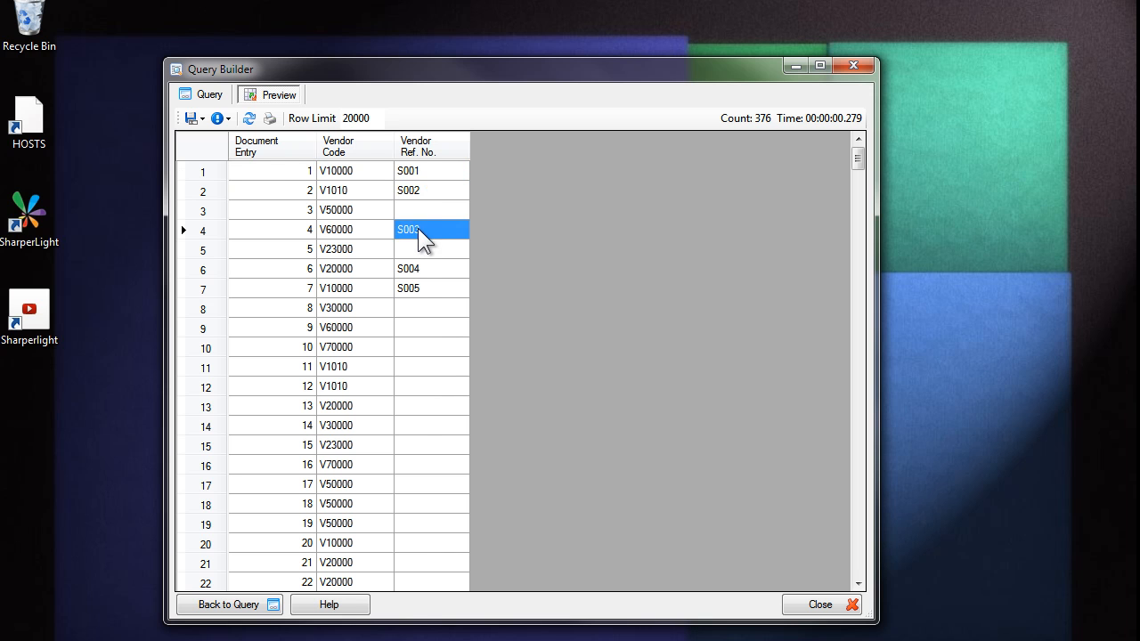
pyautogui.click(432, 267)
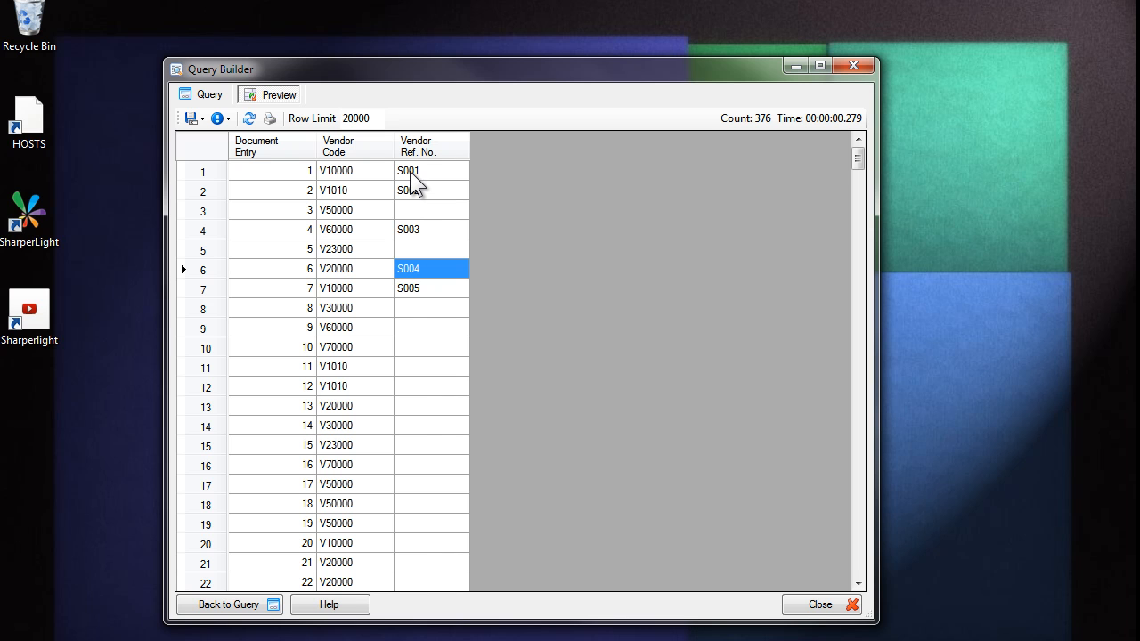
pyautogui.click(431, 171)
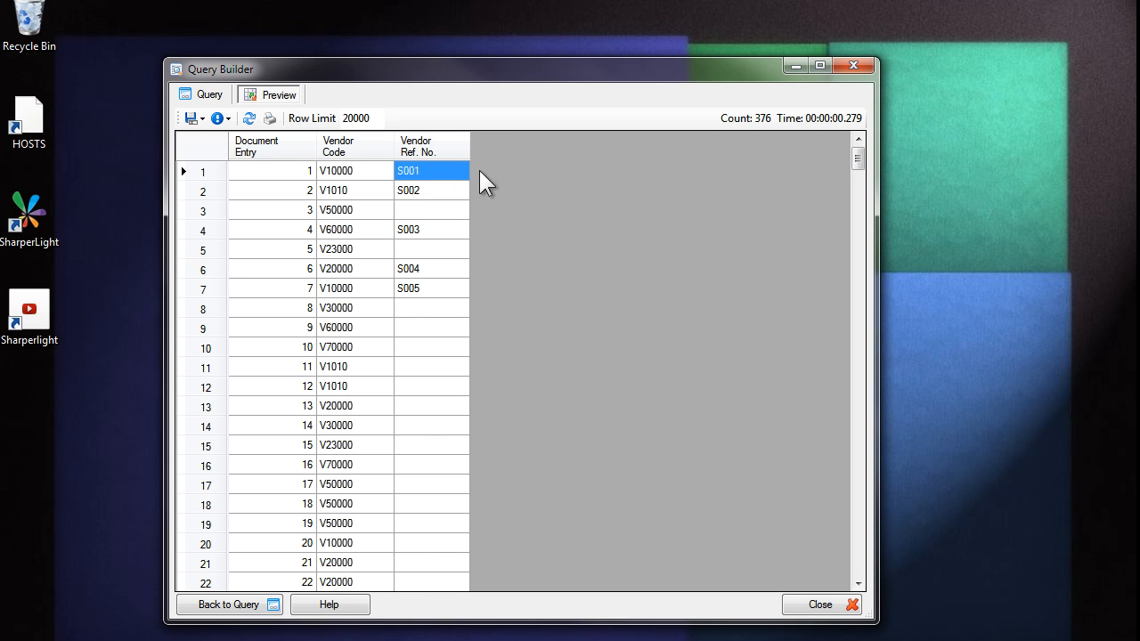
pyautogui.moveTo(520, 527)
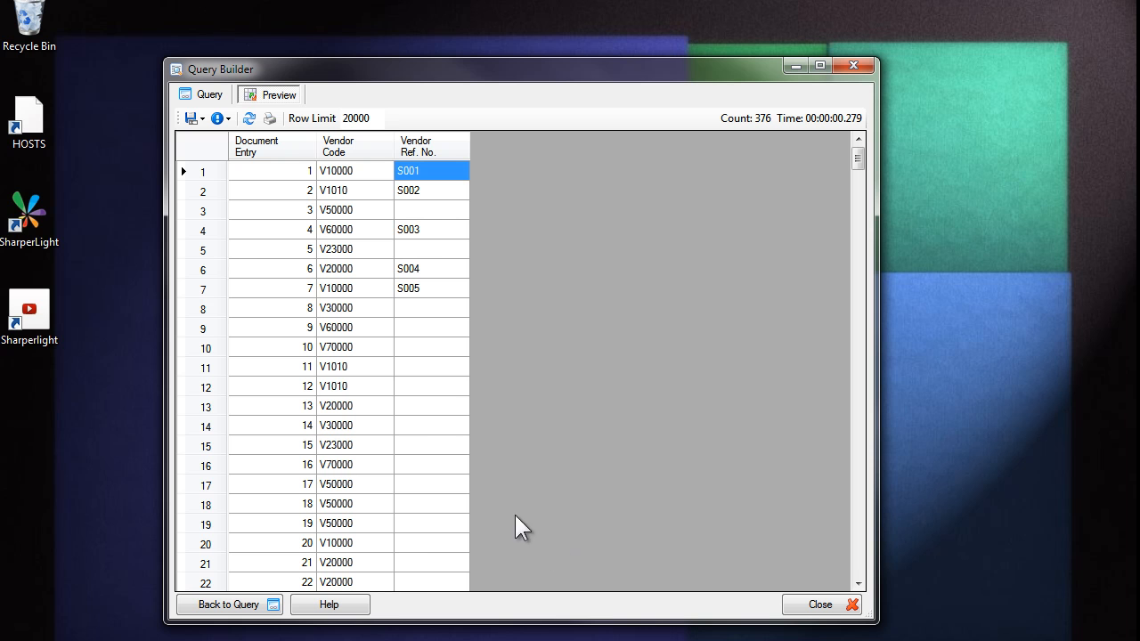
pyautogui.moveTo(311, 111)
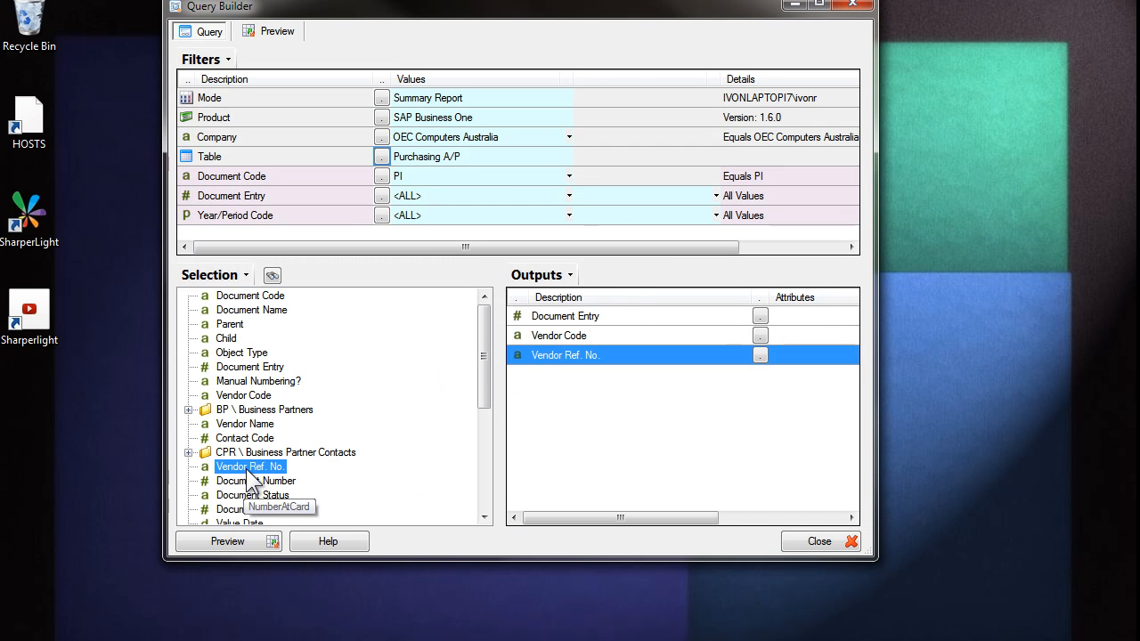
# Step: Add a custom join from Vendor Ref. No. with CT57141 \ Issue Log as the join-to table
pyautogui.rightClick(249, 467)
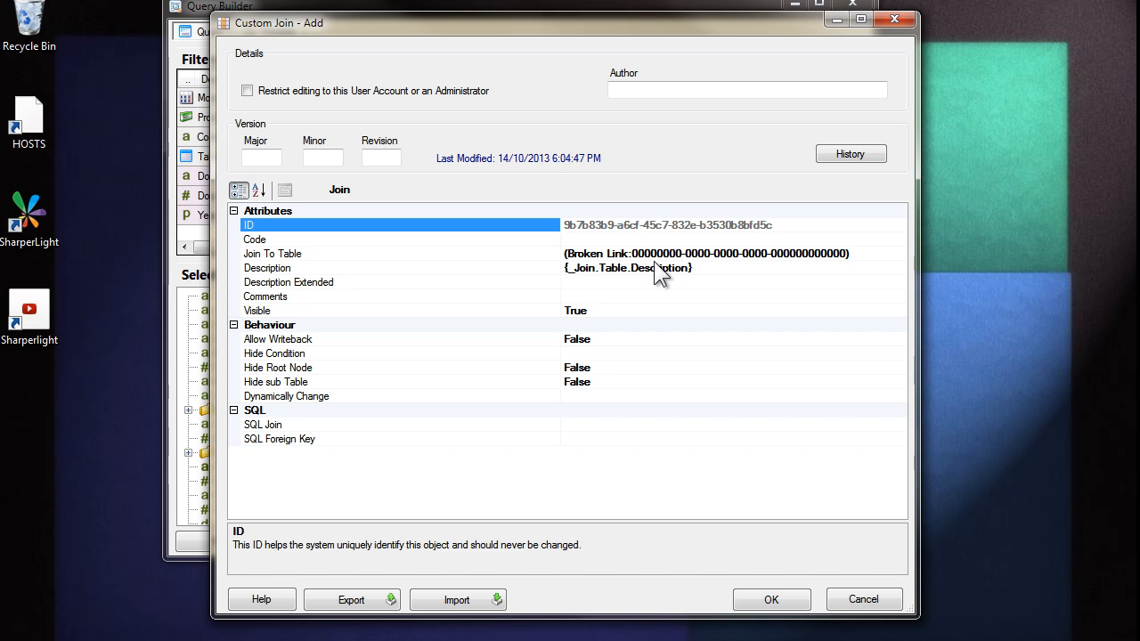
pyautogui.moveTo(579, 285)
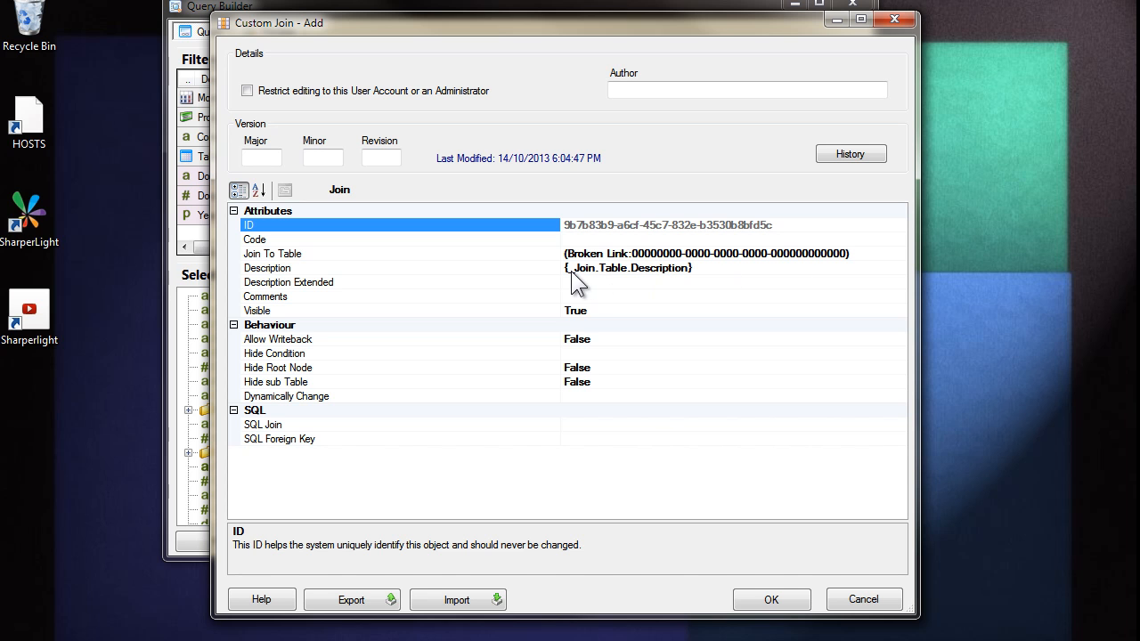
pyautogui.moveTo(472, 271)
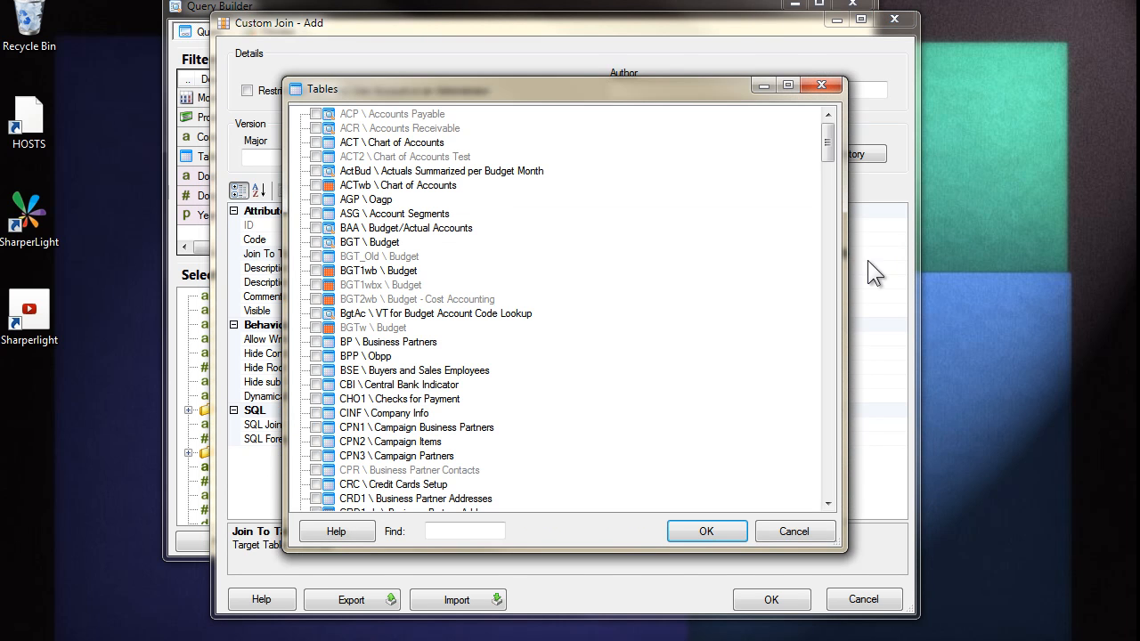
pyautogui.moveTo(436, 548)
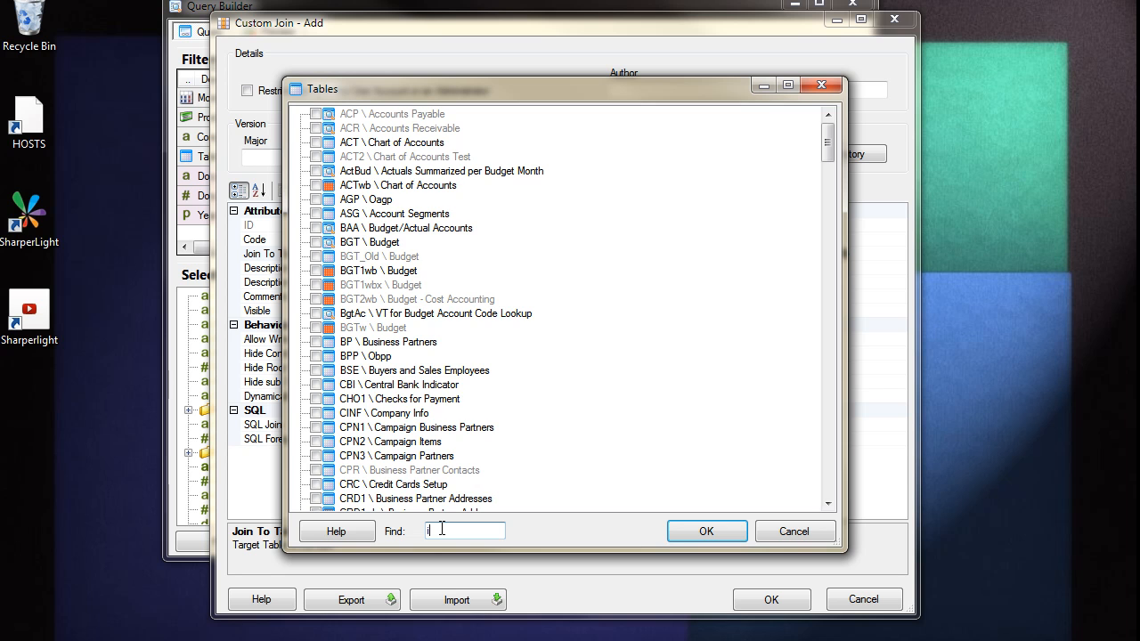
pyautogui.write('ssue l')
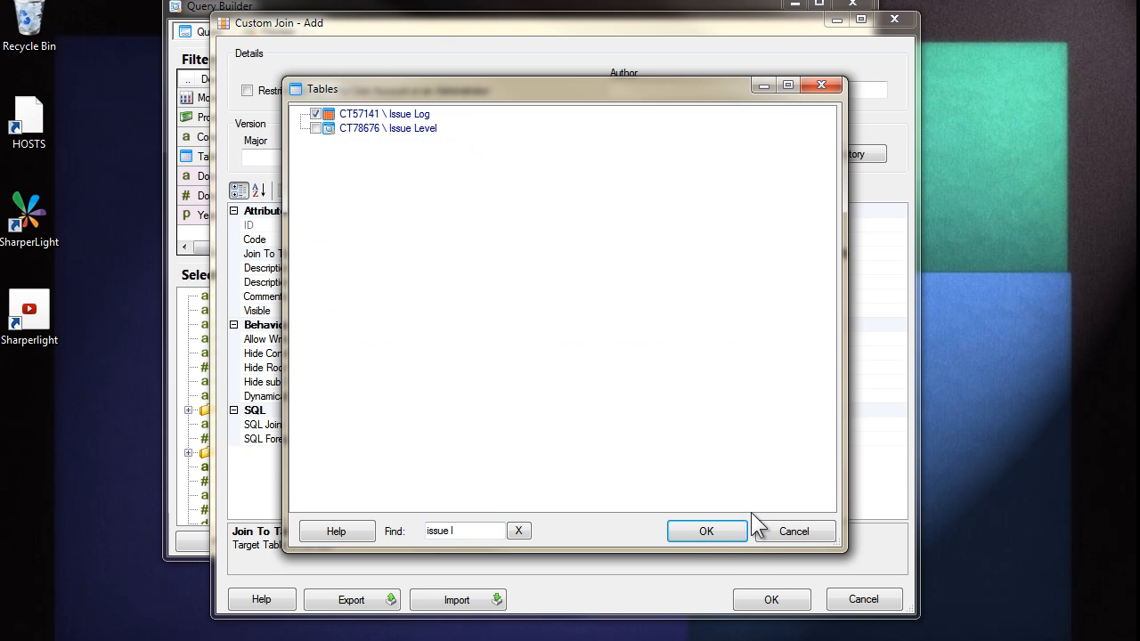
pyautogui.click(705, 531)
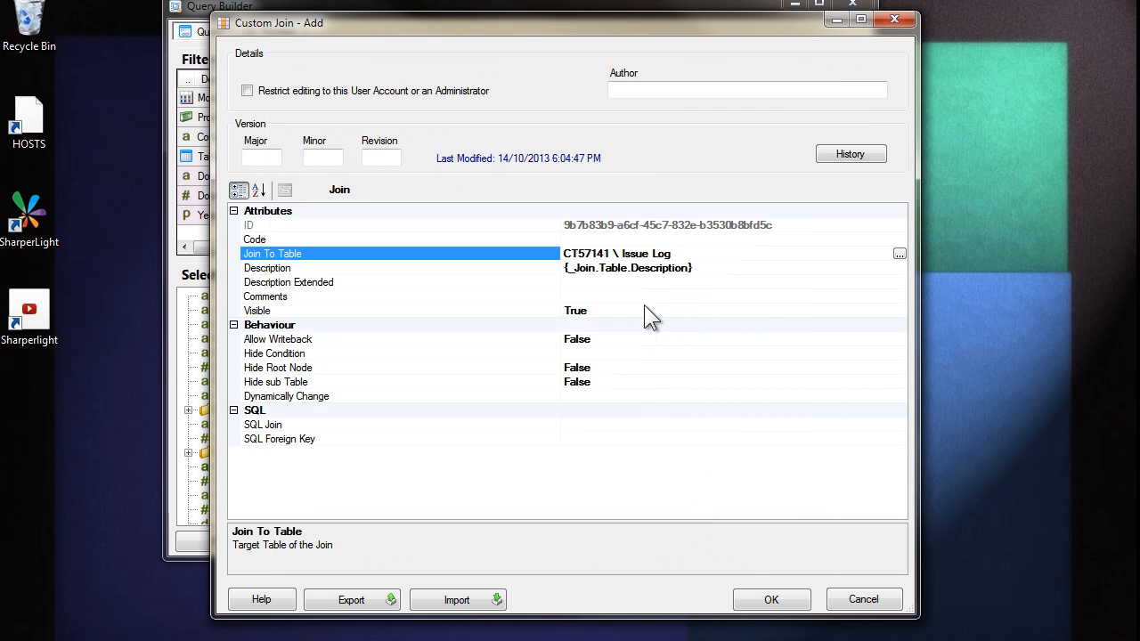
pyautogui.moveTo(639, 358)
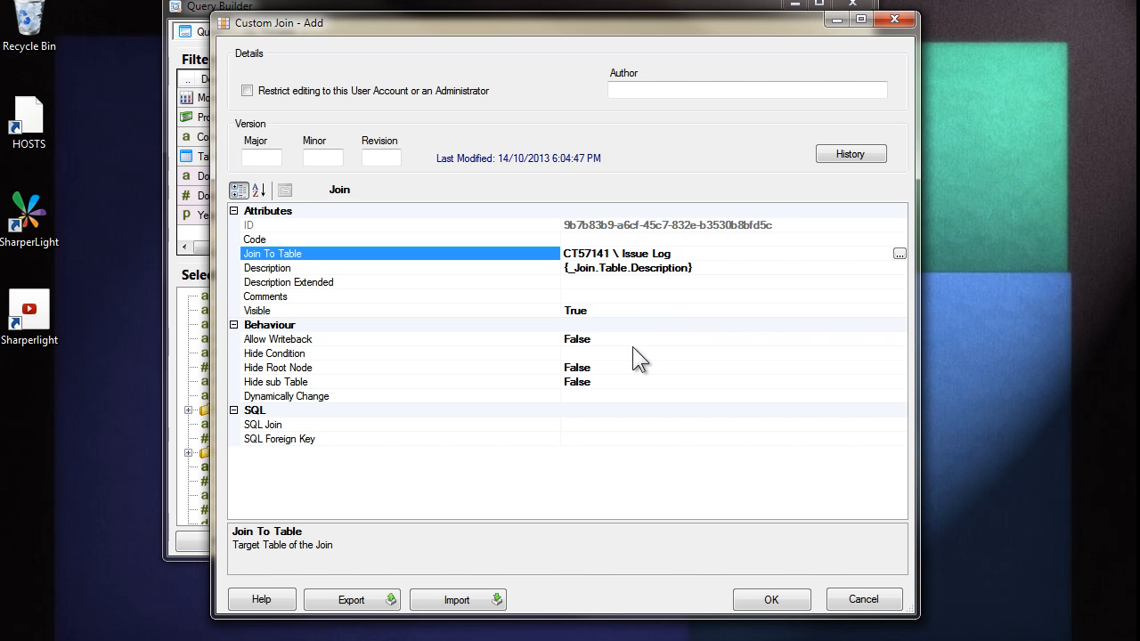
pyautogui.click(264, 424)
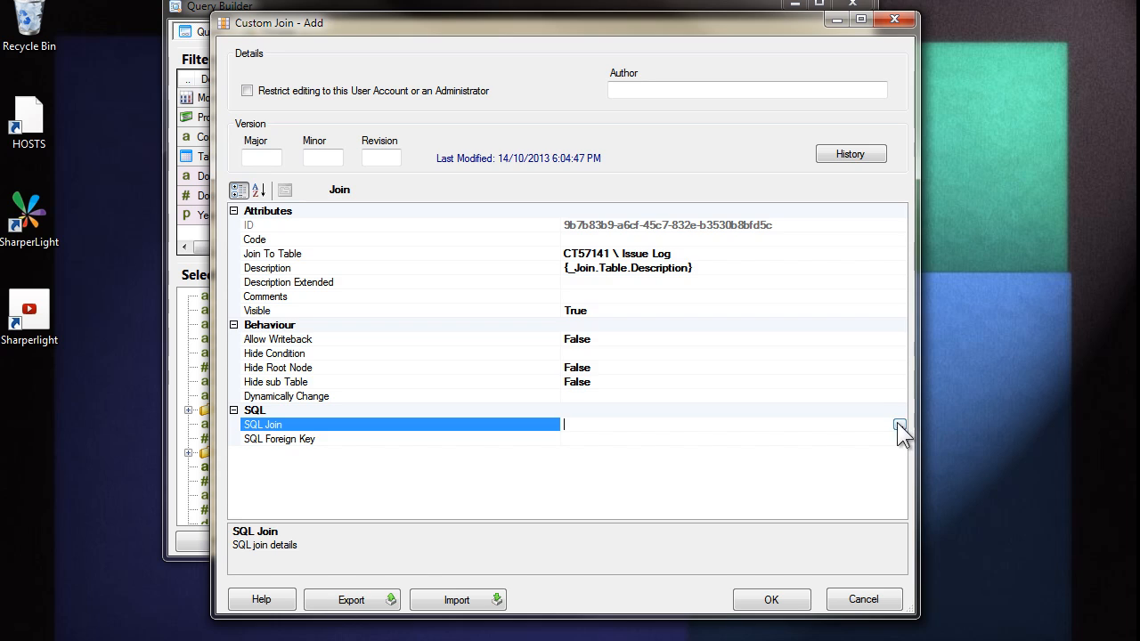
# Step: Define the join matching Vendor Ref. No. to Issue Log's IssueCode, filtering fields by 'ref'
pyautogui.click(898, 424)
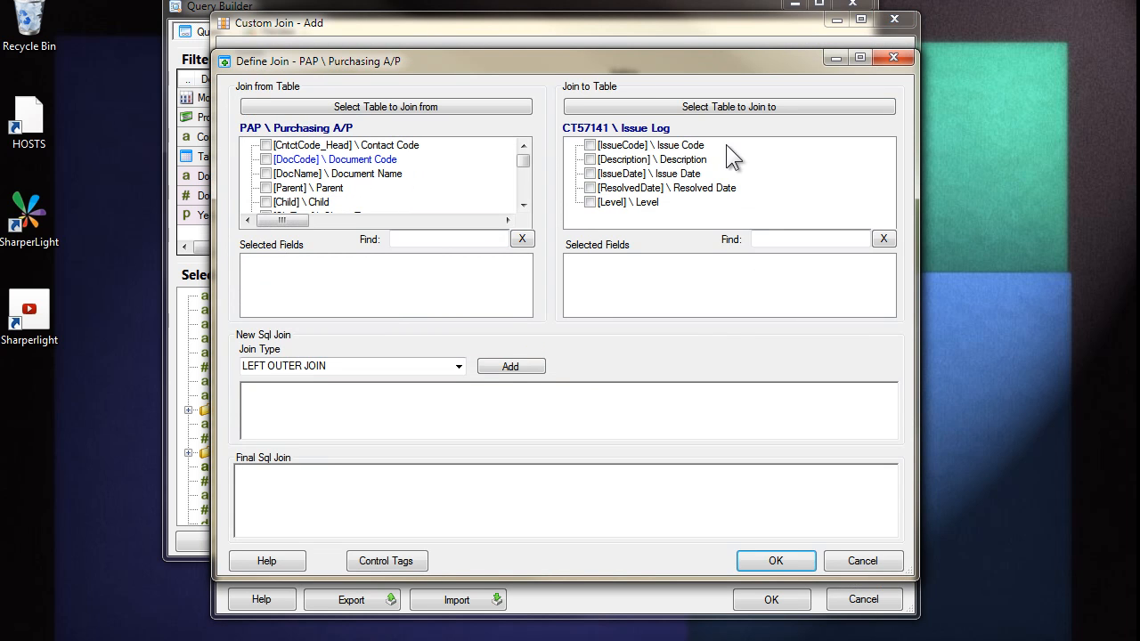
pyautogui.click(447, 239)
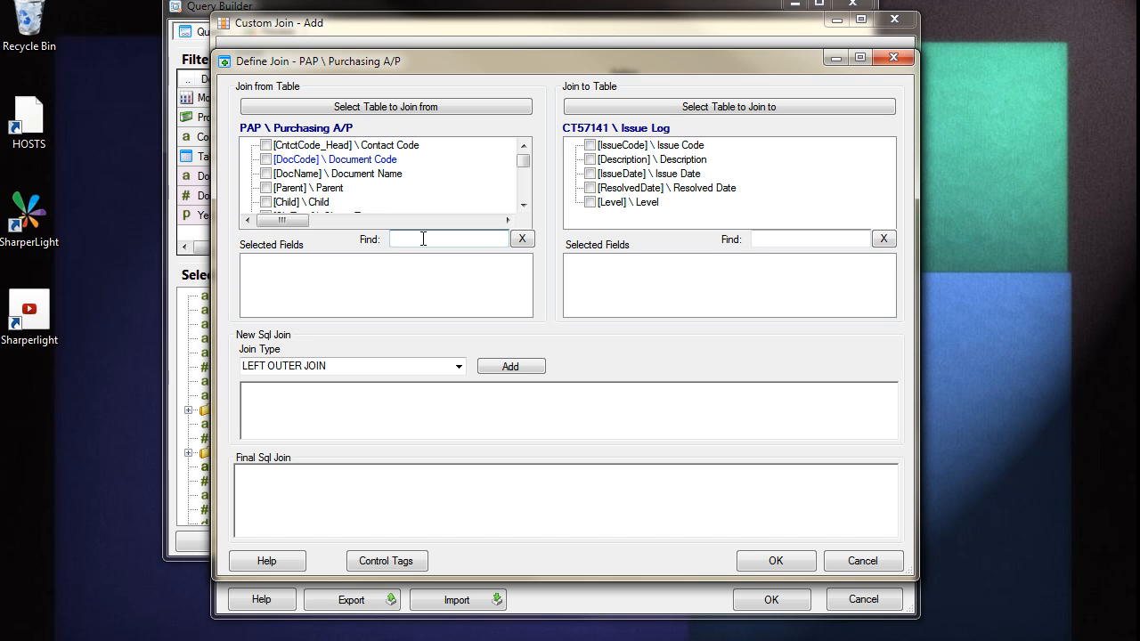
pyautogui.write('ref')
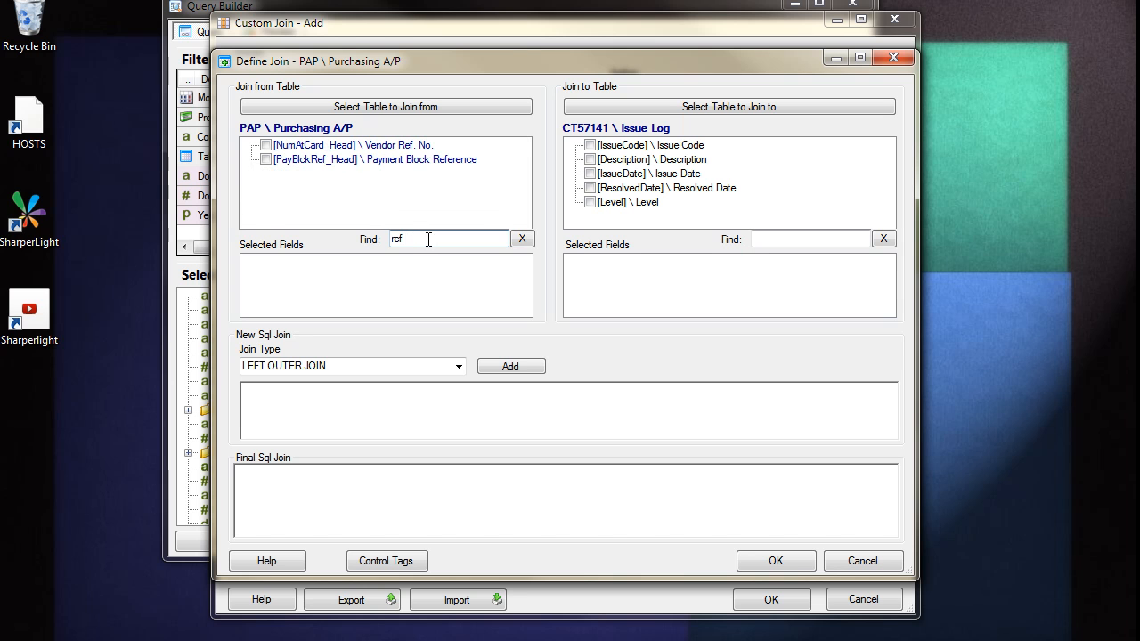
pyautogui.click(265, 146)
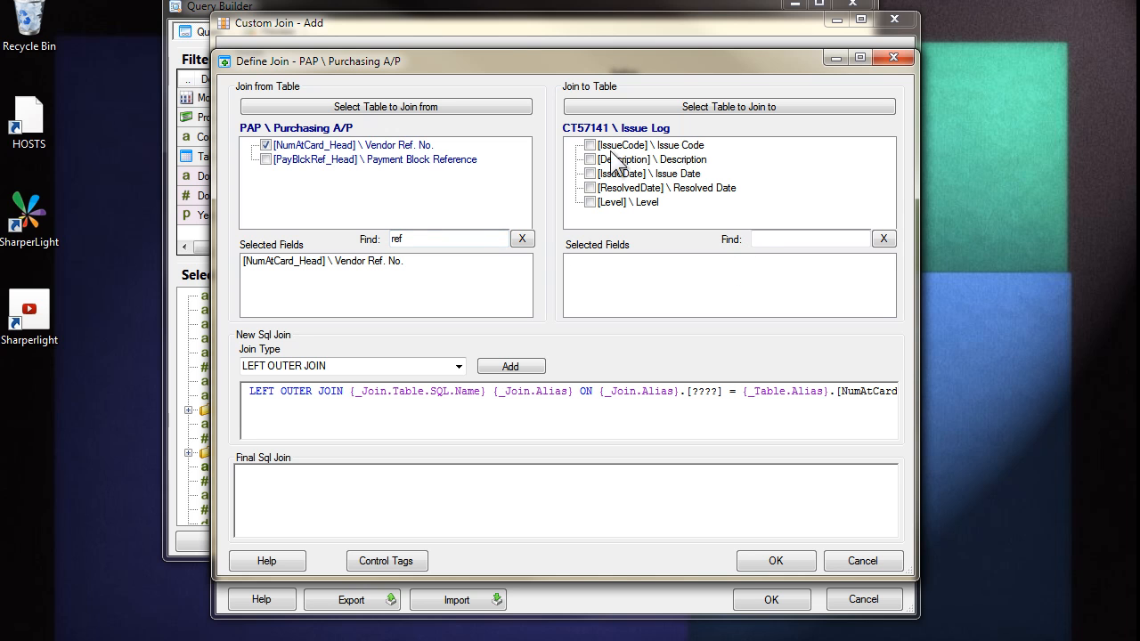
pyautogui.moveTo(616, 160)
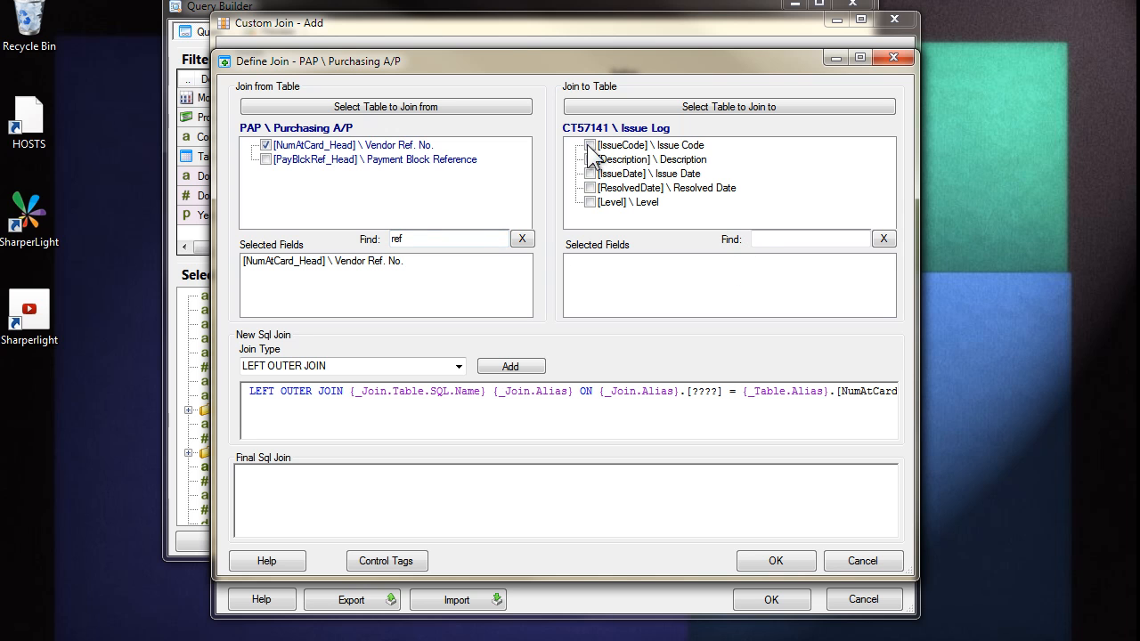
pyautogui.click(590, 146)
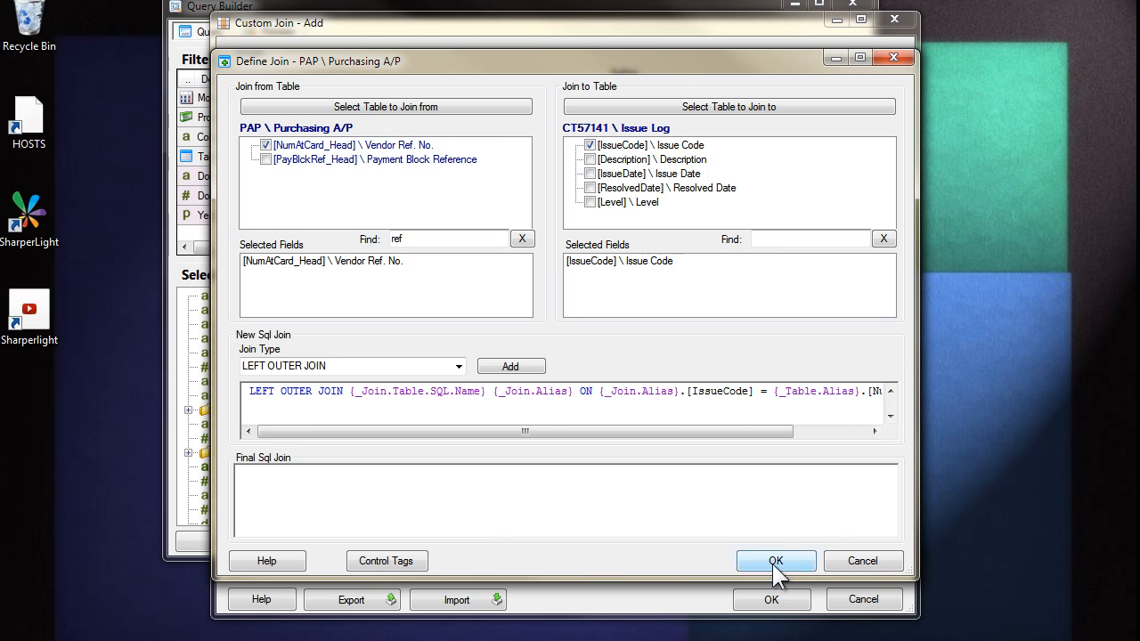
pyautogui.click(776, 559)
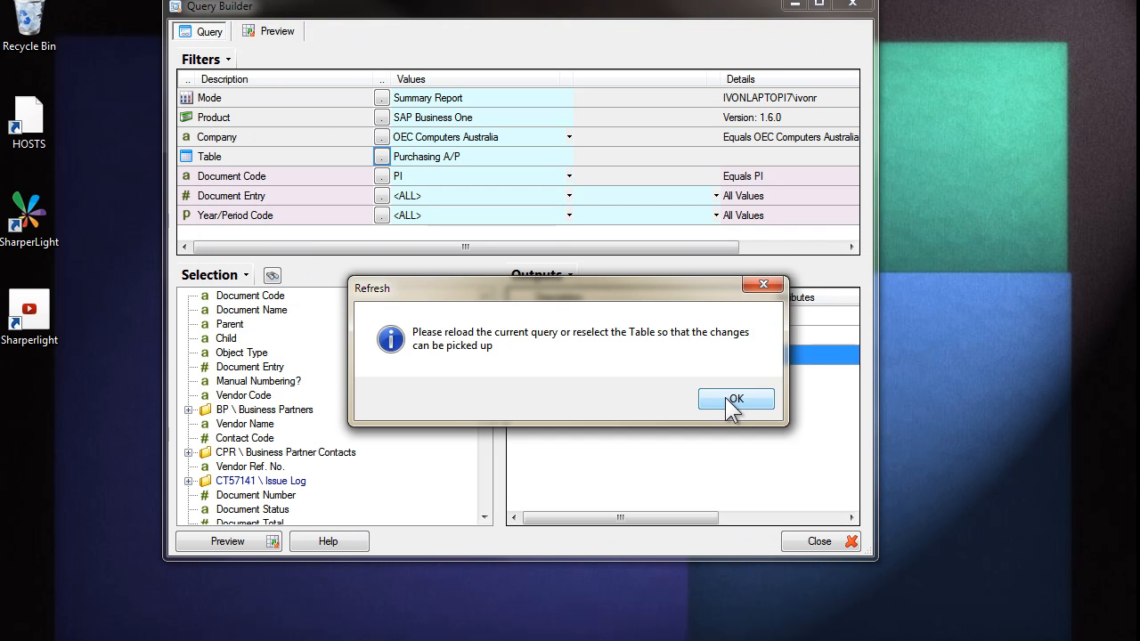
# Step: Dismiss the reload notice and output Issue Log's Issue Code, Description and Issue Date
pyautogui.click(738, 399)
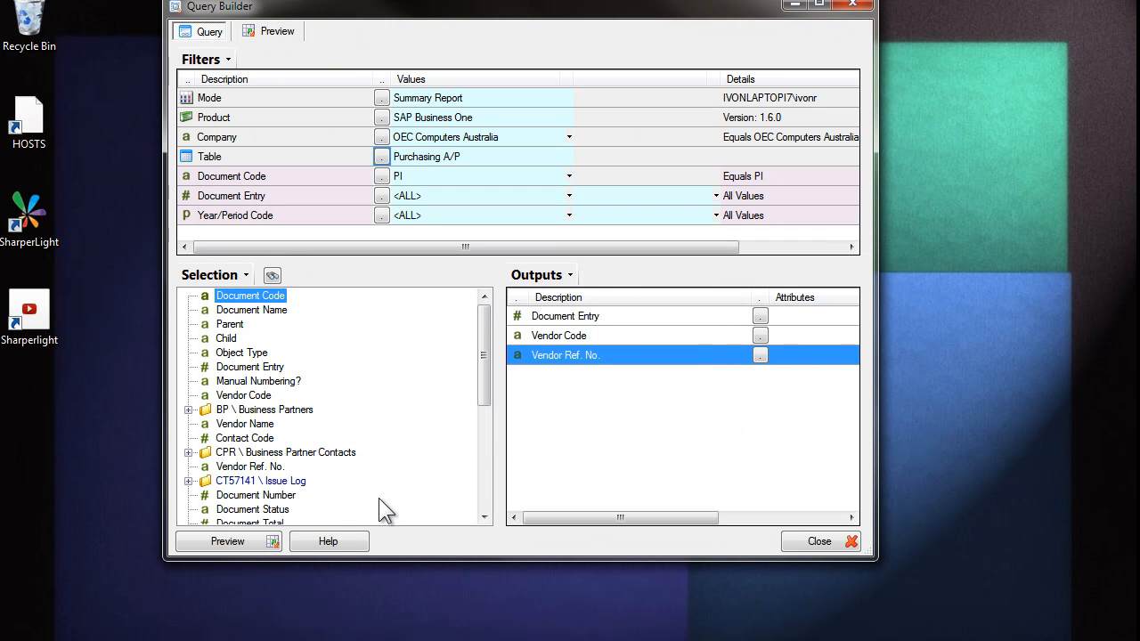
pyautogui.click(257, 495)
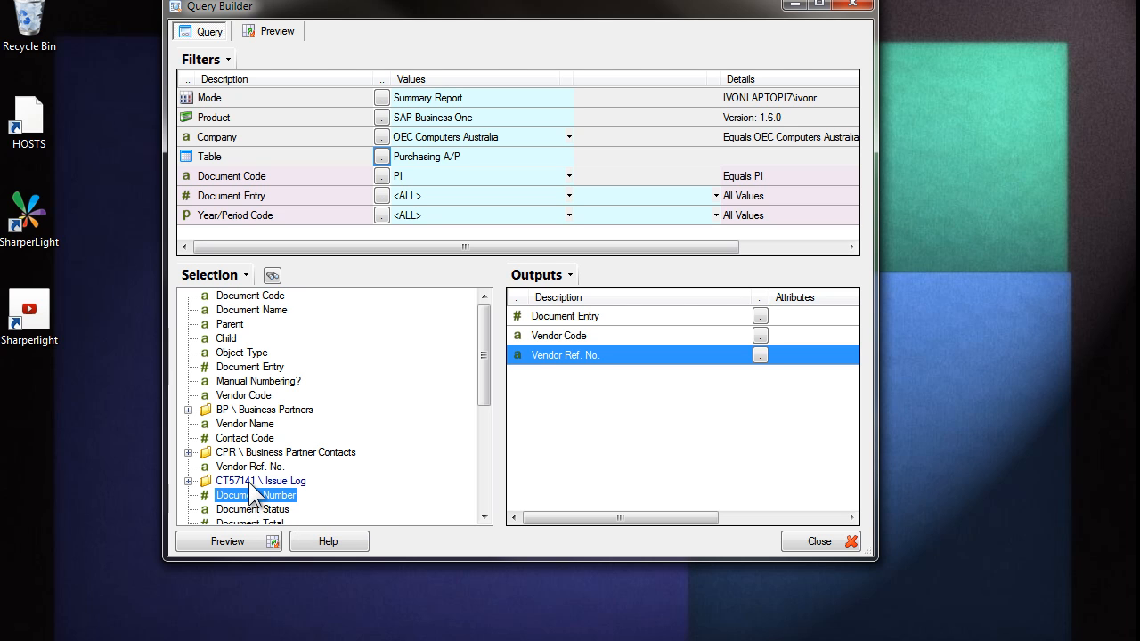
pyautogui.moveTo(198, 495)
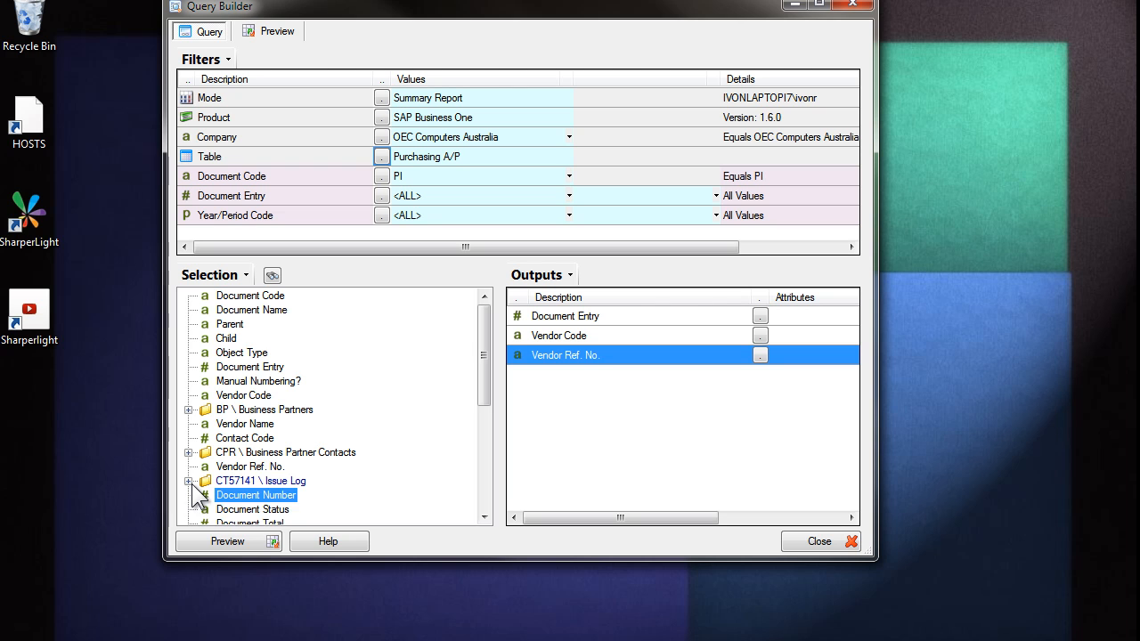
pyautogui.click(189, 481)
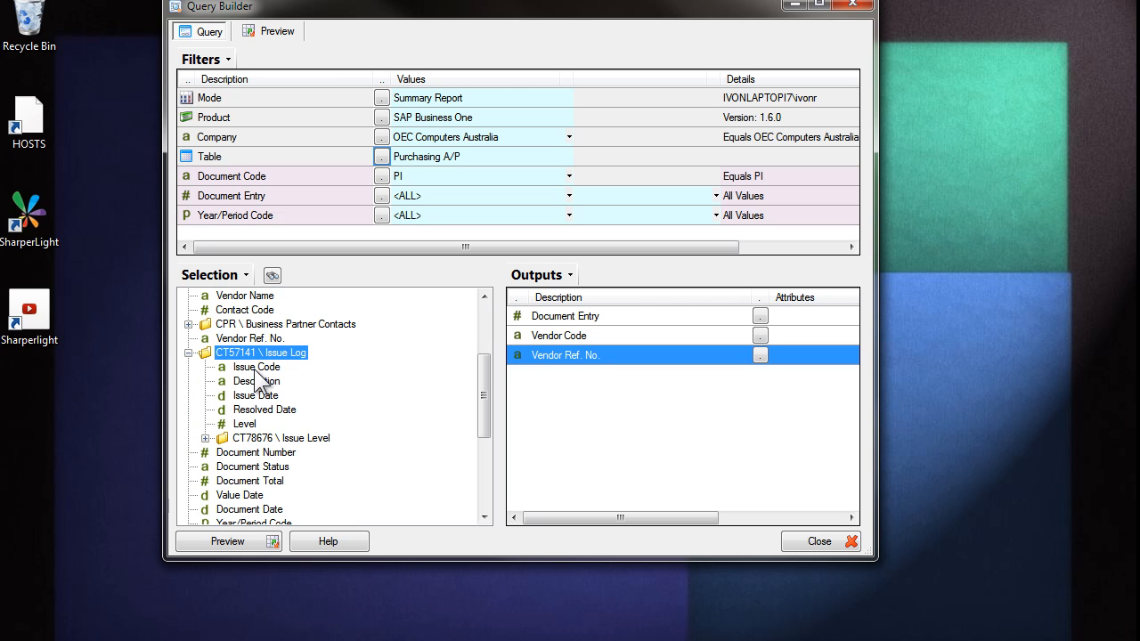
pyautogui.doubleClick(257, 367)
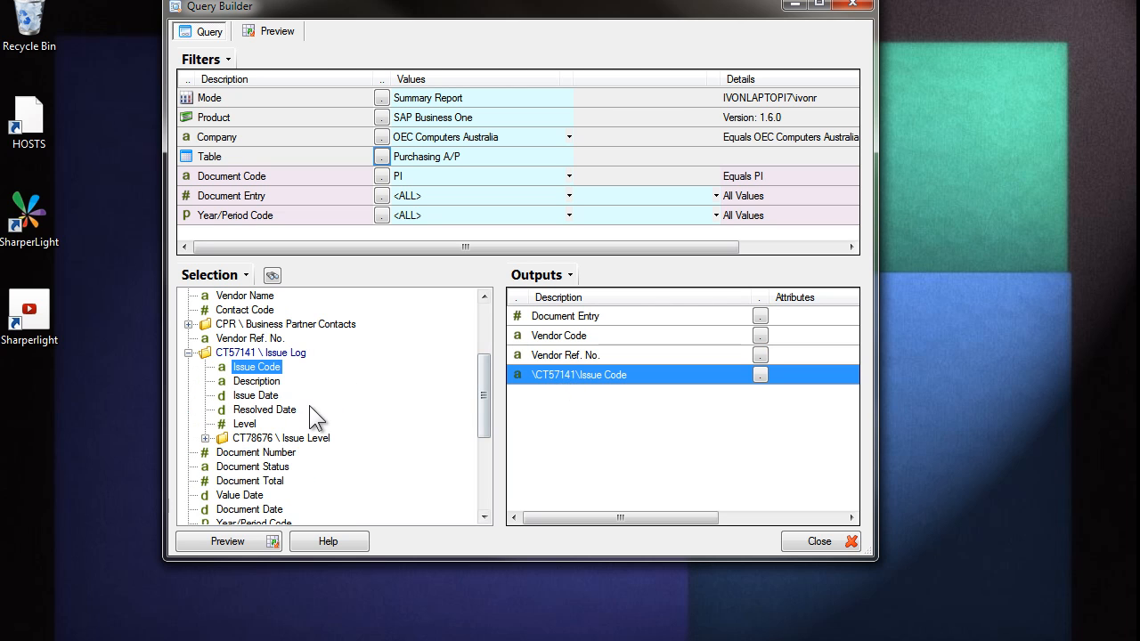
pyautogui.click(257, 382)
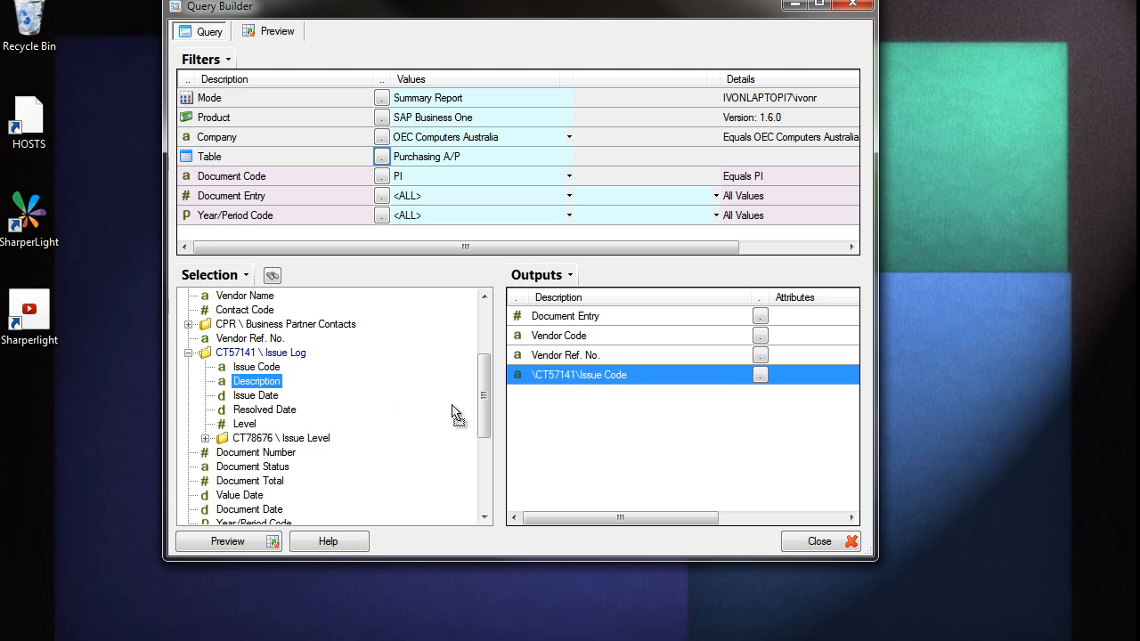
pyautogui.doubleClick(257, 395)
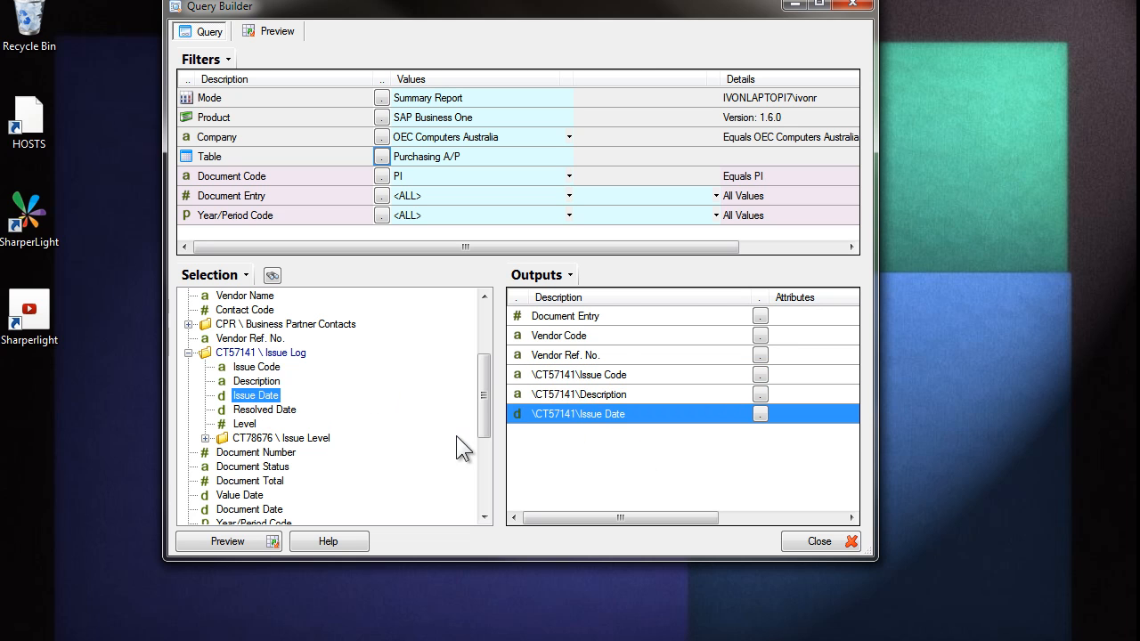
# Step: Output Resolved Date and the Issue Level Description as well
pyautogui.click(263, 408)
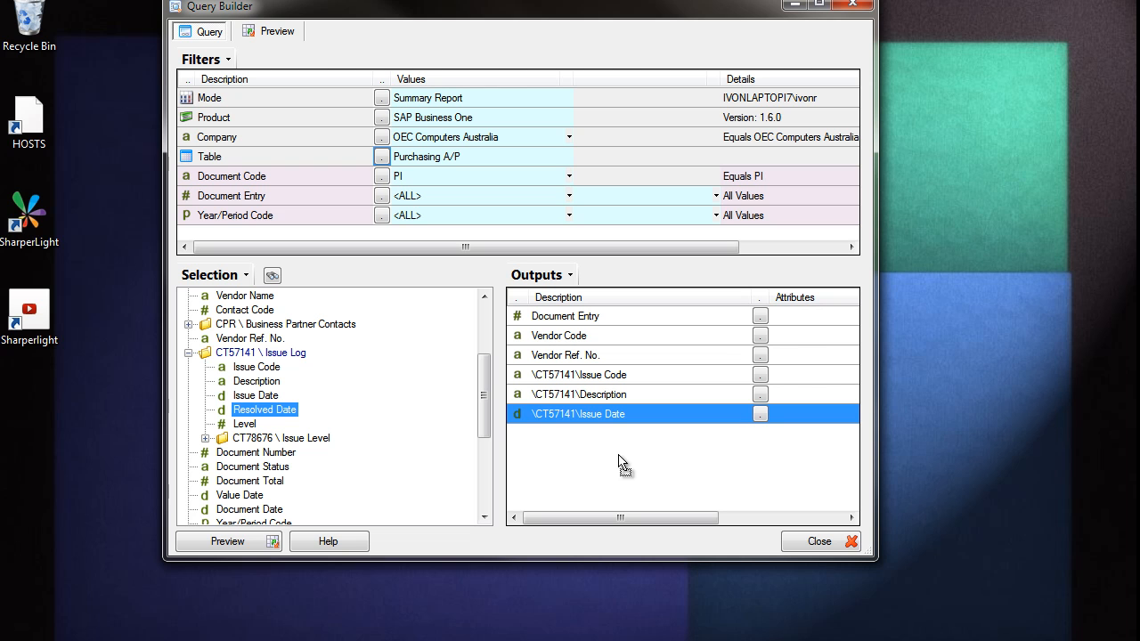
pyautogui.doubleClick(264, 408)
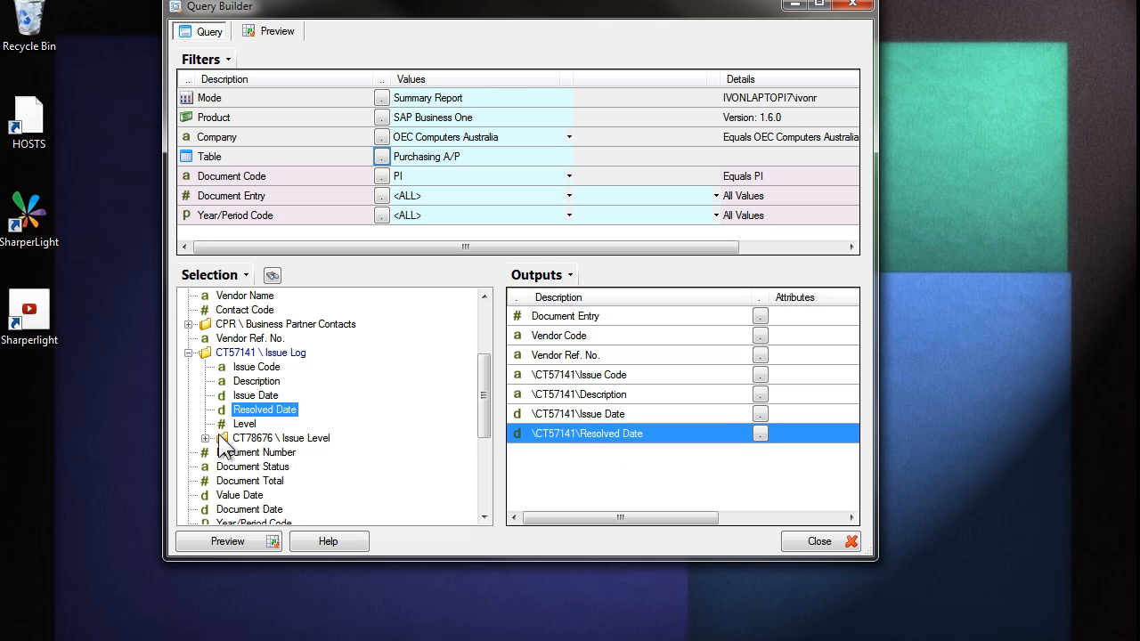
pyautogui.click(206, 438)
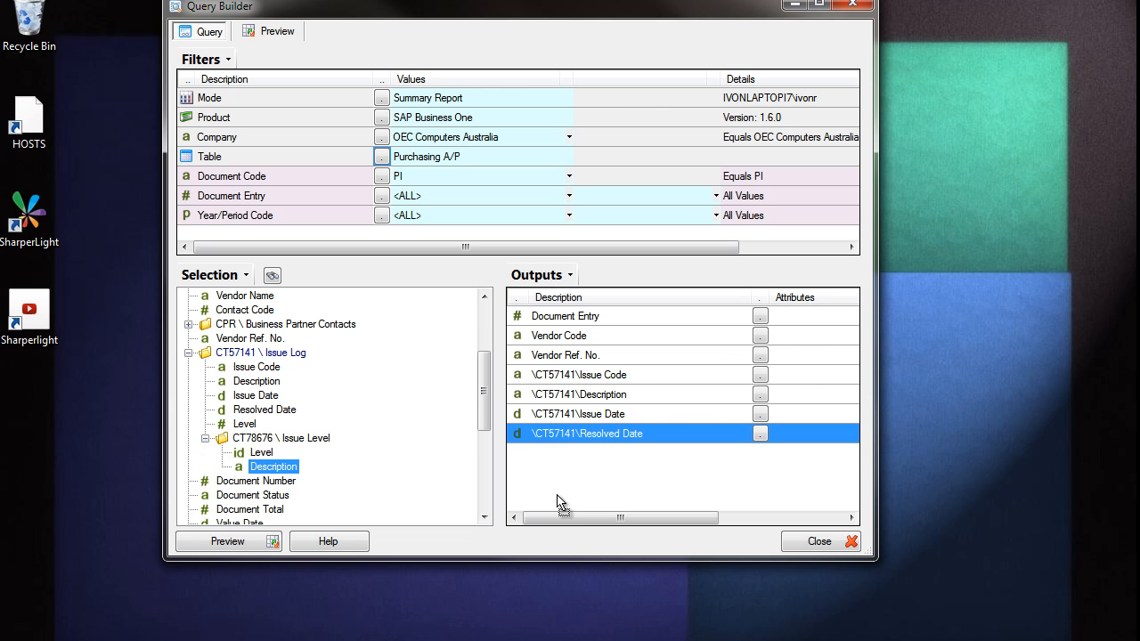
pyautogui.doubleClick(275, 467)
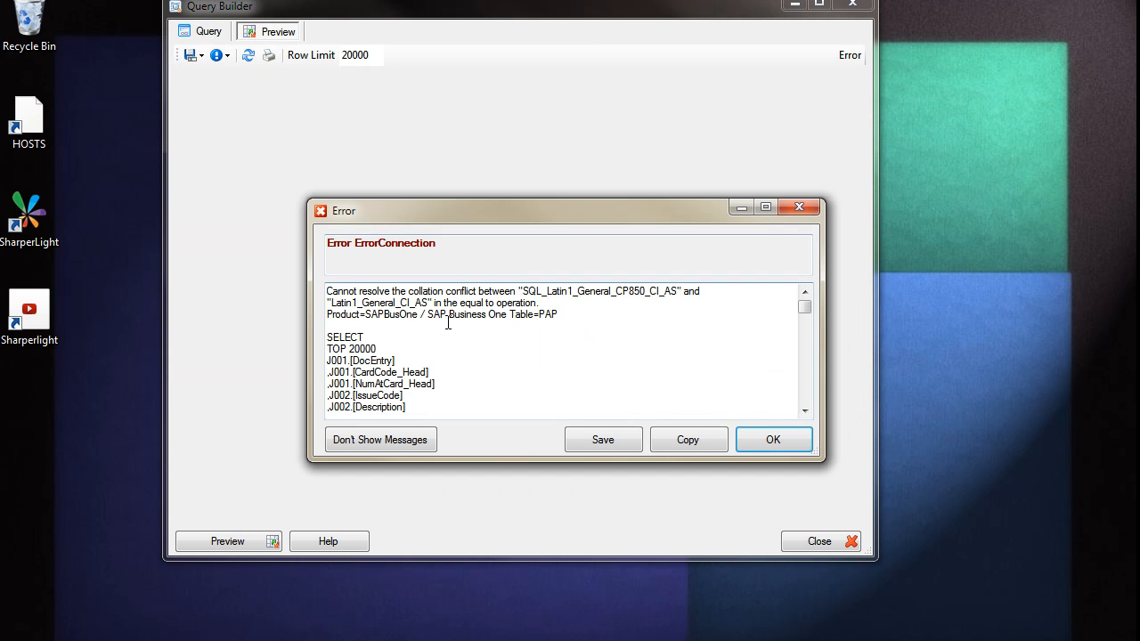
pyautogui.moveTo(546, 317)
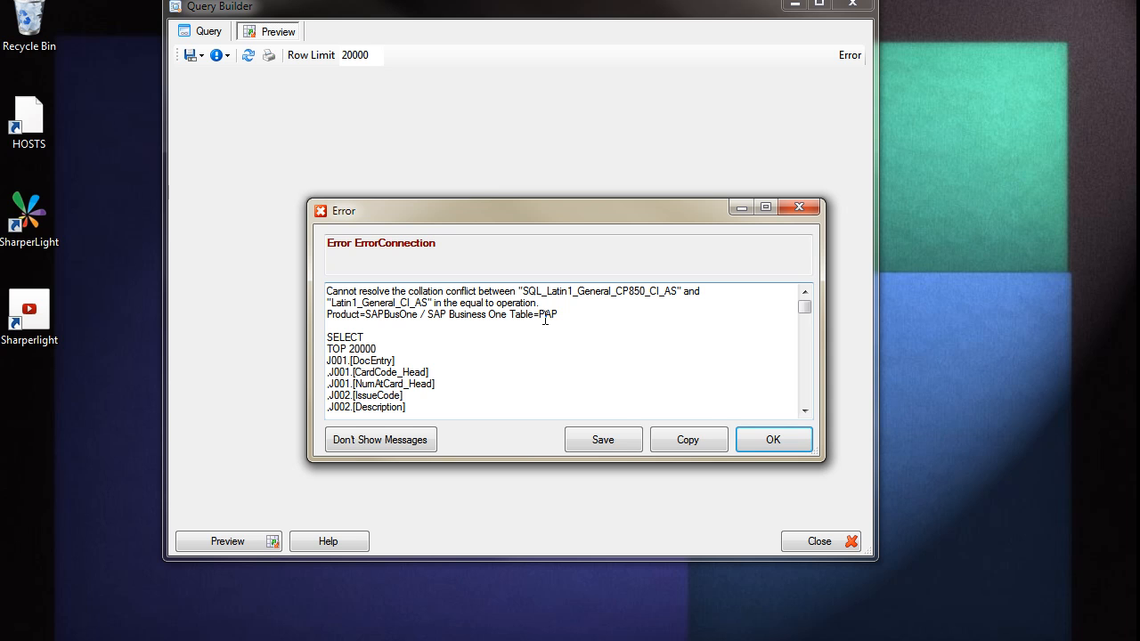
pyautogui.doubleClick(545, 292)
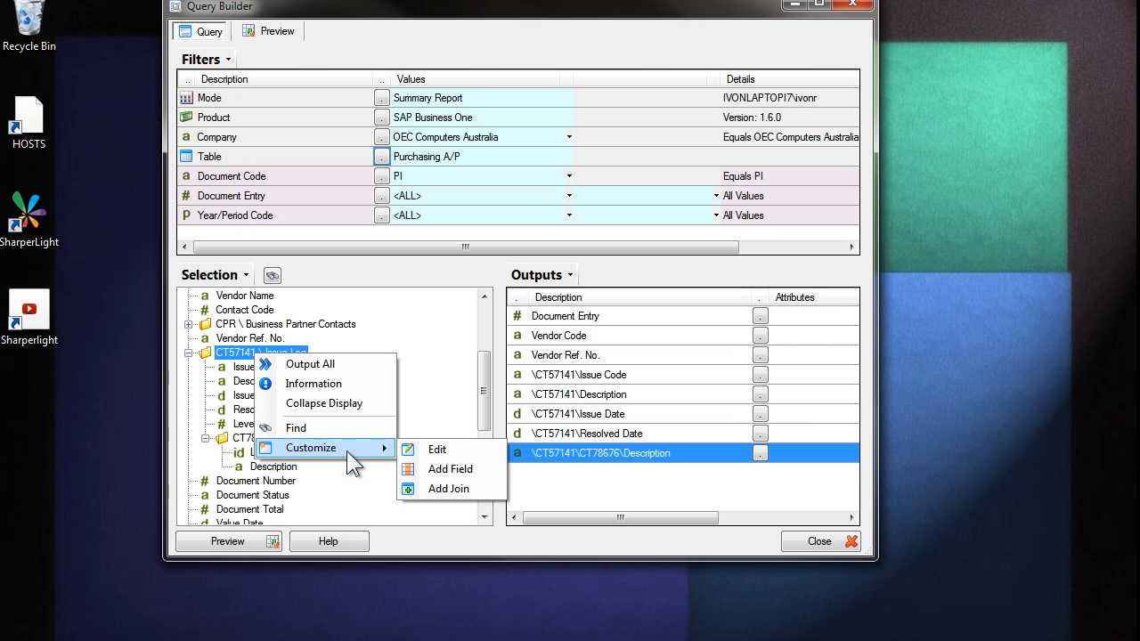
pyautogui.moveTo(463, 449)
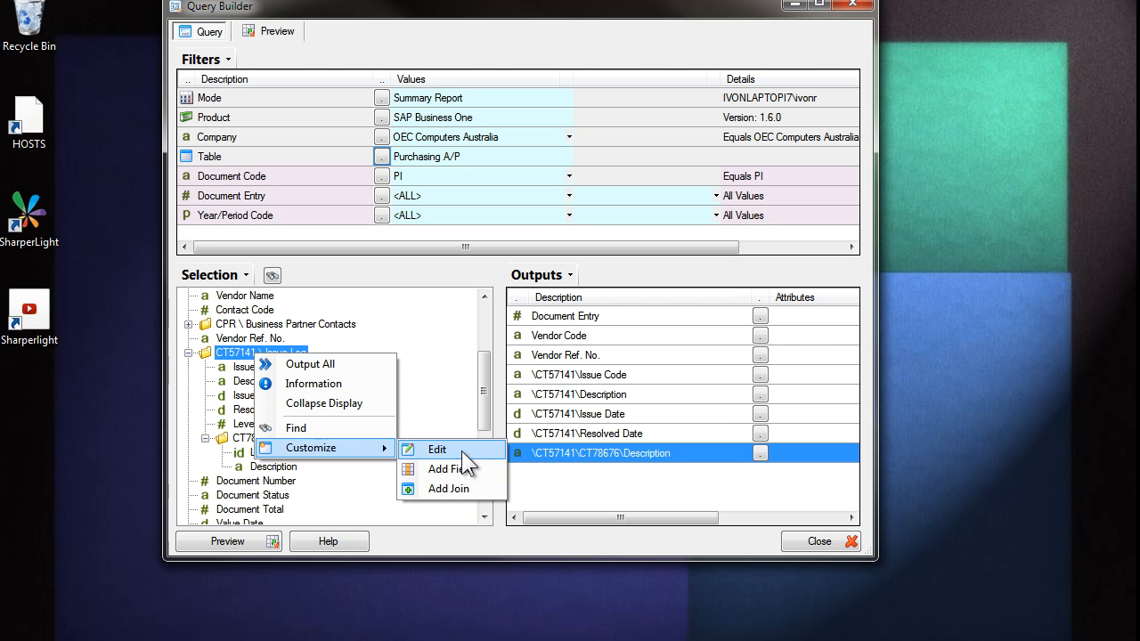
# Step: Edit the join SQL to add COLLATE DATABASE_DEFAULT to both matched fields and save the join
pyautogui.click(438, 449)
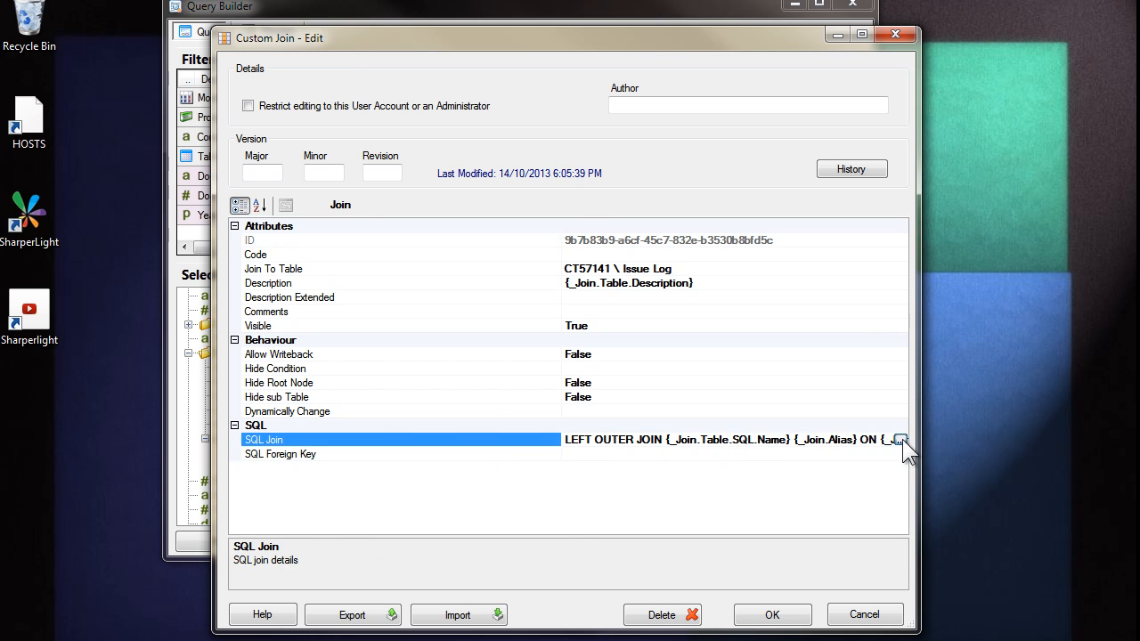
pyautogui.click(901, 438)
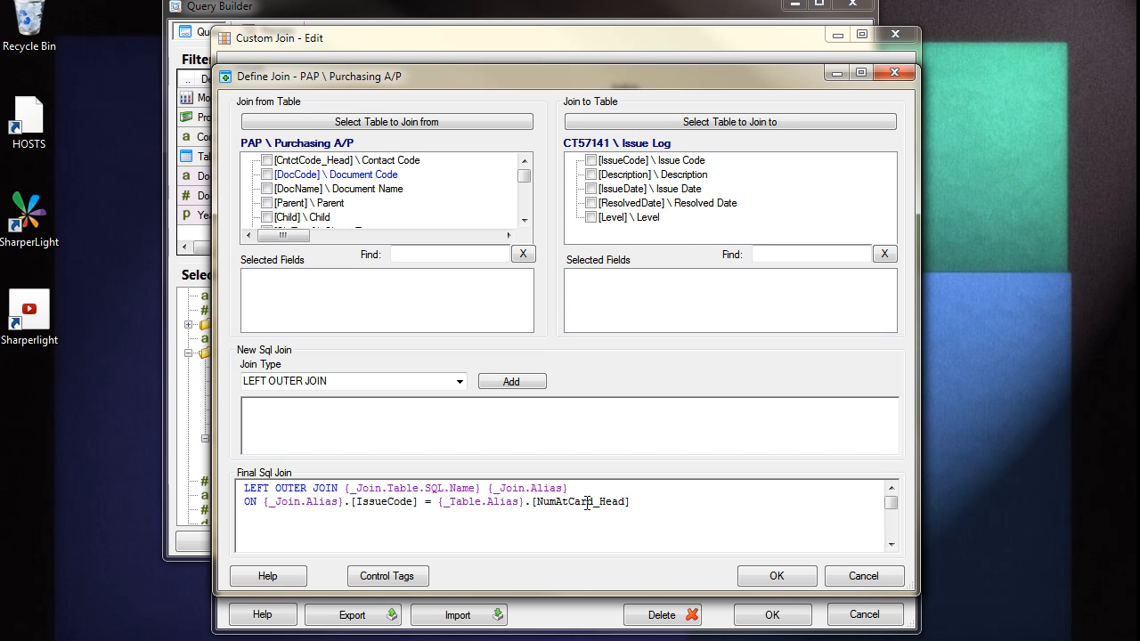
pyautogui.moveTo(449, 515)
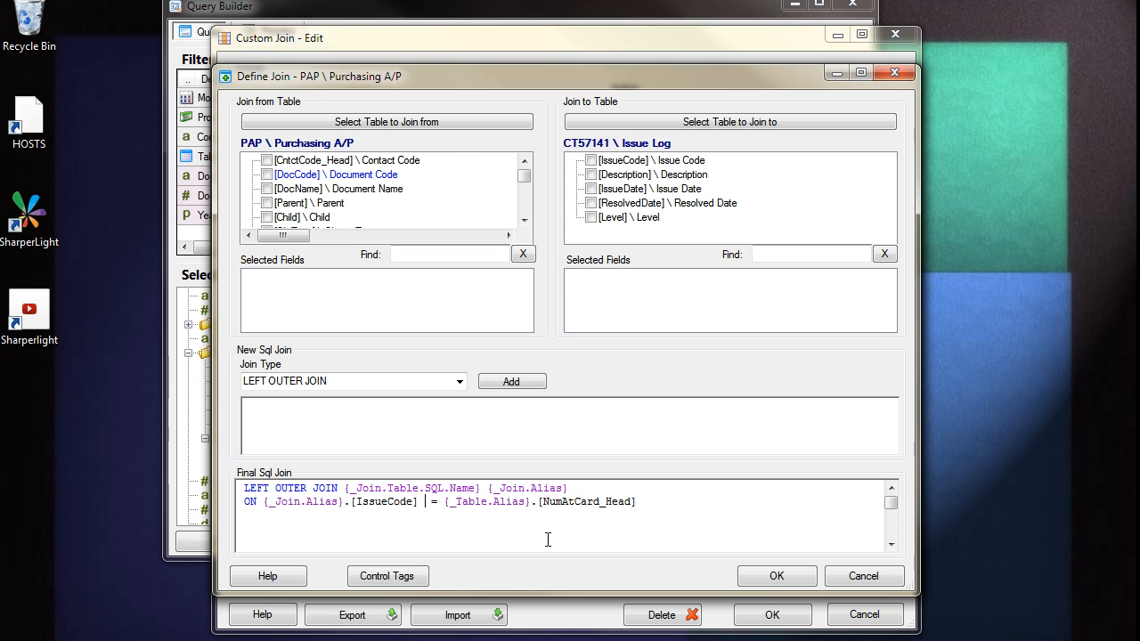
pyautogui.write('COLLATE DATABASE_DEFAULT')
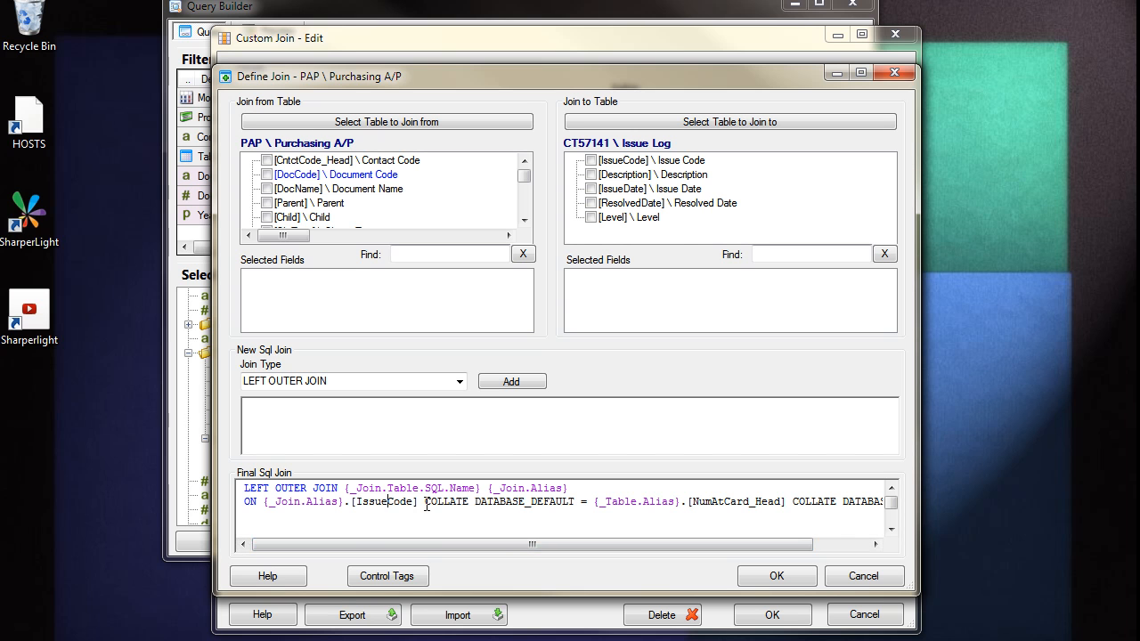
pyautogui.doubleClick(497, 502)
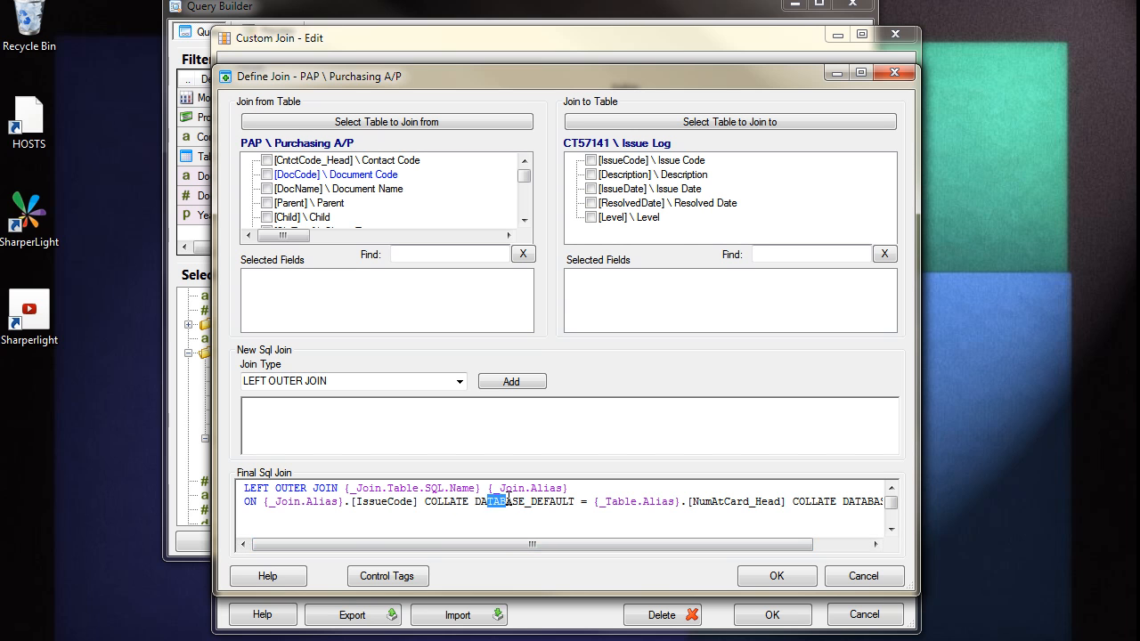
pyautogui.doubleClick(734, 502)
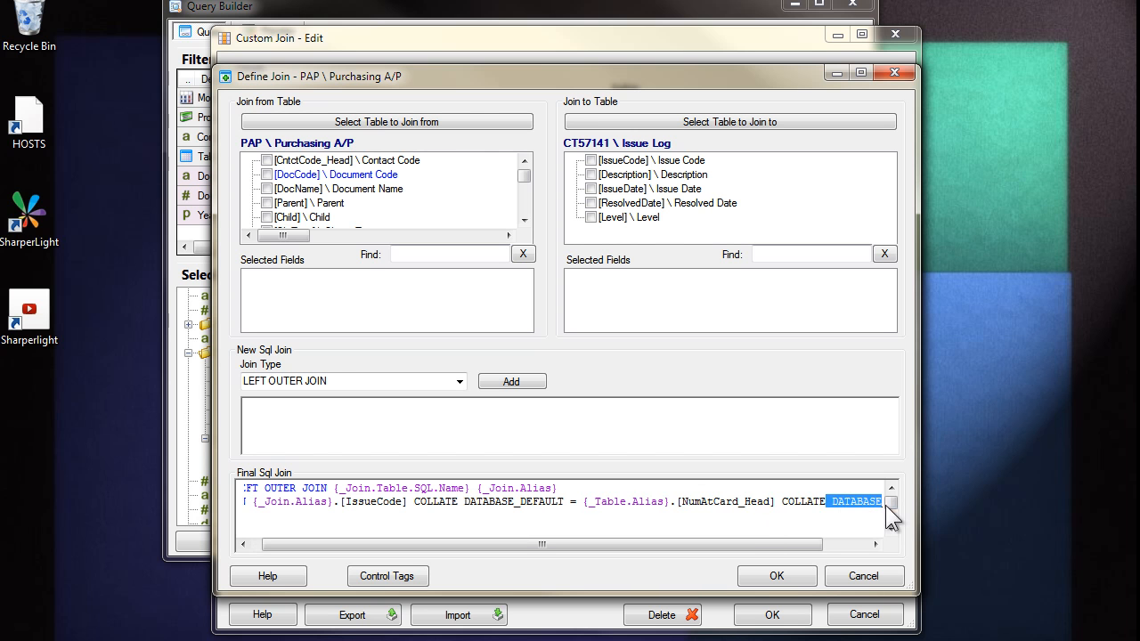
pyautogui.click(777, 575)
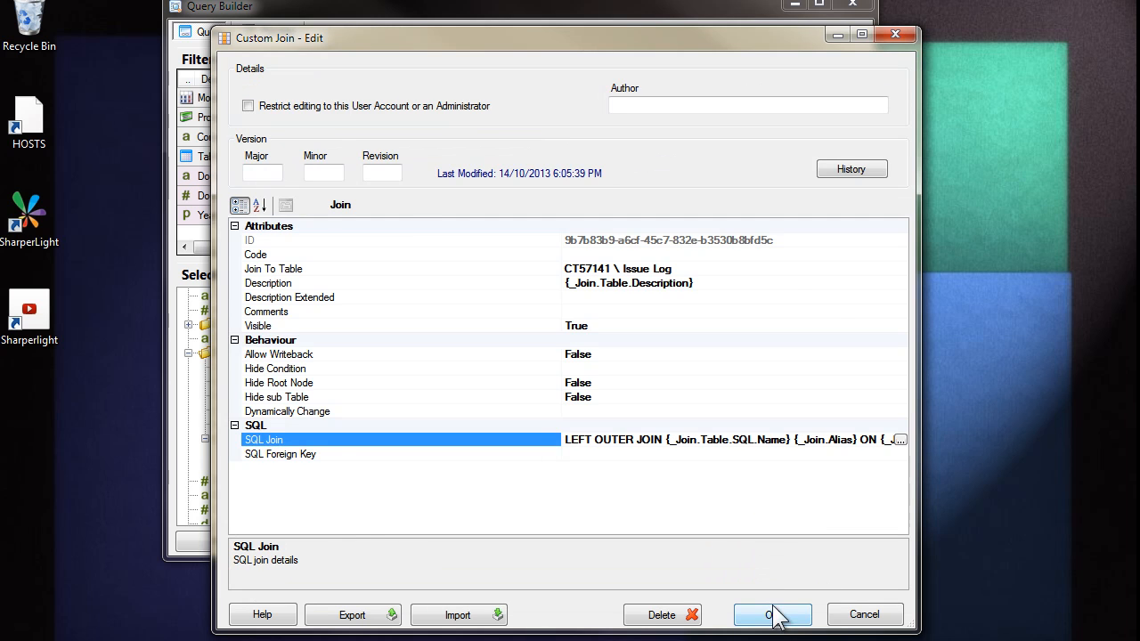
pyautogui.click(772, 614)
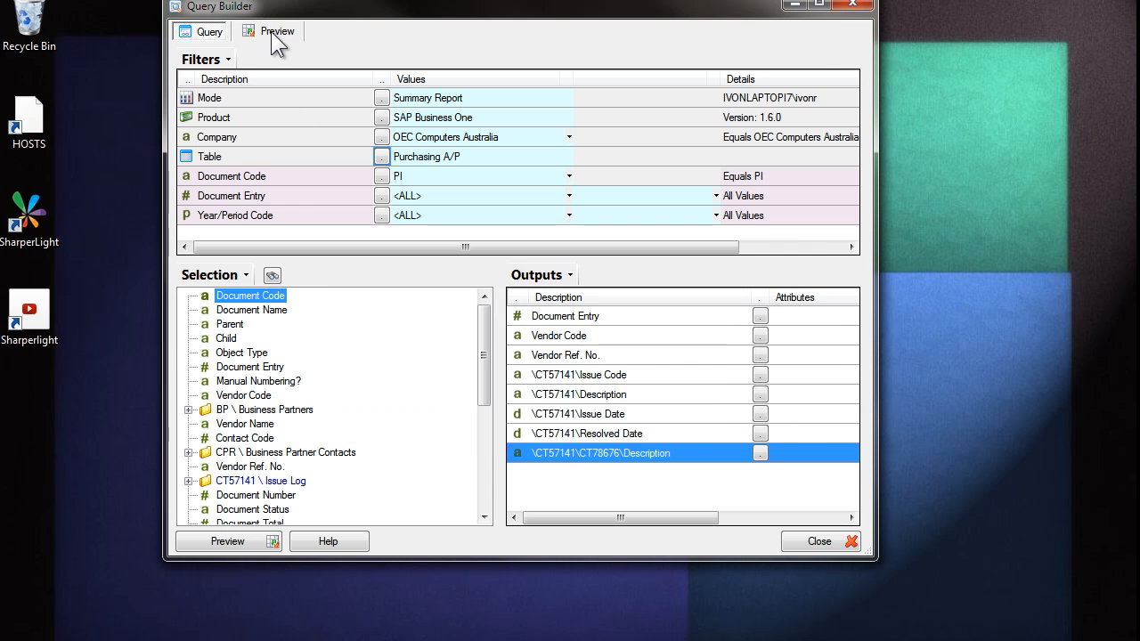
# Step: Preview the 376 Purchasing A/P rows with matched Issue Log codes, descriptions and dates
pyautogui.click(278, 31)
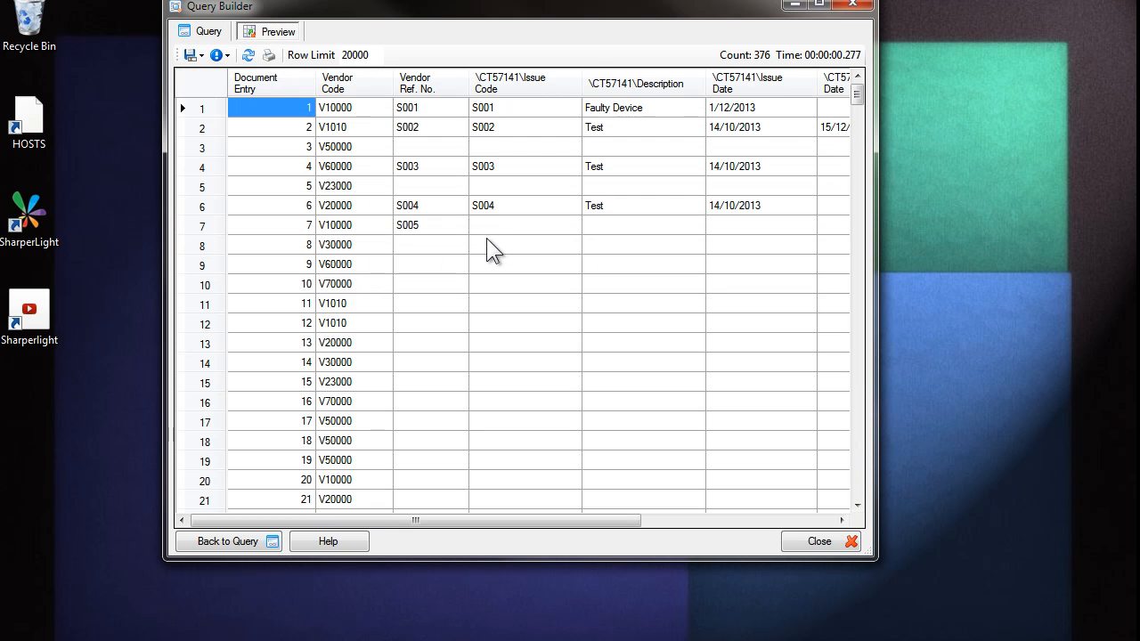
pyautogui.click(524, 246)
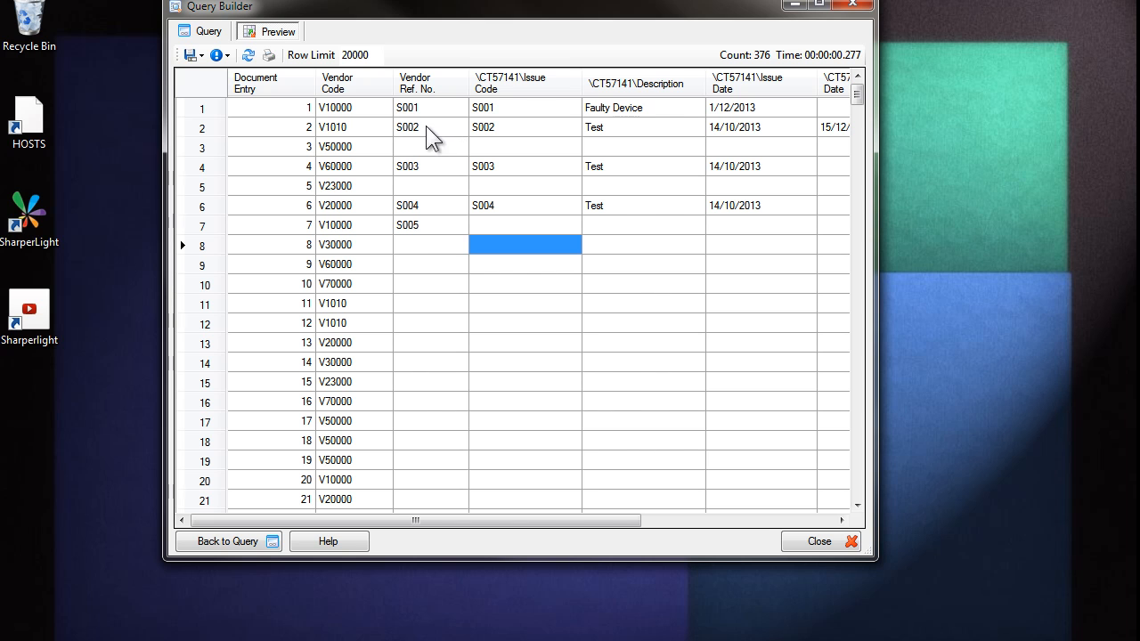
pyautogui.moveTo(688, 121)
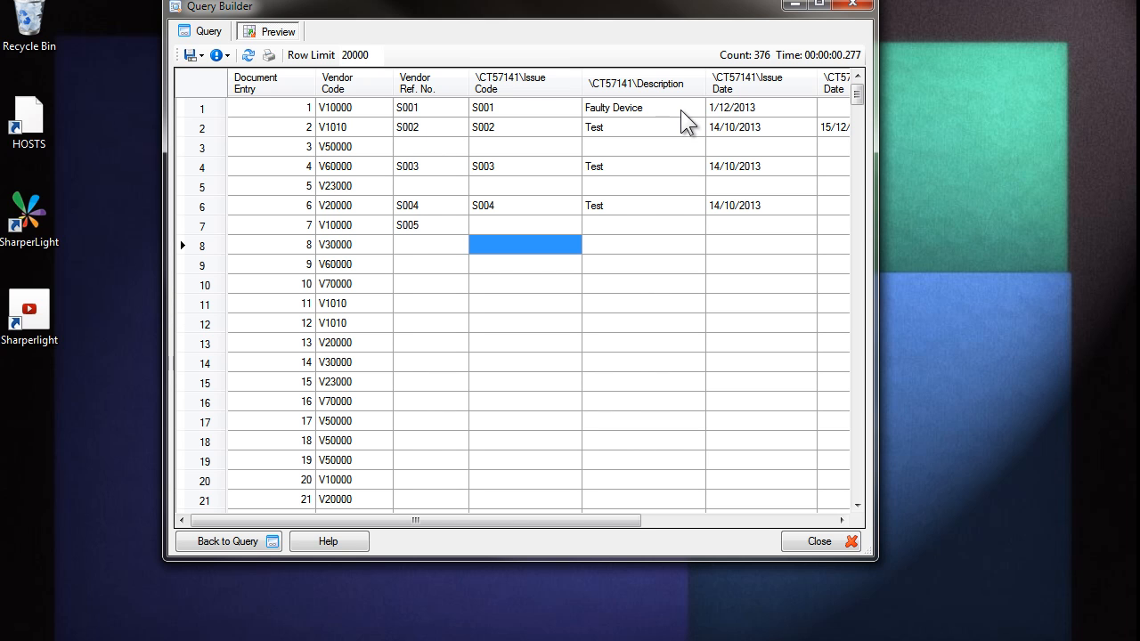